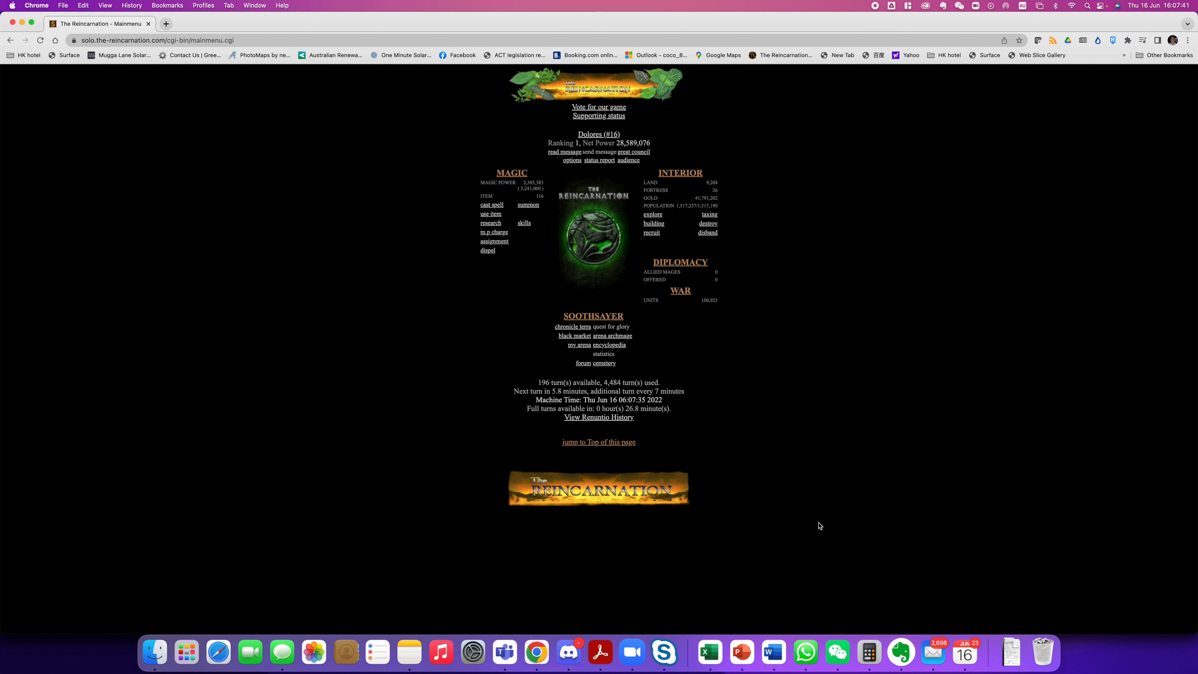
{"action": "mouse_move", "coordinate": [672, 316]}
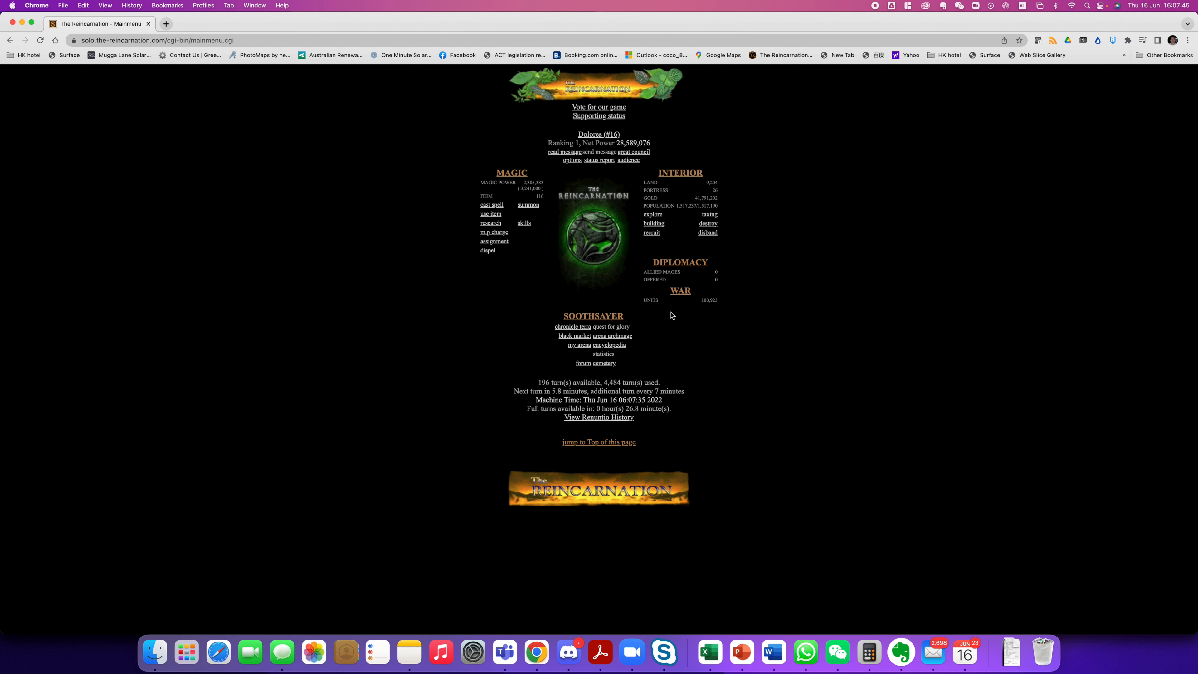
Bring up the War page and get open options for the random target Eradication
{"action": "left_click", "coordinate": [679, 291]}
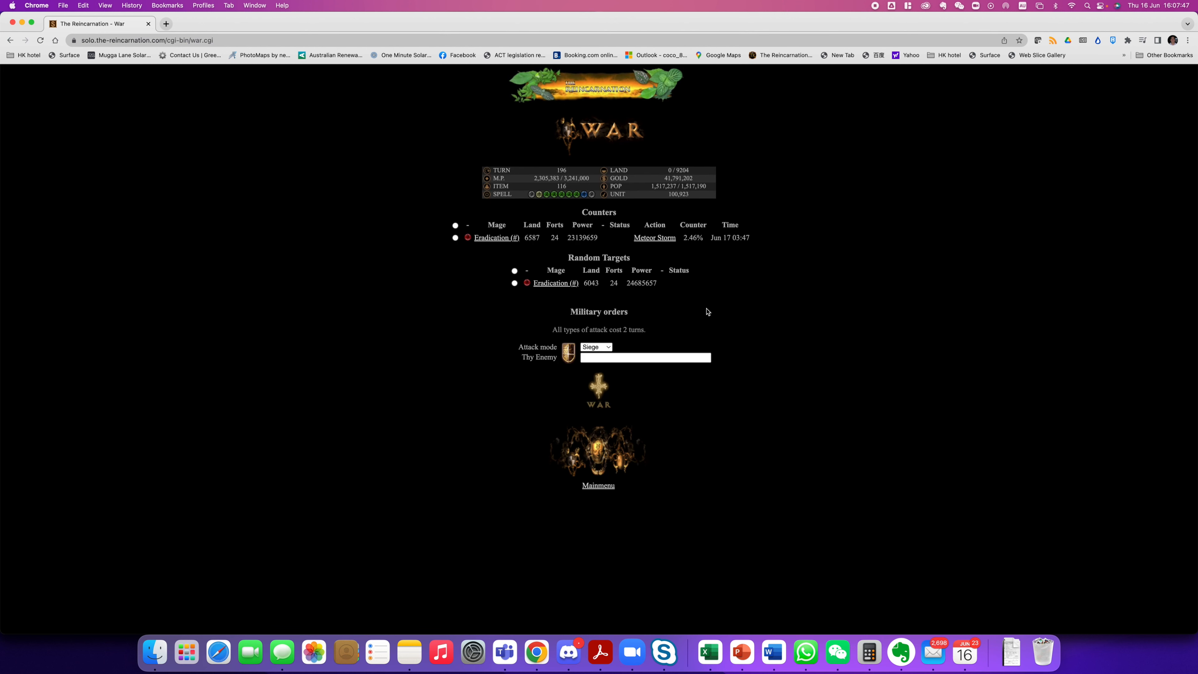
{"action": "mouse_move", "coordinate": [653, 249]}
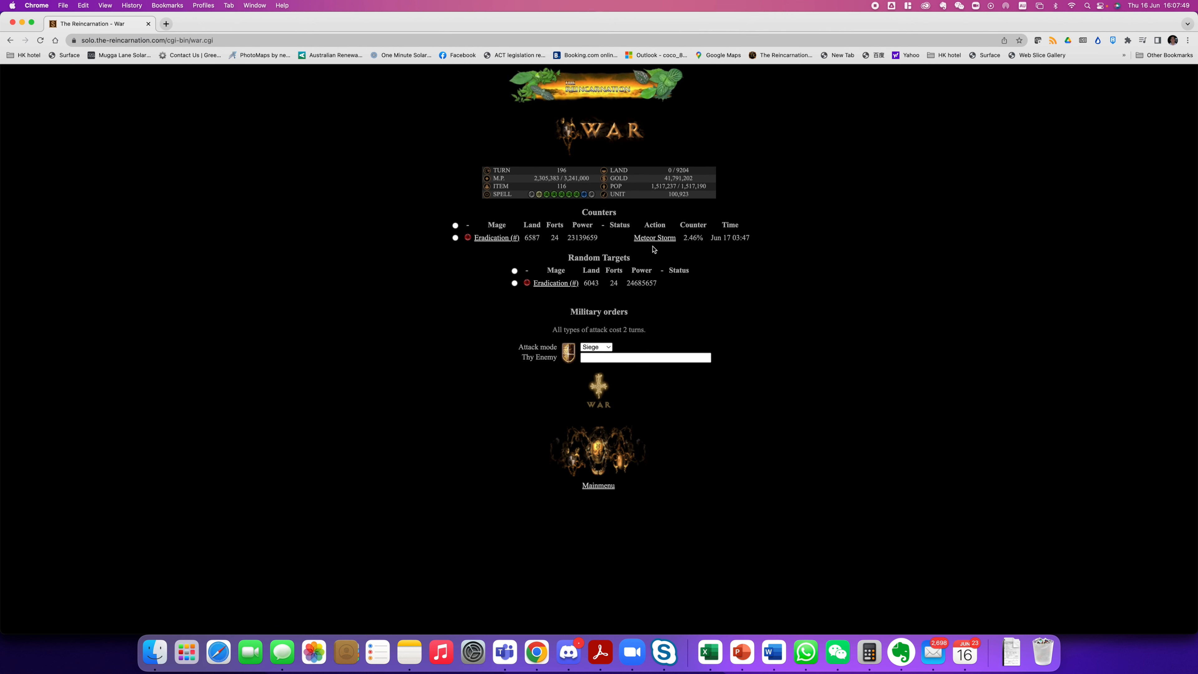
{"action": "mouse_move", "coordinate": [517, 252]}
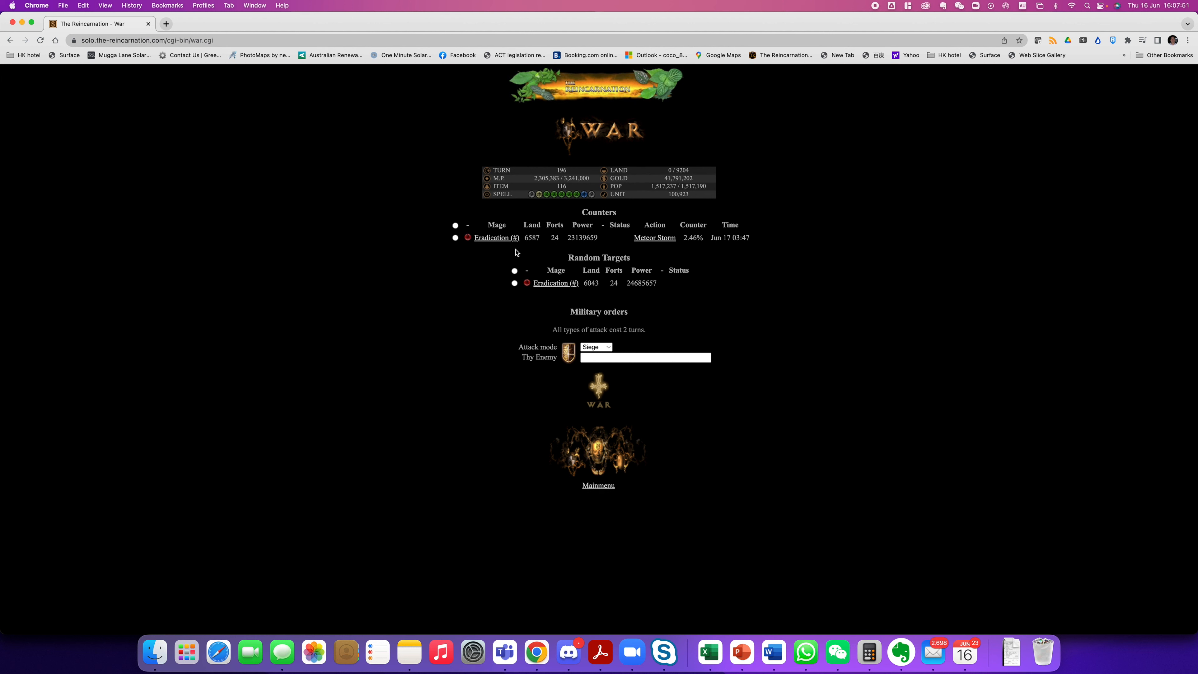
{"action": "mouse_move", "coordinate": [585, 309]}
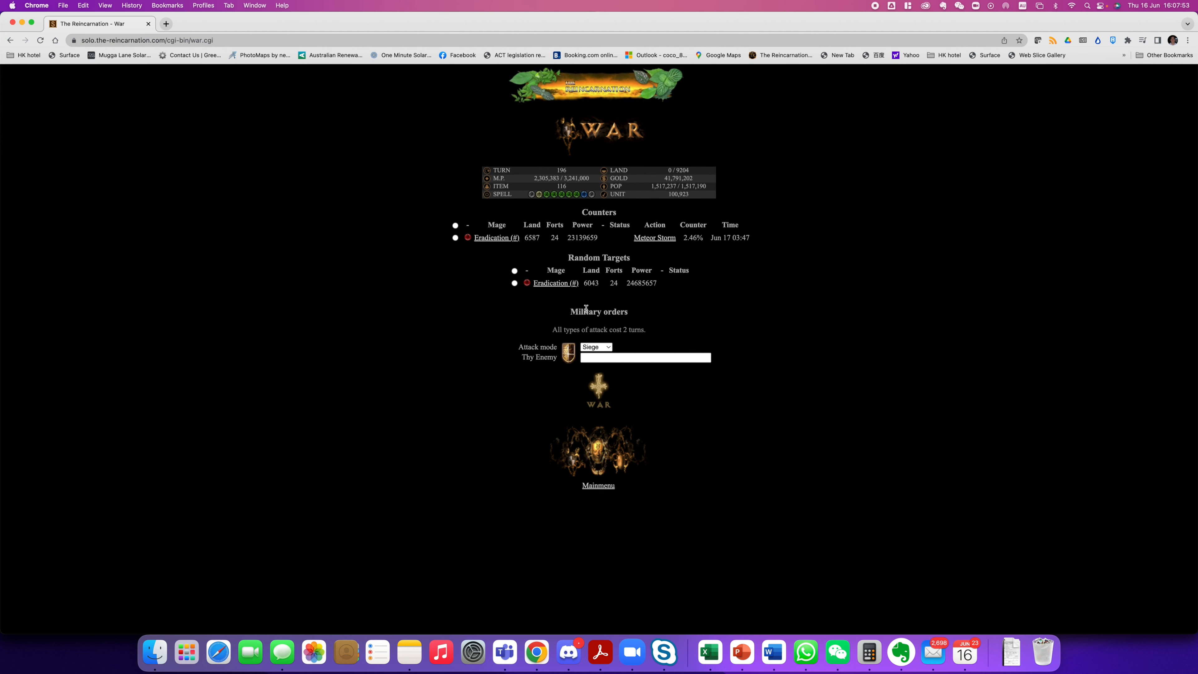
{"action": "mouse_move", "coordinate": [599, 440]}
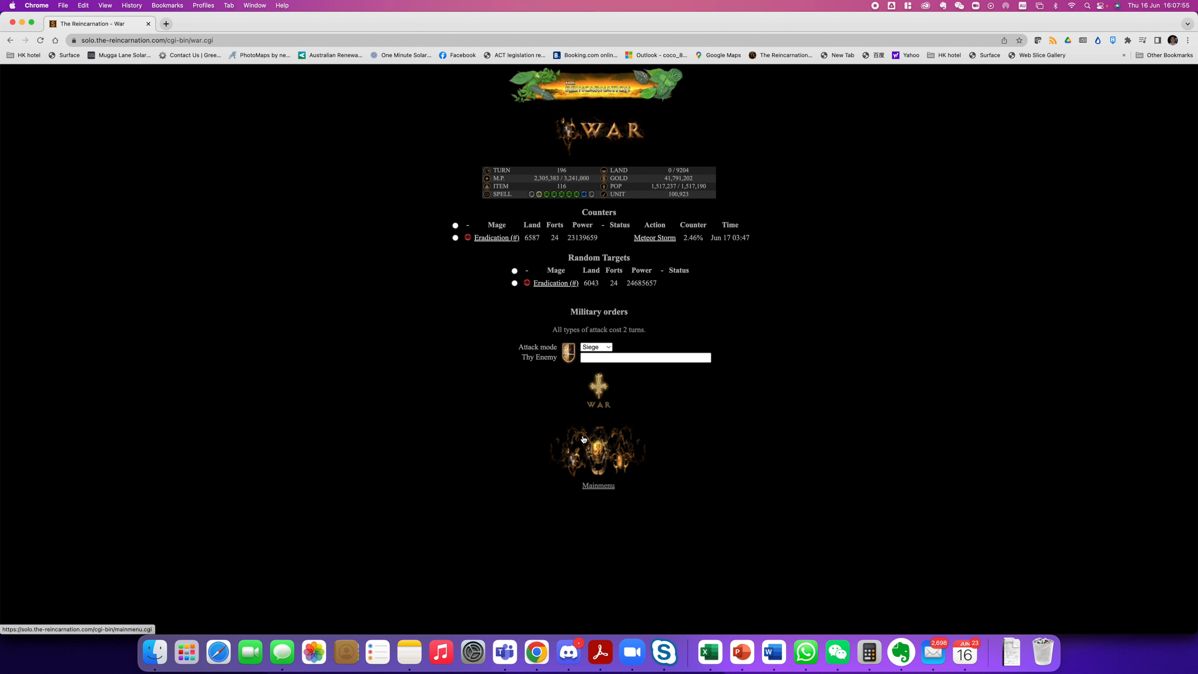
{"action": "mouse_move", "coordinate": [556, 283]}
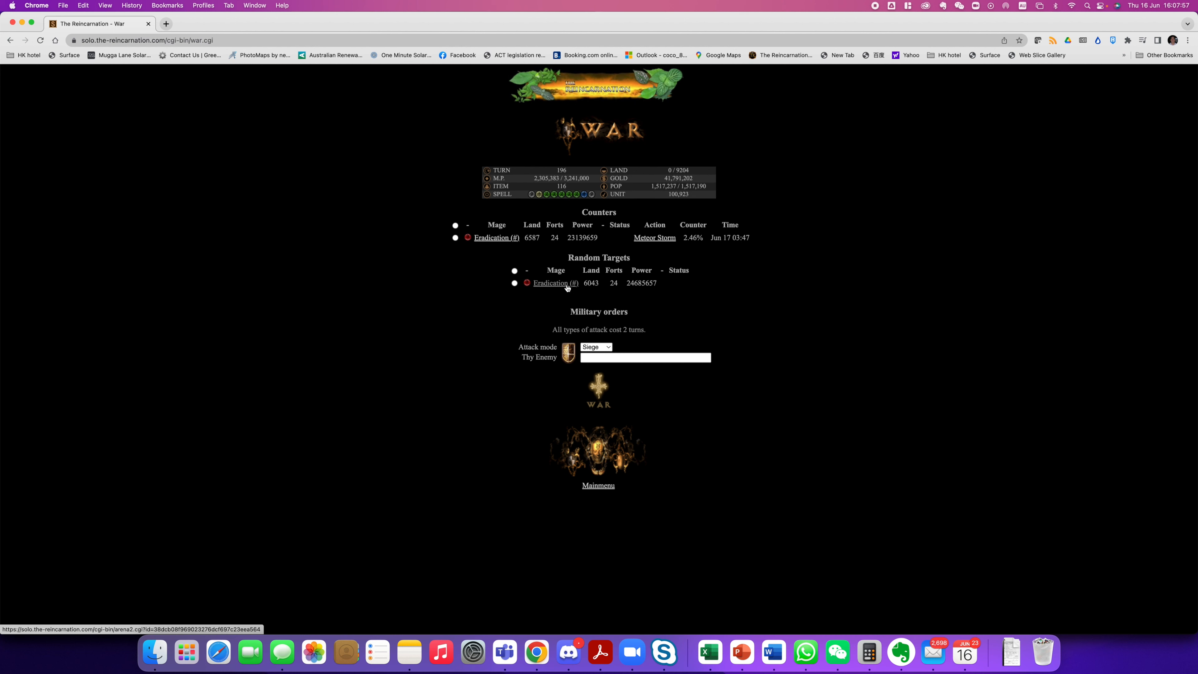
{"action": "right_click", "coordinate": [551, 283]}
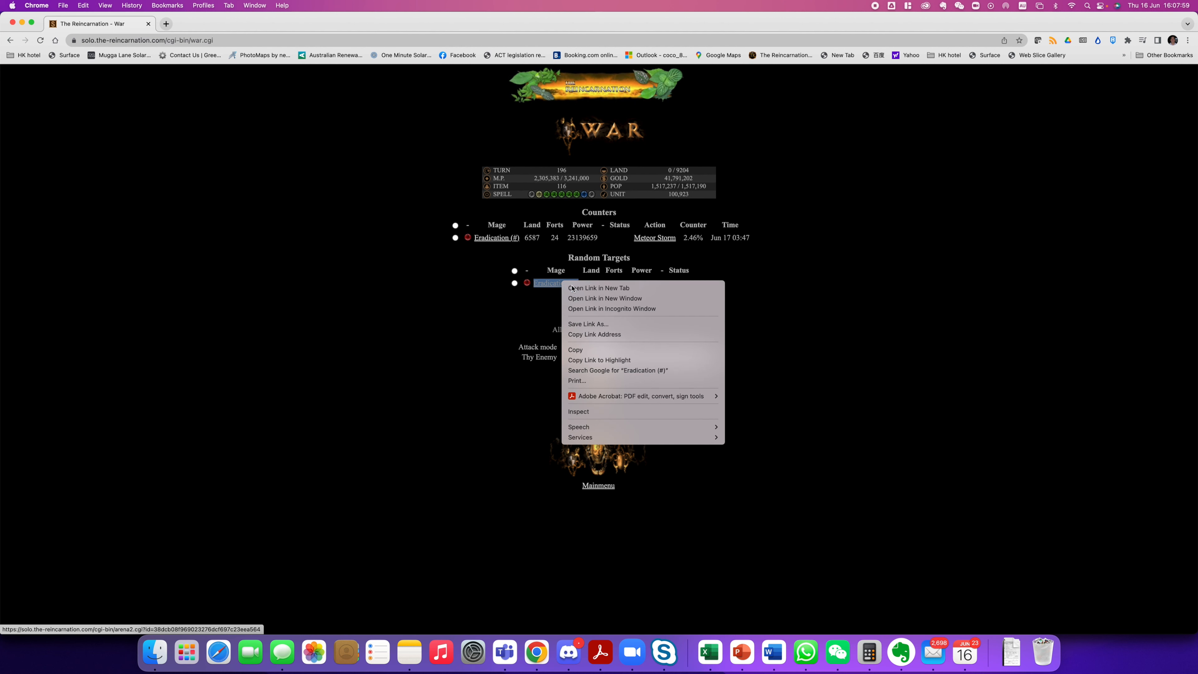
Open Eradication's mage profile and its 24-hour Chronicle Terra in new tabs
{"action": "left_click", "coordinate": [598, 289]}
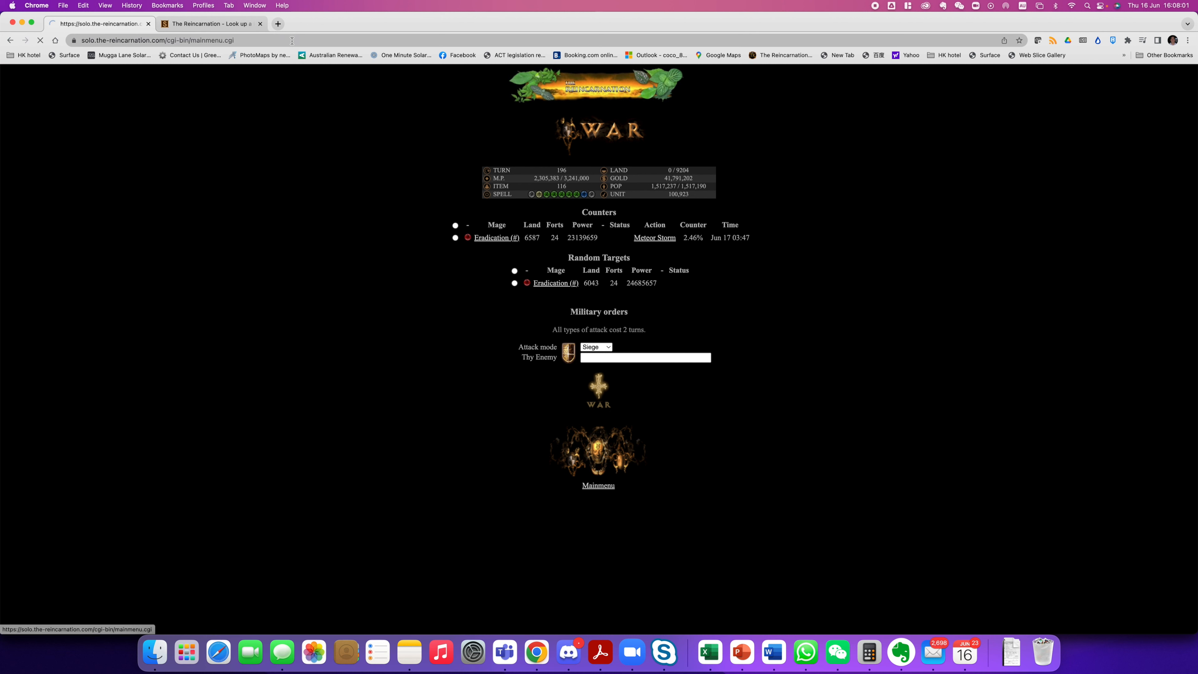
{"action": "left_click", "coordinate": [555, 284]}
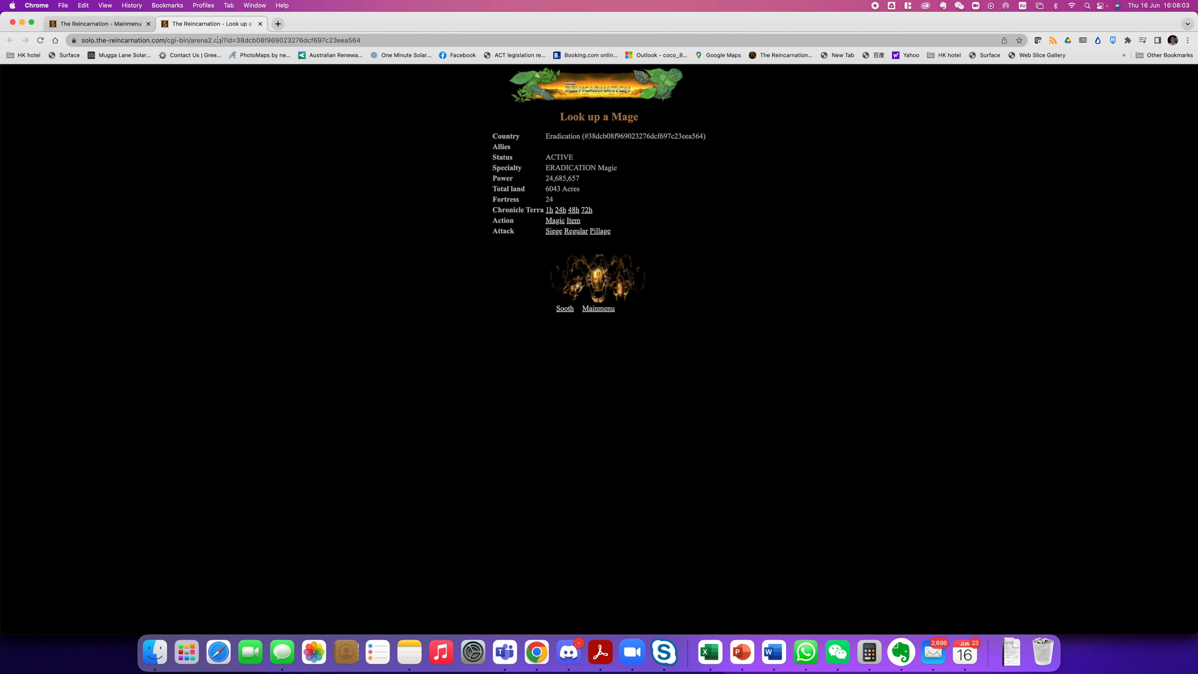
{"action": "right_click", "coordinate": [561, 211]}
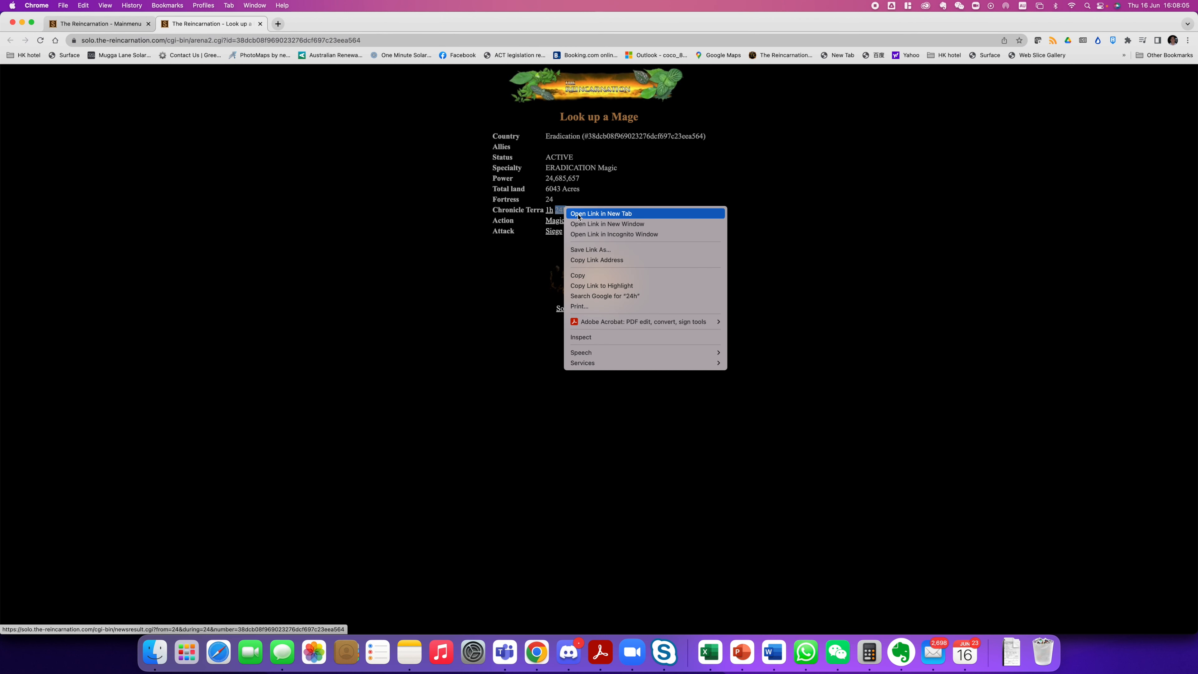
{"action": "left_click", "coordinate": [602, 213]}
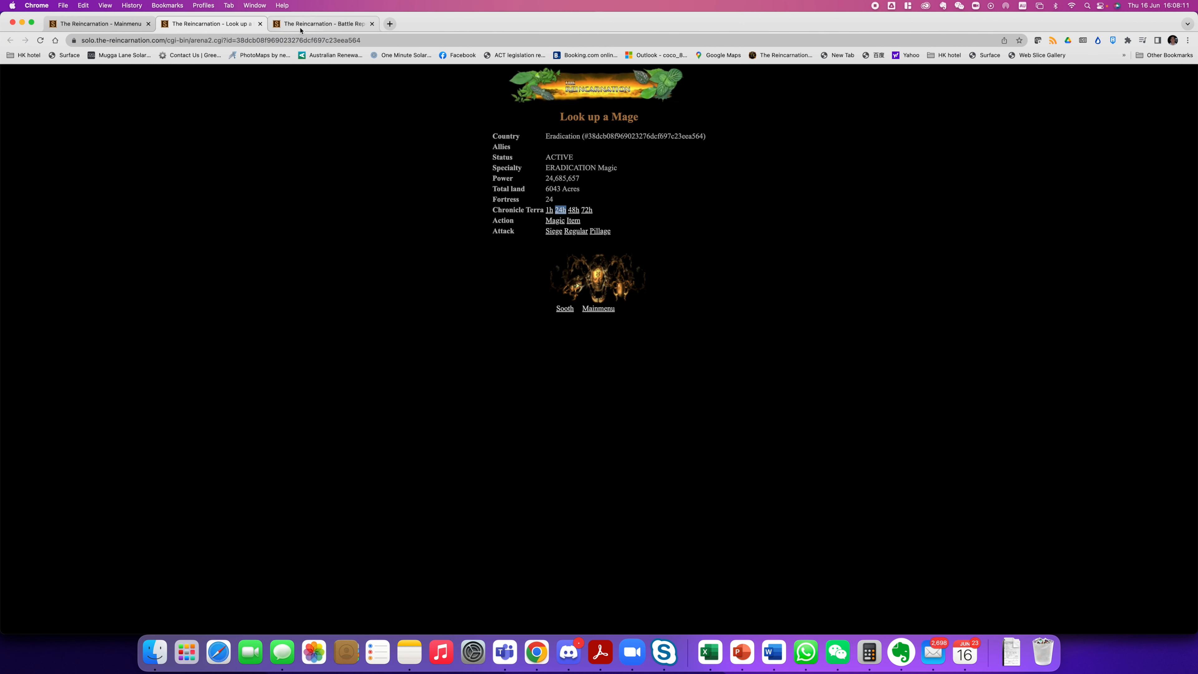
From the chronicle, open the latest border incident's battle report in a new tab and view it
{"action": "left_click", "coordinate": [560, 211]}
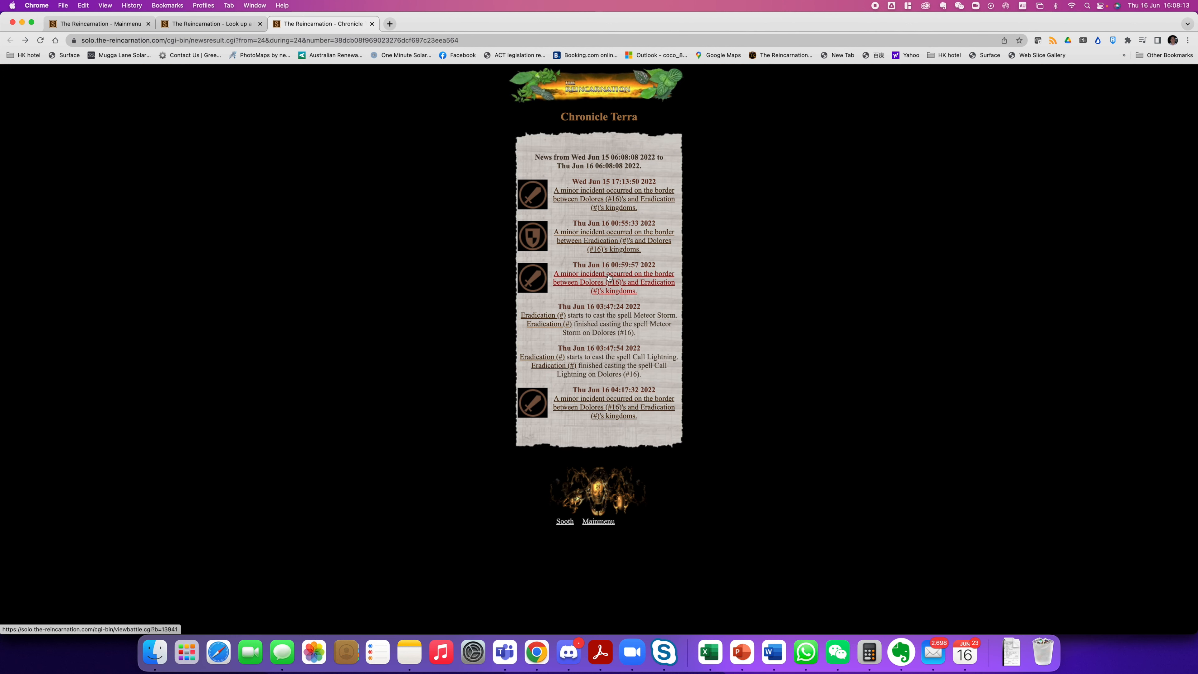
{"action": "right_click", "coordinate": [612, 403]}
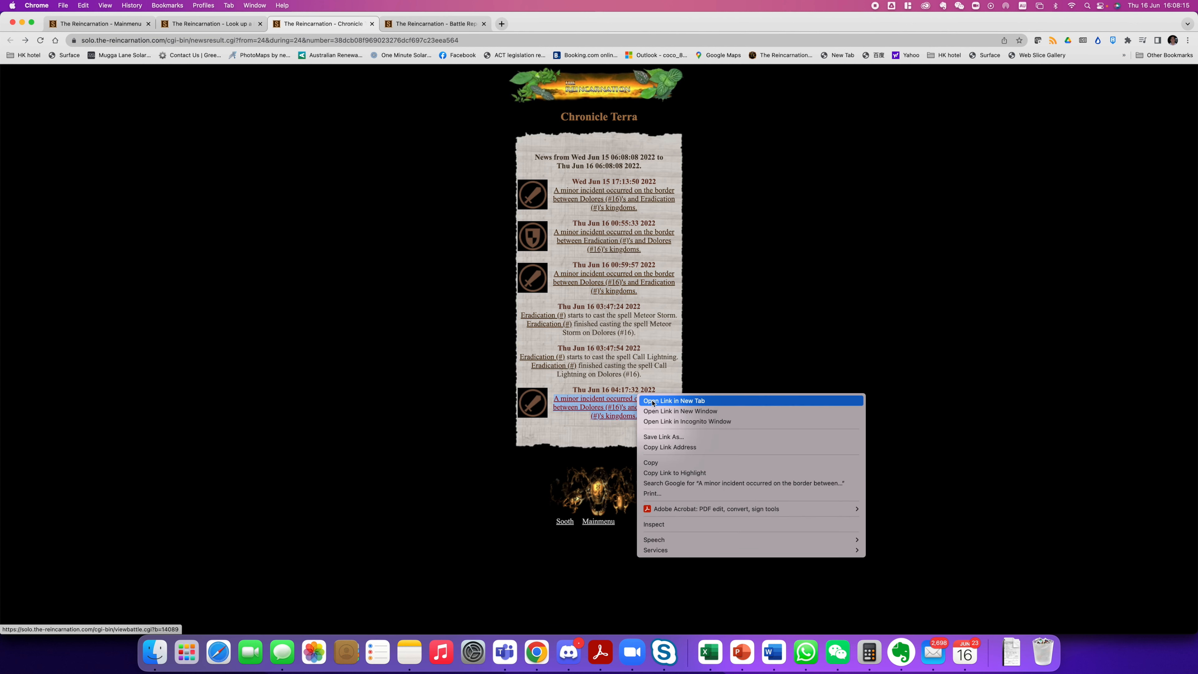
{"action": "left_click", "coordinate": [674, 400]}
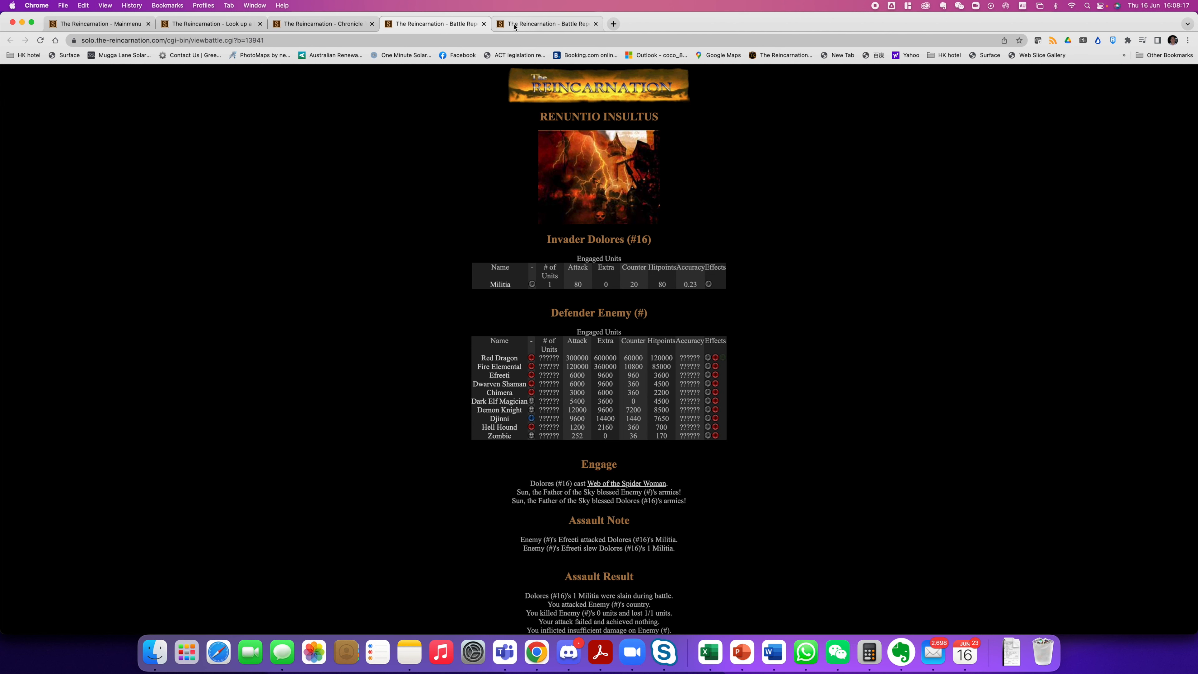
{"action": "left_click", "coordinate": [322, 23]}
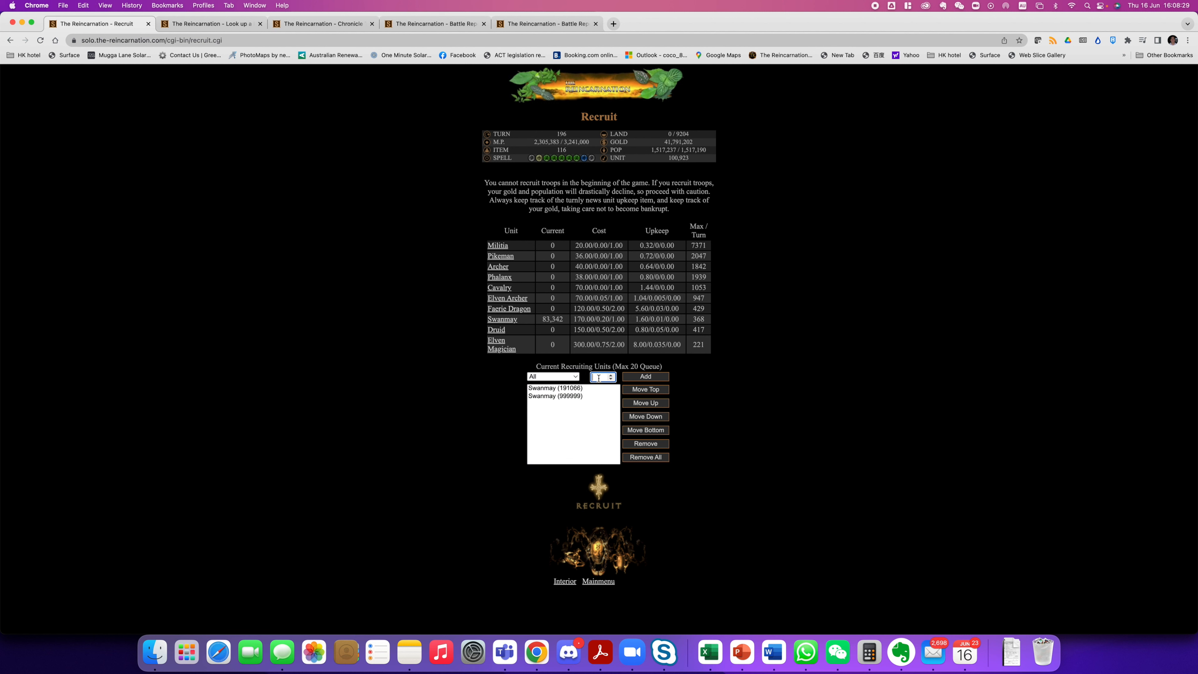
Queue one Militia for recruitment and move it to the top ahead of the Swanmays
{"action": "left_click", "coordinate": [553, 375]}
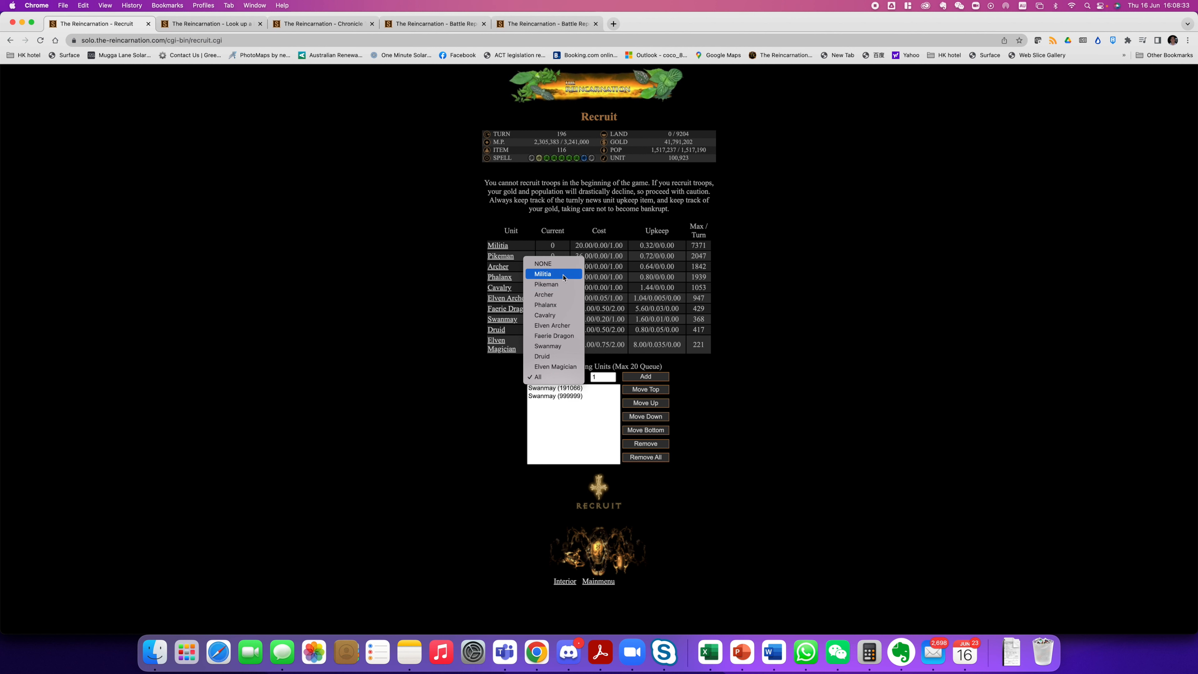
{"action": "left_click", "coordinate": [543, 273]}
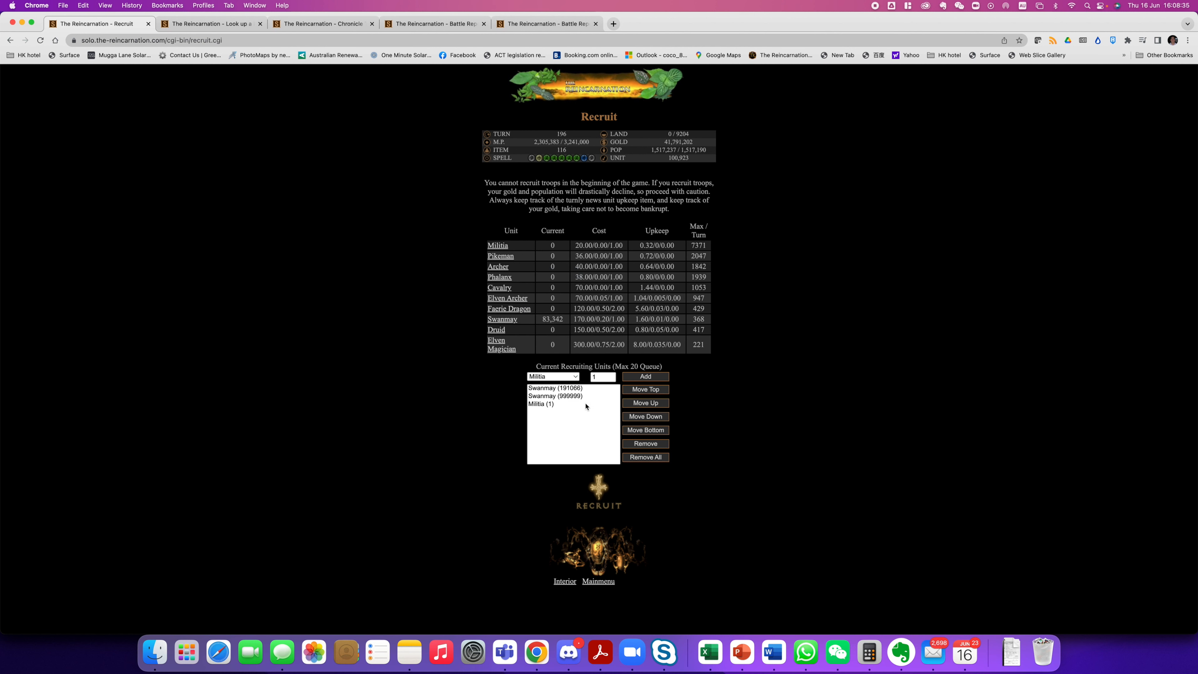
{"action": "left_click", "coordinate": [645, 389]}
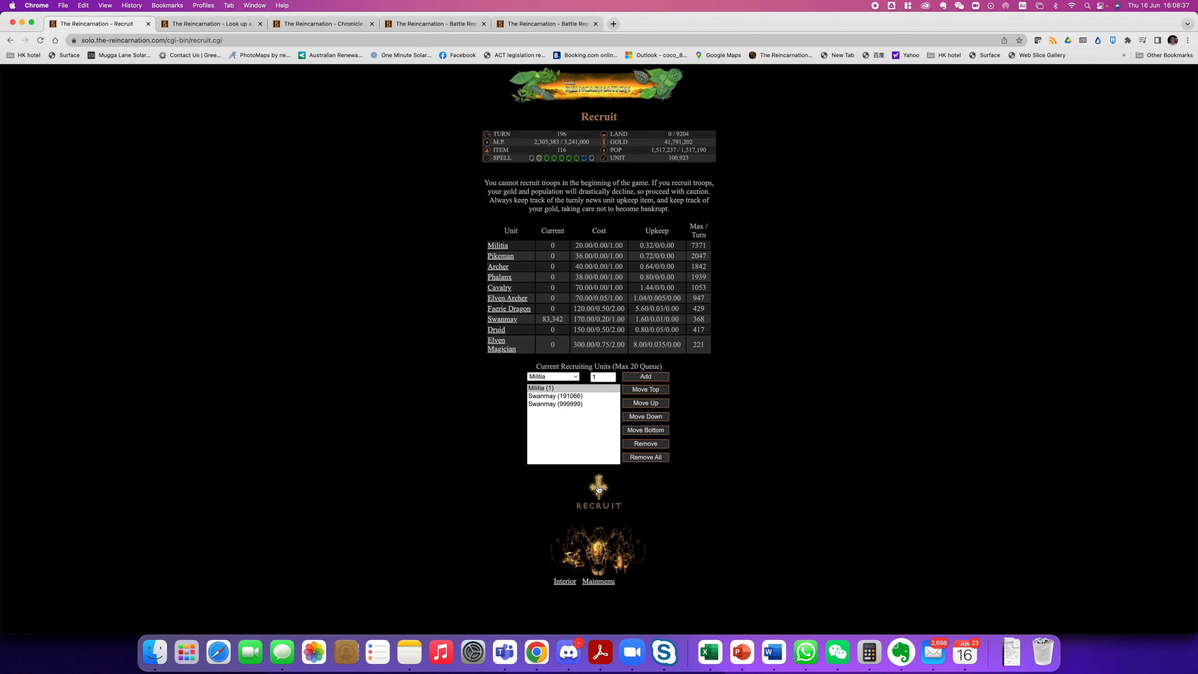
{"action": "left_click", "coordinate": [599, 497]}
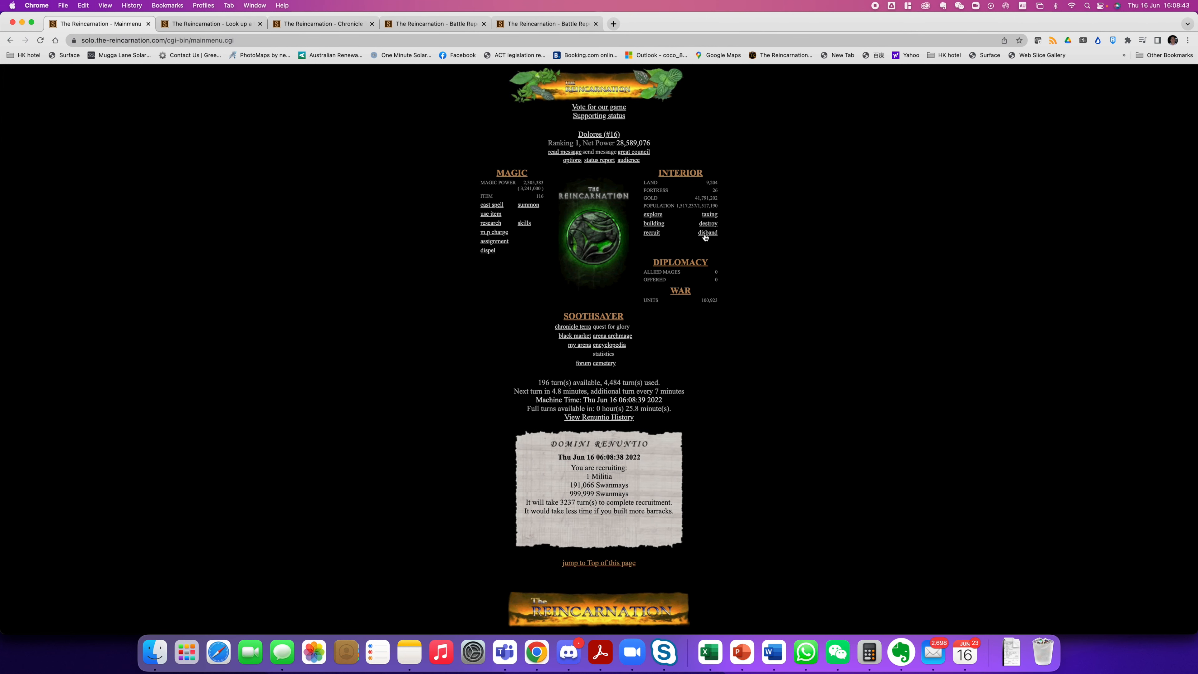
Open the disband and summon pages in new tabs, previewing disband before returning to the main menu
{"action": "left_click", "coordinate": [707, 233]}
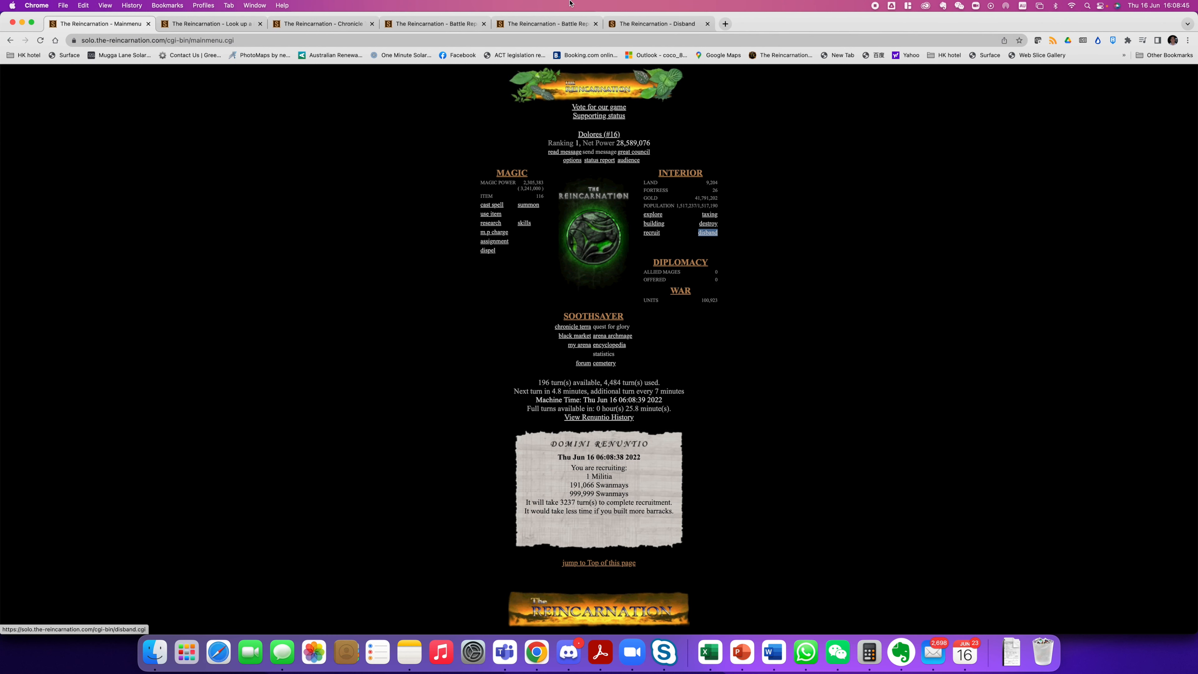
{"action": "left_click", "coordinate": [707, 232]}
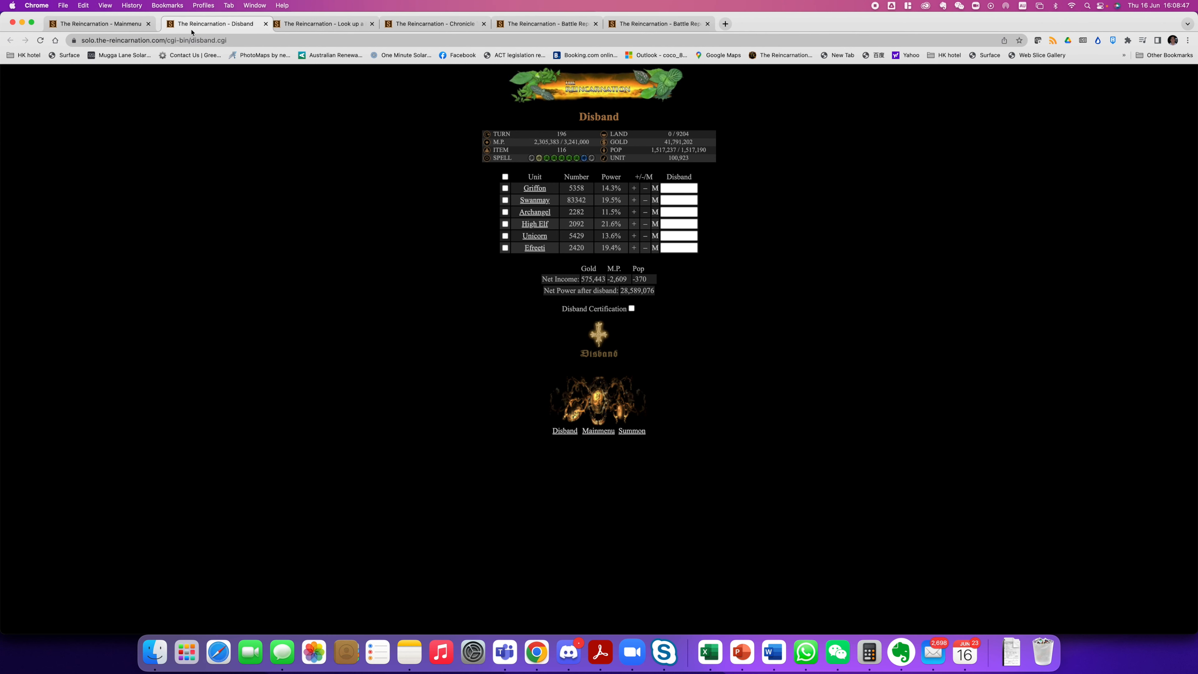
{"action": "left_click", "coordinate": [598, 430]}
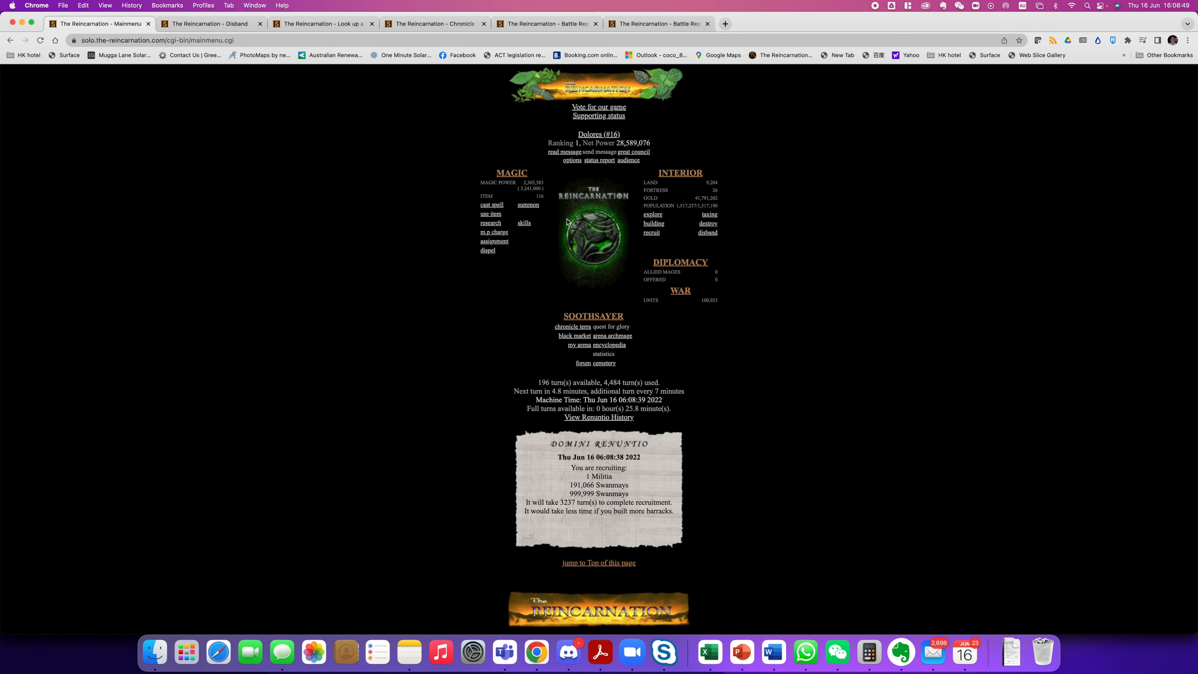
{"action": "left_click", "coordinate": [725, 23]}
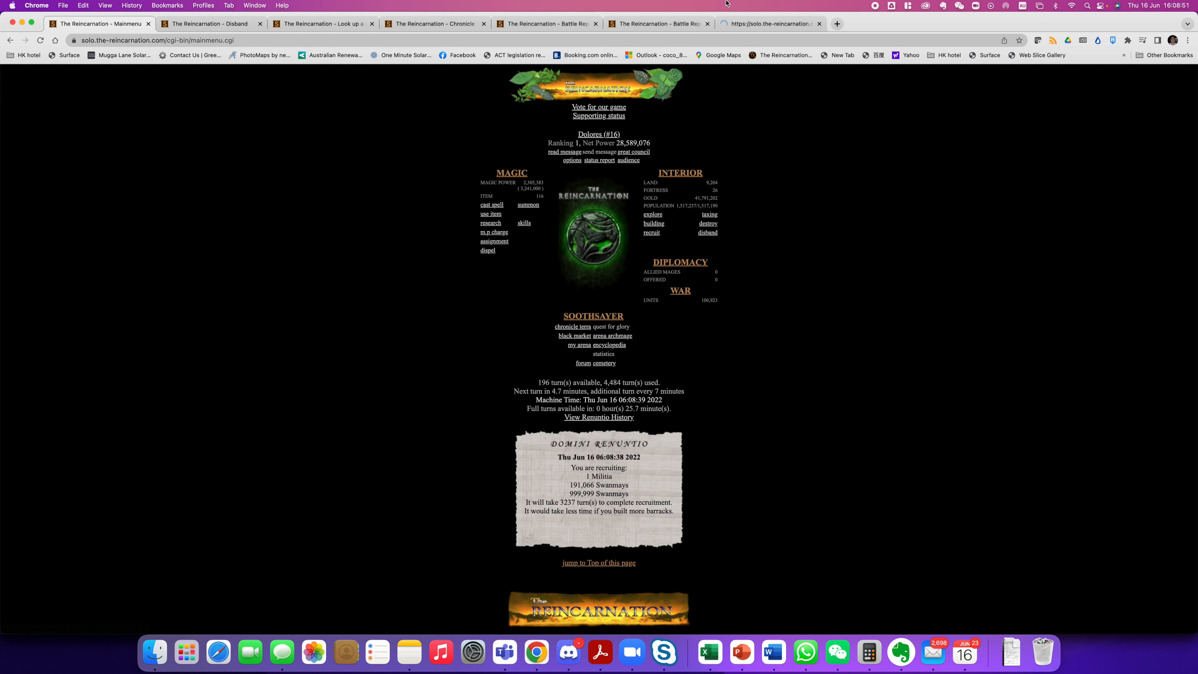
{"action": "left_click", "coordinate": [528, 205]}
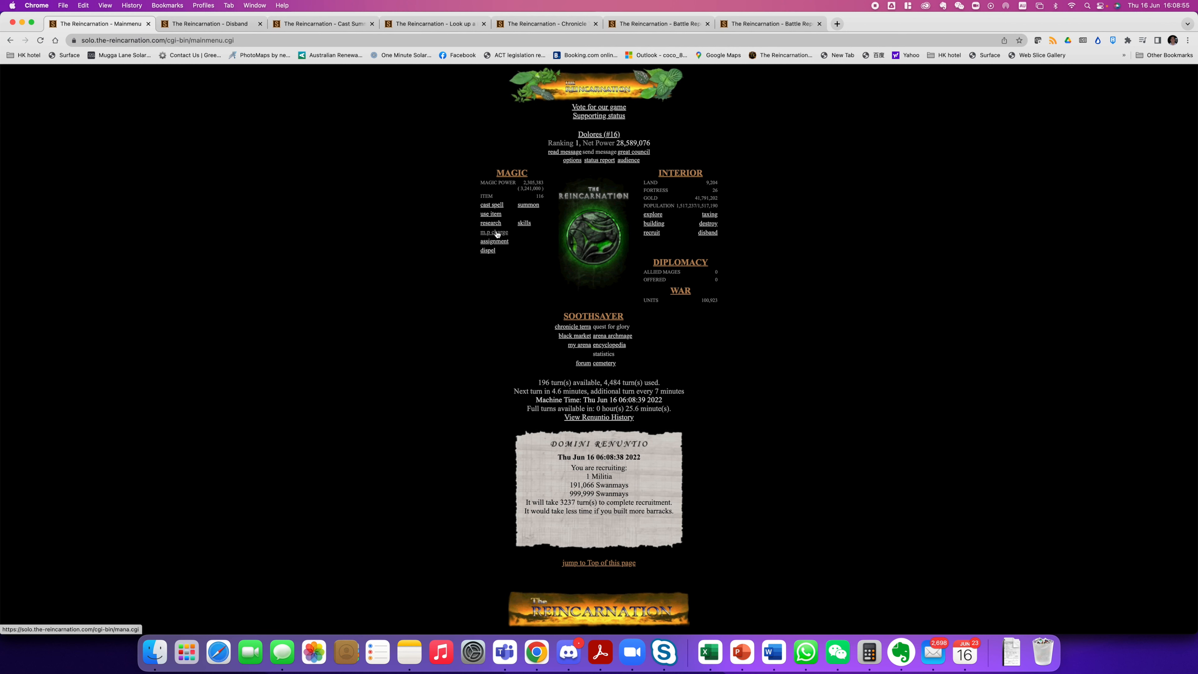
Open the mana-charge page in a new tab, preview it, and get options for the dispel page
{"action": "left_click", "coordinate": [494, 232]}
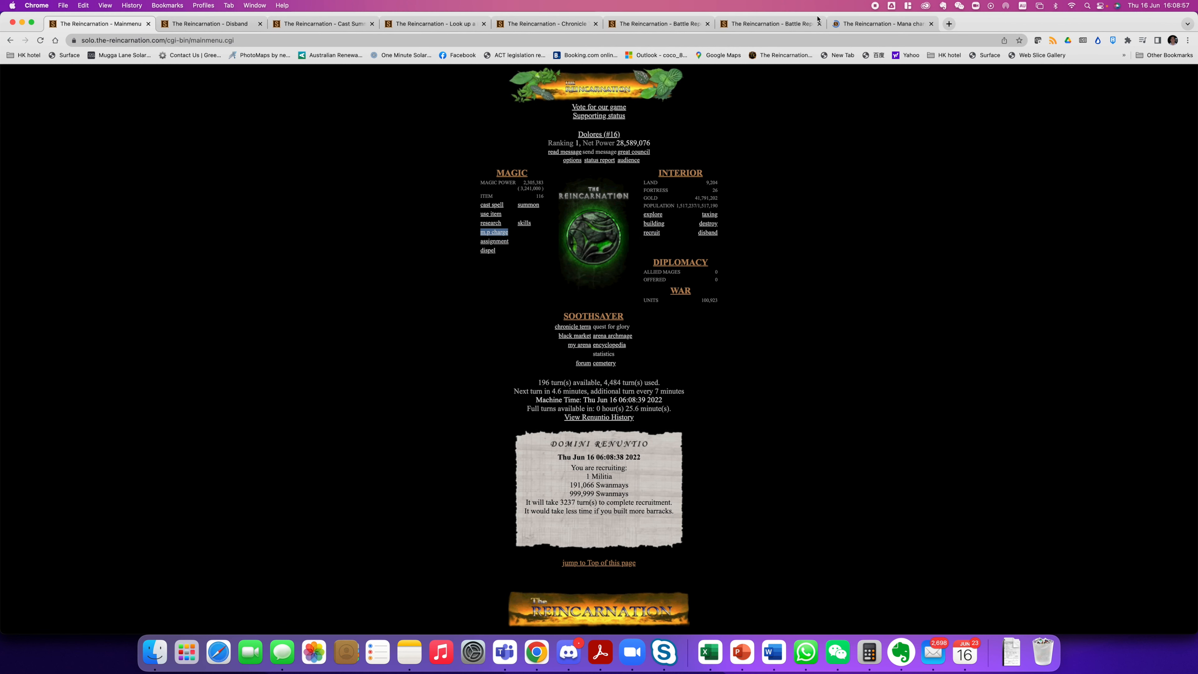
{"action": "left_click", "coordinate": [493, 231]}
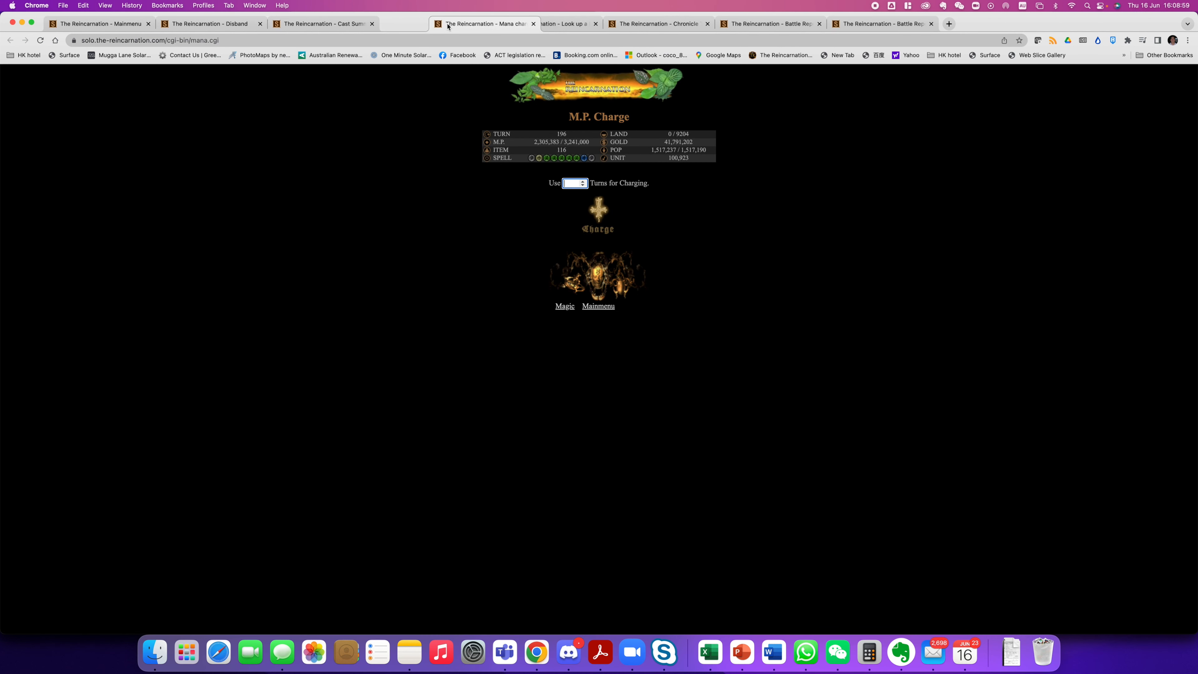
{"action": "left_click", "coordinate": [598, 306]}
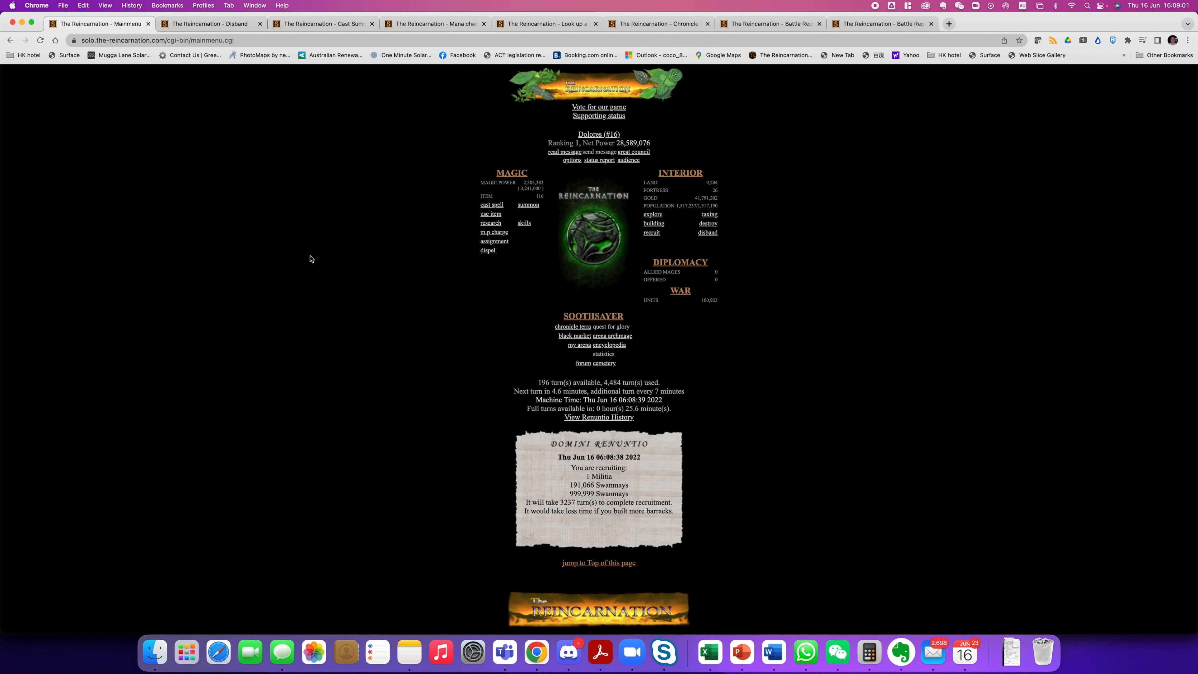
{"action": "right_click", "coordinate": [487, 251]}
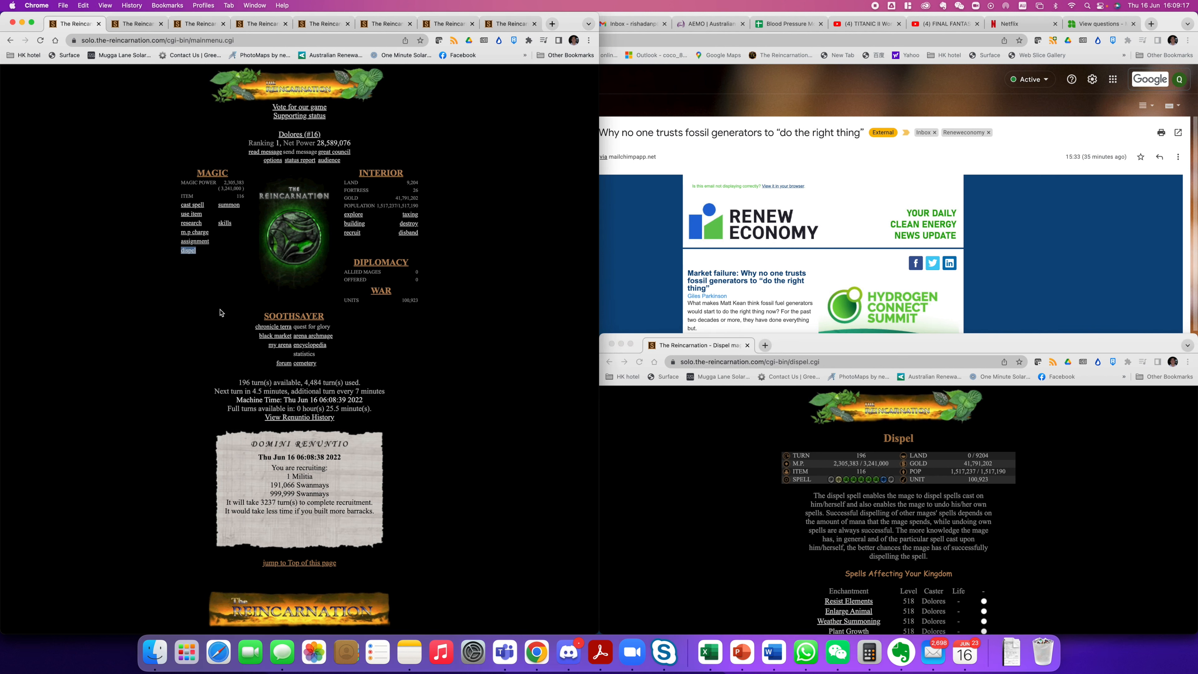
View Eradication's 24-hour chronicle and open a battle report from it in a new window
{"action": "left_click", "coordinate": [228, 204]}
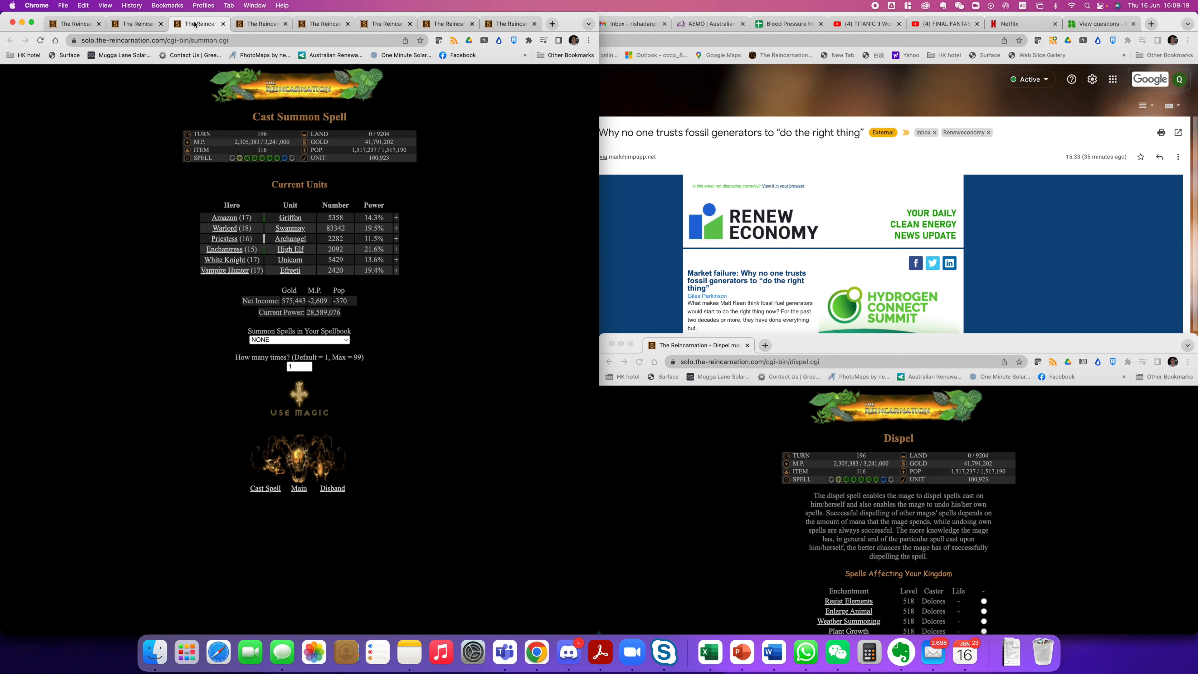
{"action": "left_click", "coordinate": [323, 23]}
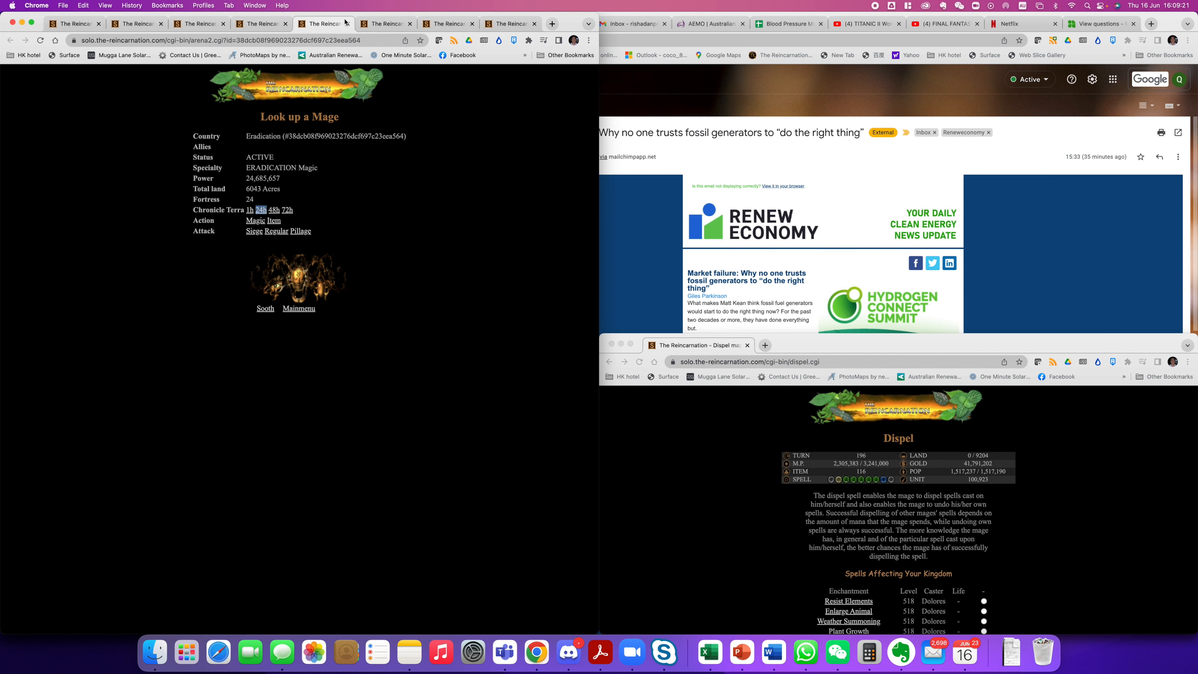
{"action": "left_click", "coordinate": [260, 211]}
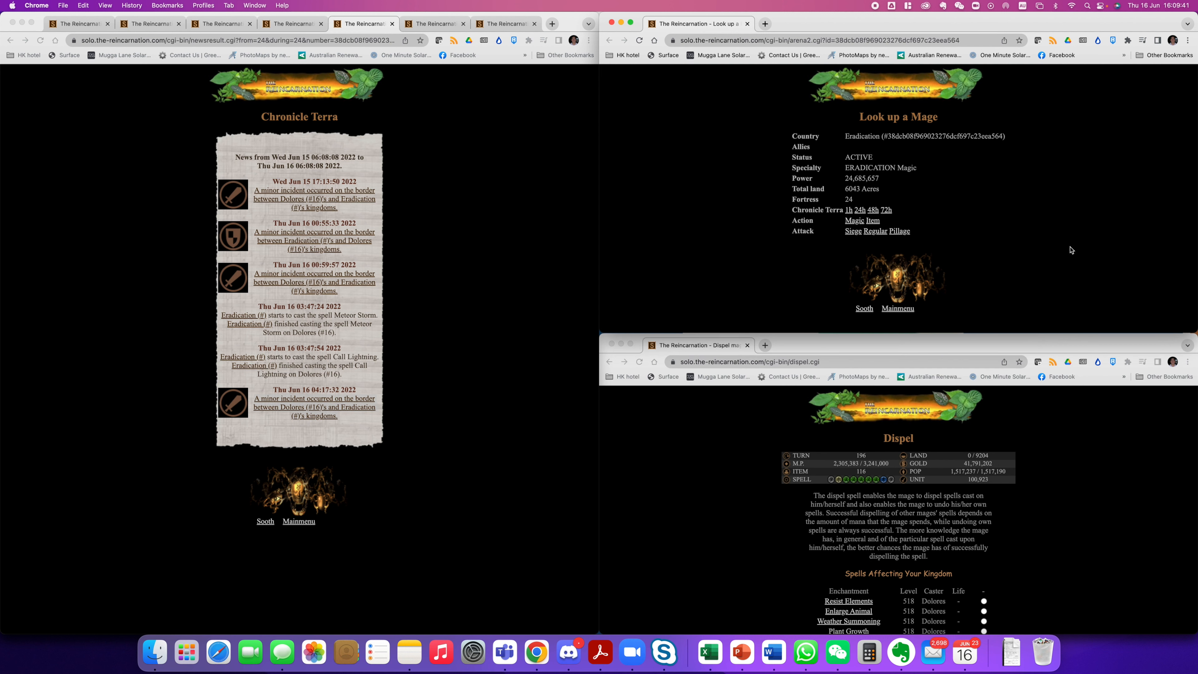
{"action": "mouse_move", "coordinate": [303, 67]}
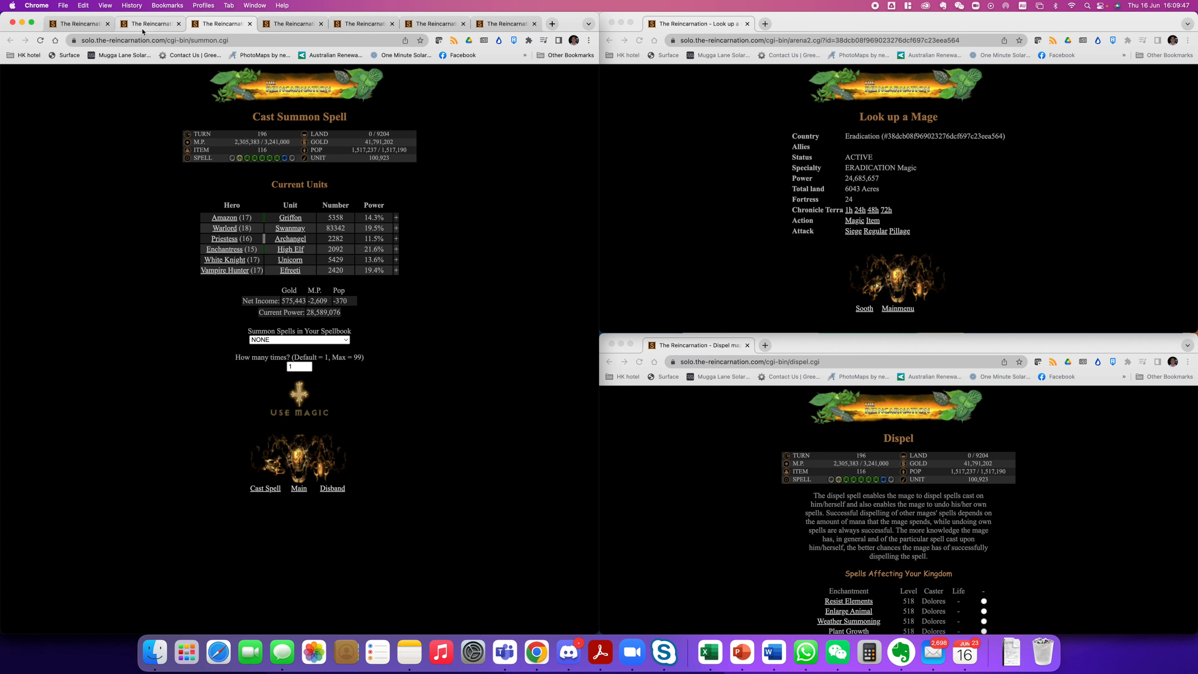
{"action": "left_click", "coordinate": [332, 488]}
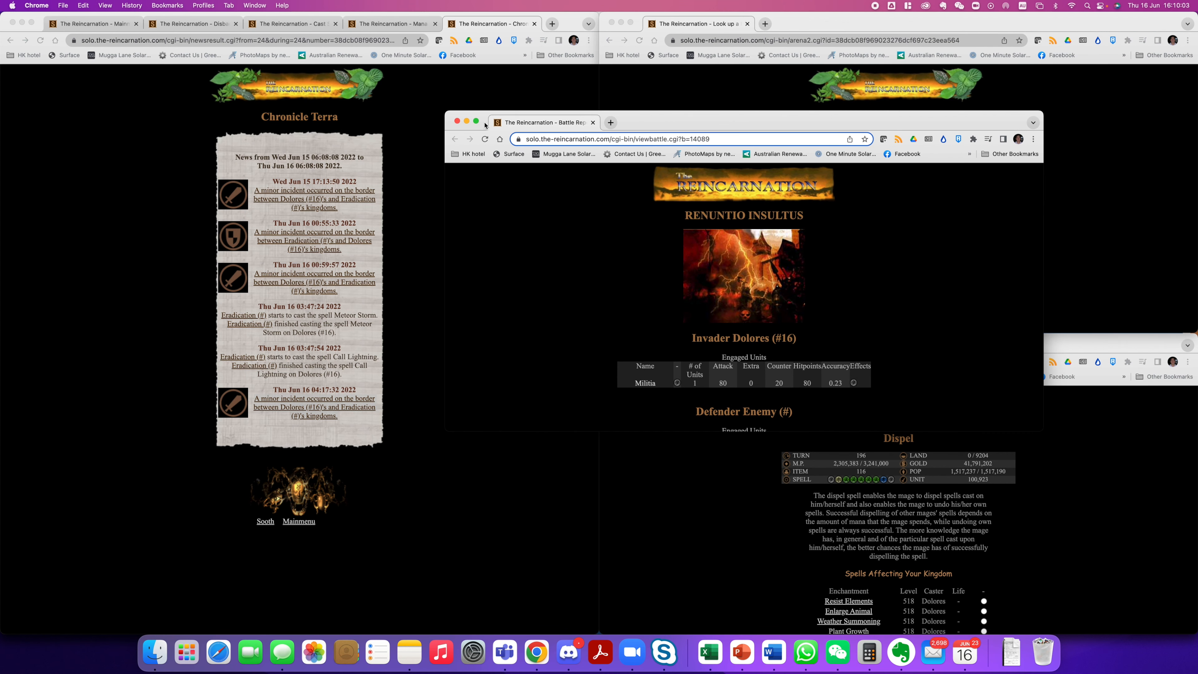
Show the Cast Summon Spell page beside the full battle report of Dolores's slain Militia
{"action": "left_click", "coordinate": [476, 121]}
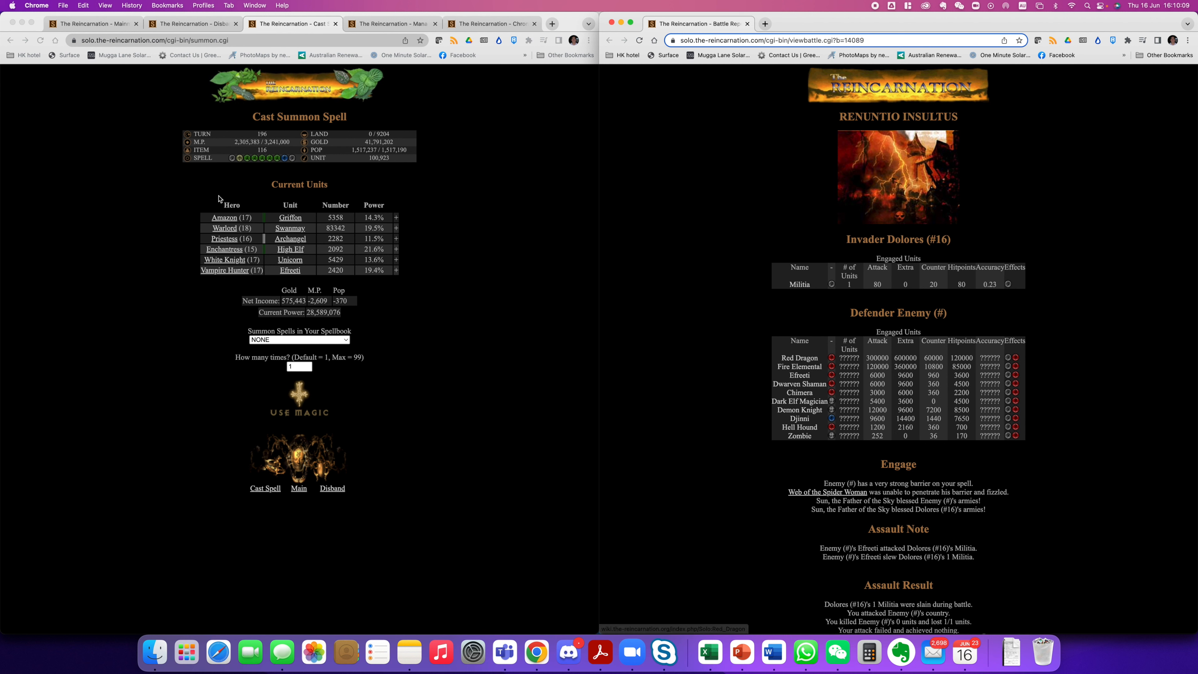
{"action": "mouse_move", "coordinate": [311, 245]}
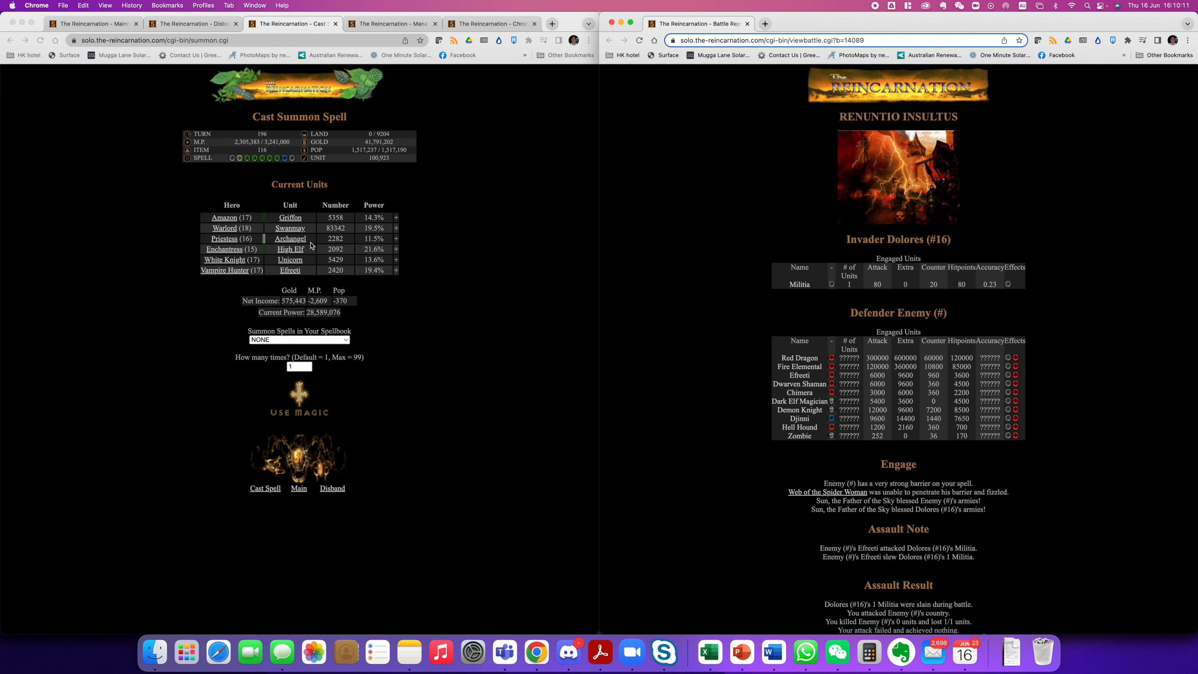
{"action": "mouse_move", "coordinate": [848, 359]}
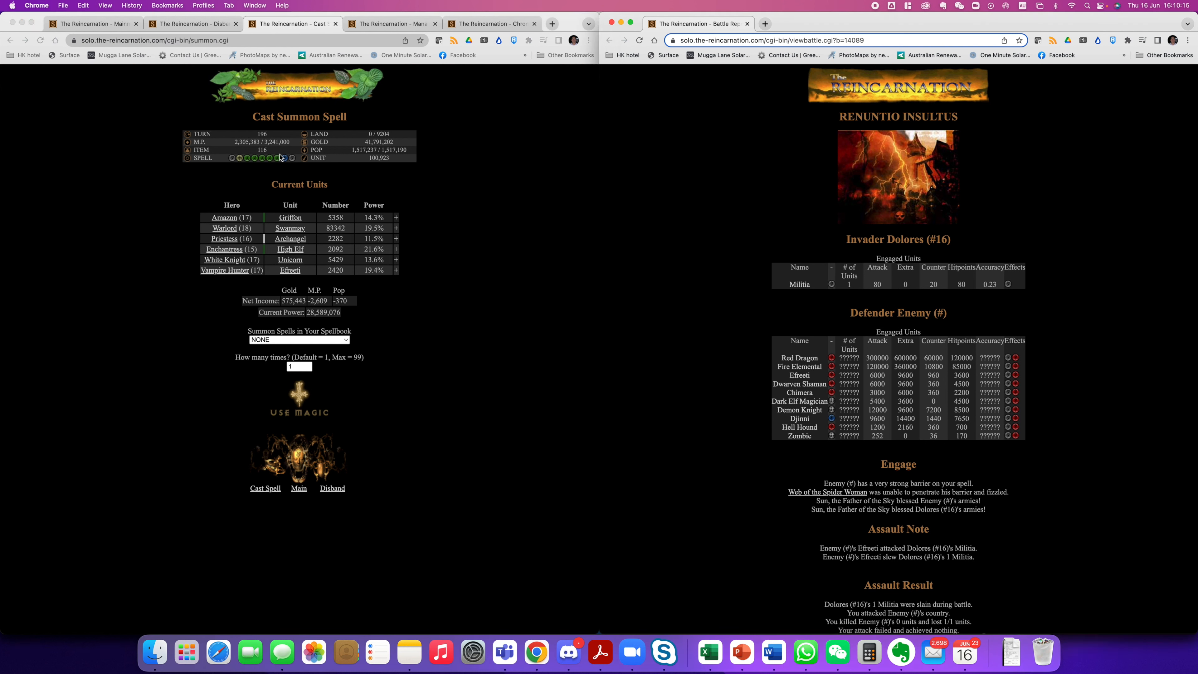
{"action": "mouse_move", "coordinate": [816, 384]}
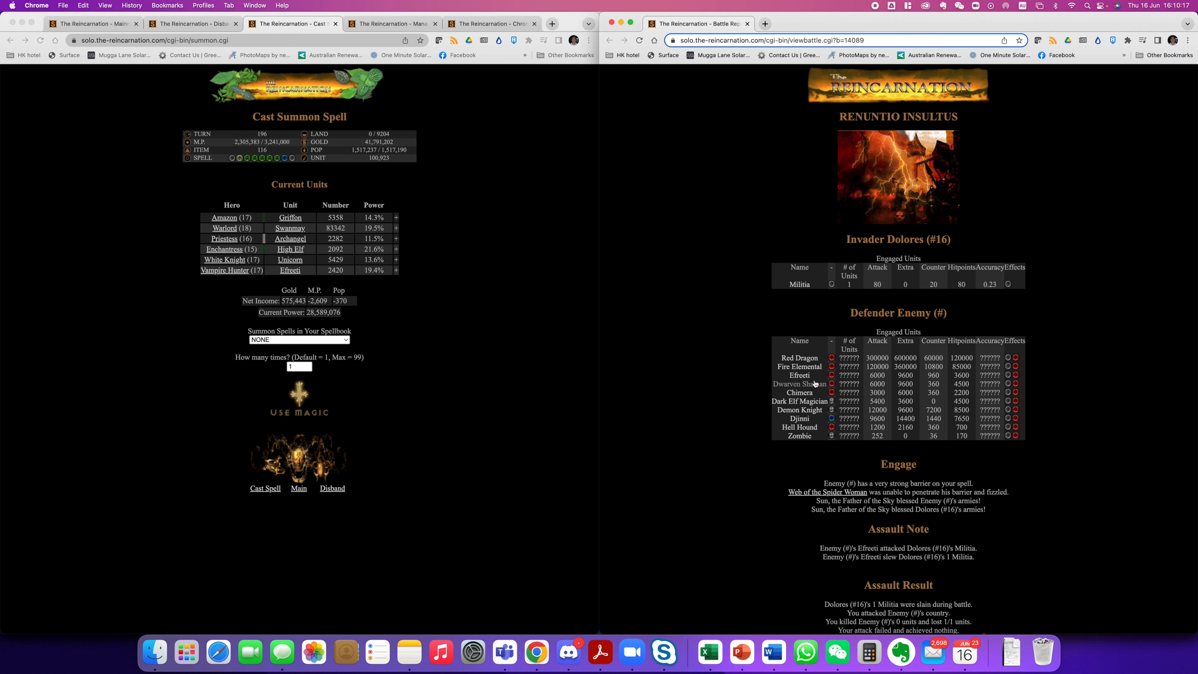
{"action": "mouse_move", "coordinate": [741, 388]}
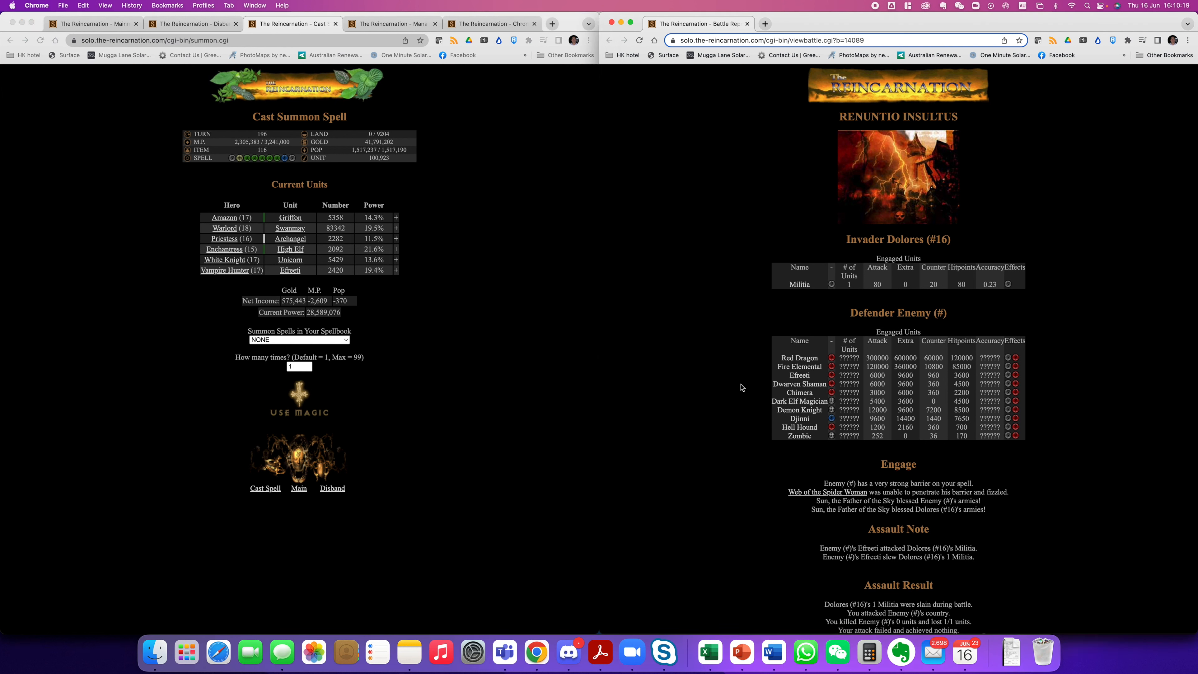
{"action": "mouse_move", "coordinate": [307, 263]}
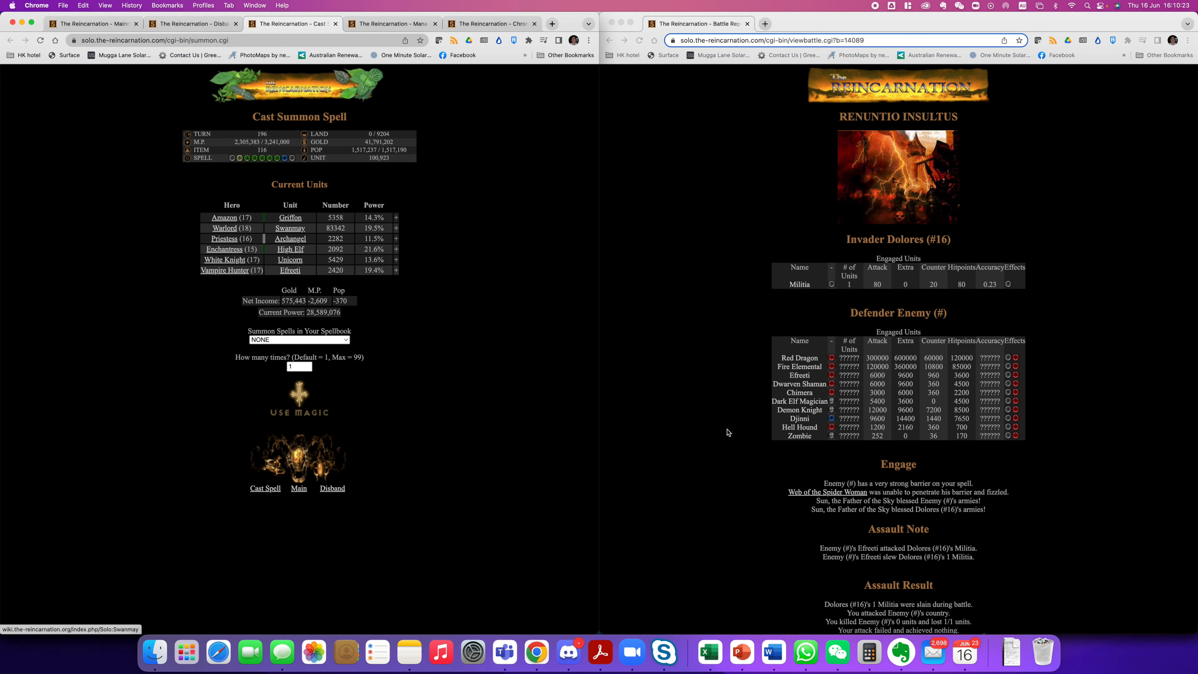
{"action": "mouse_move", "coordinate": [367, 317]}
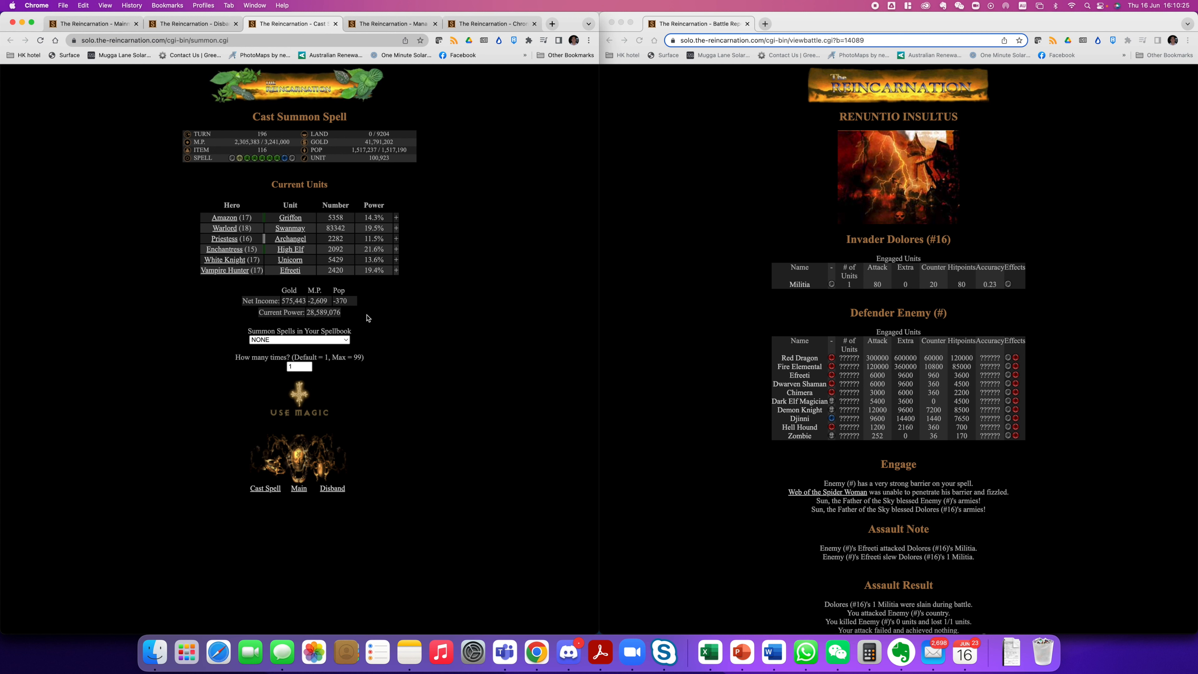
{"action": "mouse_move", "coordinate": [796, 413]}
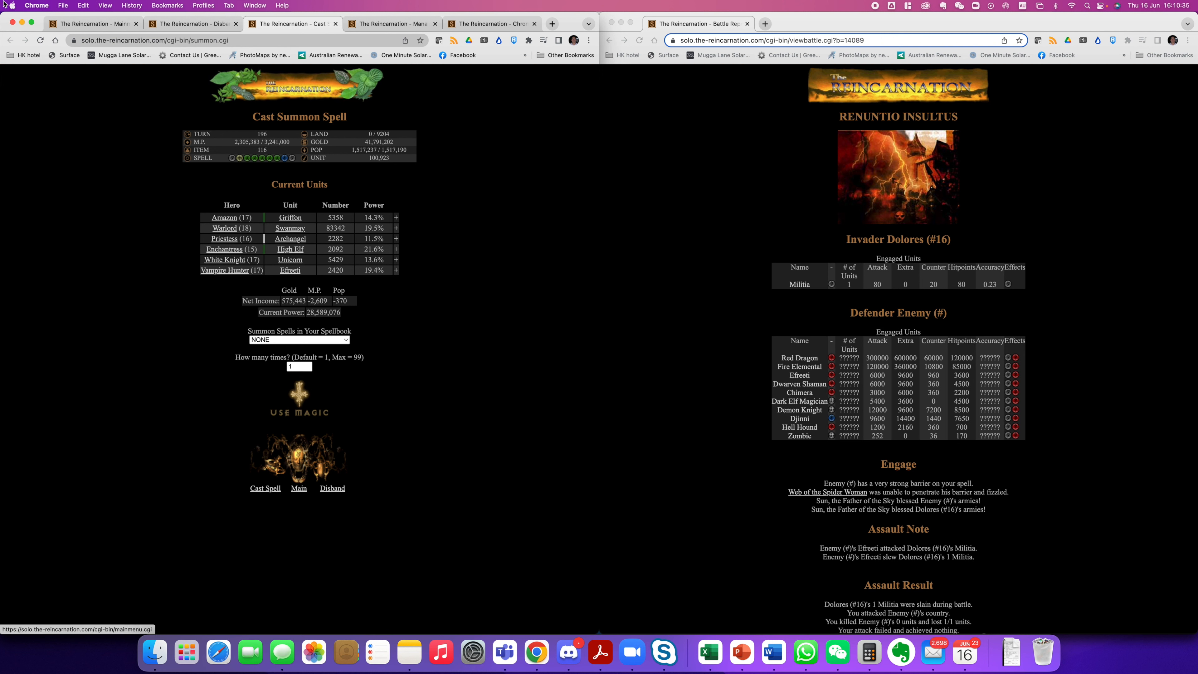
Review the hero audience page on the way to the Disband listing
{"action": "left_click", "coordinate": [299, 488]}
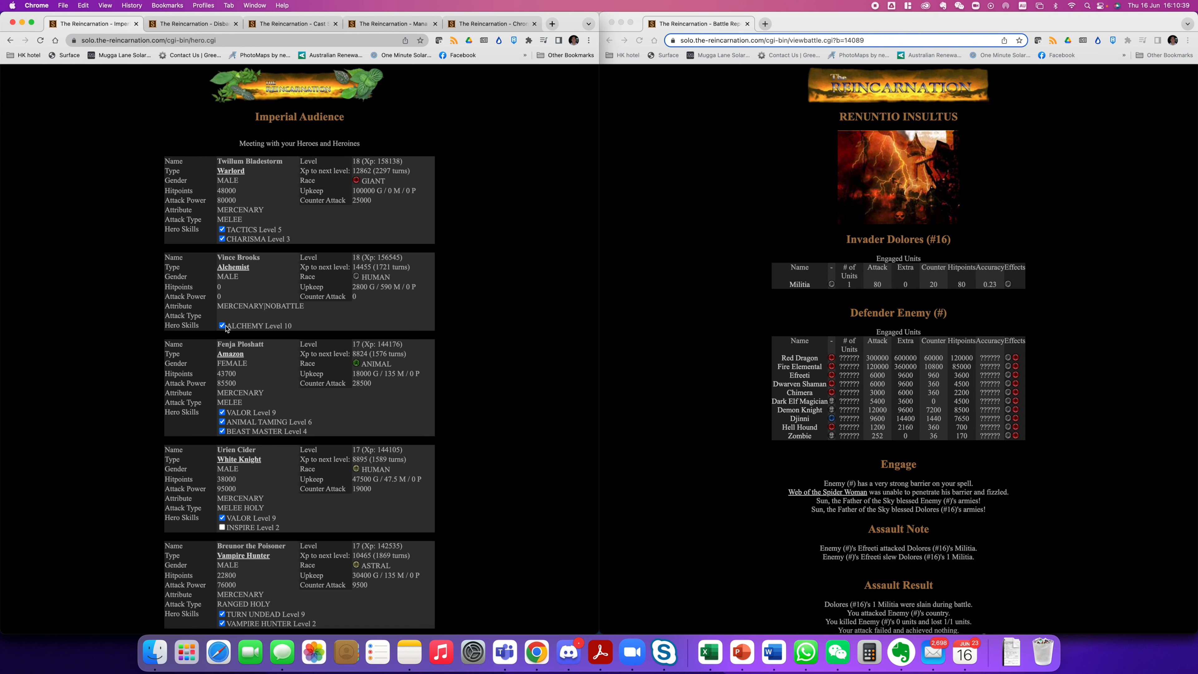
{"action": "scroll", "scroll_direction": "down", "scroll_amount": 3}
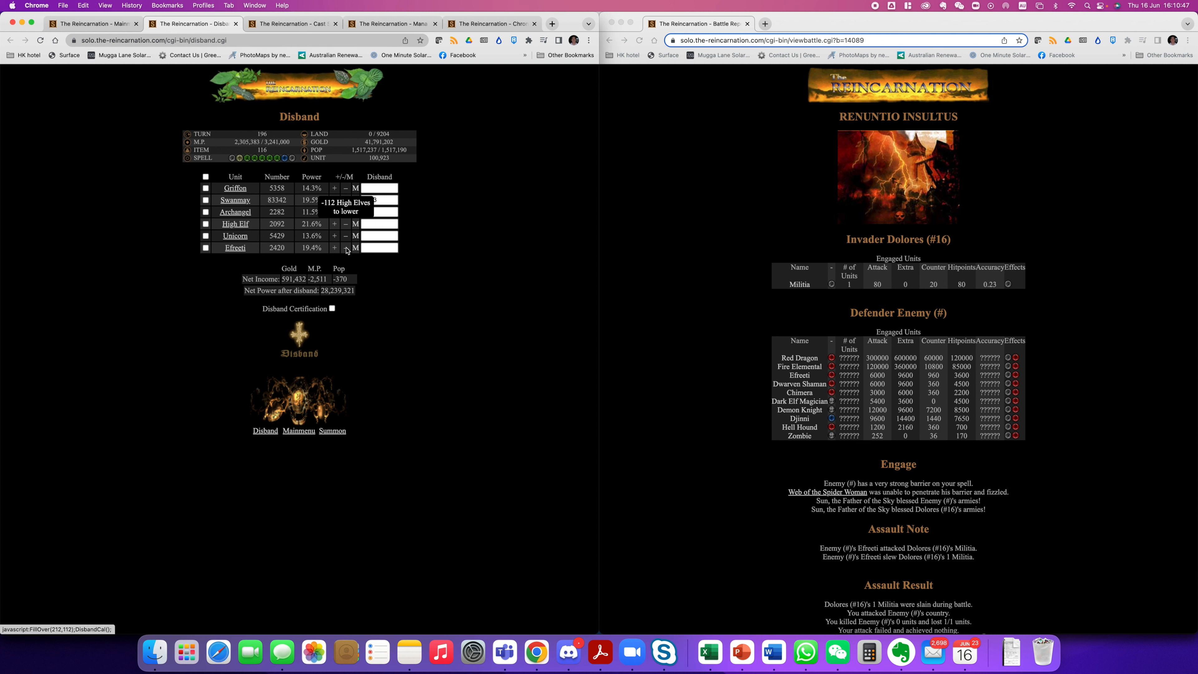
Disband two batches of Swanmays and 1000 Efreeti with disbanding certified
{"action": "left_click", "coordinate": [299, 360]}
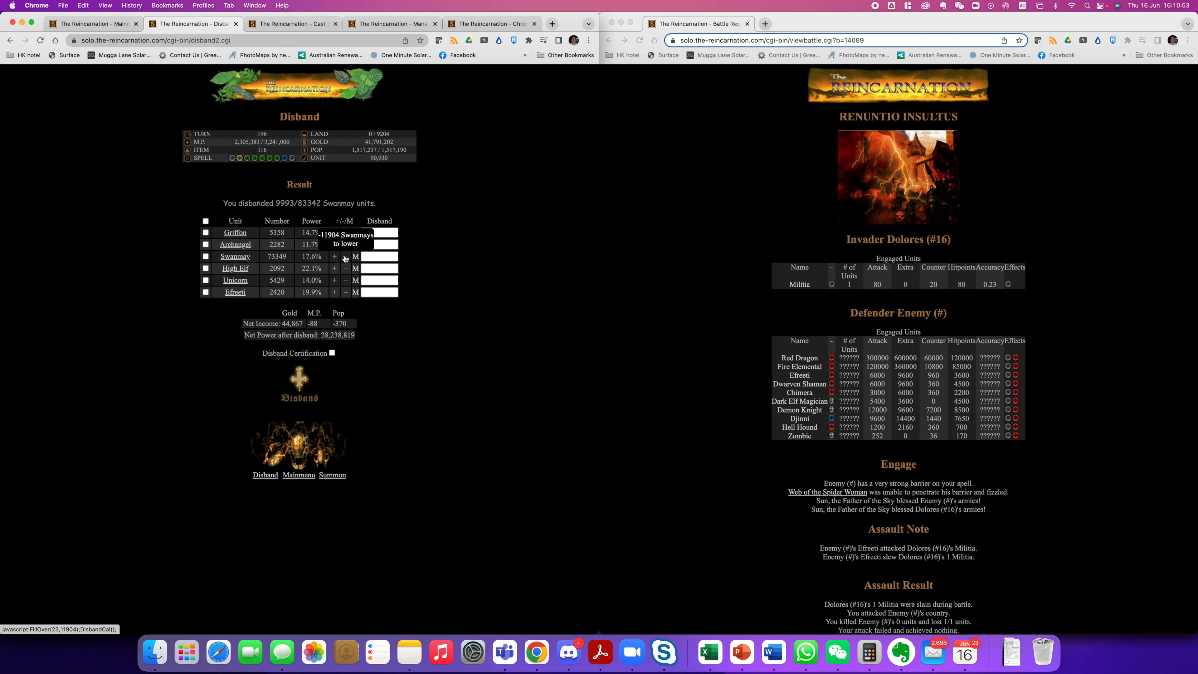
{"action": "left_click", "coordinate": [334, 256]}
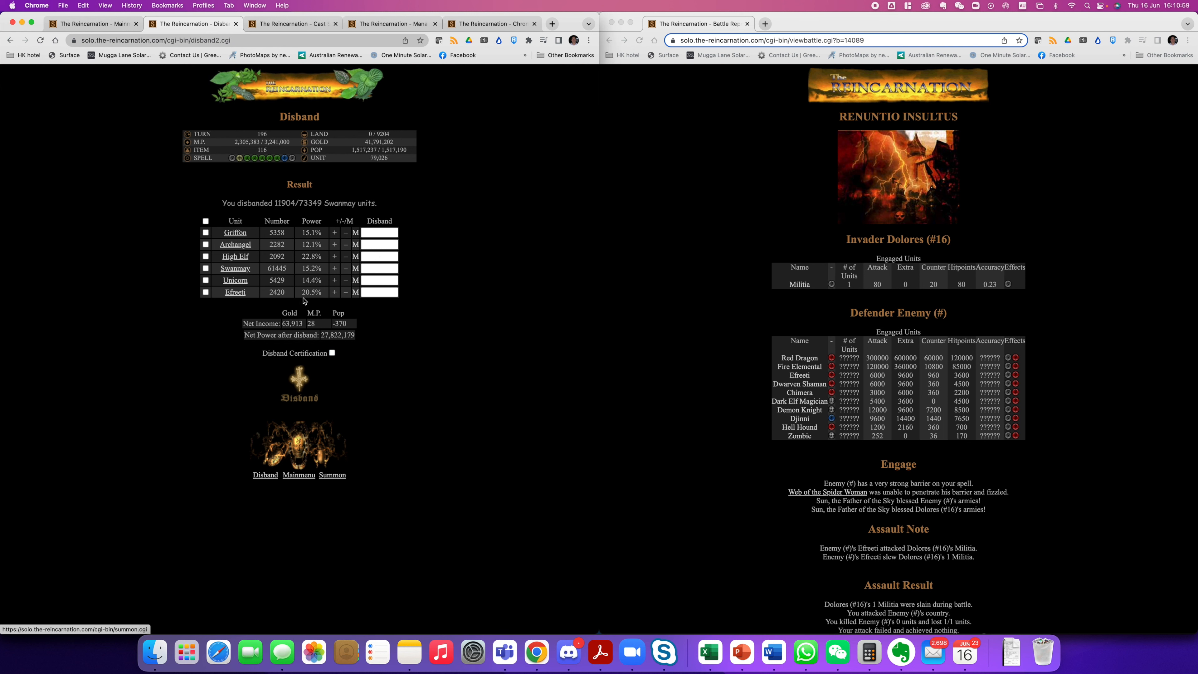
{"action": "left_click", "coordinate": [378, 292]}
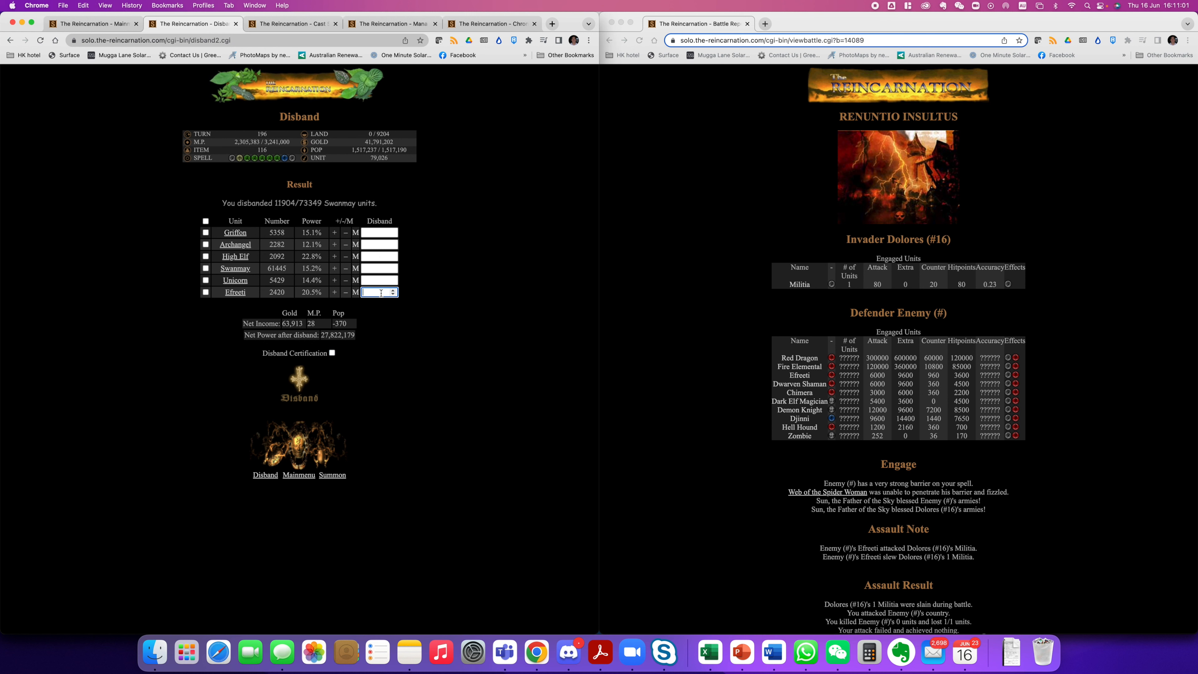
{"action": "type", "text": "1000"}
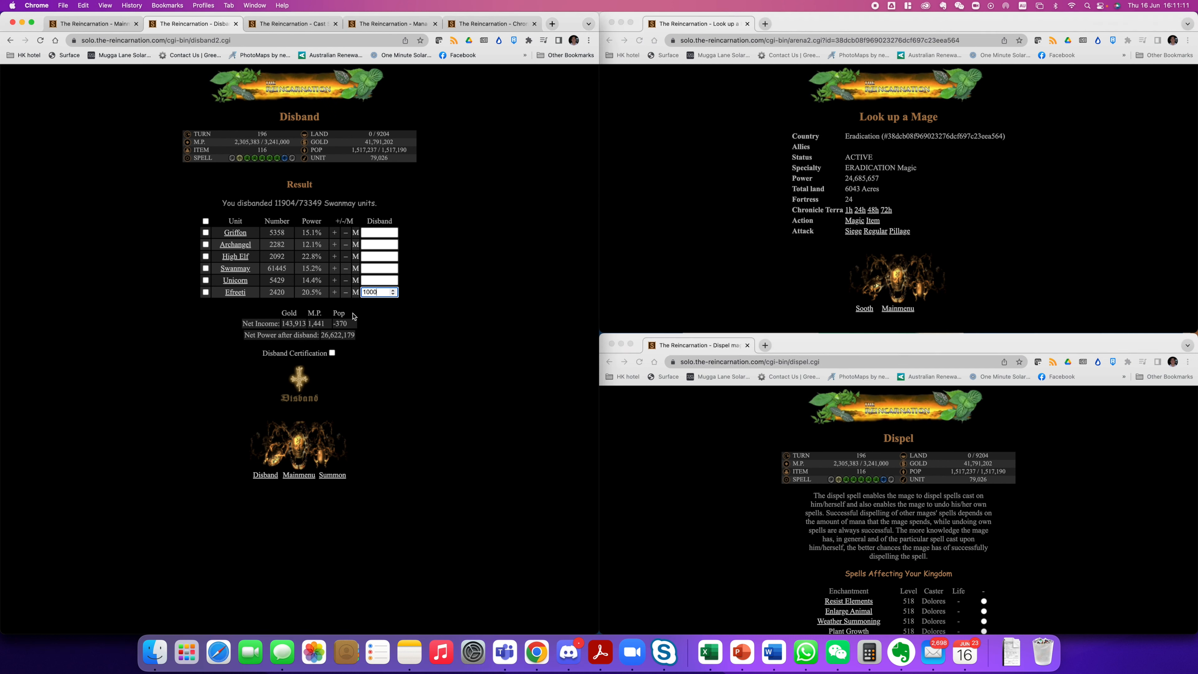
{"action": "left_click", "coordinate": [331, 352]}
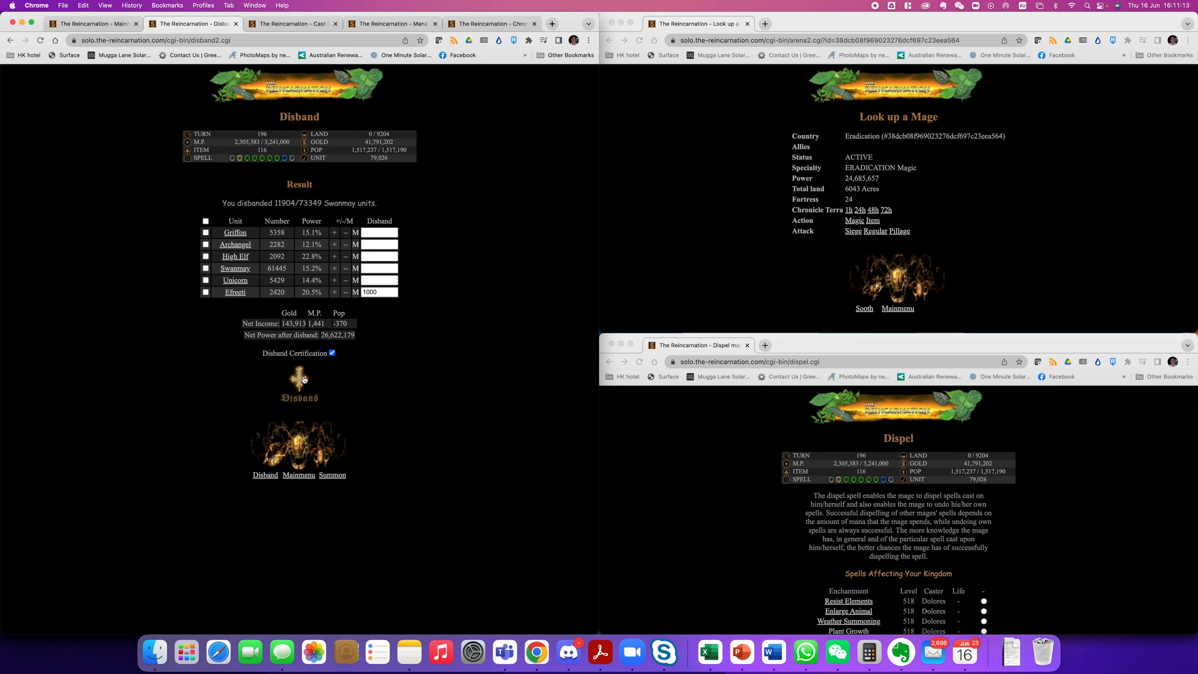
{"action": "left_click", "coordinate": [299, 398]}
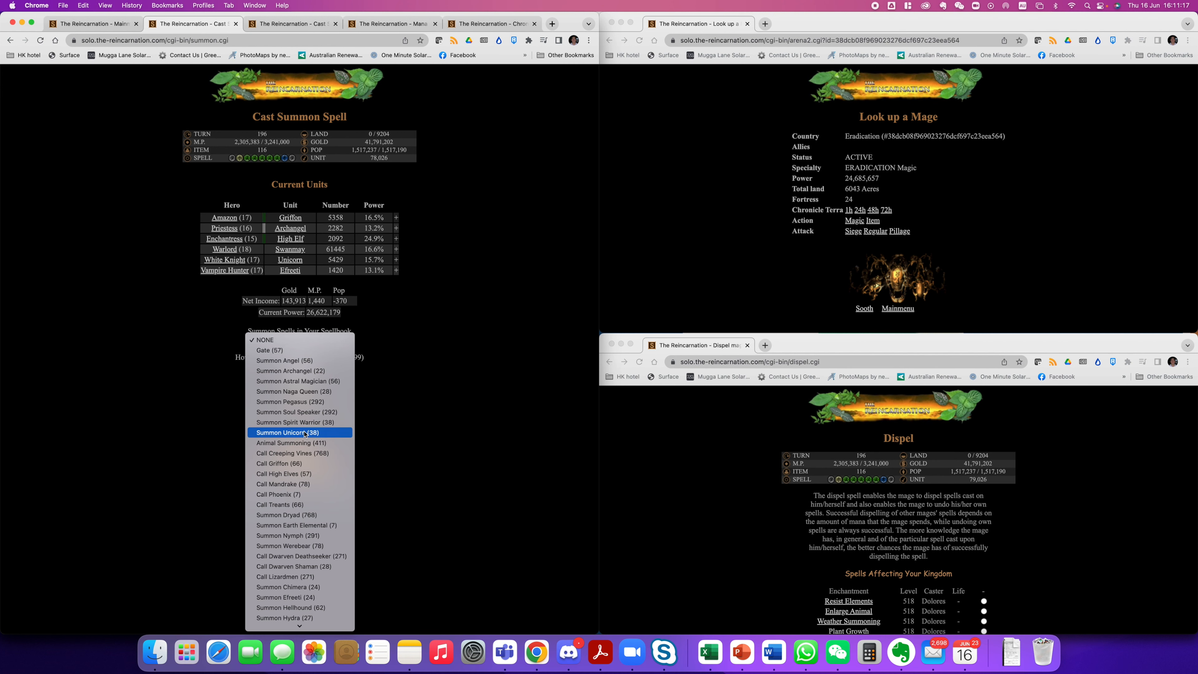
Cast Summon Unicorn for 724 Unicorns and Call High Elves for 236 High Elves
{"action": "left_click", "coordinate": [293, 432]}
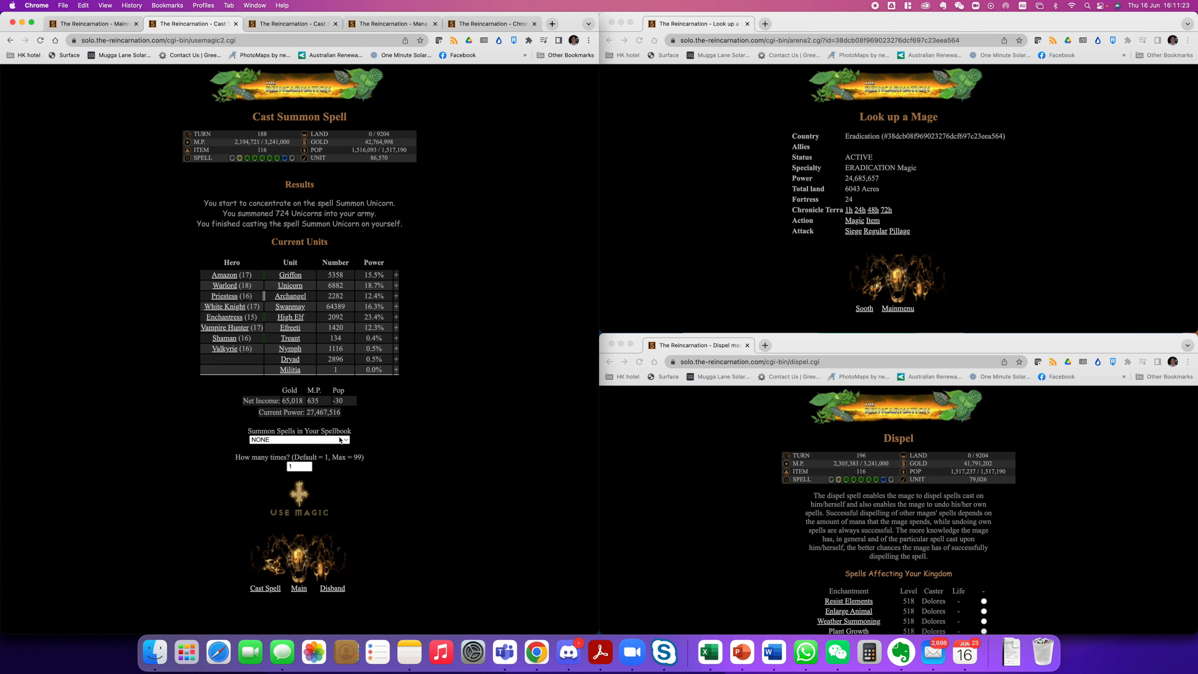
{"action": "left_click", "coordinate": [299, 439]}
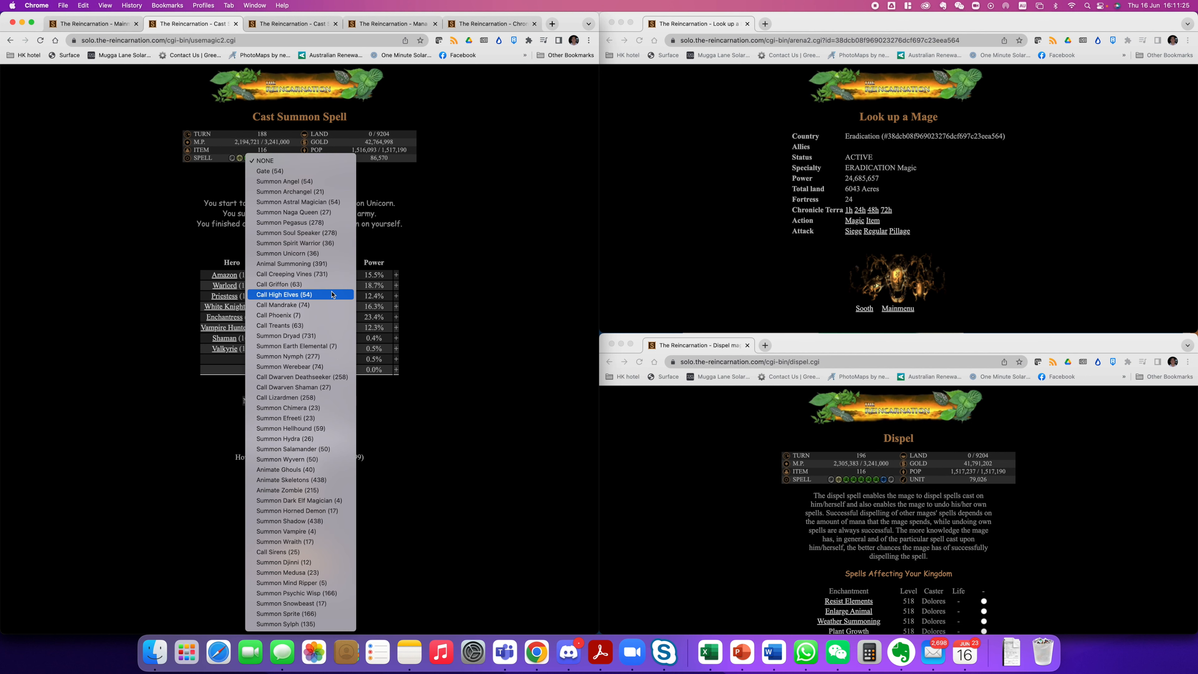
{"action": "left_click", "coordinate": [300, 294]}
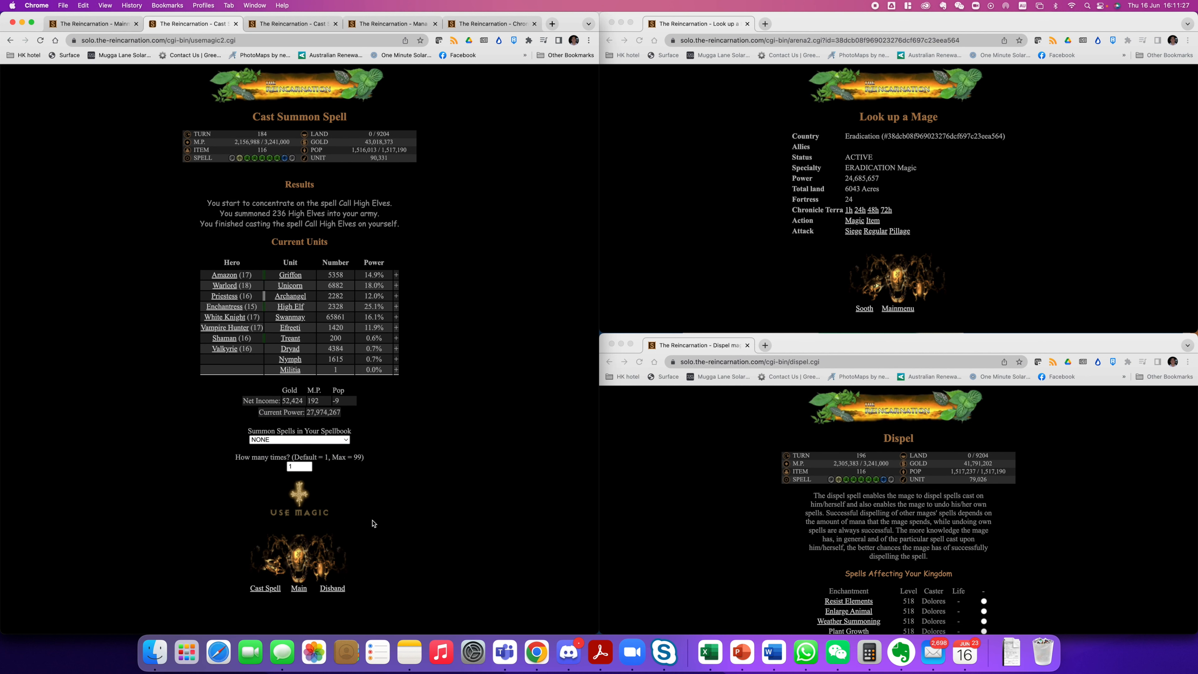
{"action": "mouse_move", "coordinate": [322, 533]}
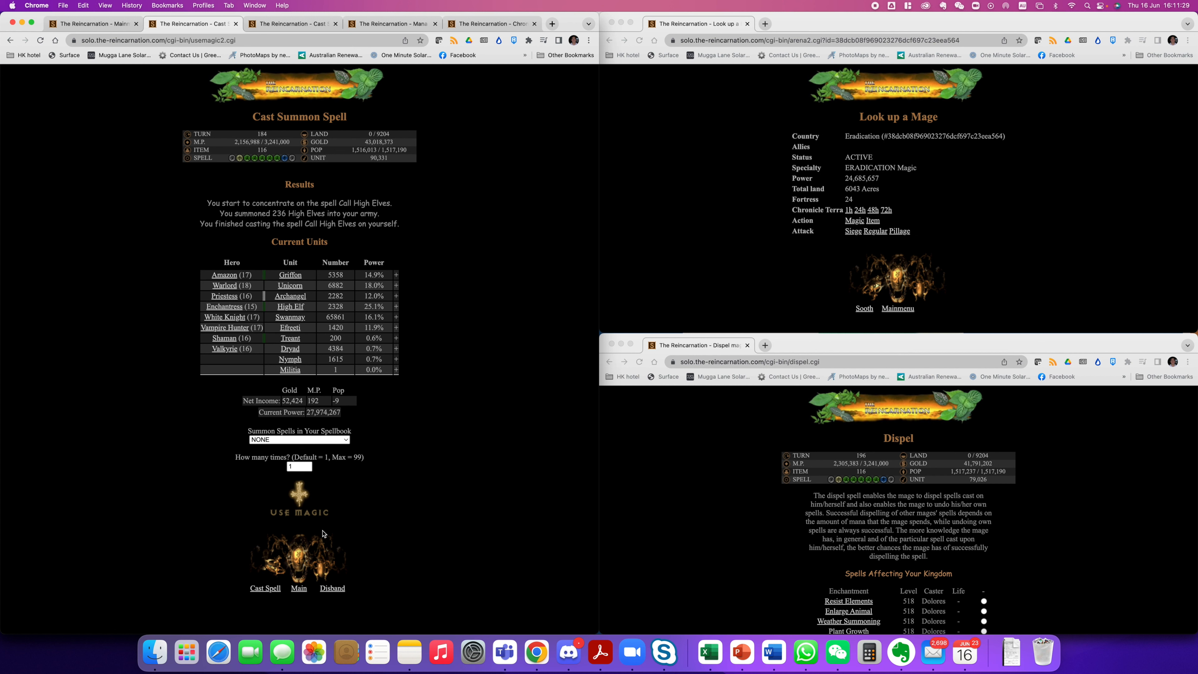
{"action": "left_click", "coordinate": [331, 588]}
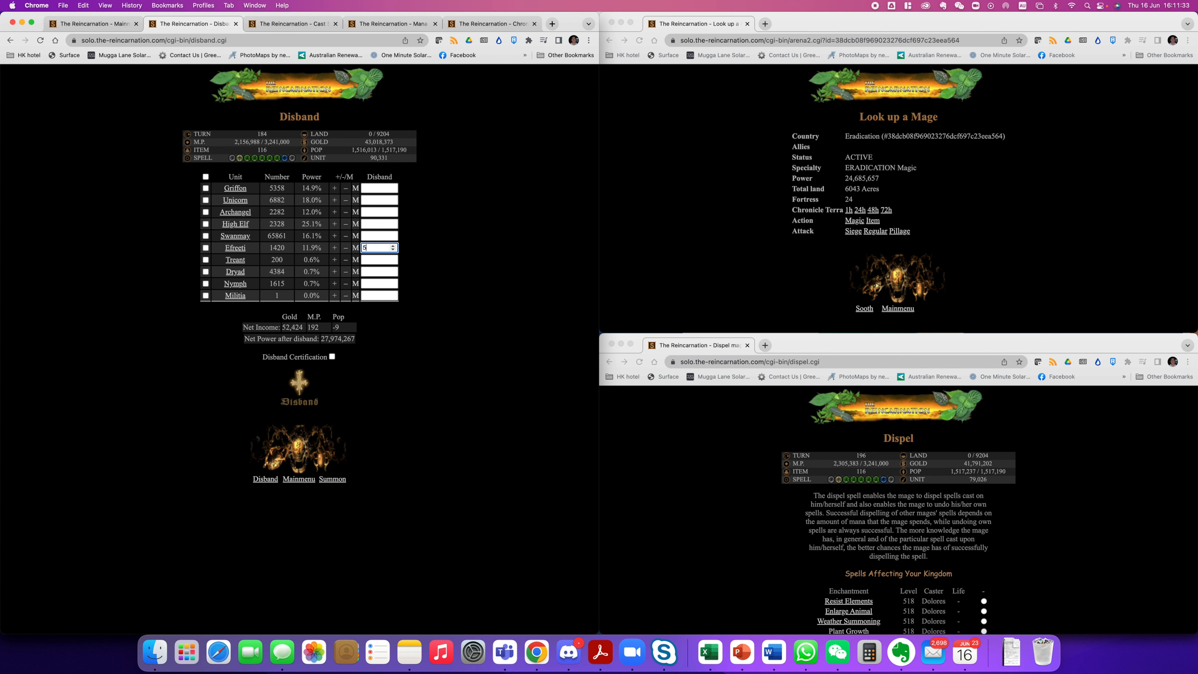
Disband 500 Efreeti, 200 Treants and all Dryads and Nymphs with certification ticked
{"action": "type", "text": "500"}
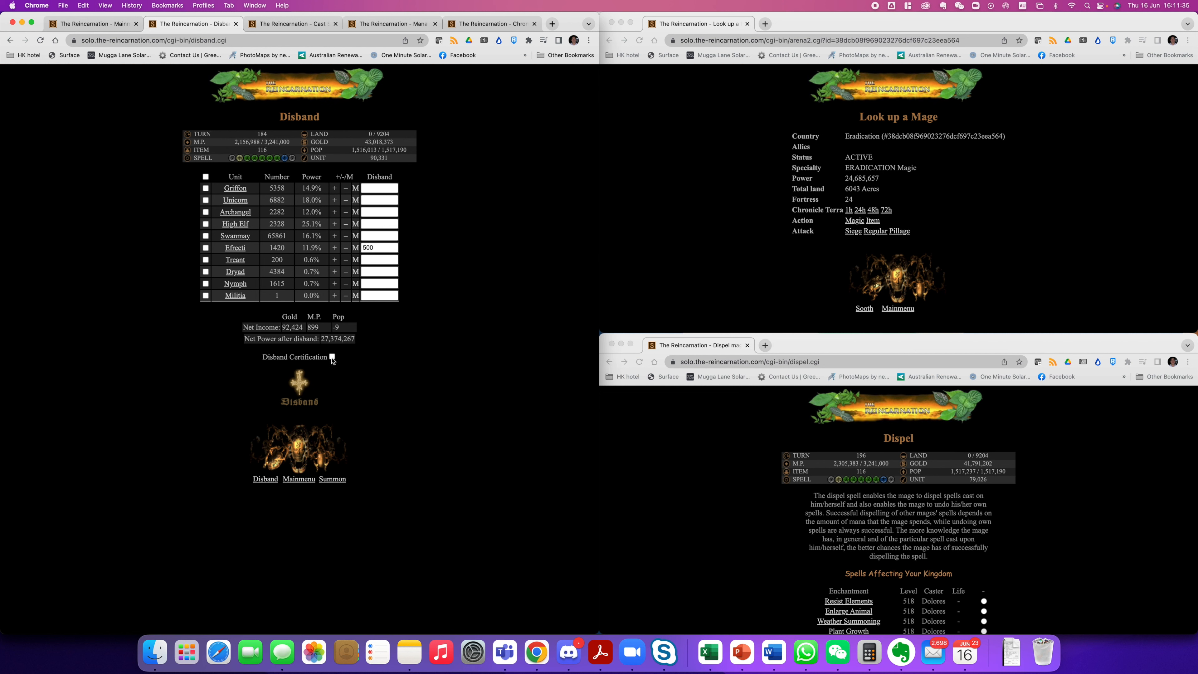
{"action": "left_click", "coordinate": [206, 259]}
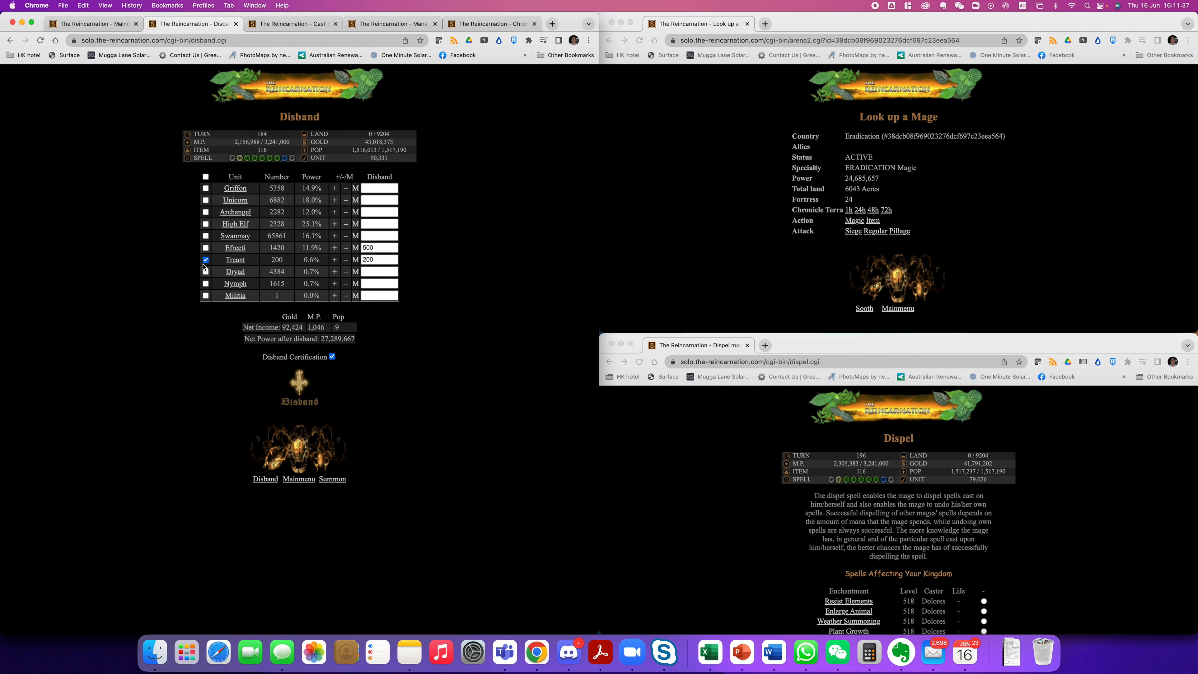
{"action": "left_click", "coordinate": [204, 272]}
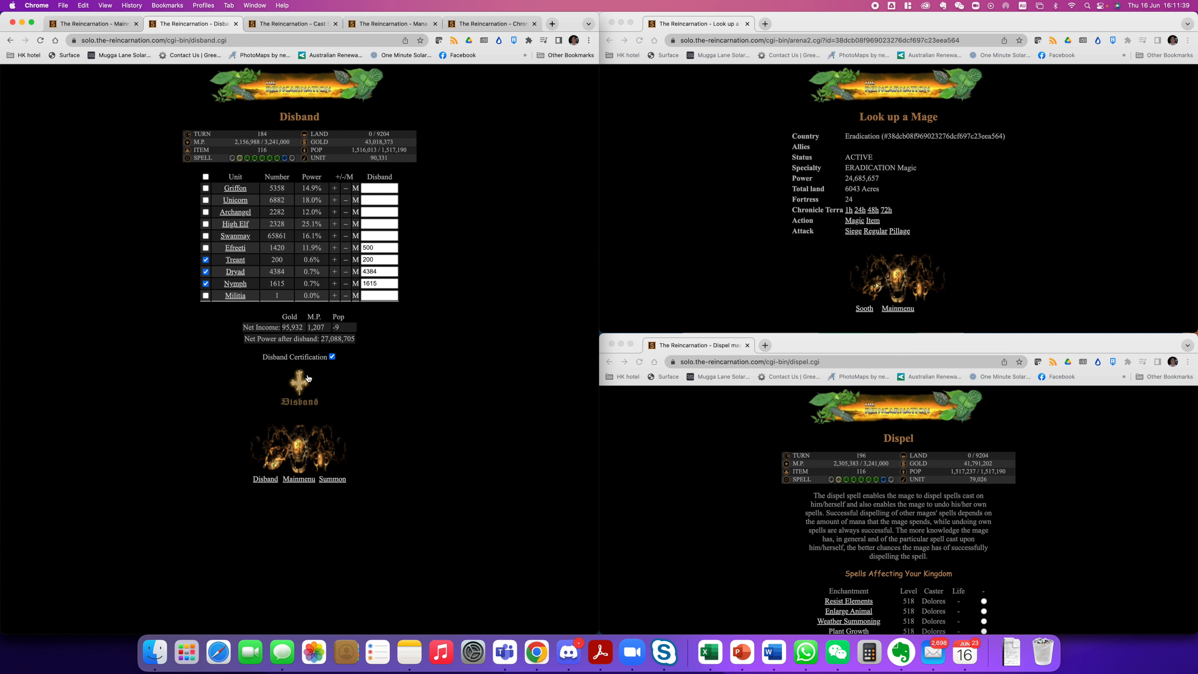
{"action": "left_click", "coordinate": [299, 403]}
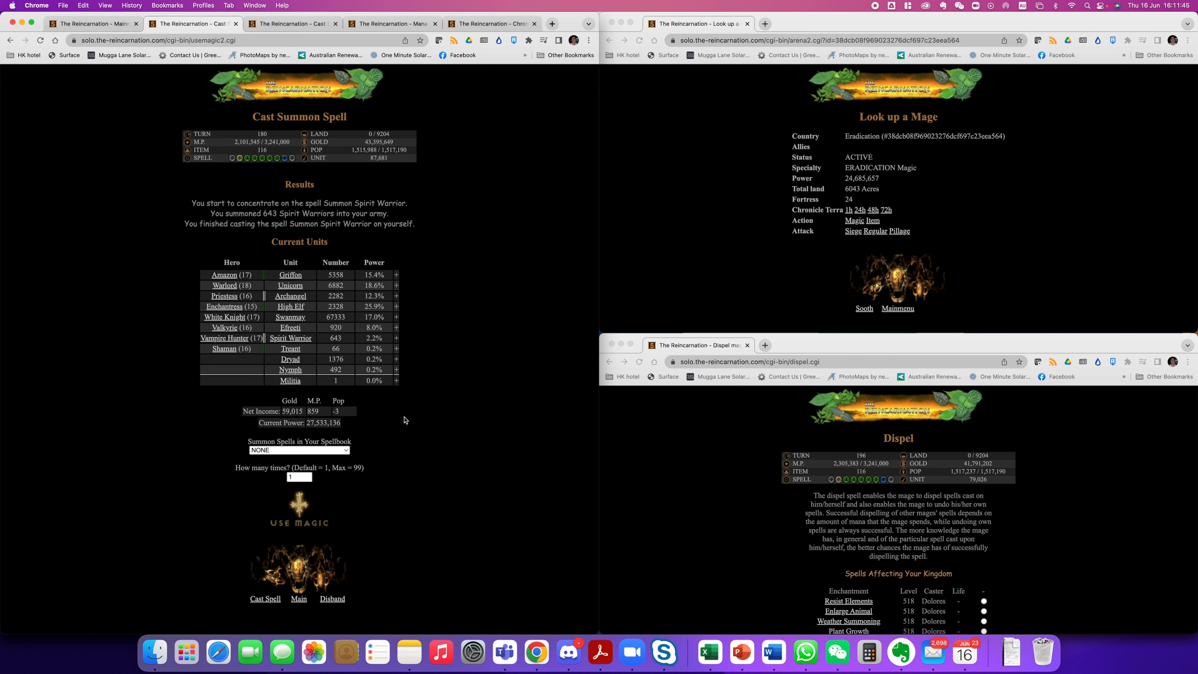
Recast Summon Spirit Warrior via form resubmission, adding 595 Spirit Warriors for 1,846 total
{"action": "left_click", "coordinate": [299, 508]}
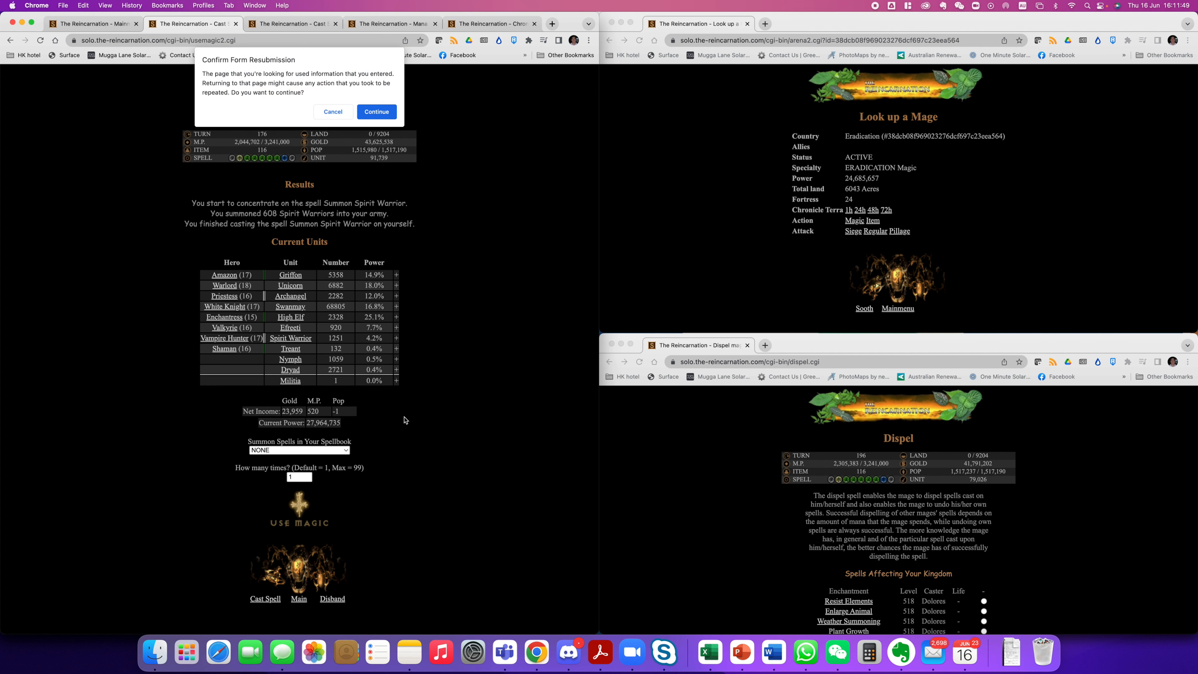
{"action": "left_click", "coordinate": [375, 112]}
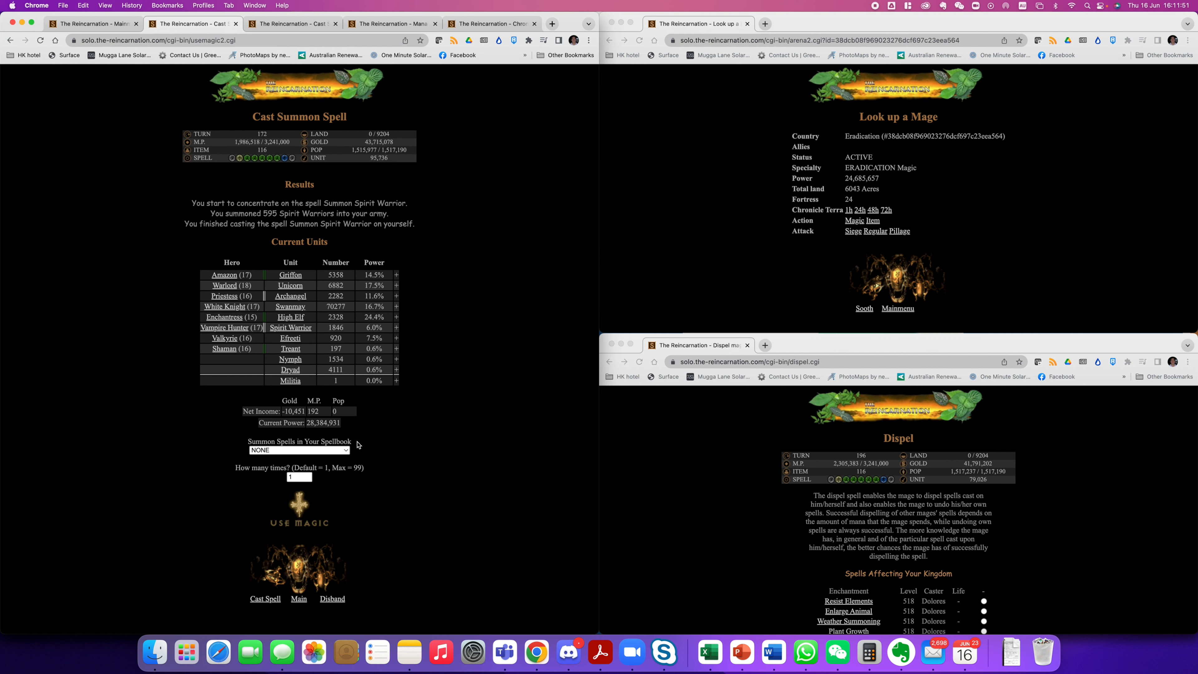
{"action": "left_click", "coordinate": [331, 598]}
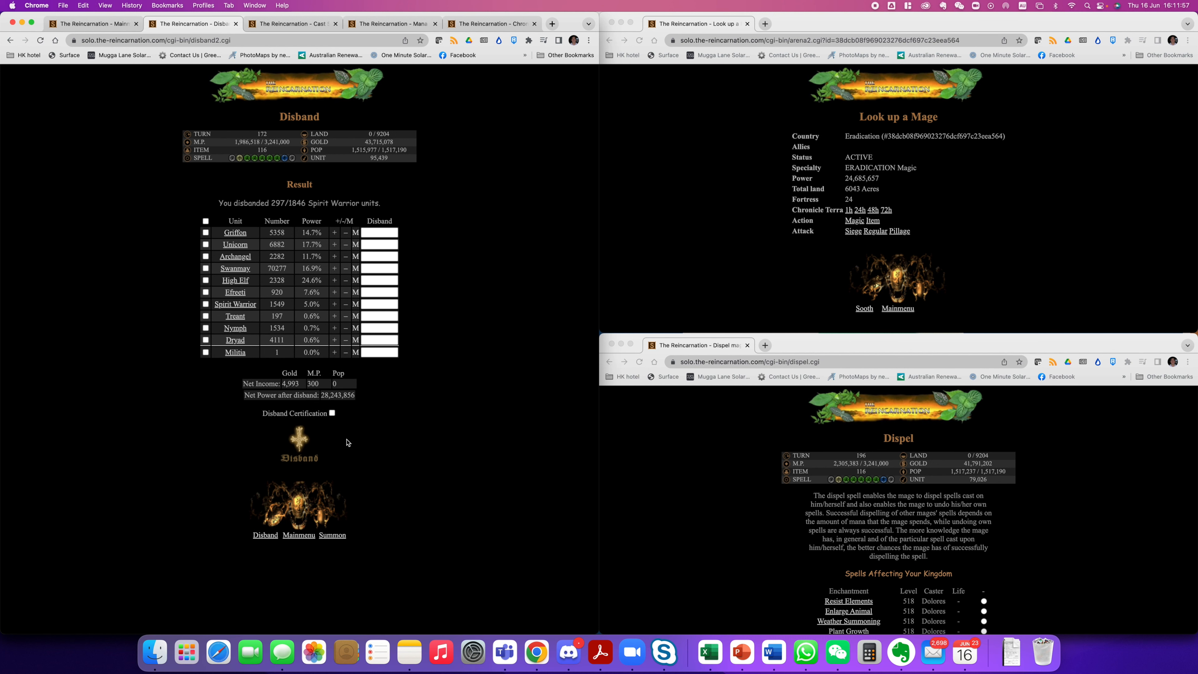
Disband 1,901 Swanmays plus 297 Spirit Warriors and all Treants, Nymphs and Dryads, leaving 68,376 Swanmays
{"action": "left_click", "coordinate": [331, 535]}
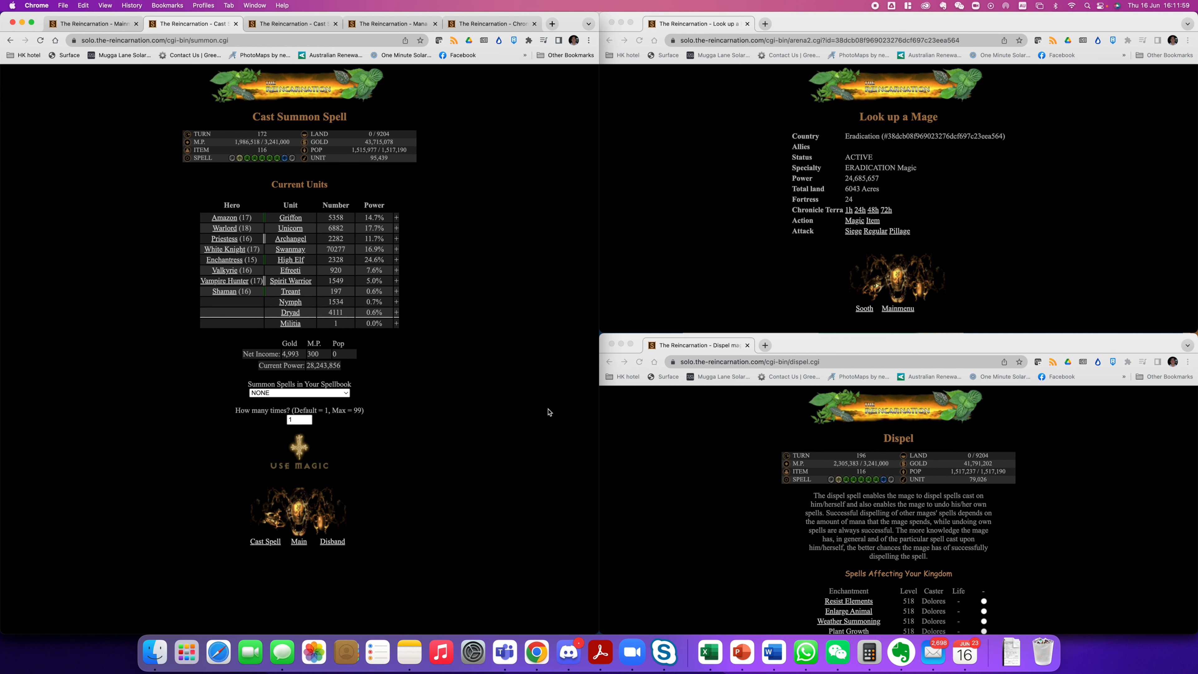
{"action": "mouse_move", "coordinate": [331, 541]}
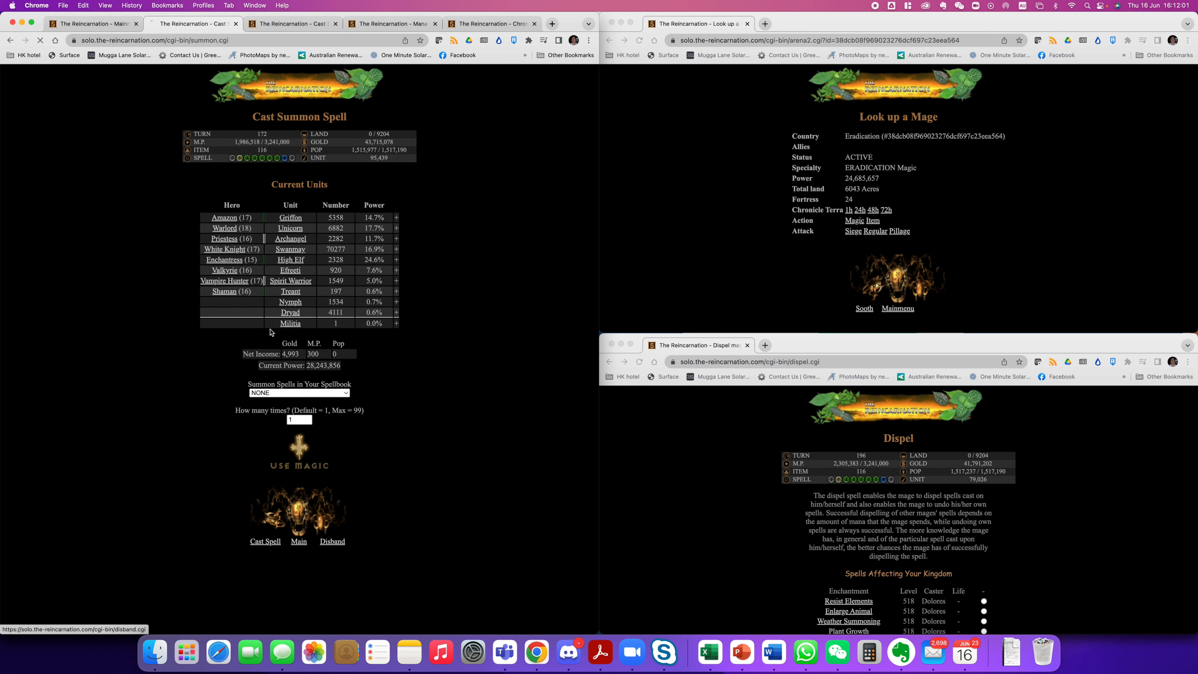
{"action": "left_click", "coordinate": [331, 541]}
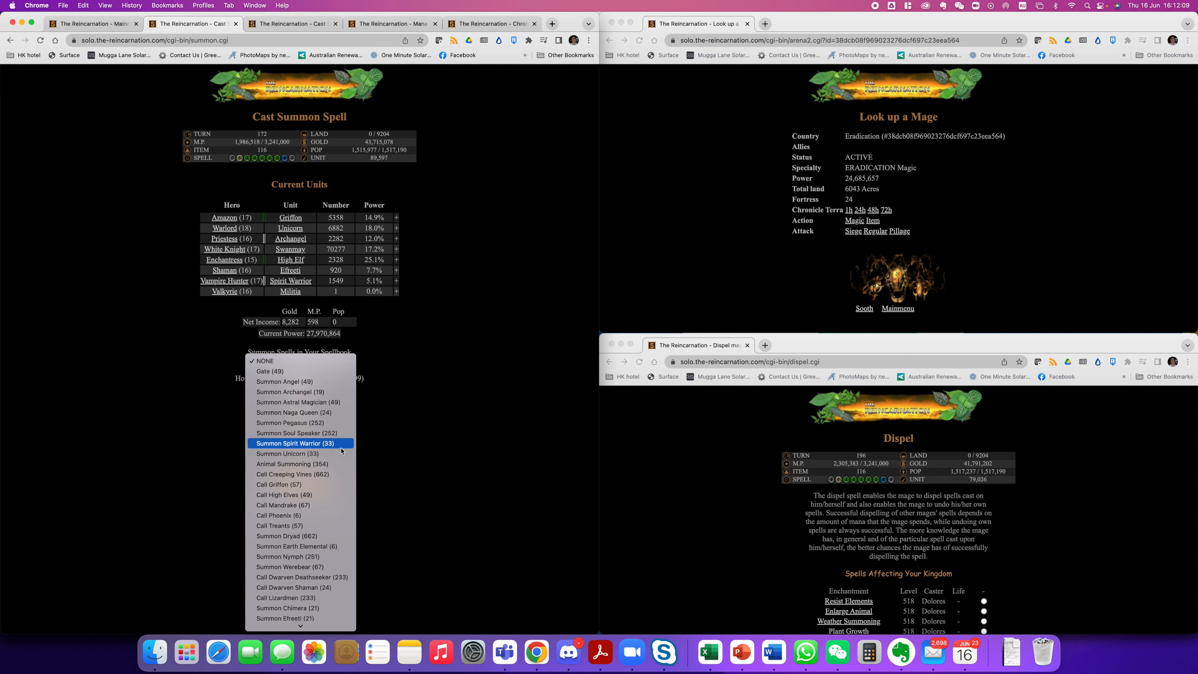
{"action": "left_click", "coordinate": [264, 361]}
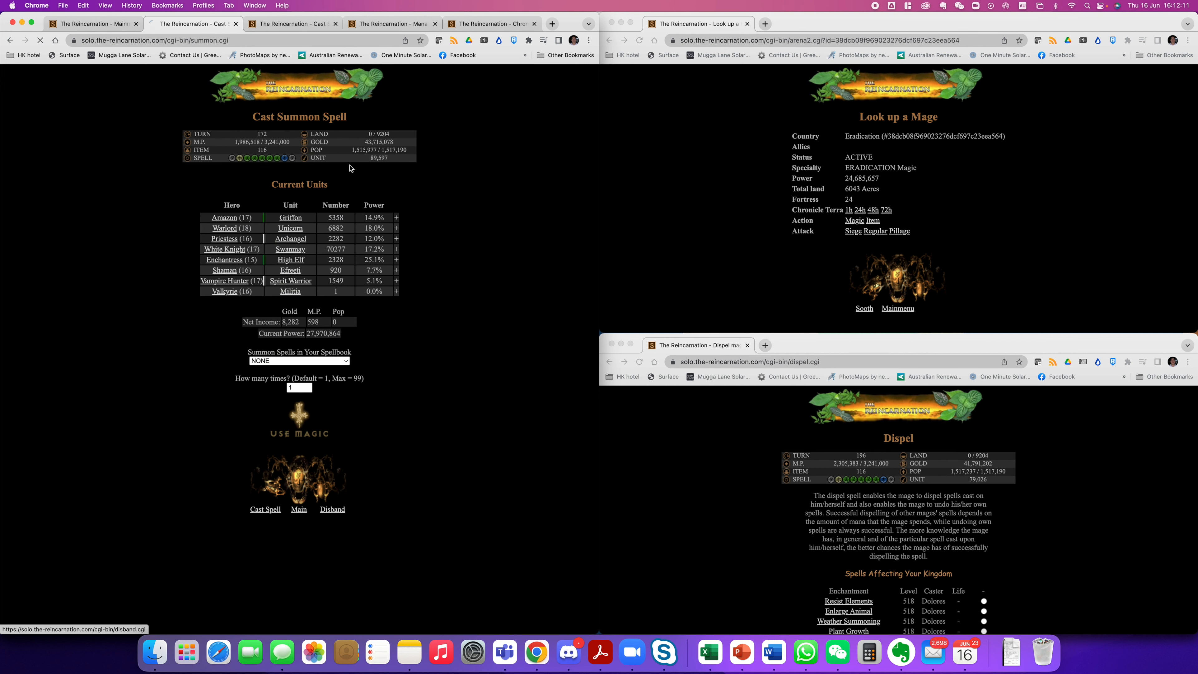
{"action": "left_click", "coordinate": [332, 510]}
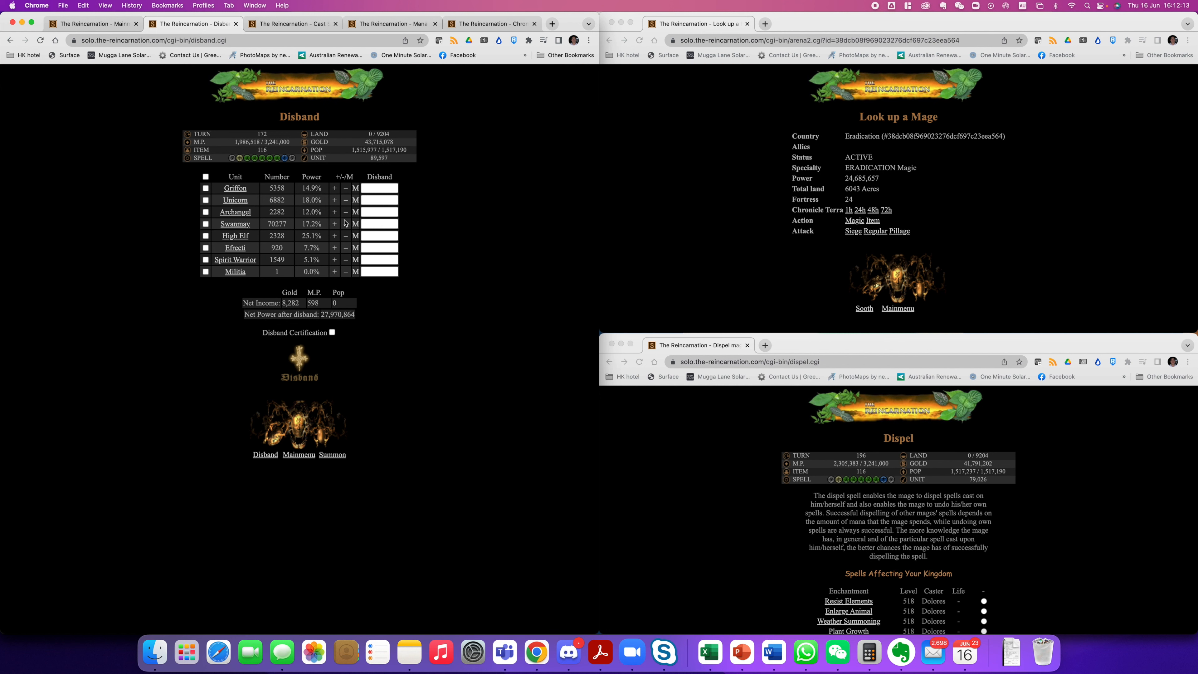
{"action": "left_click", "coordinate": [330, 332]}
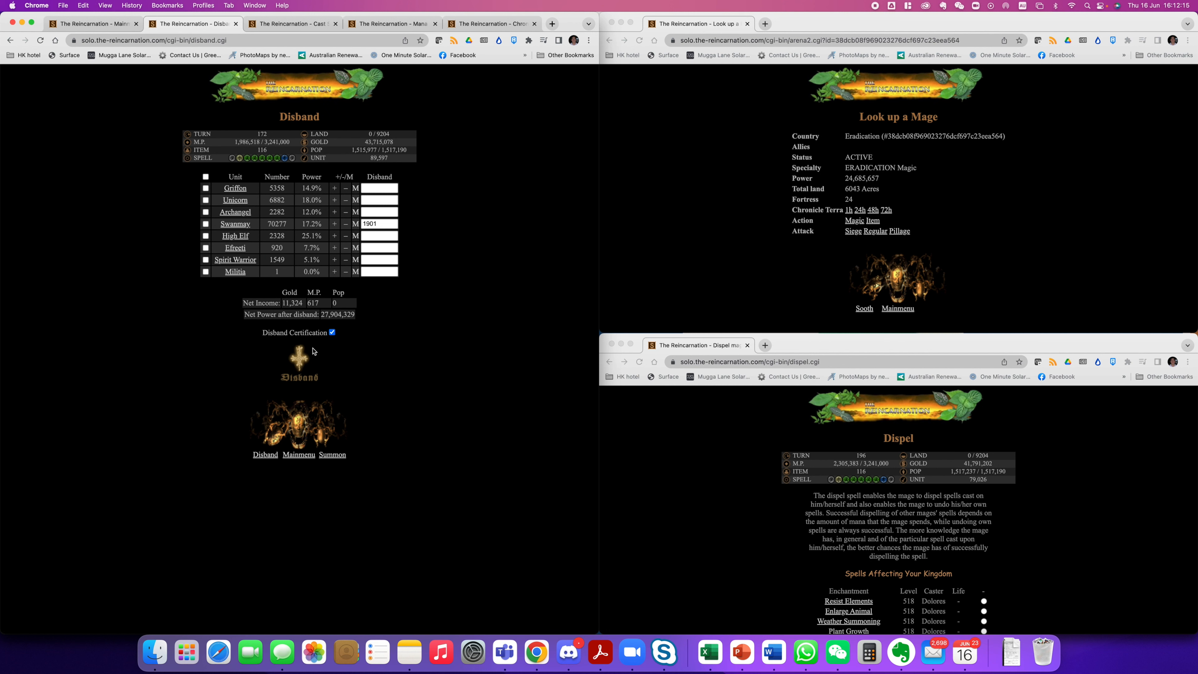
{"action": "left_click", "coordinate": [299, 364]}
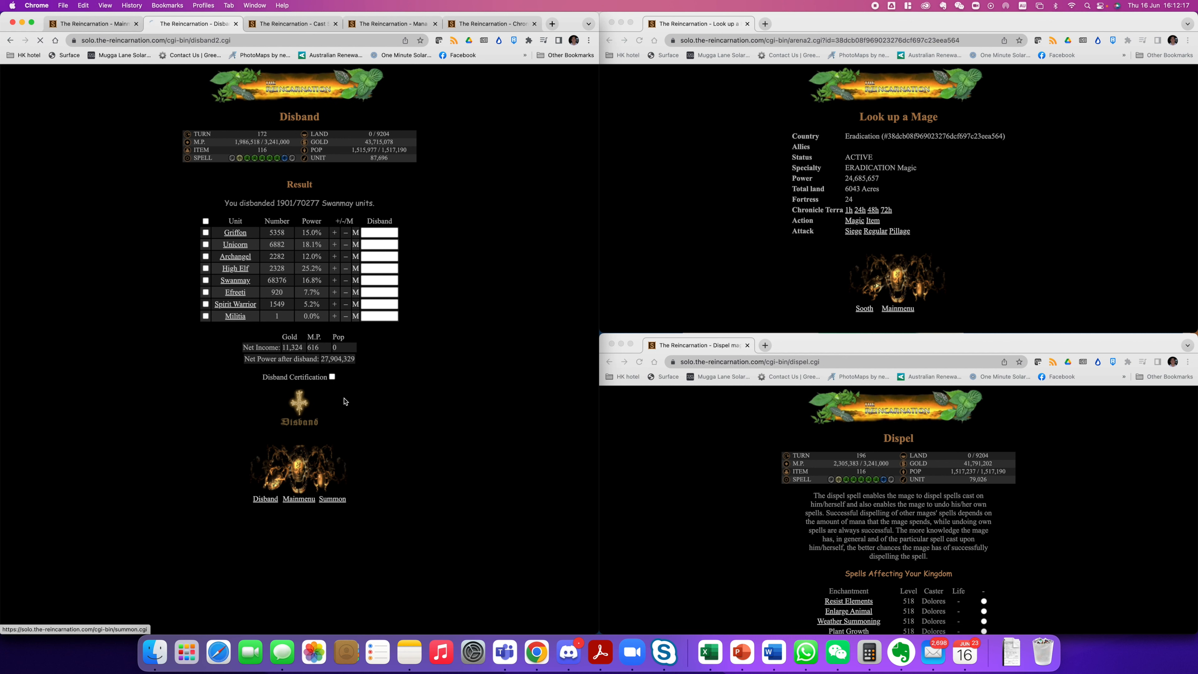
Cast Summon Werebear repeatedly until the army holds 4,739 Werebears
{"action": "left_click", "coordinate": [332, 498]}
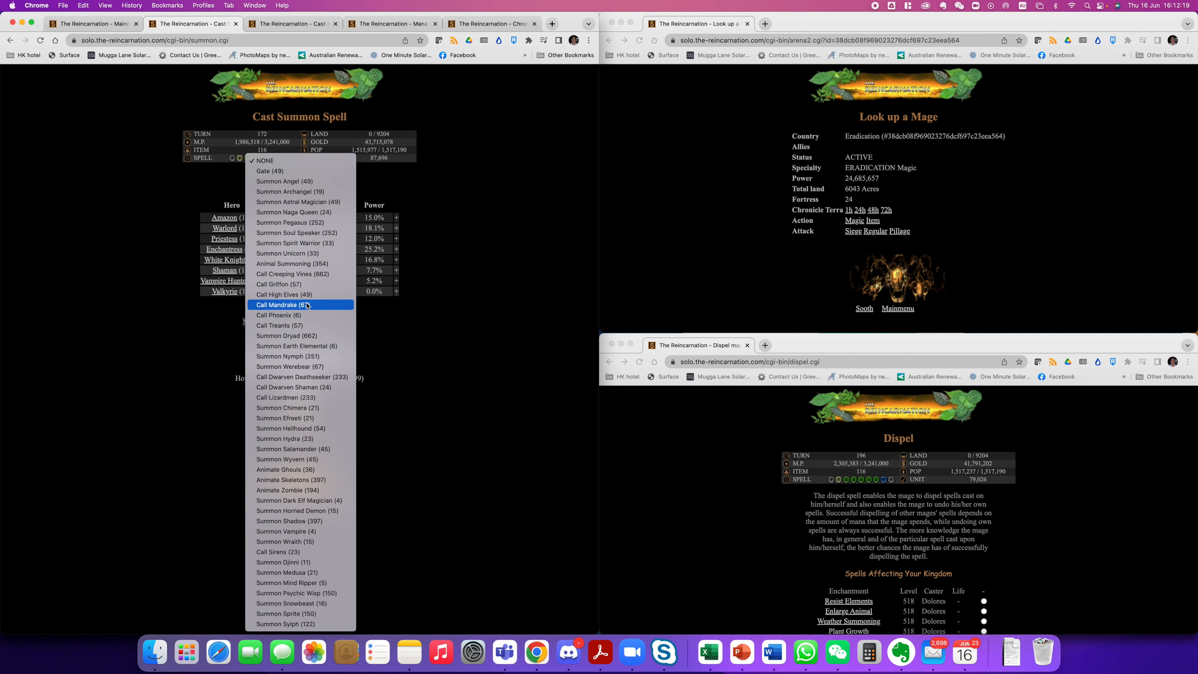
{"action": "mouse_move", "coordinate": [415, 352]}
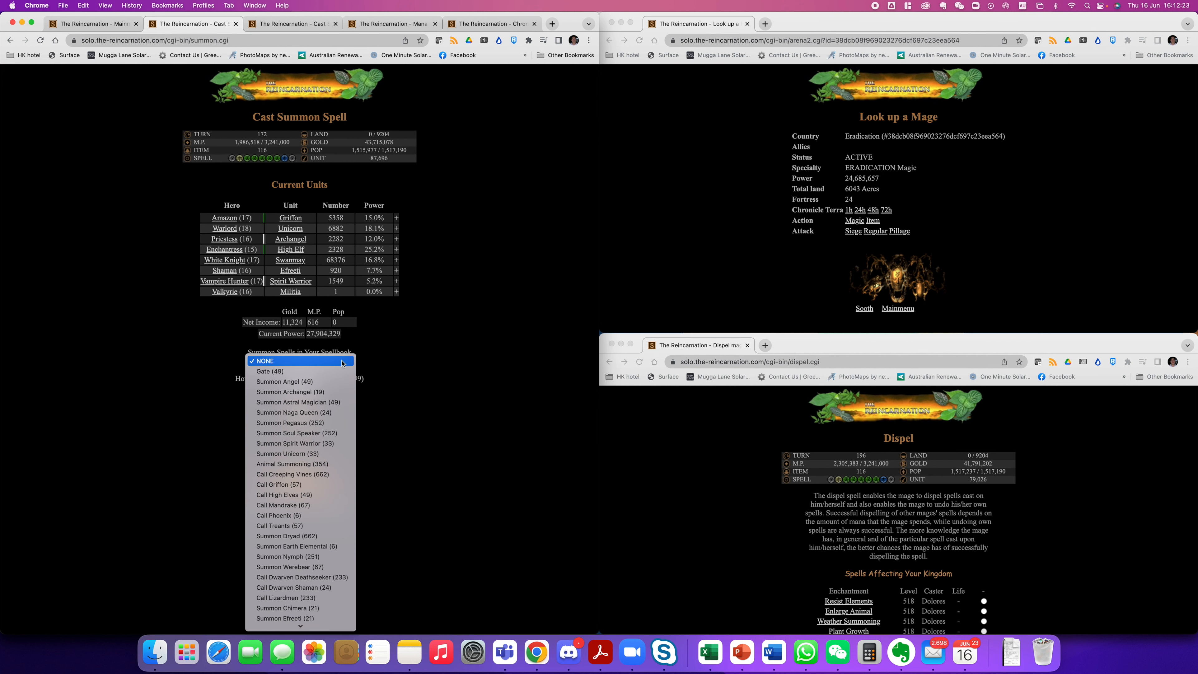
{"action": "left_click", "coordinate": [266, 360]}
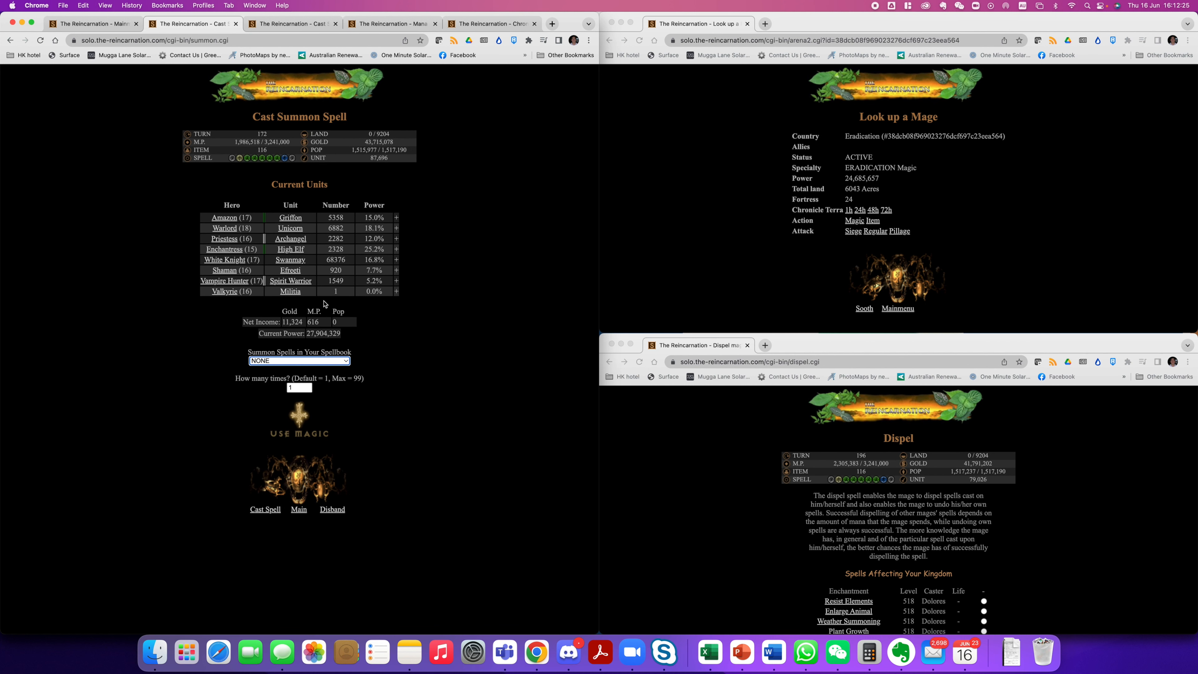
{"action": "mouse_move", "coordinate": [341, 365]}
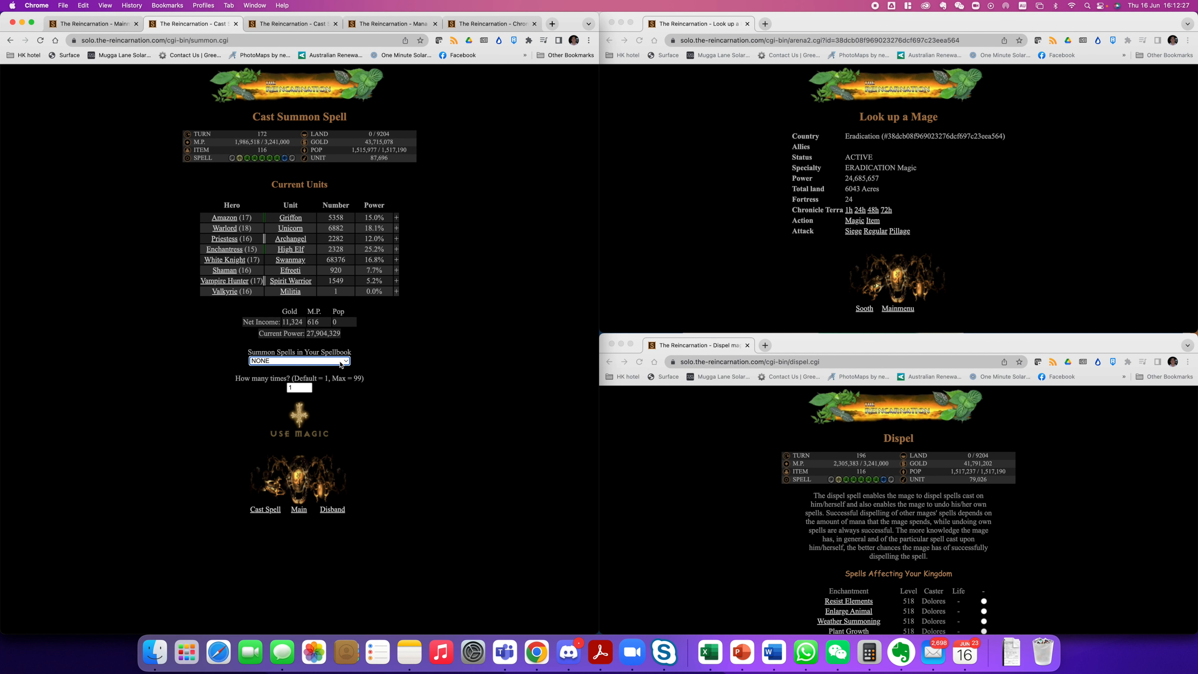
{"action": "left_click", "coordinate": [299, 361]}
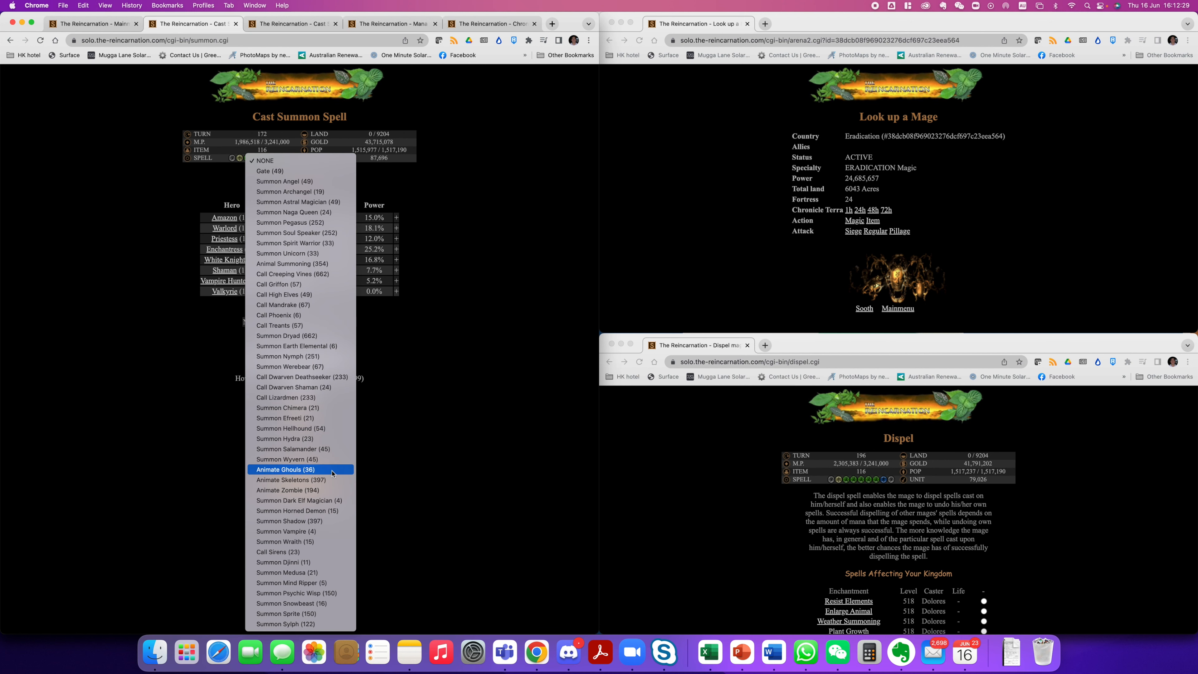
{"action": "mouse_move", "coordinate": [300, 345]}
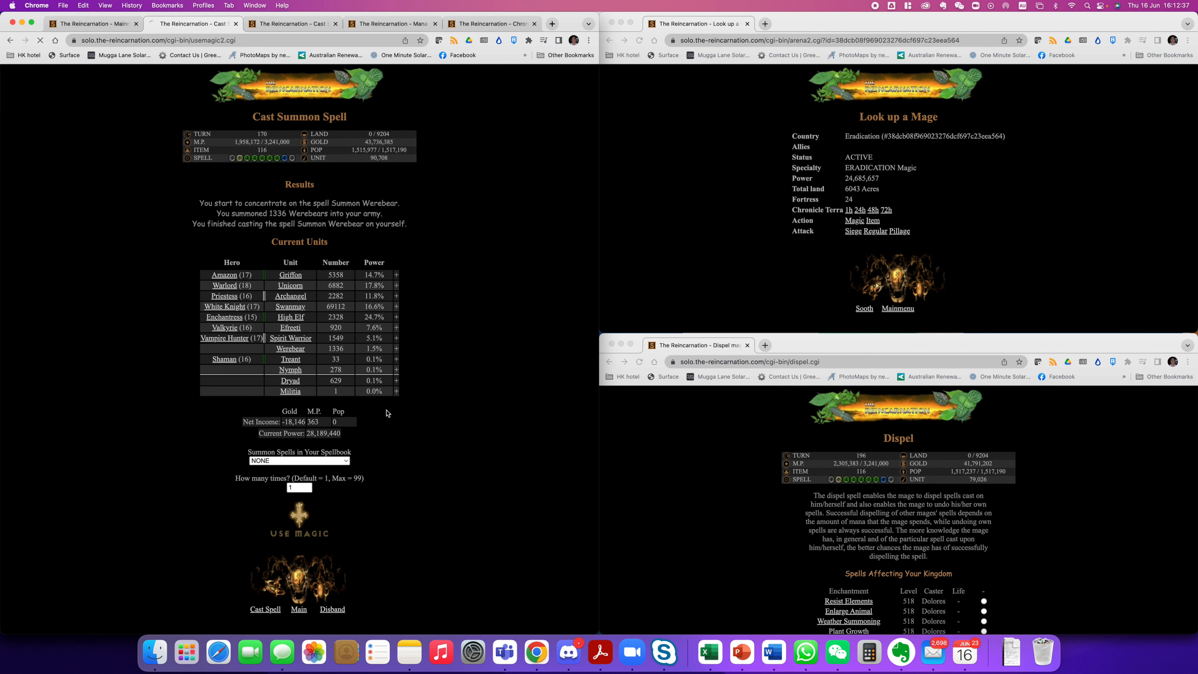
{"action": "left_click", "coordinate": [298, 526]}
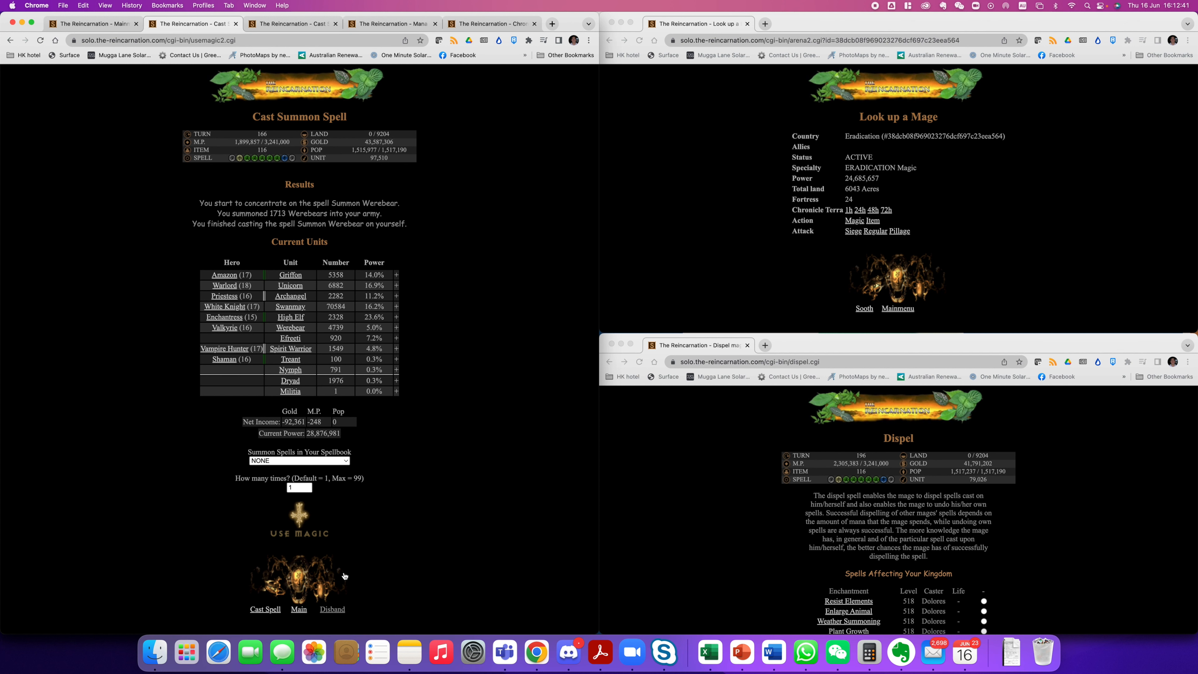
Disband 168 Werebears with every Treant, Nymph and Dryad, then one more Werebear, leaving 4,570
{"action": "left_click", "coordinate": [332, 609]}
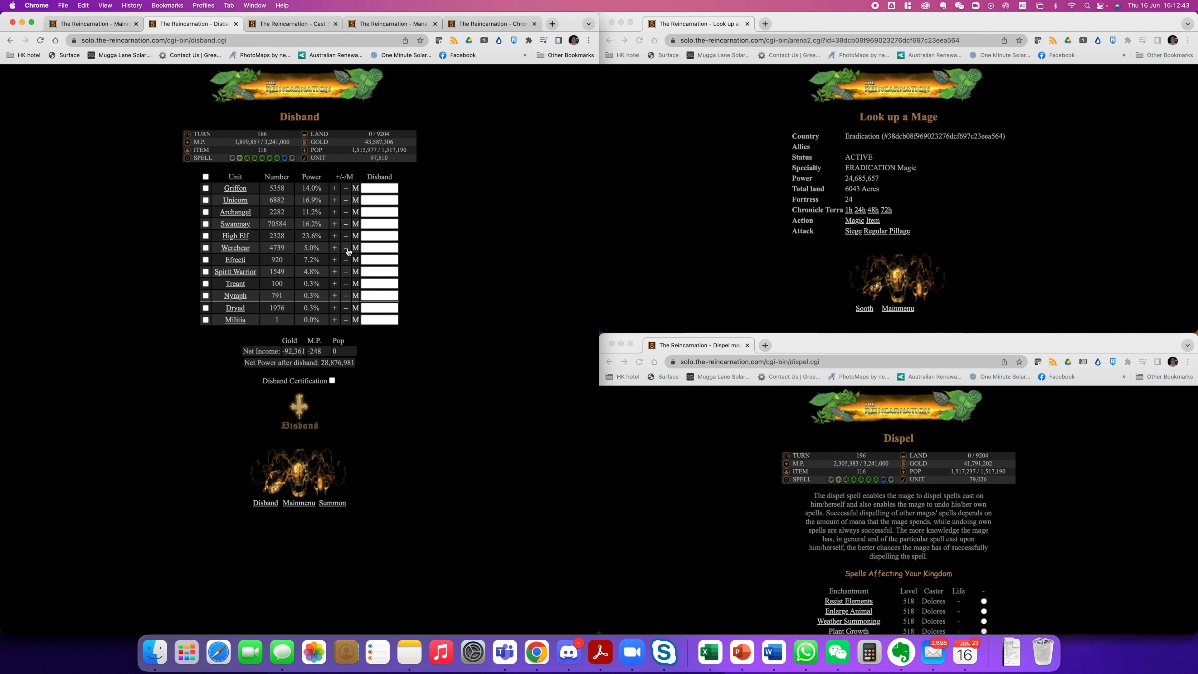
{"action": "left_click", "coordinate": [206, 283]}
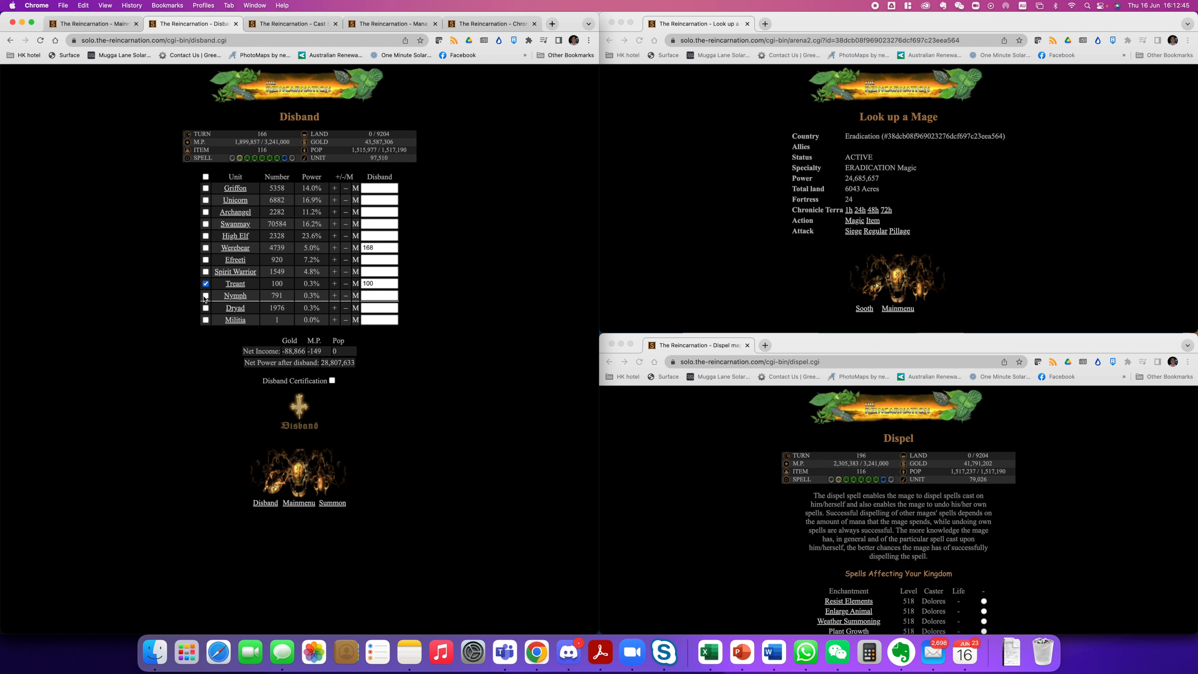
{"action": "left_click", "coordinate": [205, 308]}
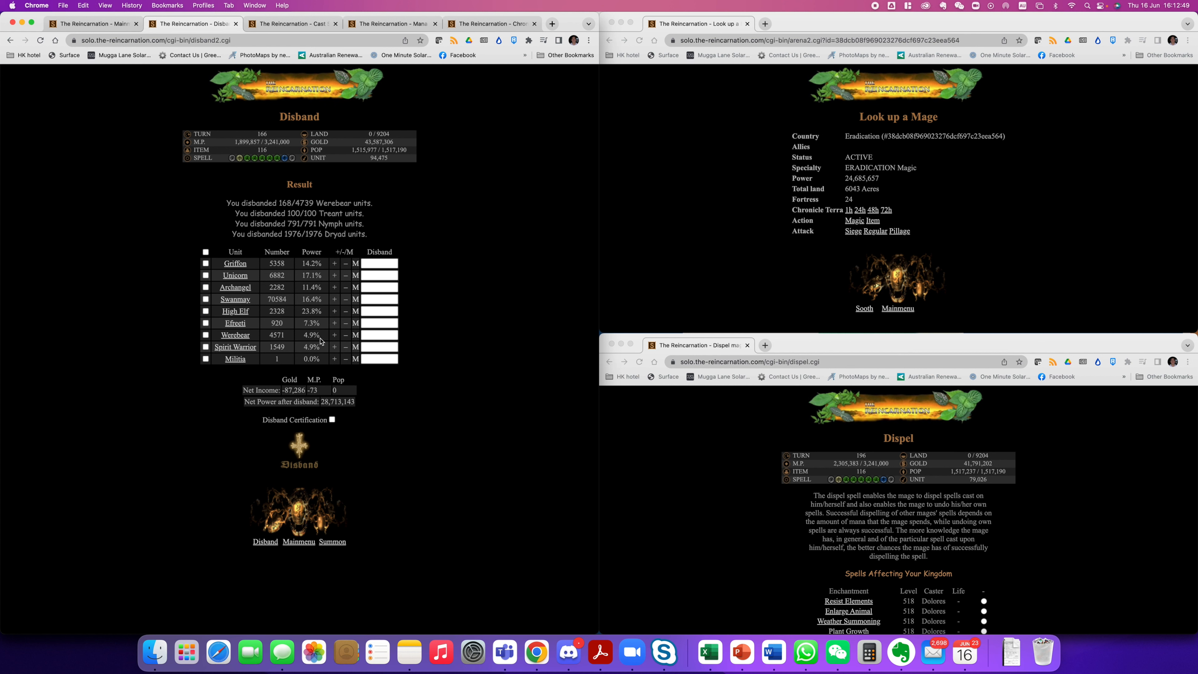
{"action": "left_click", "coordinate": [332, 419]}
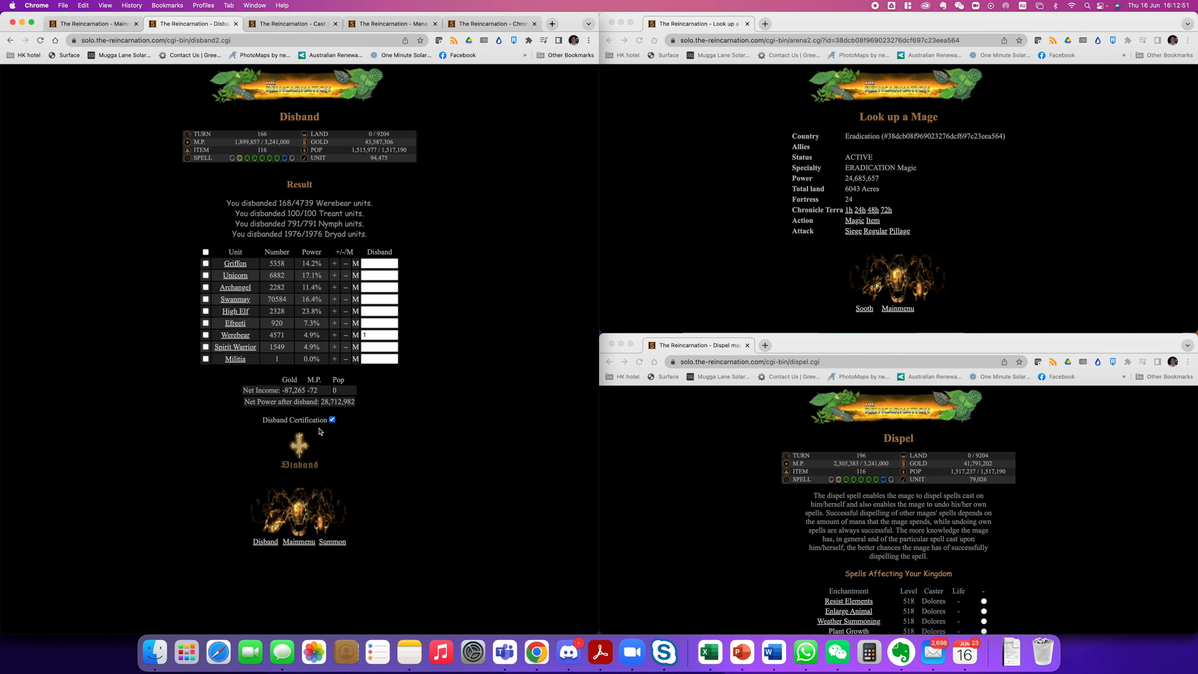
{"action": "left_click", "coordinate": [299, 437]}
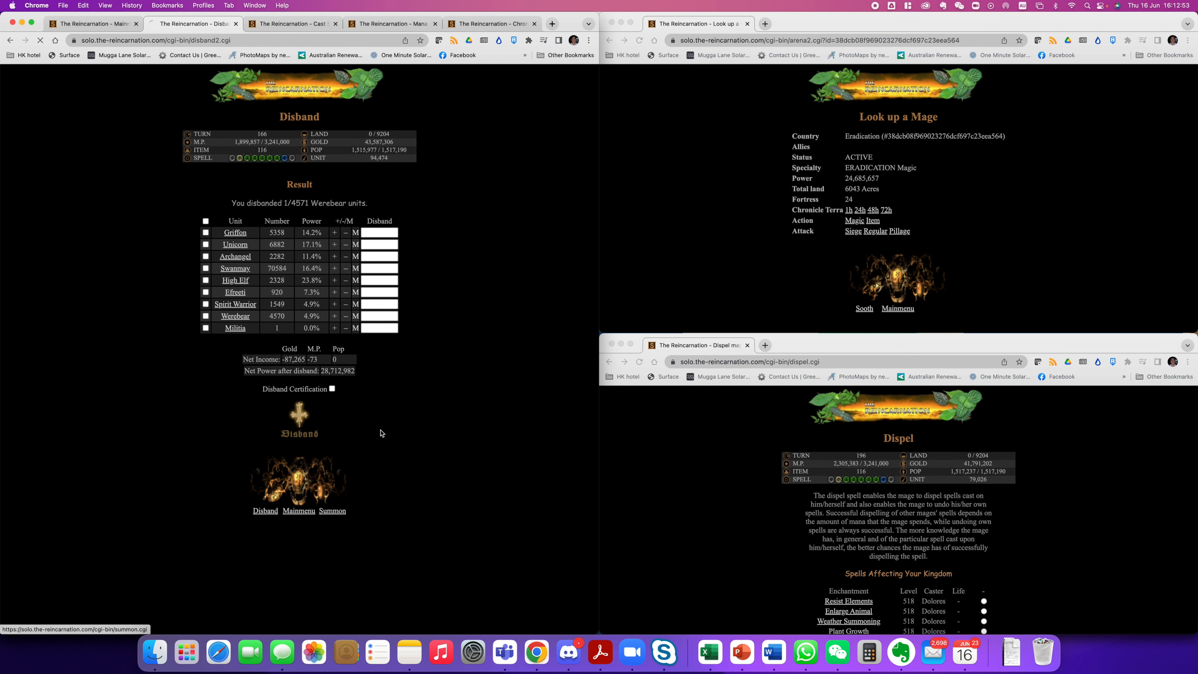
{"action": "left_click", "coordinate": [332, 510]}
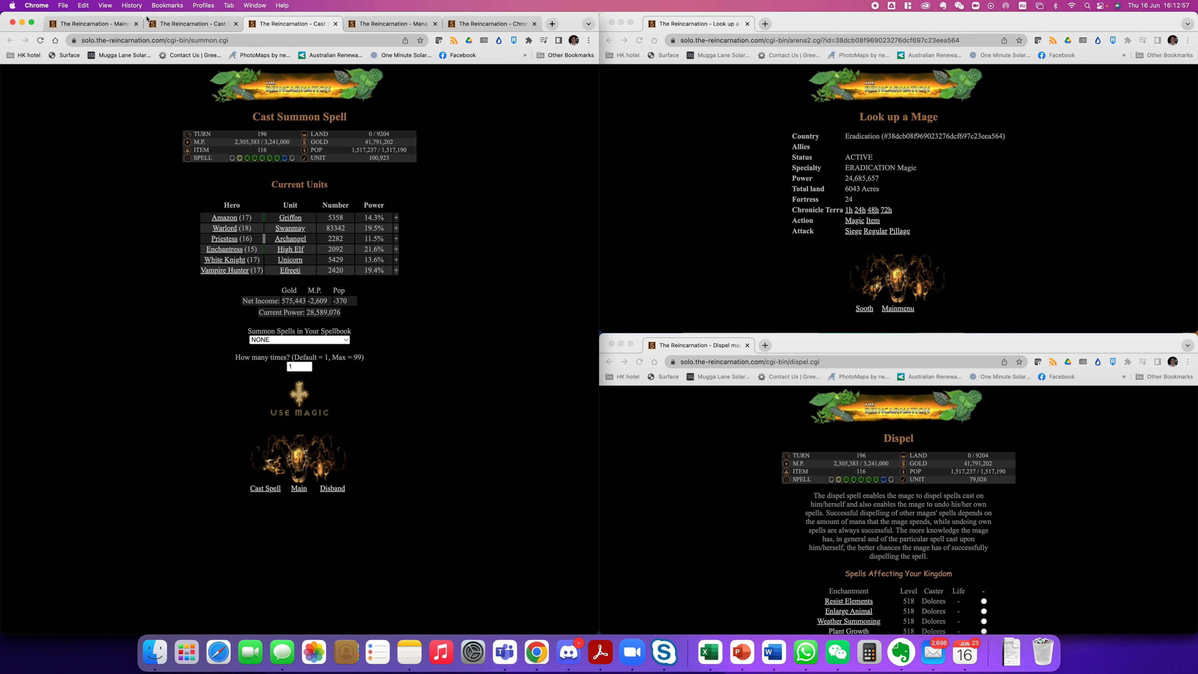
From the main menu, bring up the regular attack page in the main window
{"action": "left_click", "coordinate": [299, 488]}
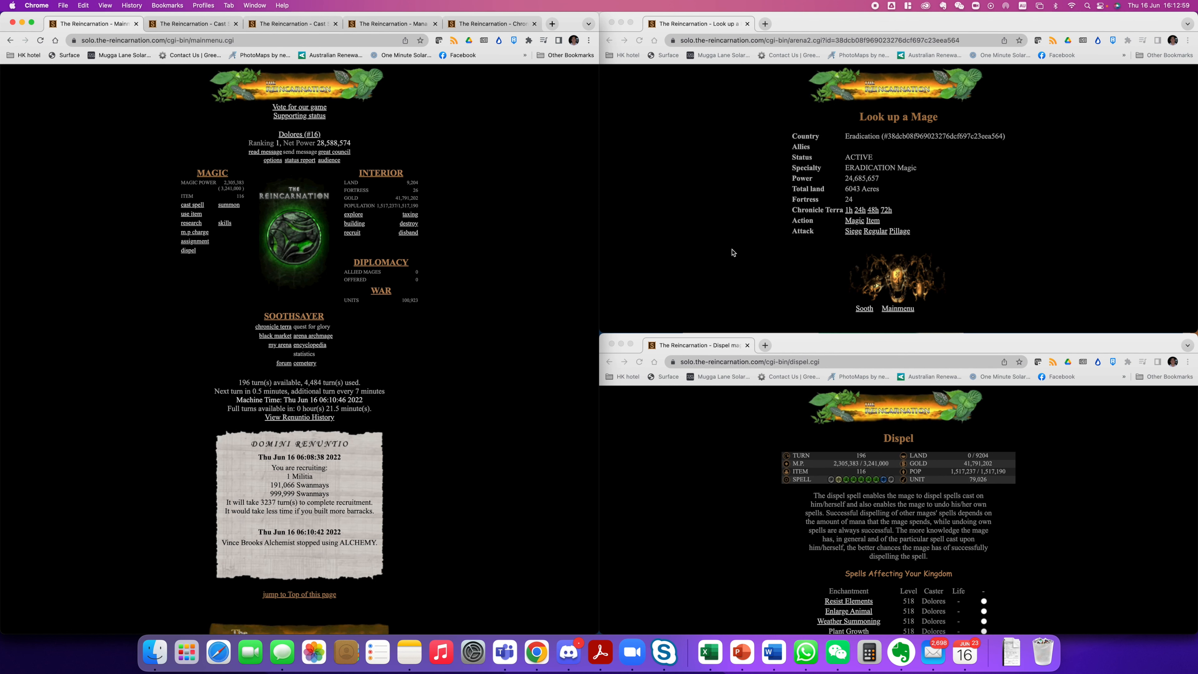
{"action": "right_click", "coordinate": [872, 231]}
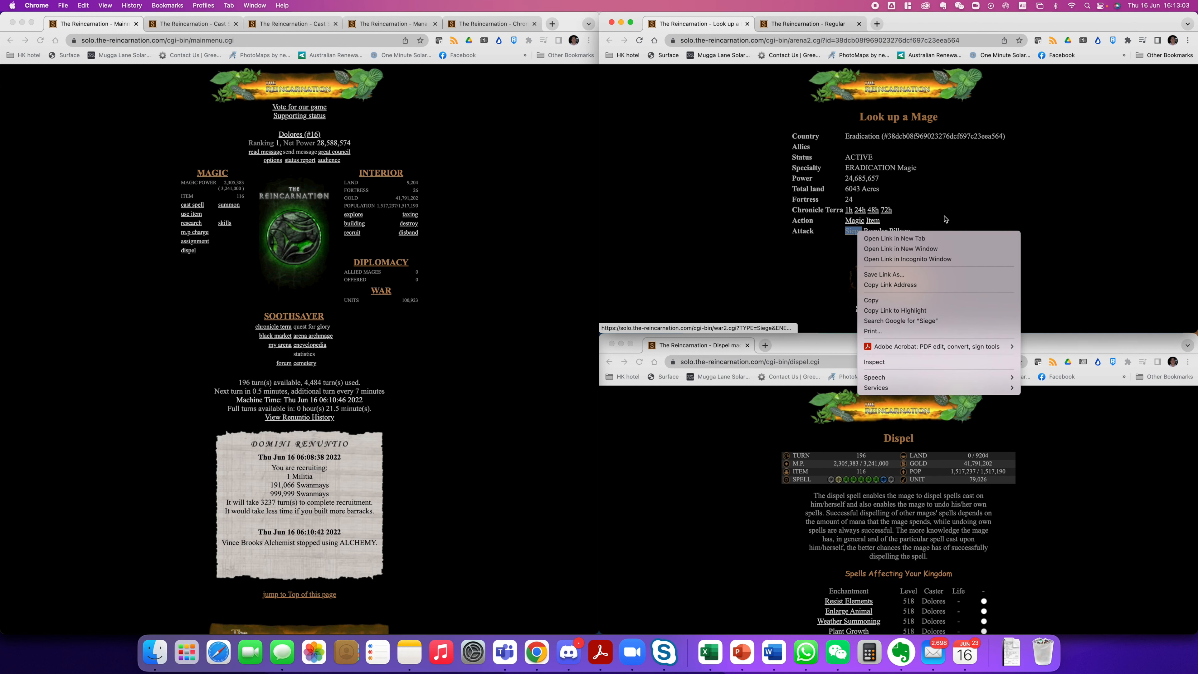
{"action": "left_click", "coordinate": [892, 238]}
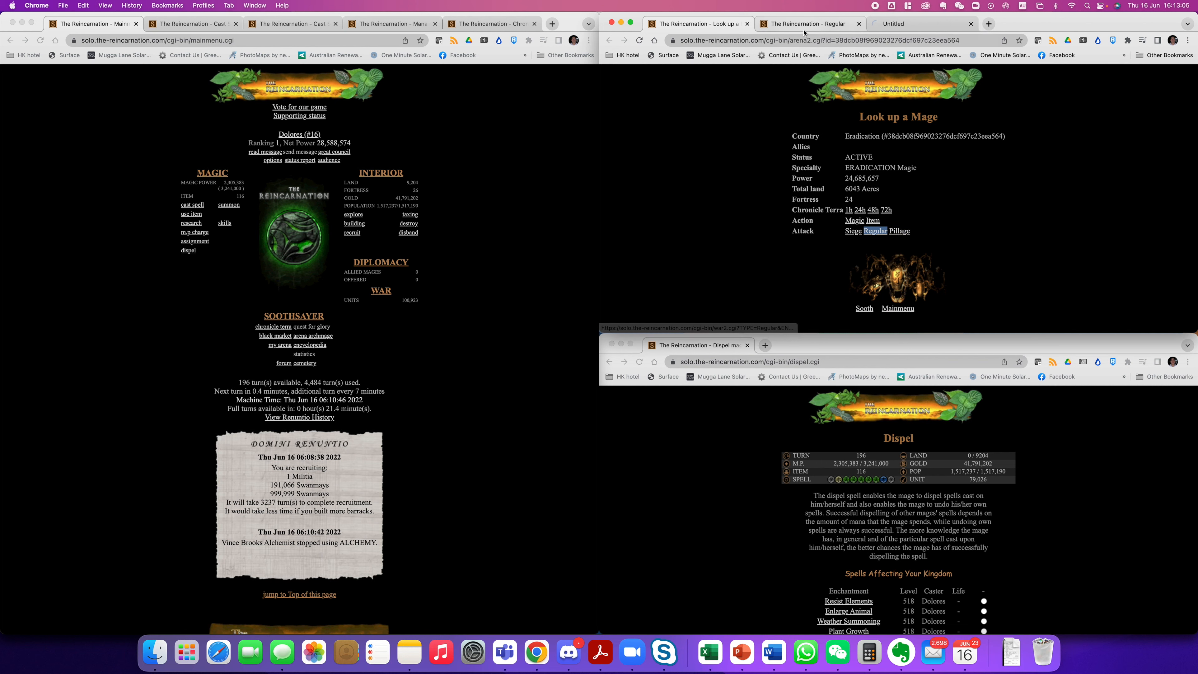
{"action": "left_click", "coordinate": [875, 231]}
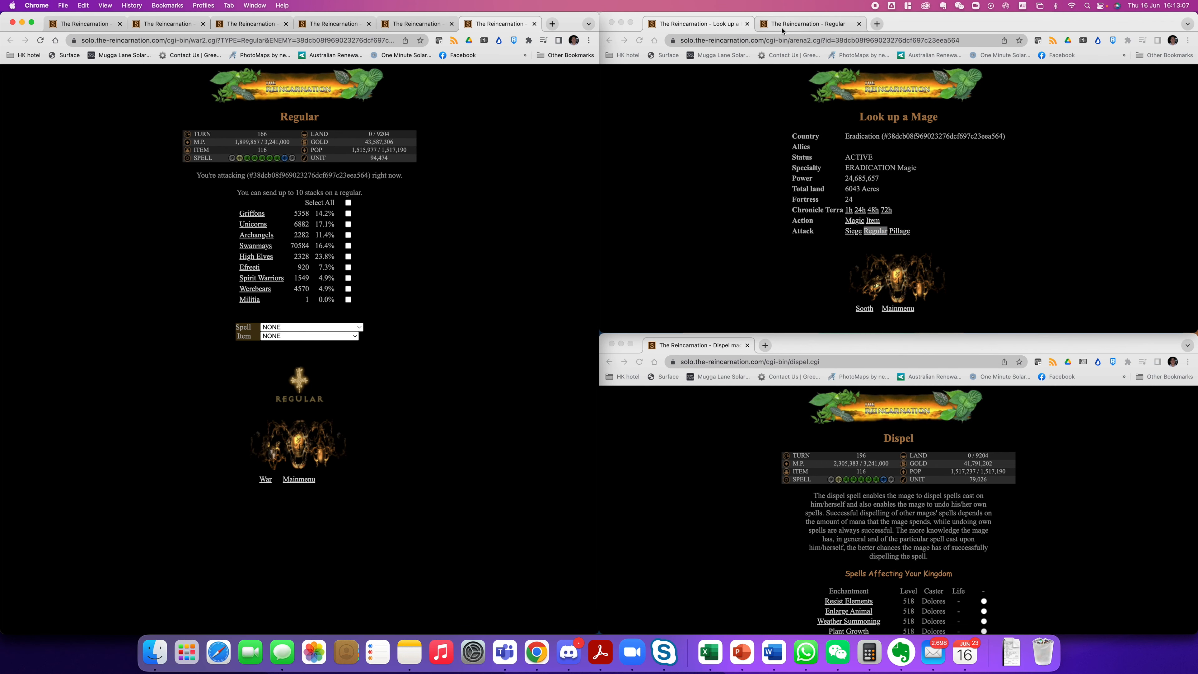
{"action": "left_click", "coordinate": [859, 23]}
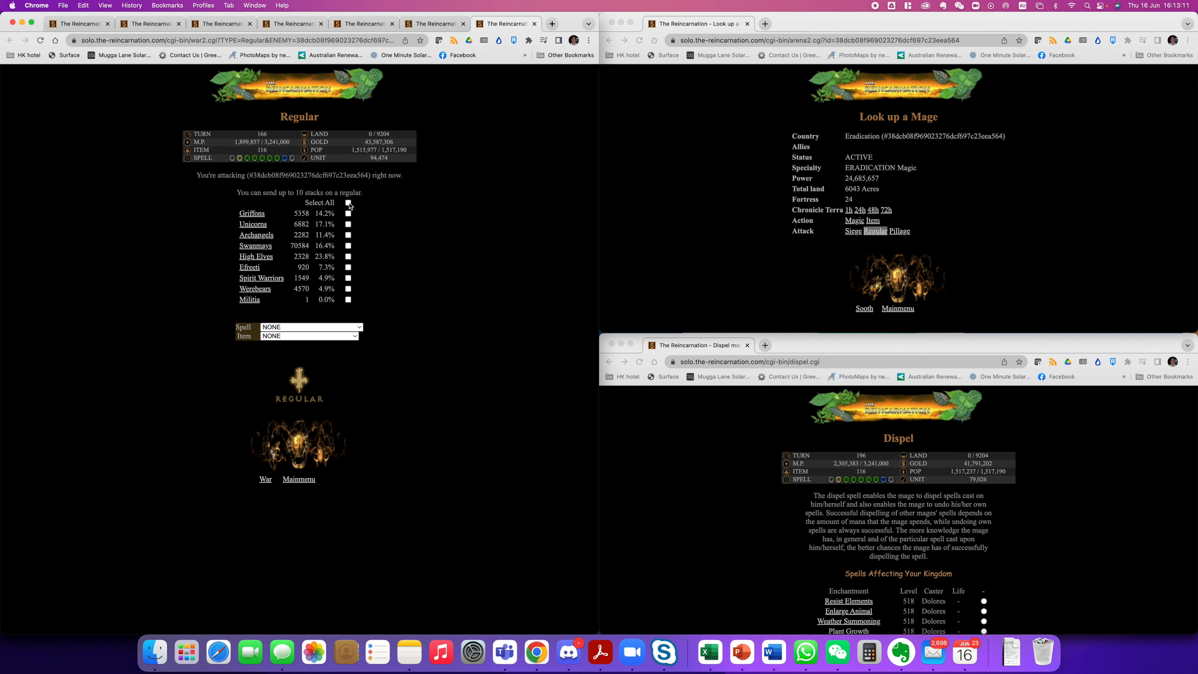
Send only the Militia in a regular attack on Eradication with Web of the Spider Woman
{"action": "left_click", "coordinate": [347, 203]}
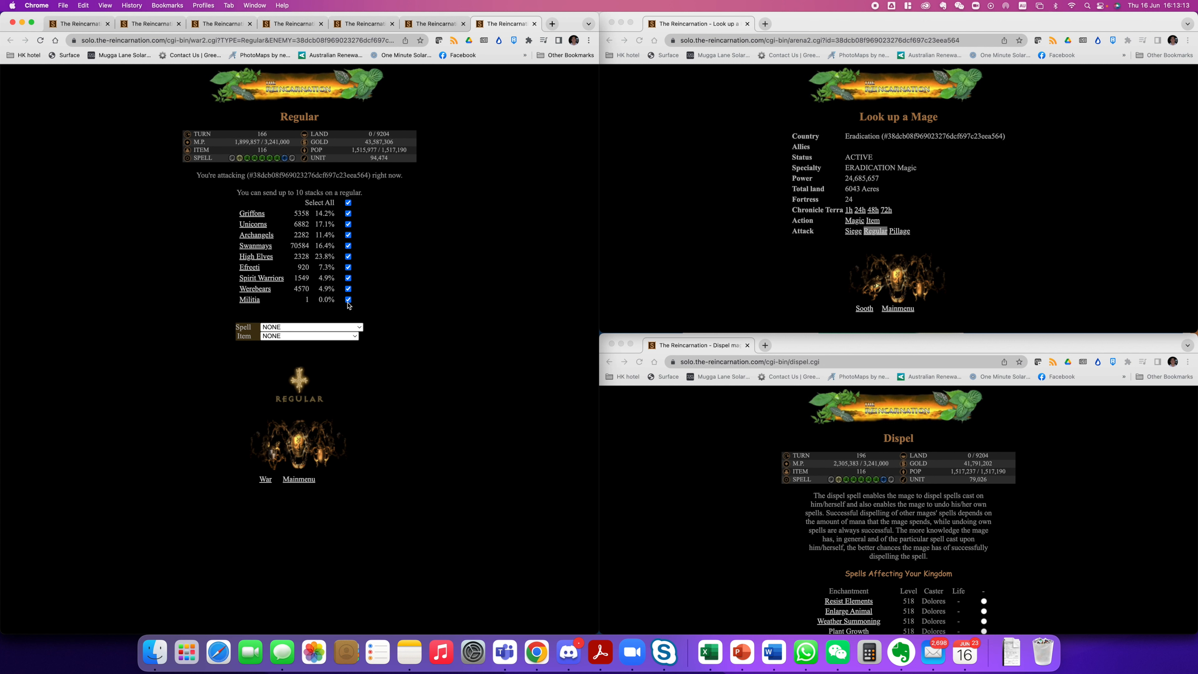
{"action": "left_click", "coordinate": [348, 300]}
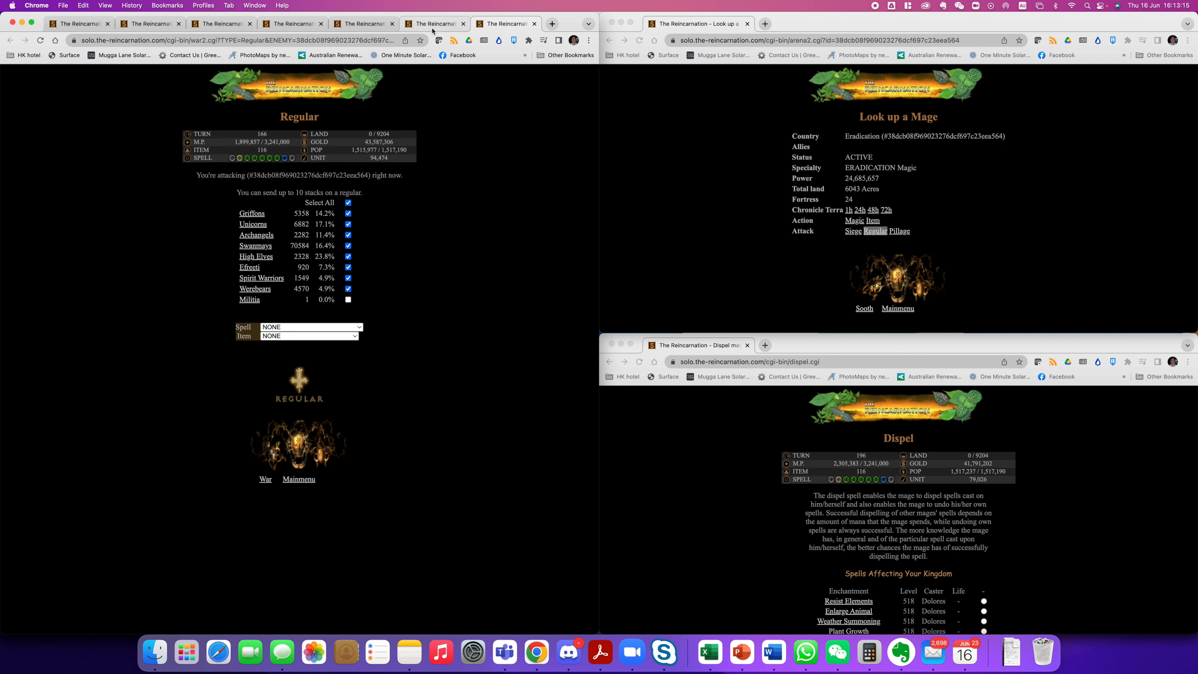
{"action": "left_click", "coordinate": [349, 202]}
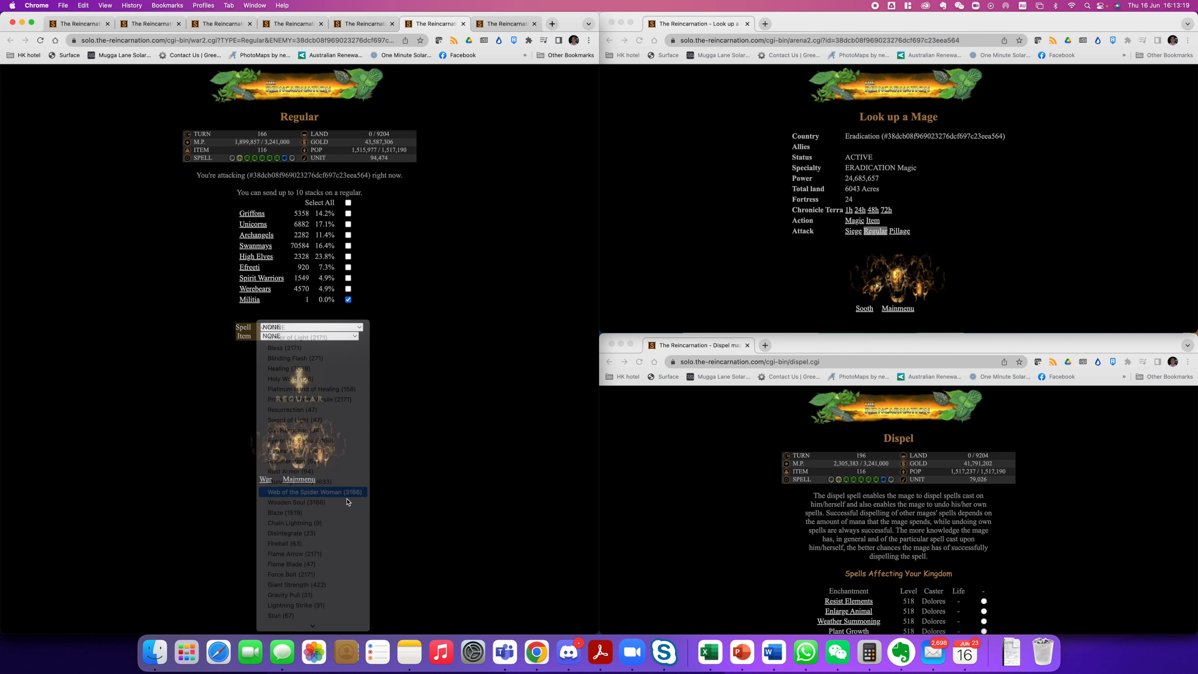
{"action": "left_click", "coordinate": [313, 491]}
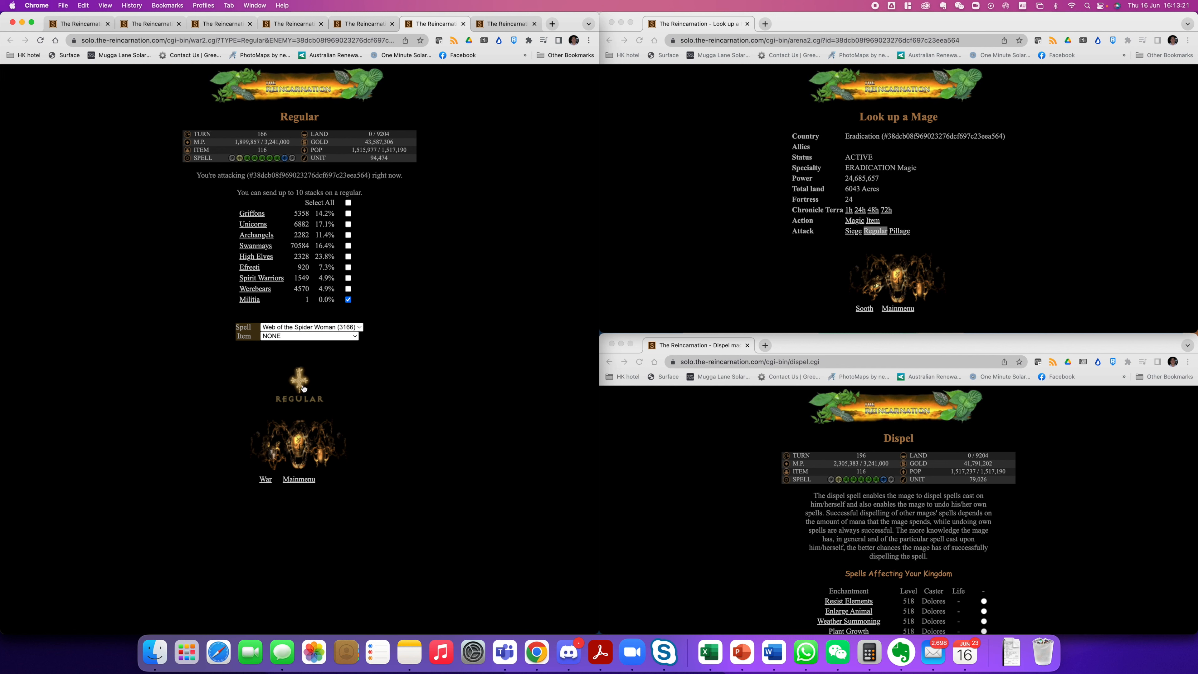
{"action": "left_click", "coordinate": [298, 385]}
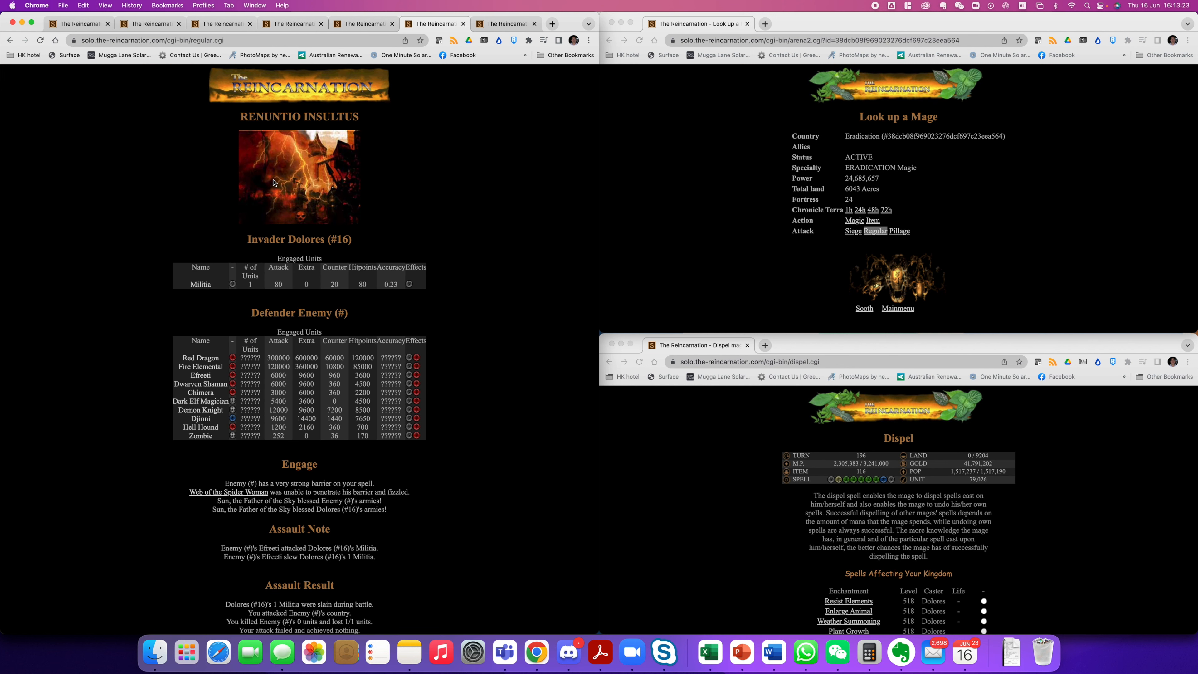
{"action": "mouse_move", "coordinate": [243, 294]}
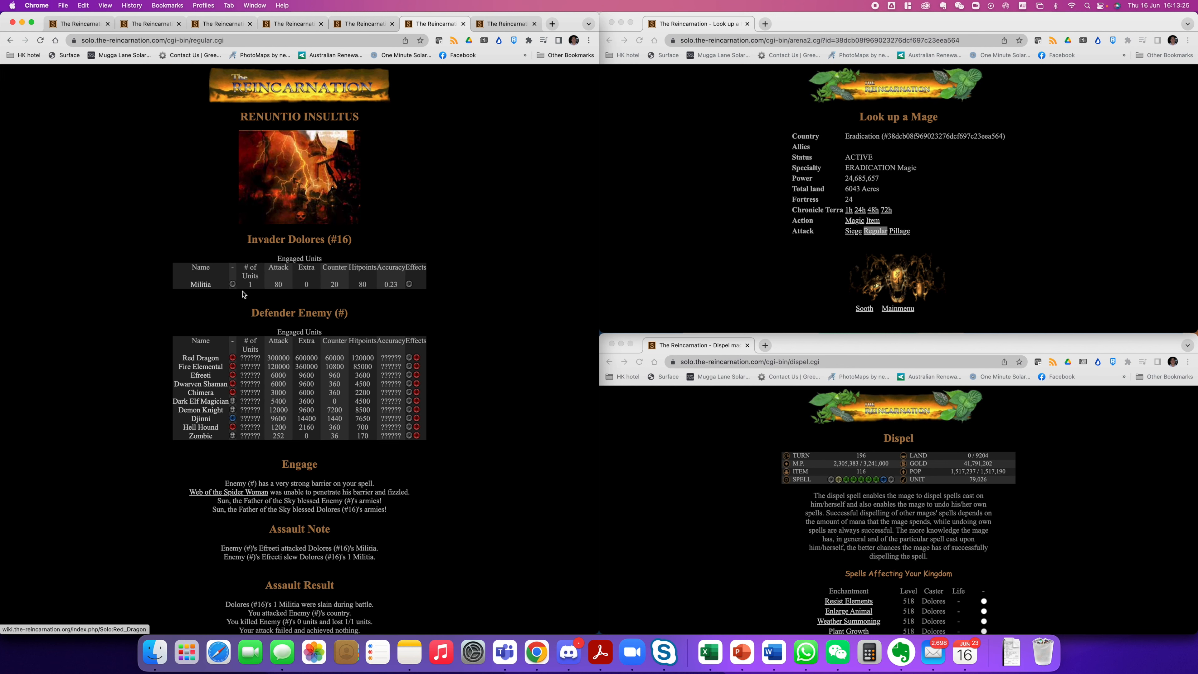
{"action": "left_click", "coordinate": [219, 23]}
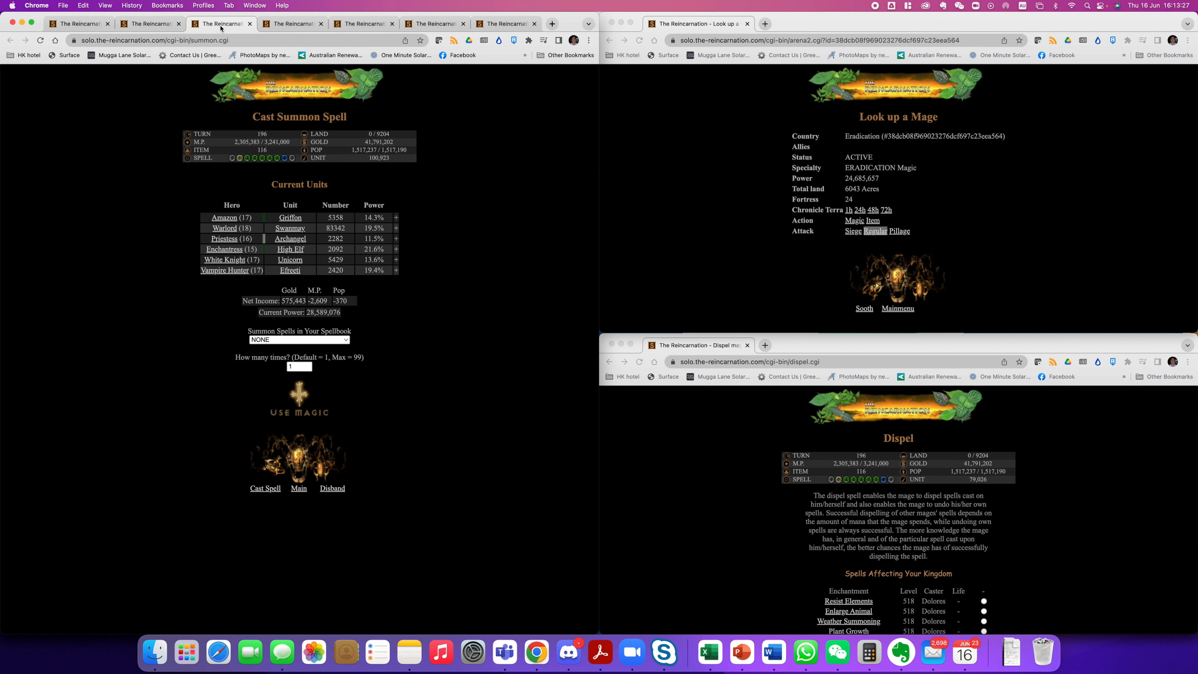
Disband 2,208 Swanmays, then attack Eradication with every stack using Rust Armor and the Scroll of Protection from Fire
{"action": "left_click", "coordinate": [332, 488]}
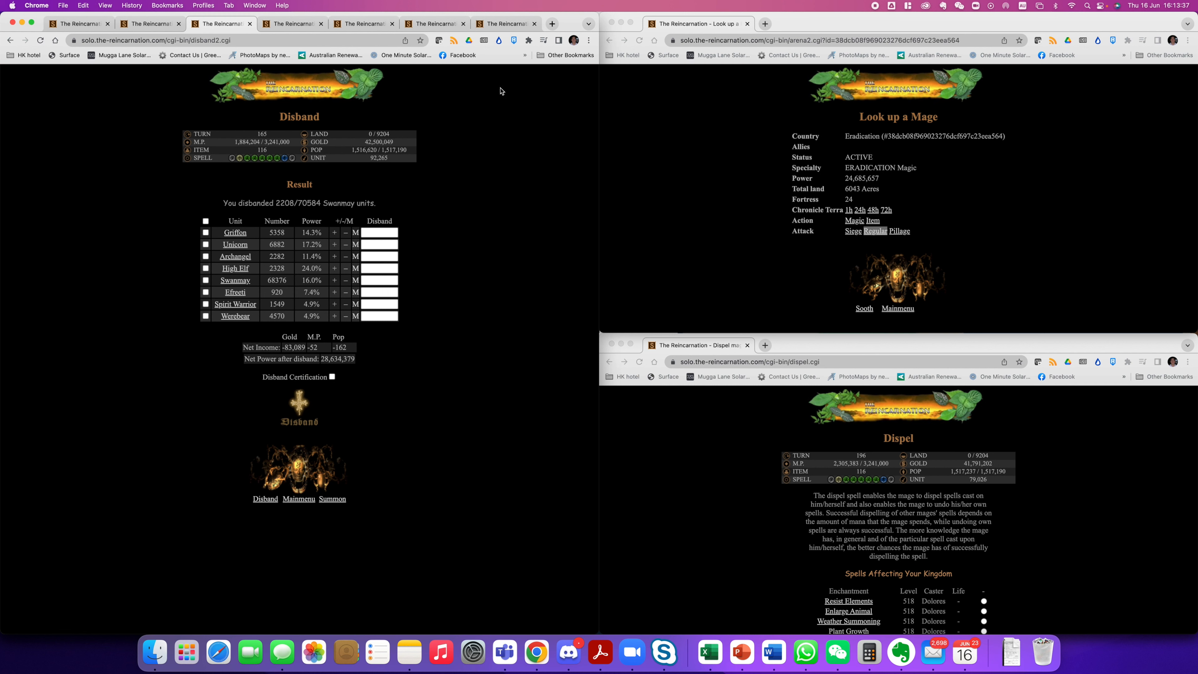
{"action": "left_click", "coordinate": [875, 231]}
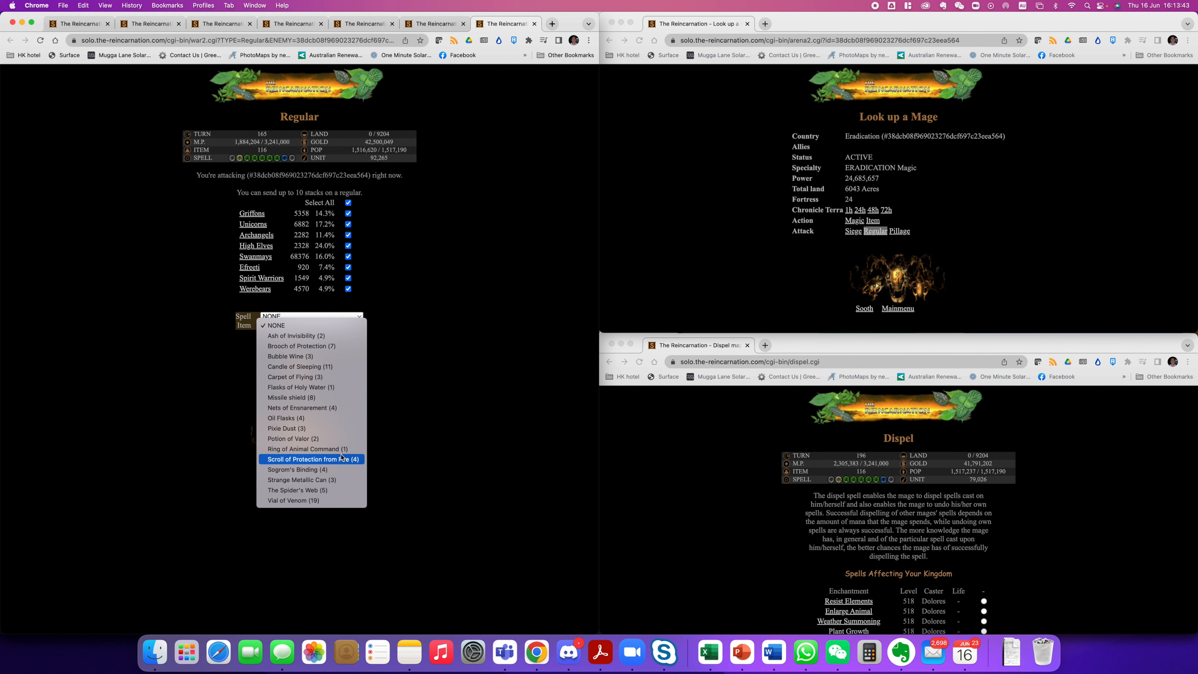
{"action": "left_click", "coordinate": [309, 316]}
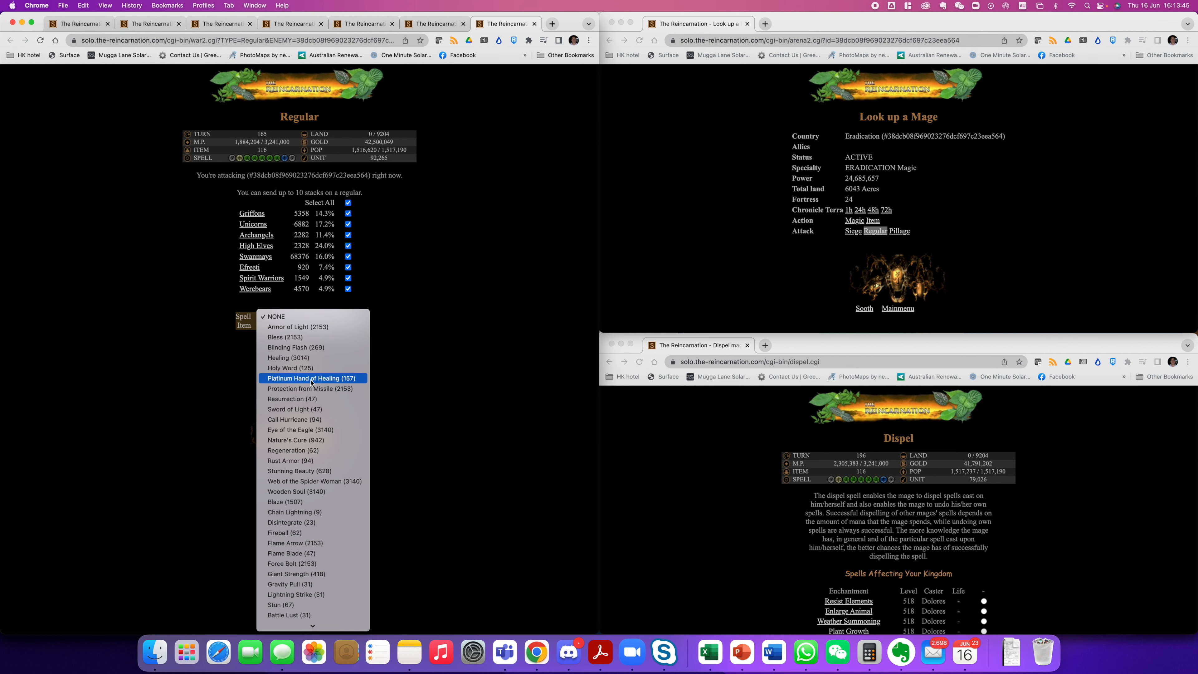
{"action": "left_click", "coordinate": [291, 460]}
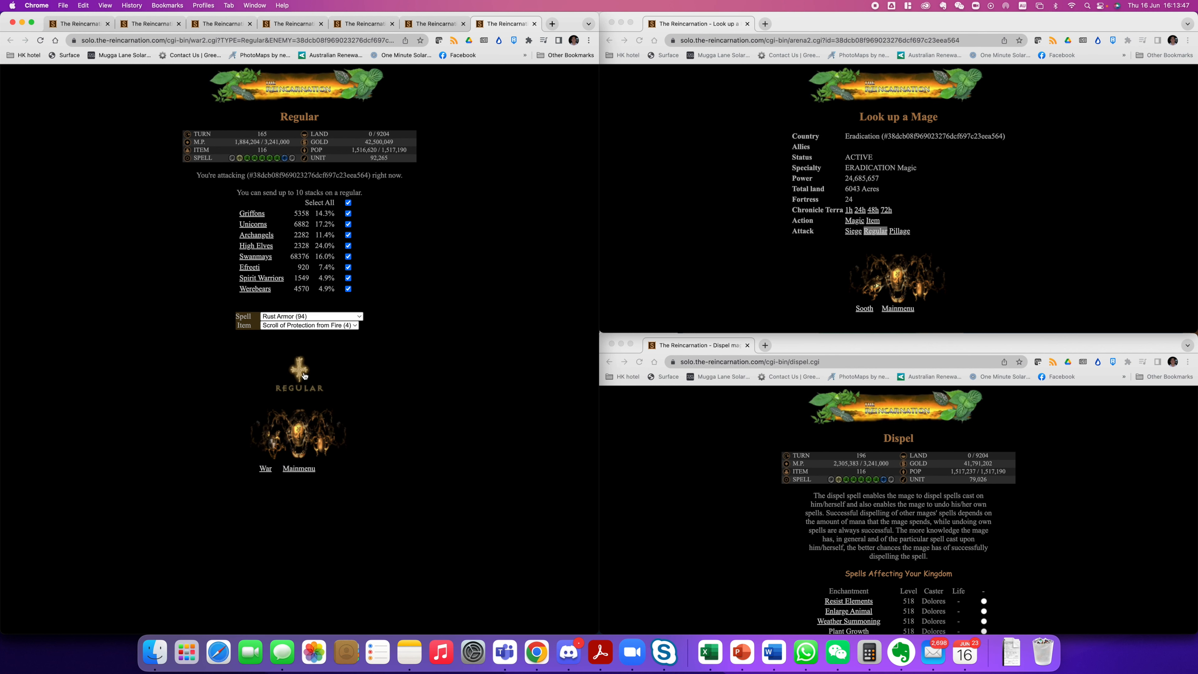
{"action": "left_click", "coordinate": [299, 370]}
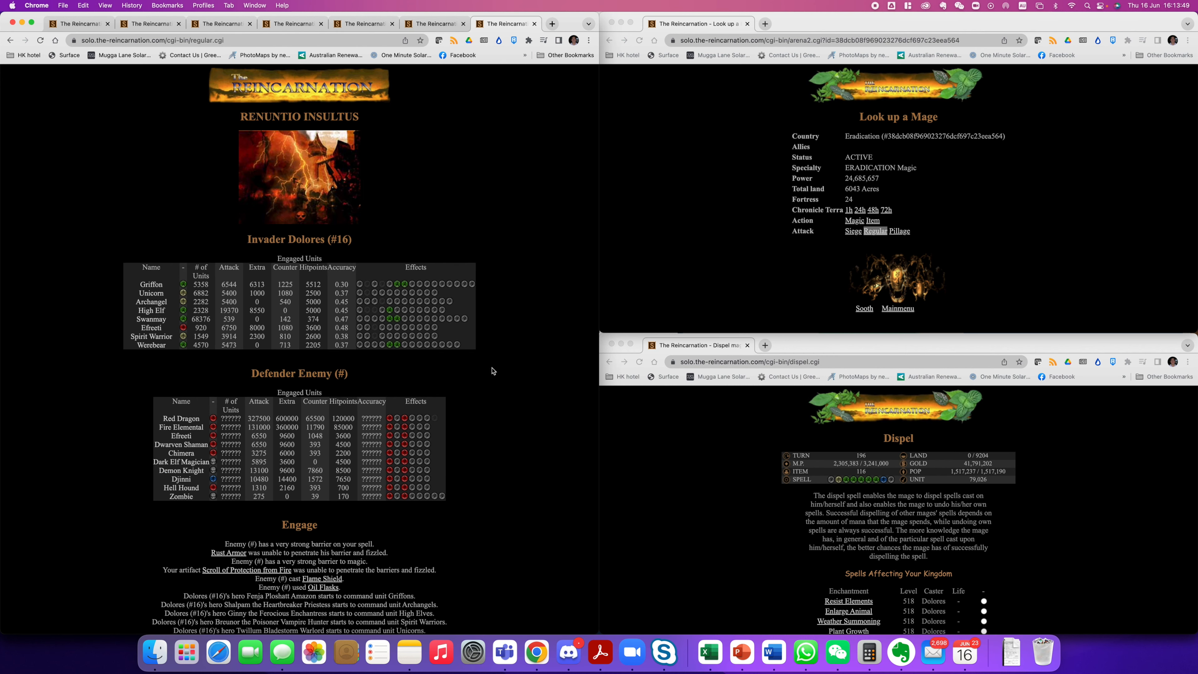
{"action": "mouse_move", "coordinate": [476, 395]}
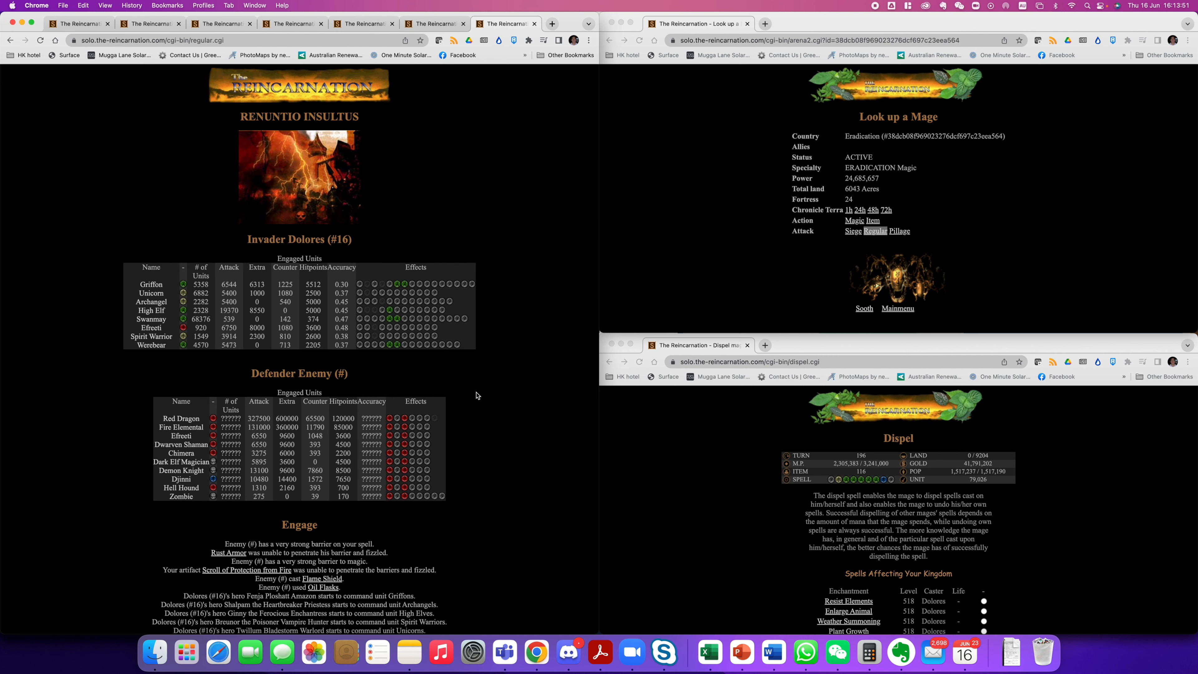
Review the failed assault's 13,898-unit loss, open the war page in a new tab and return to Disband
{"action": "scroll", "scroll_direction": "down", "scroll_amount": 3}
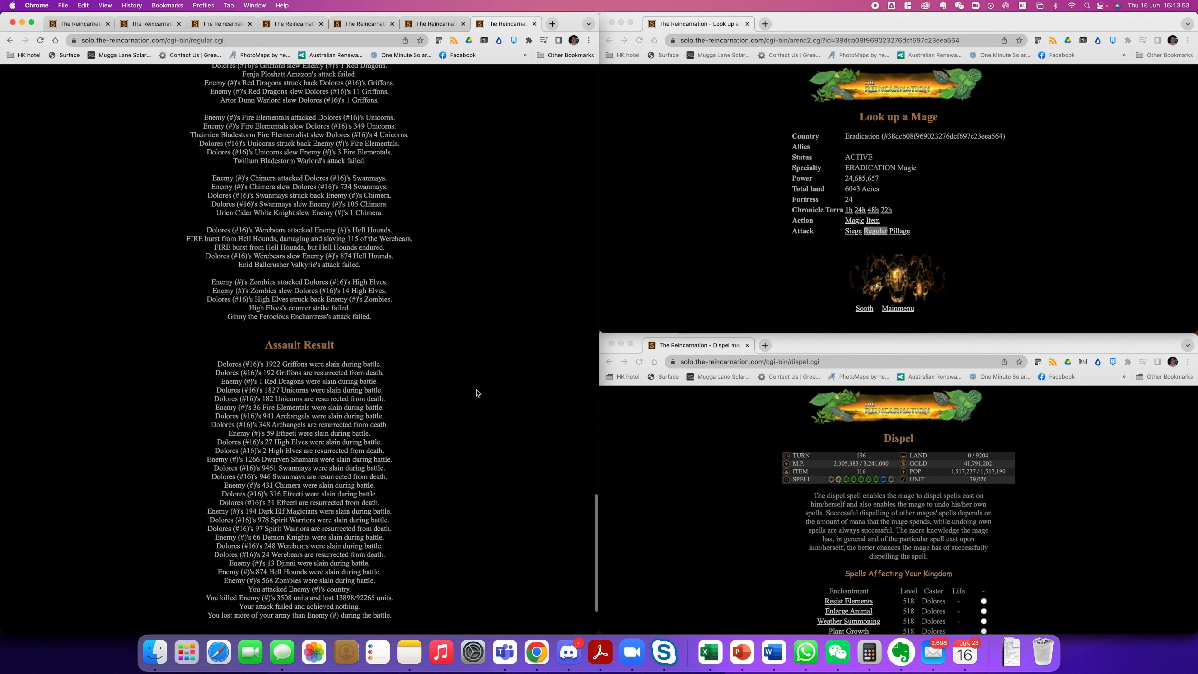
{"action": "mouse_move", "coordinate": [367, 441]}
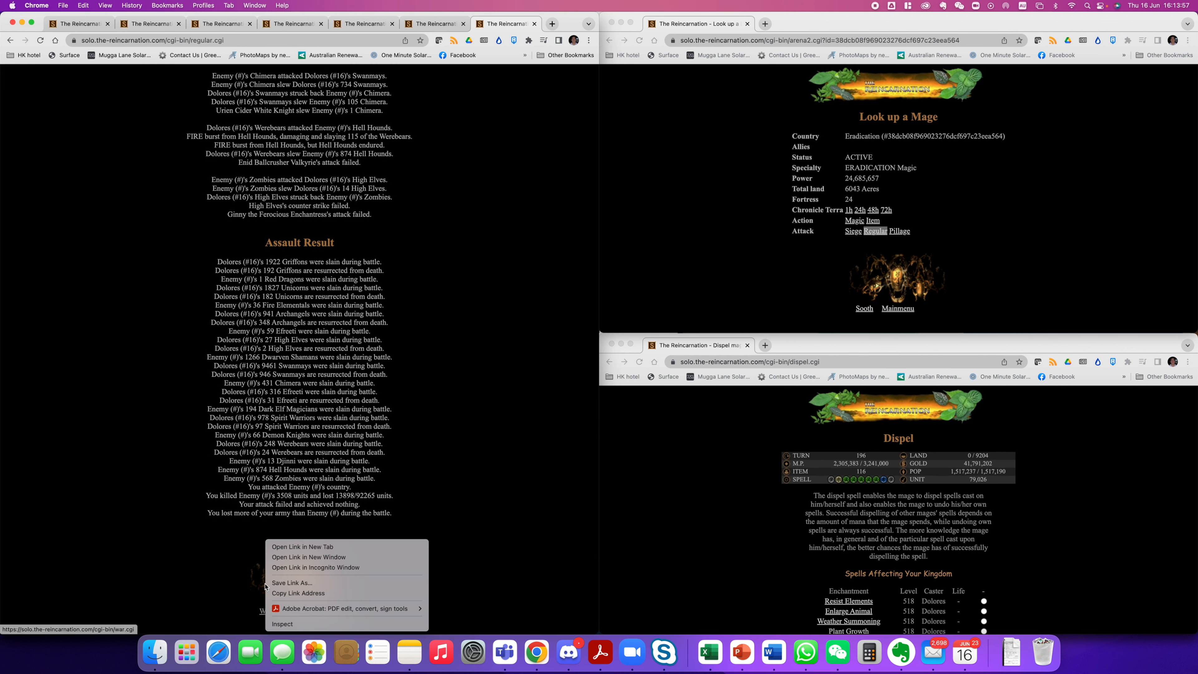
{"action": "left_click", "coordinate": [302, 547]}
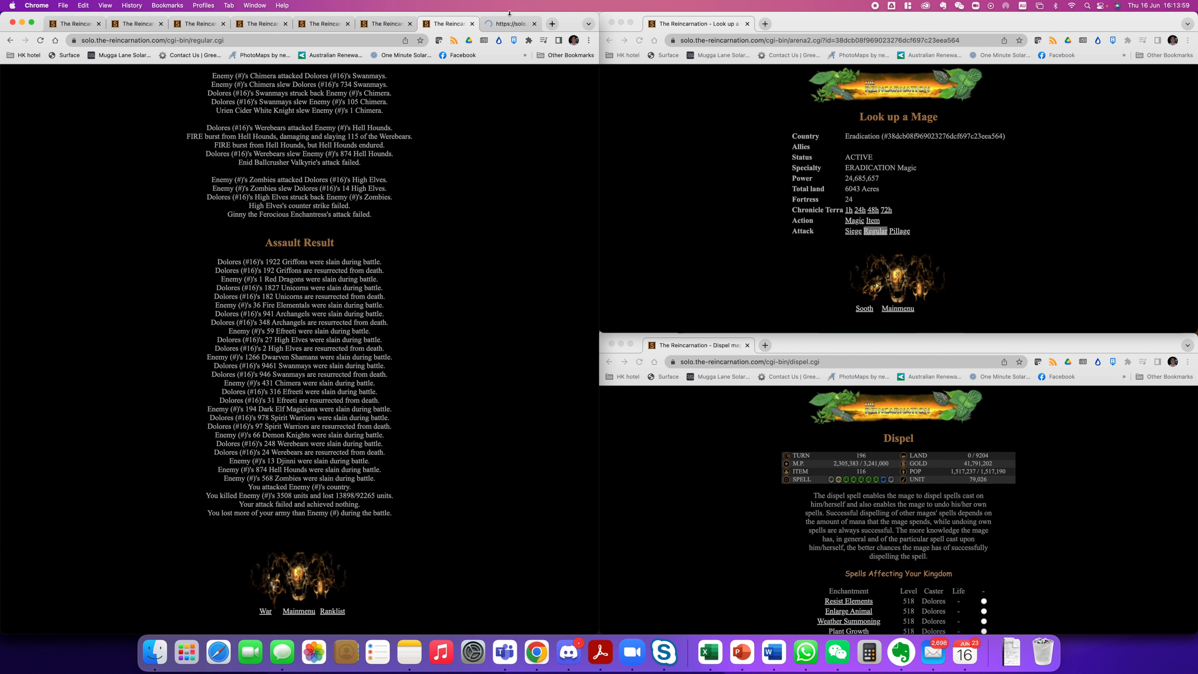
{"action": "left_click", "coordinate": [264, 610]}
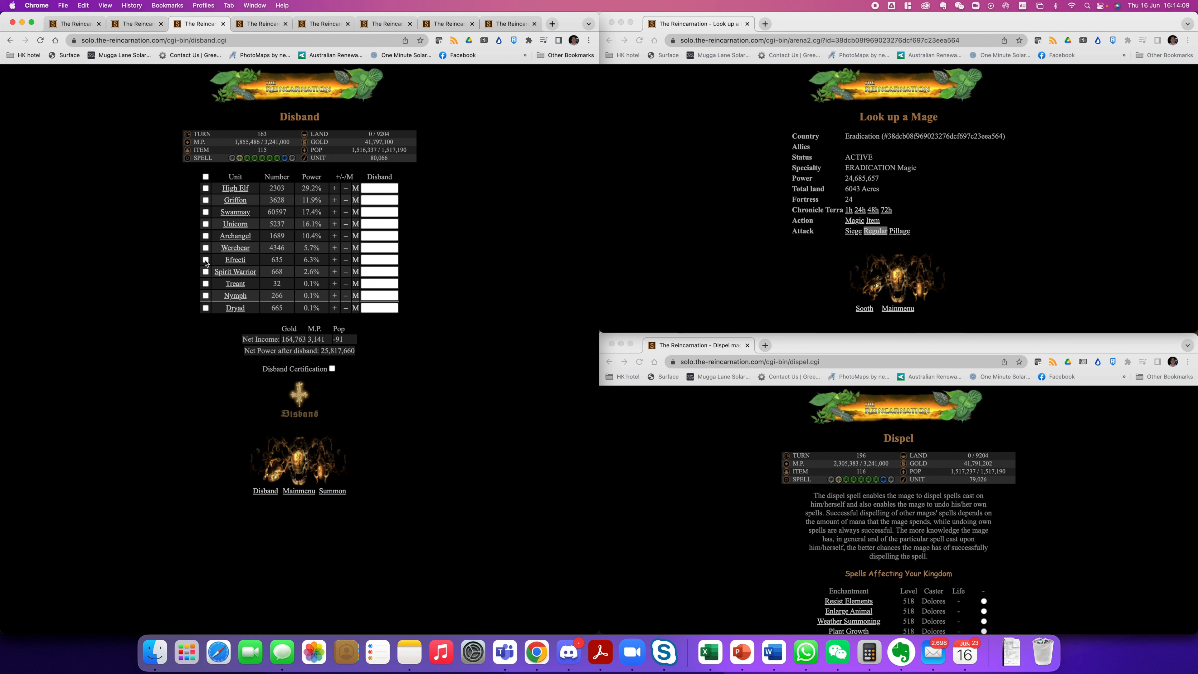
Disband every Spirit Warrior, Treant, Nymph and Dryad, then attempt another attack that is rejected as Eradication is too weak
{"action": "left_click", "coordinate": [205, 271]}
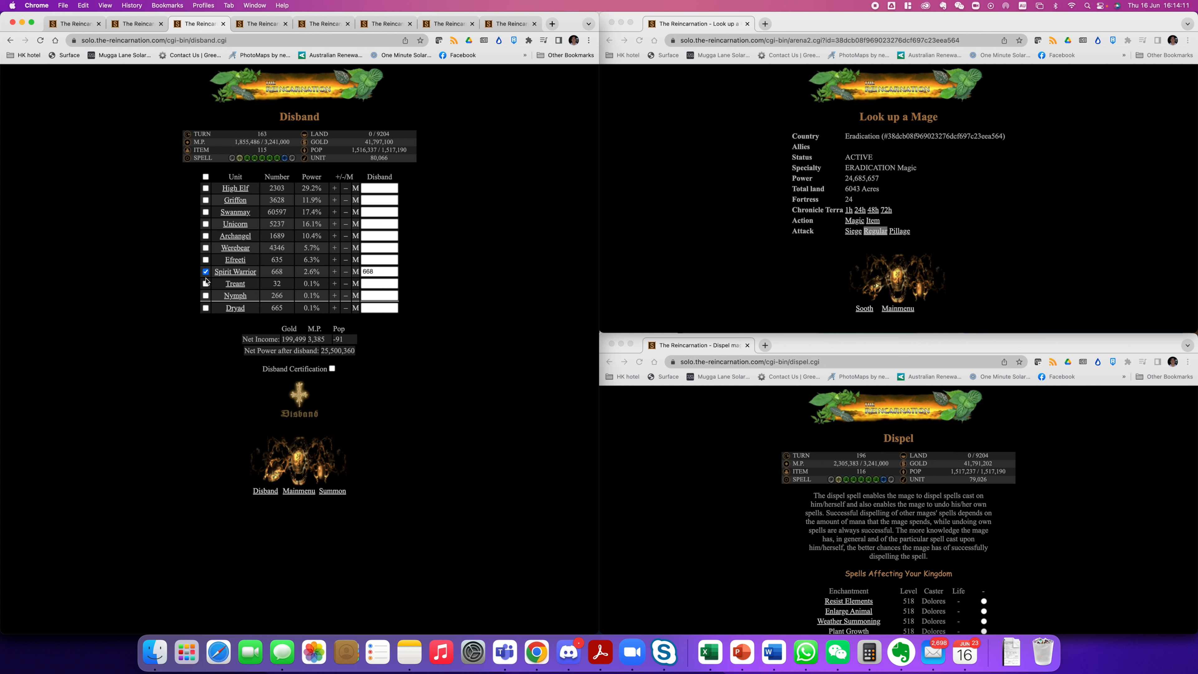
{"action": "left_click", "coordinate": [205, 295]}
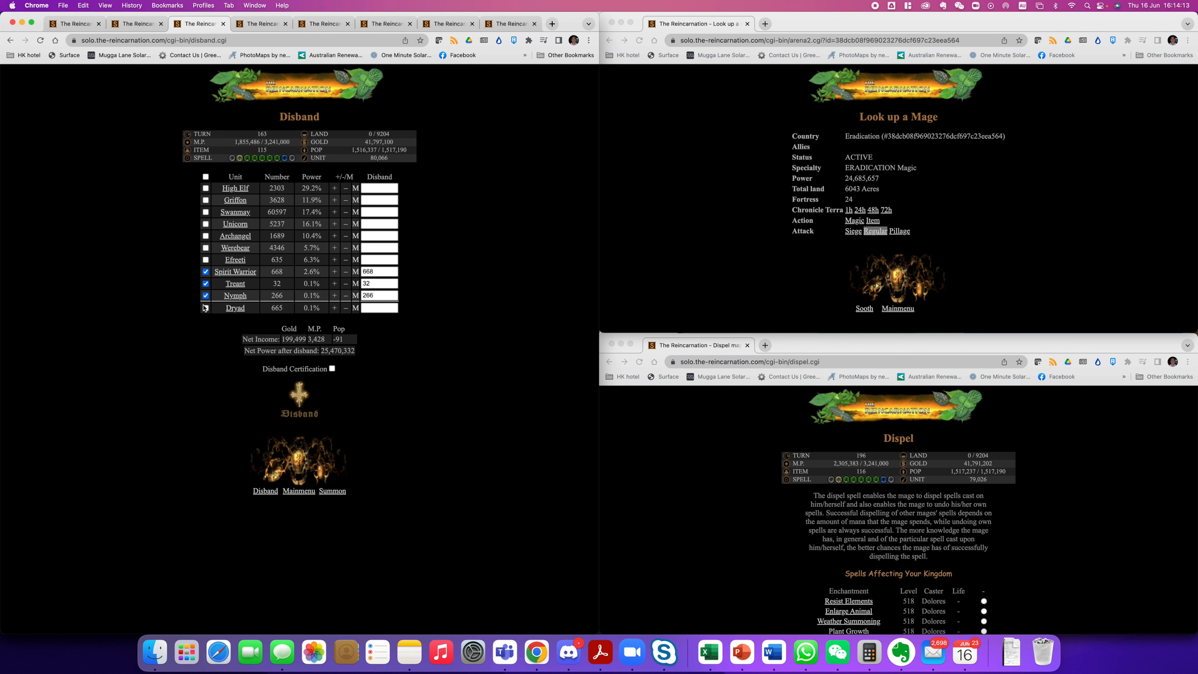
{"action": "left_click", "coordinate": [204, 307]}
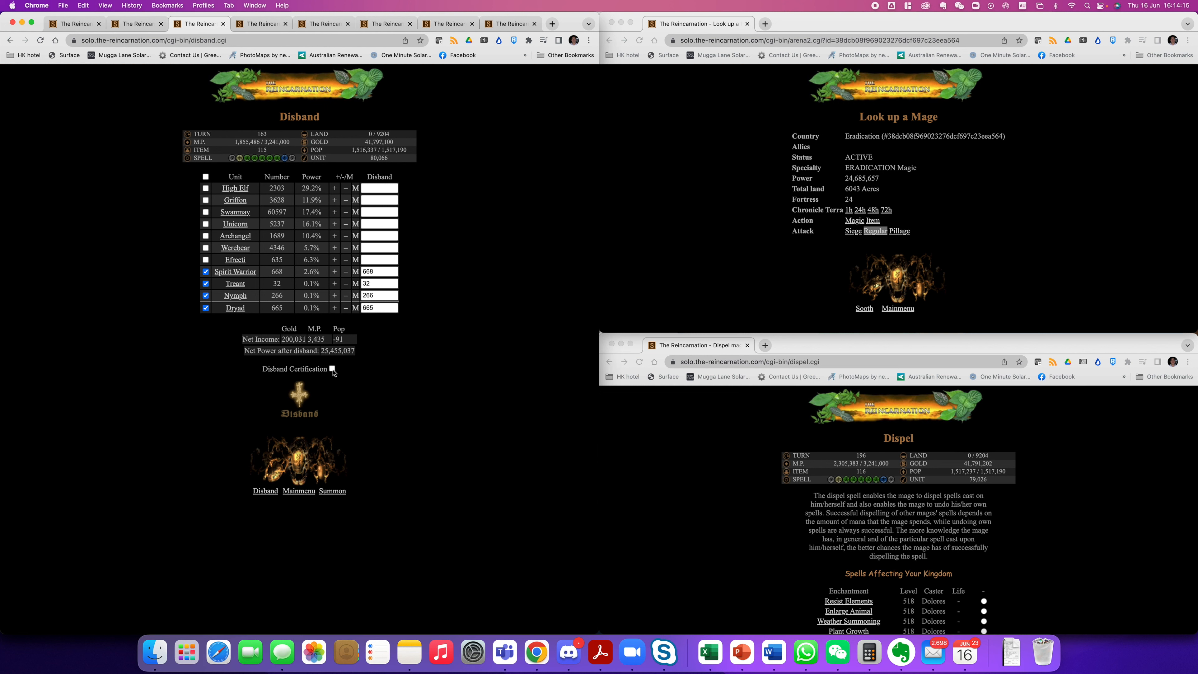
{"action": "left_click", "coordinate": [511, 23]}
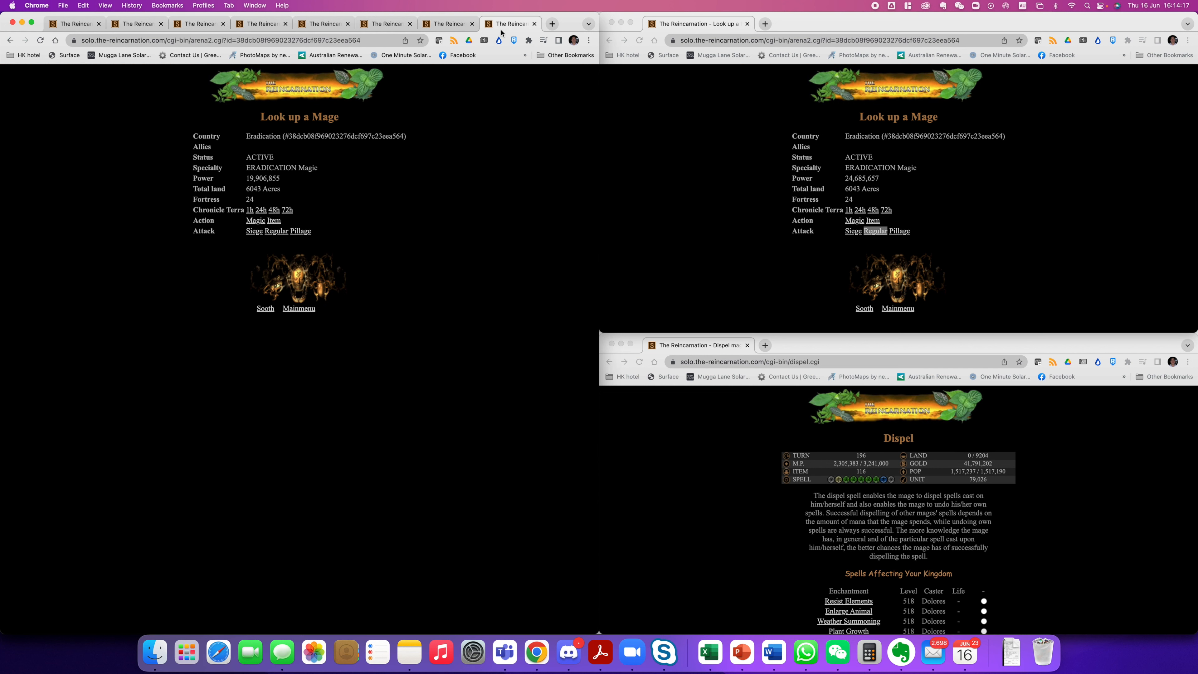
{"action": "left_click", "coordinate": [274, 231]}
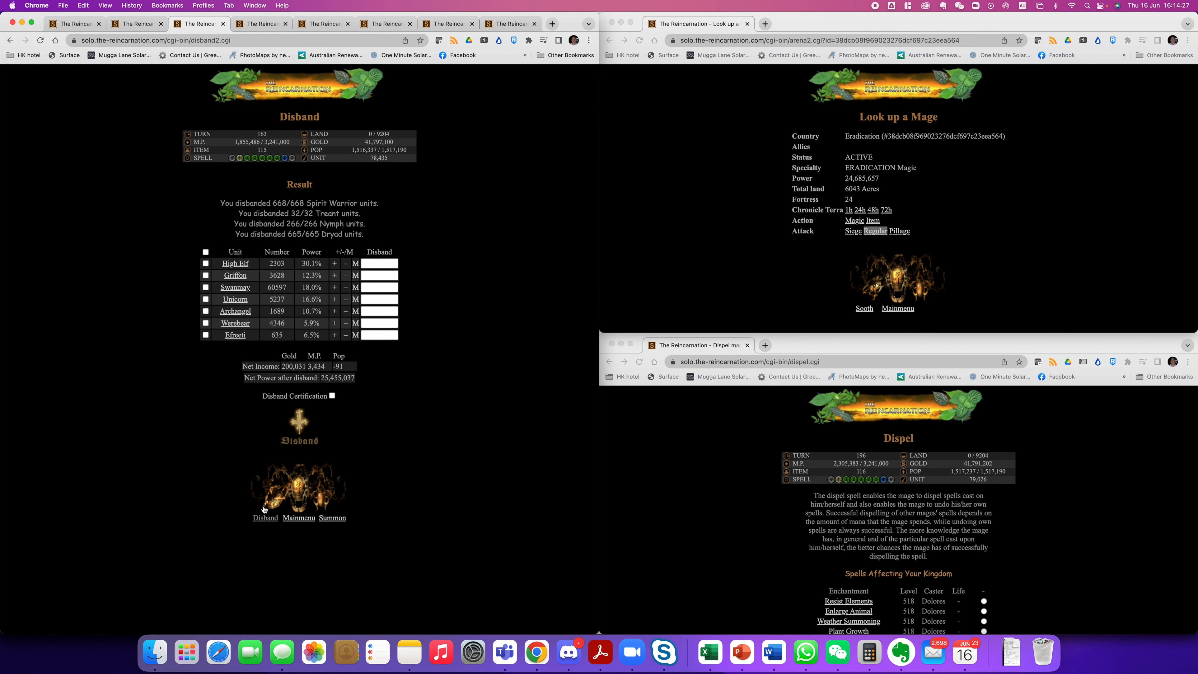
{"action": "left_click", "coordinate": [355, 187]}
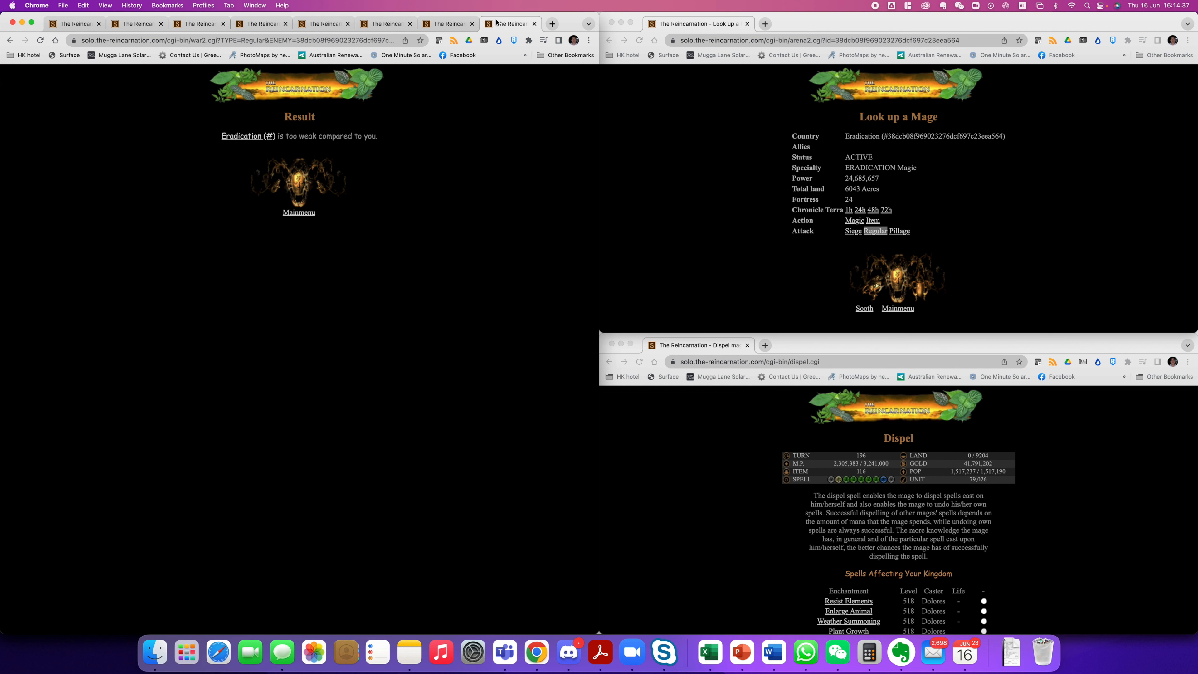
{"action": "left_click", "coordinate": [876, 231]}
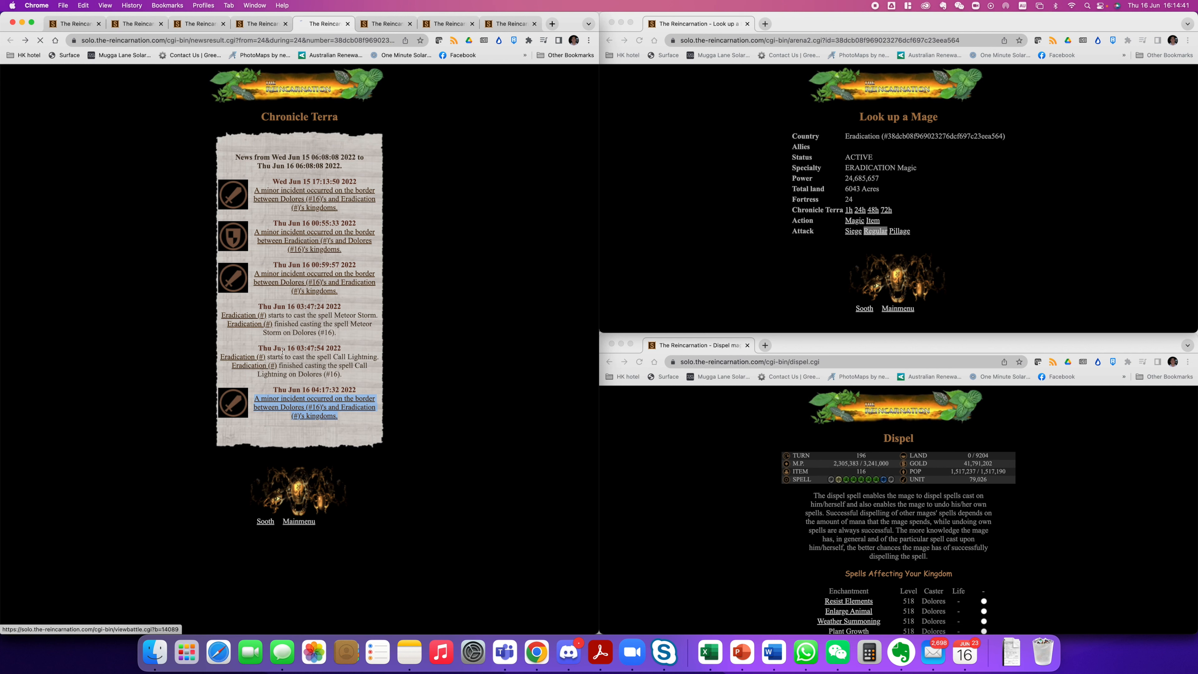
Spend one turn on M.P. Charge from the main menu, gaining 24,965 mana
{"action": "left_click", "coordinate": [873, 221]}
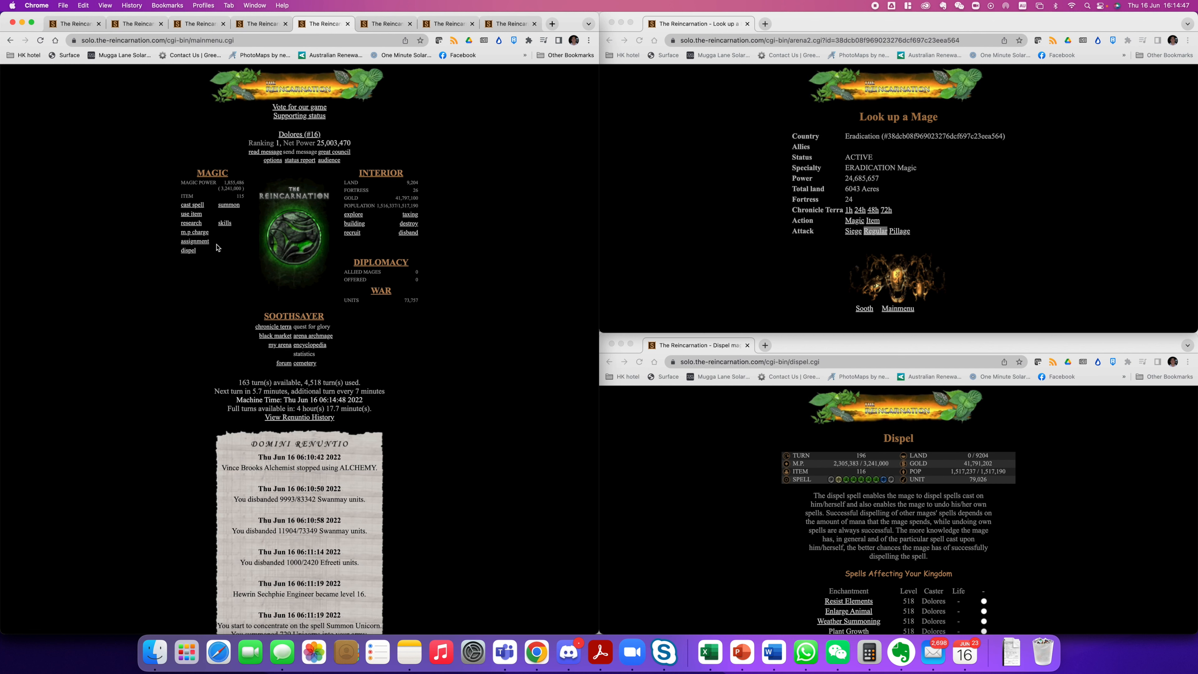
{"action": "left_click", "coordinate": [194, 231]}
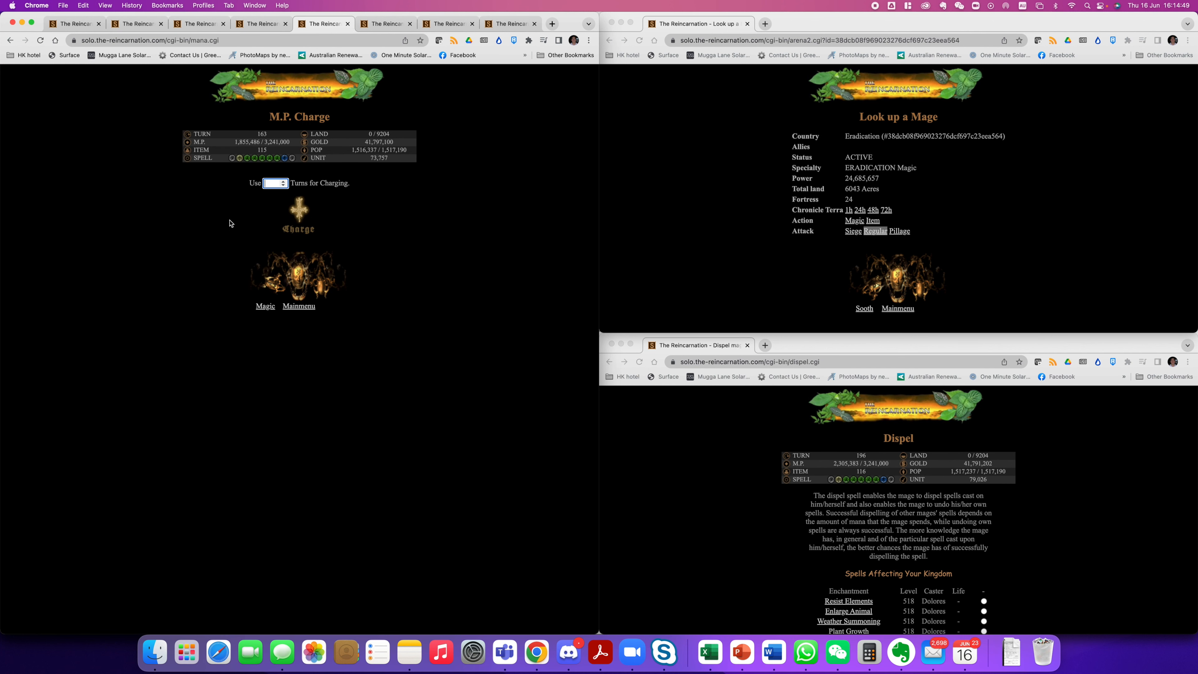
{"action": "left_click", "coordinate": [298, 217]}
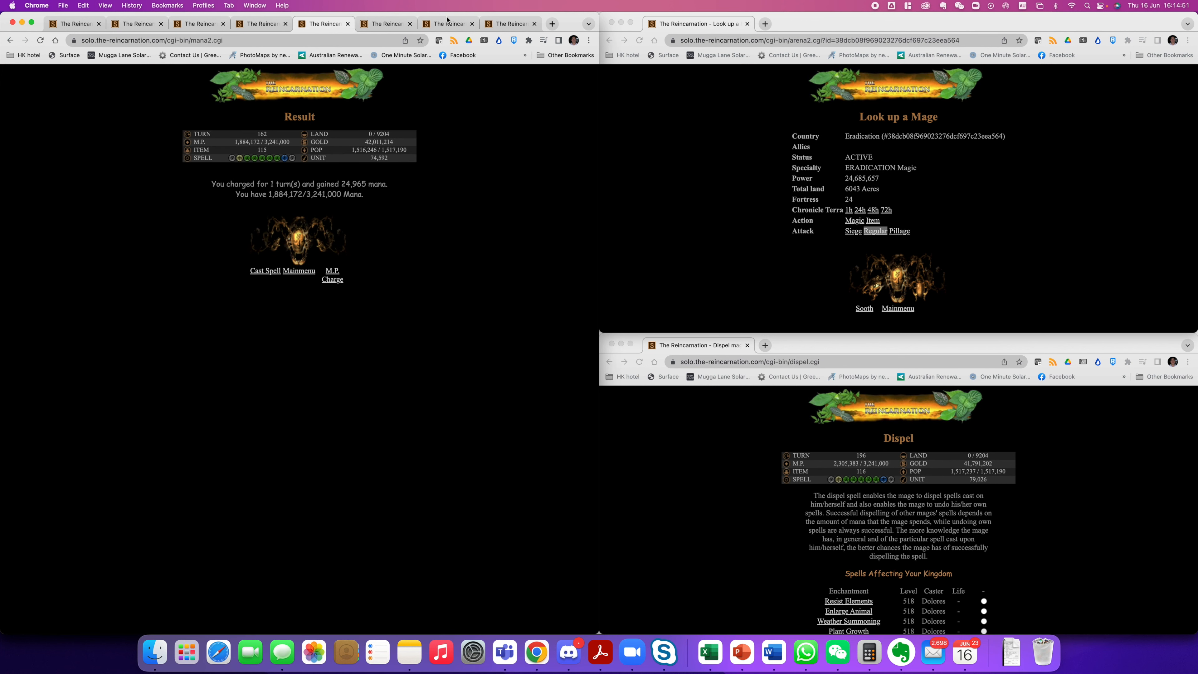
Send 122 Nymphs against Eradication with Web of the Spider Woman, recharge mana again and go to Cast Summon Spell
{"action": "left_click", "coordinate": [875, 231]}
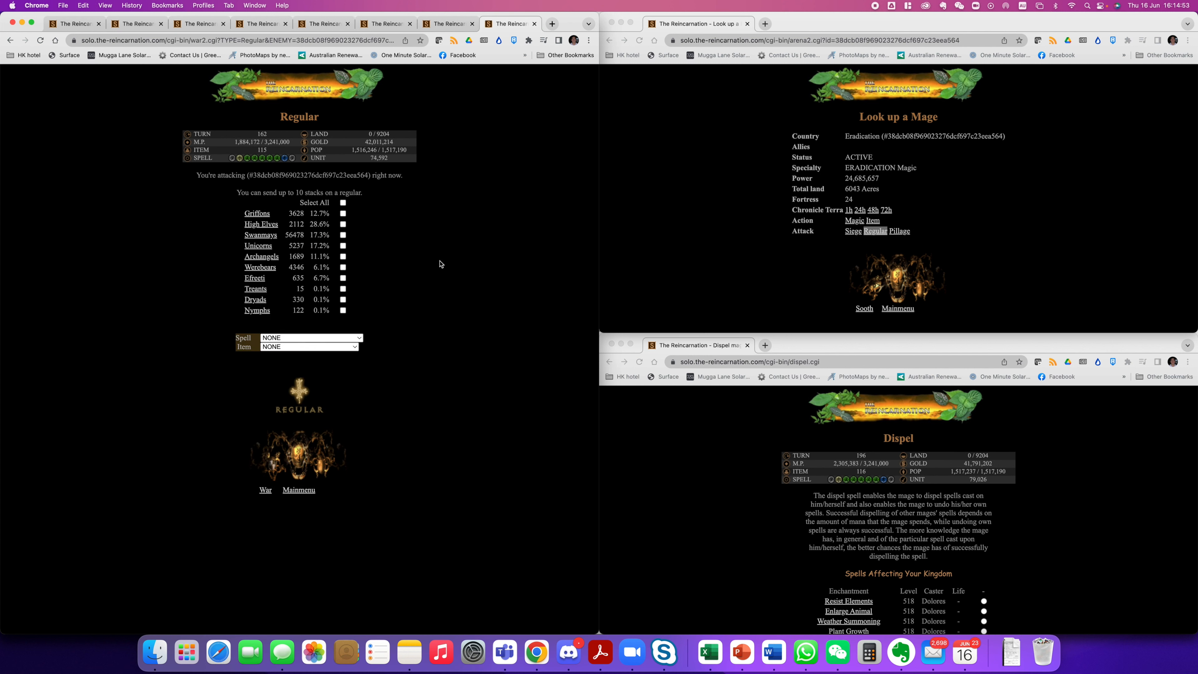
{"action": "left_click", "coordinate": [342, 310]}
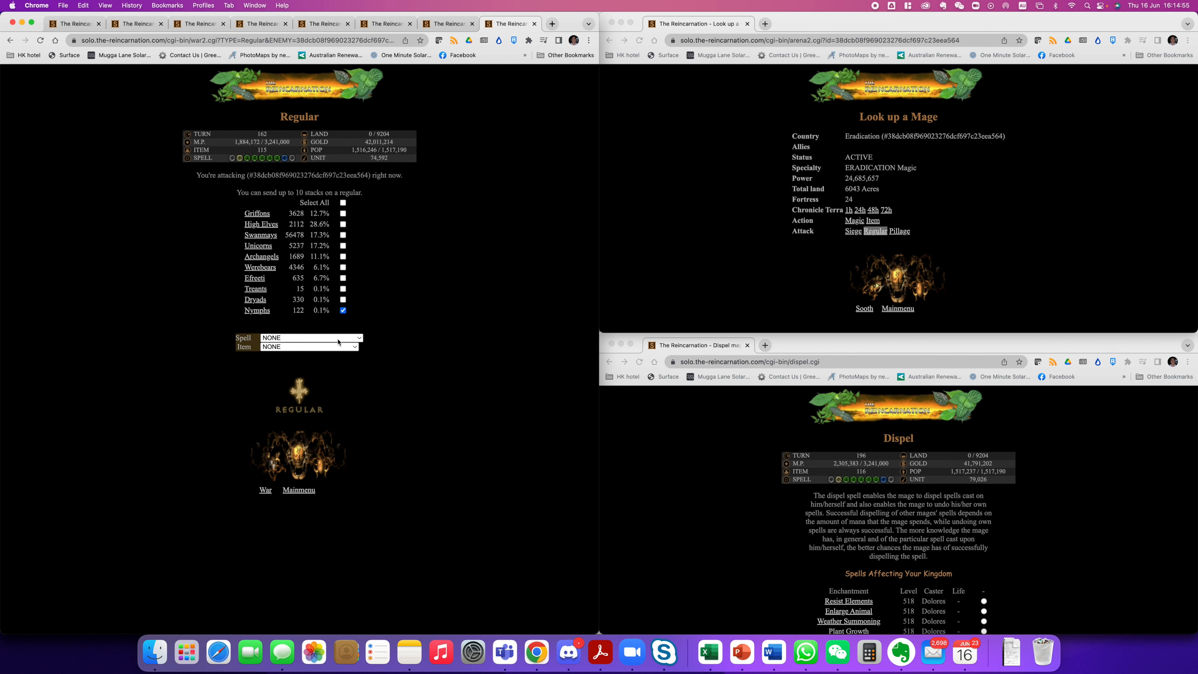
{"action": "left_click", "coordinate": [310, 338]}
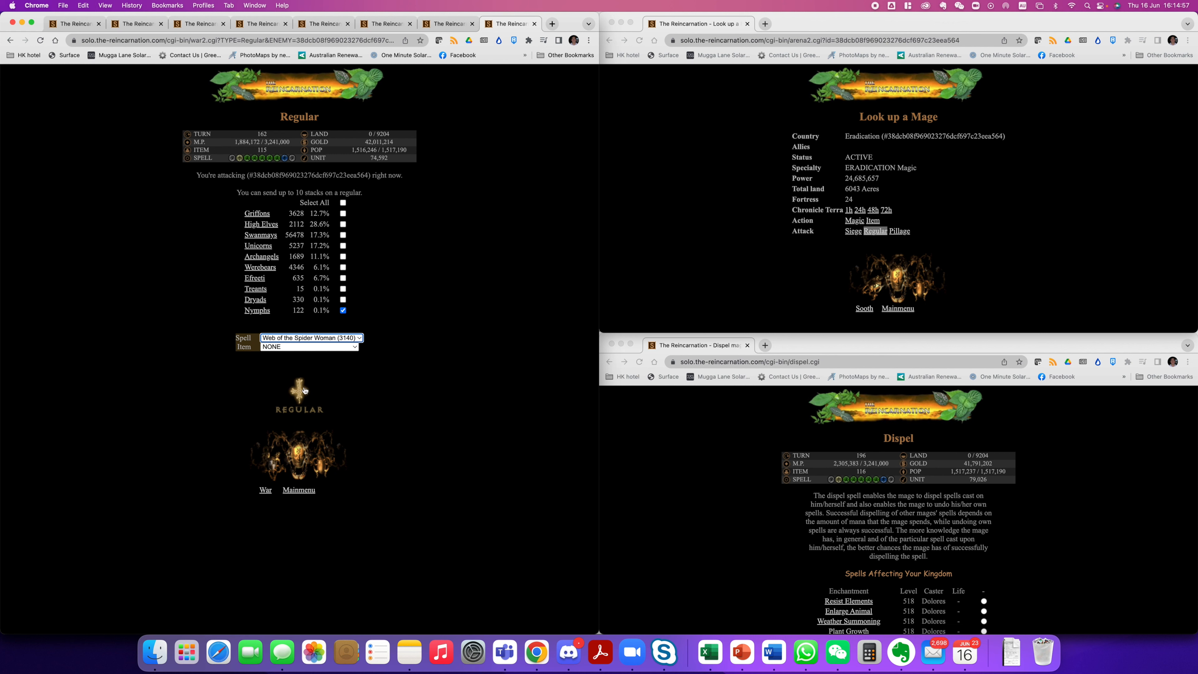
{"action": "left_click", "coordinate": [299, 398]}
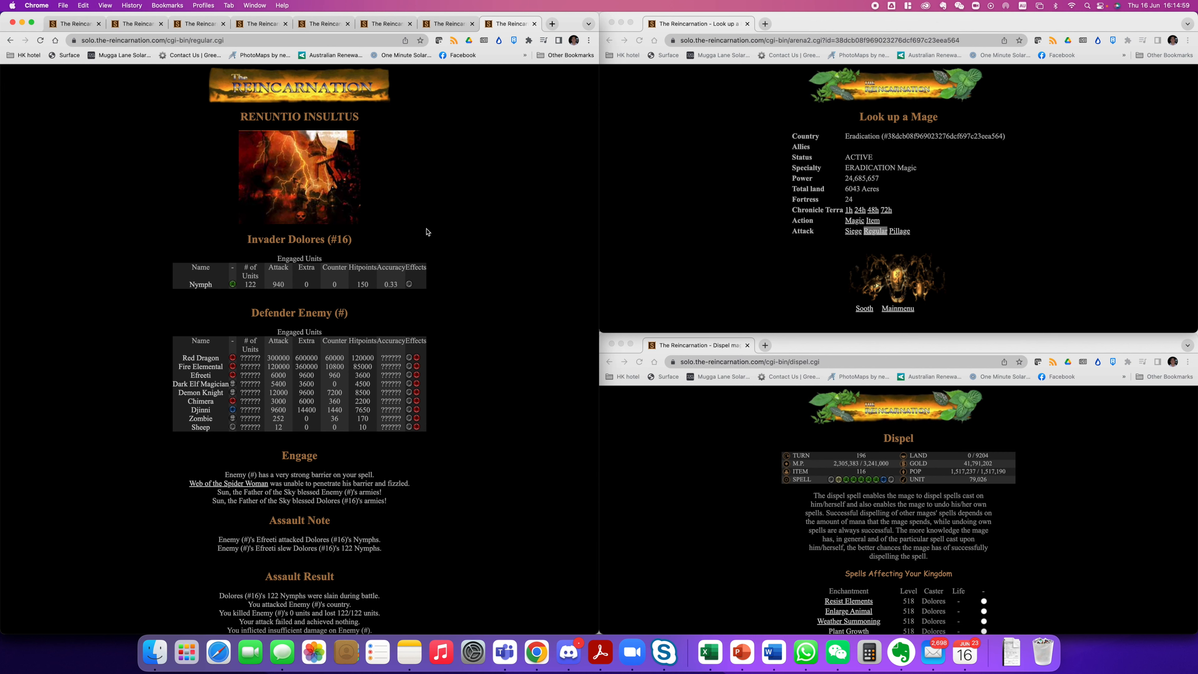
{"action": "mouse_move", "coordinate": [322, 137]}
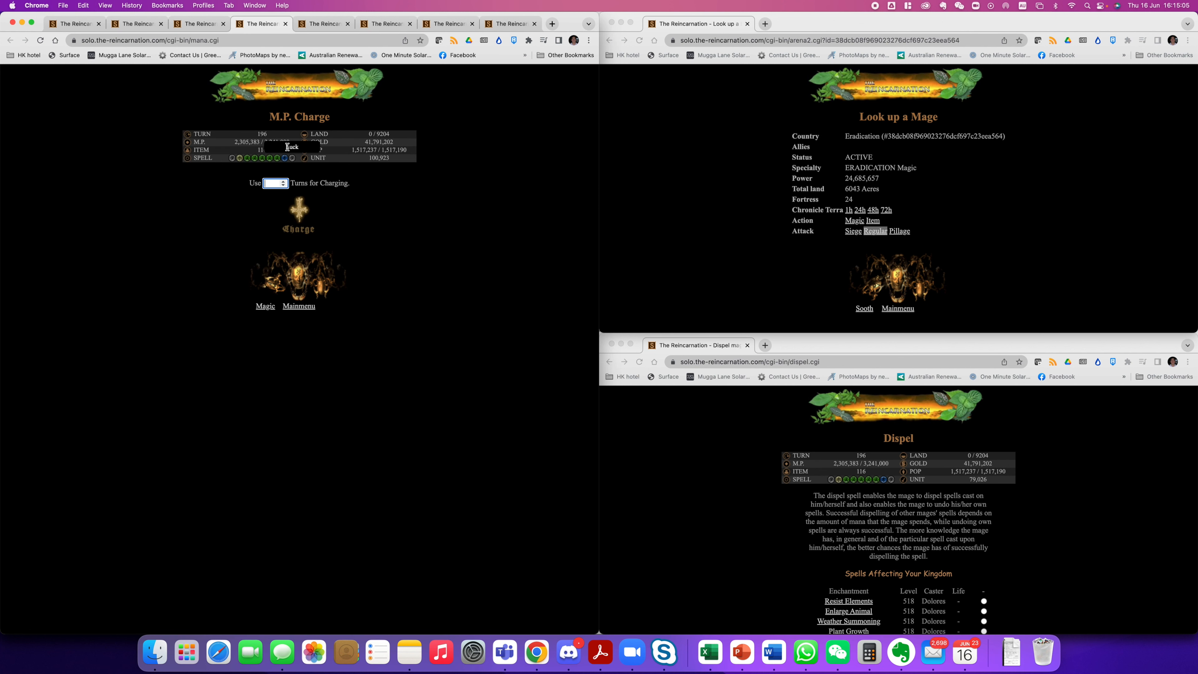
{"action": "left_click", "coordinate": [298, 221]}
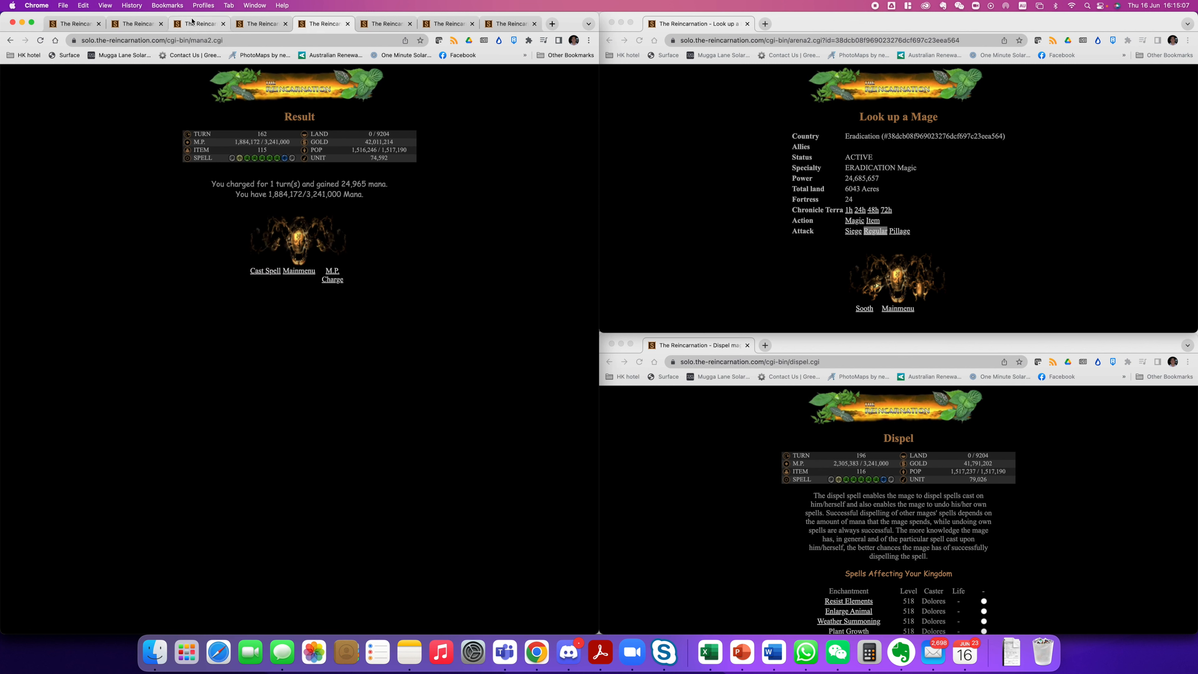
{"action": "left_click", "coordinate": [264, 273]}
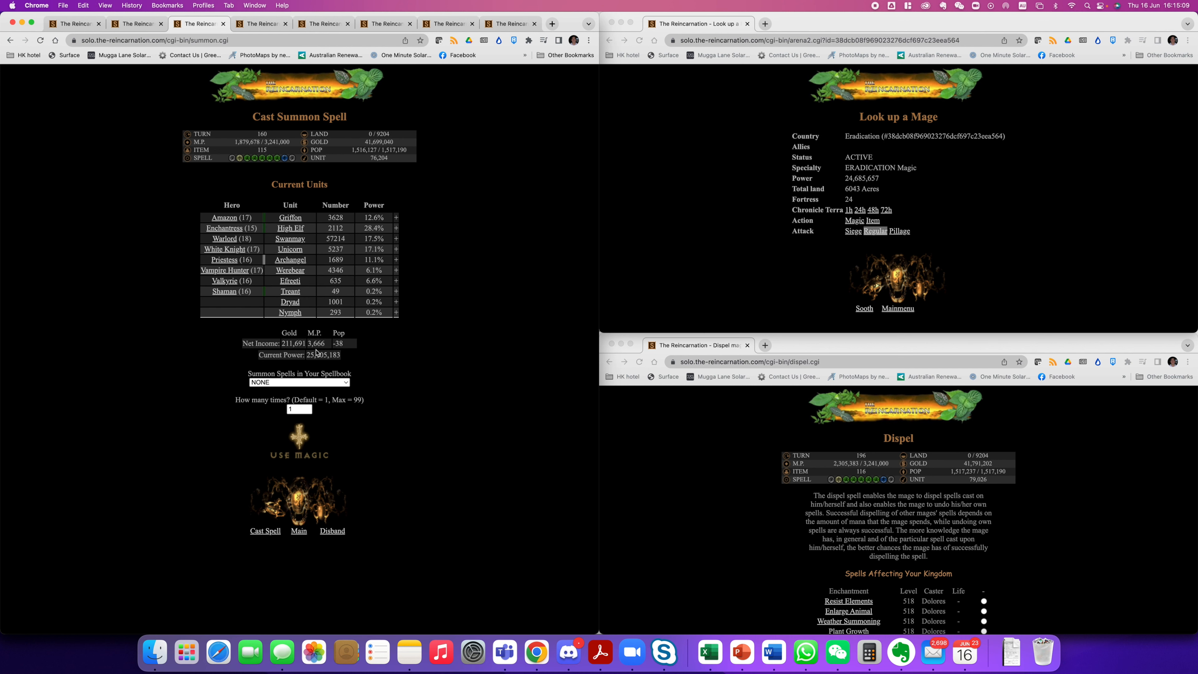
Cast Summon Unicorn, adding 739 Unicorns to the army
{"action": "left_click", "coordinate": [299, 382]}
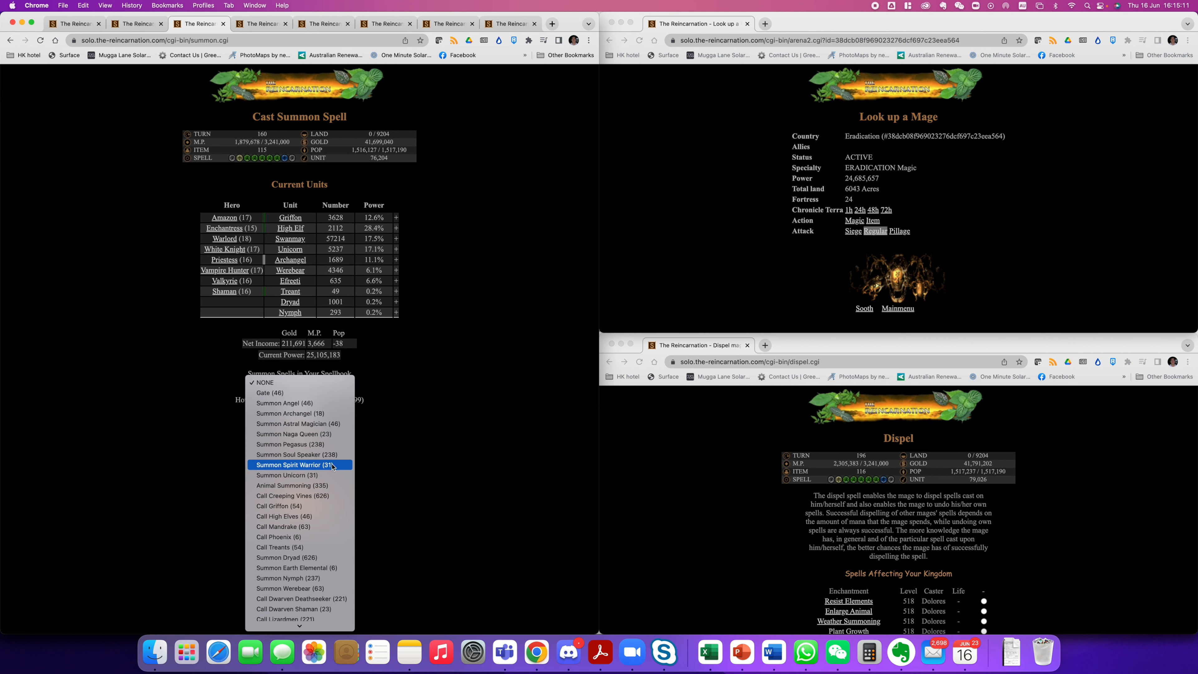
{"action": "left_click", "coordinate": [287, 474]}
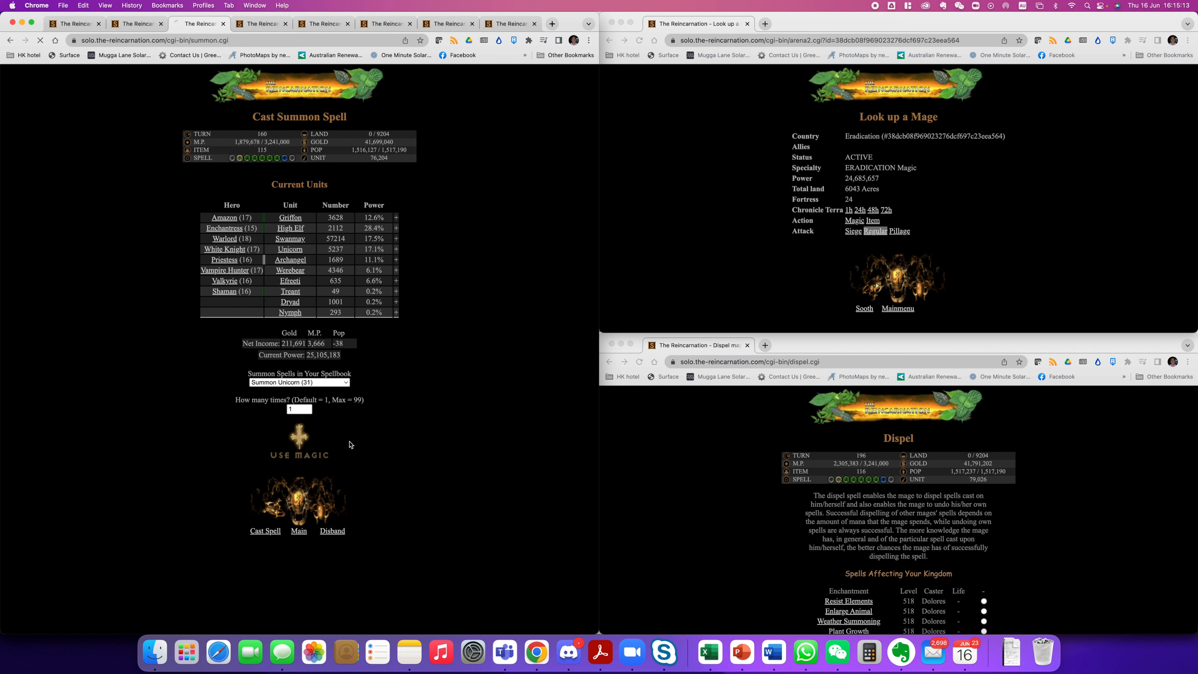
{"action": "left_click", "coordinate": [299, 440]}
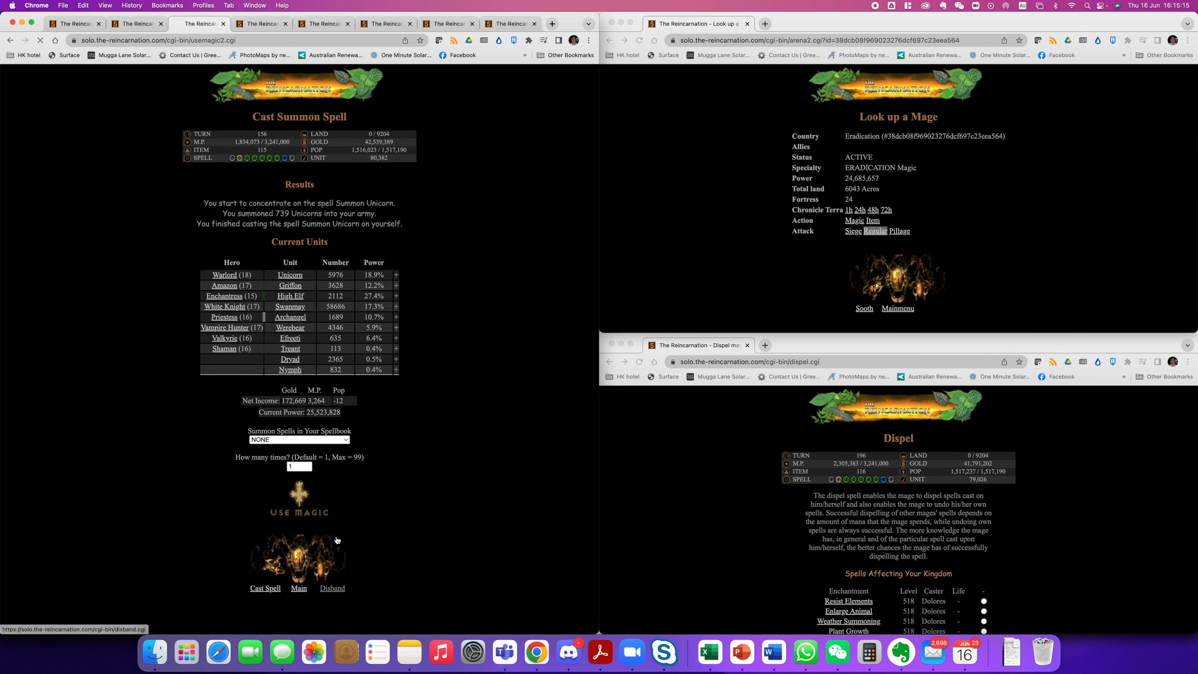
{"action": "left_click", "coordinate": [331, 588]}
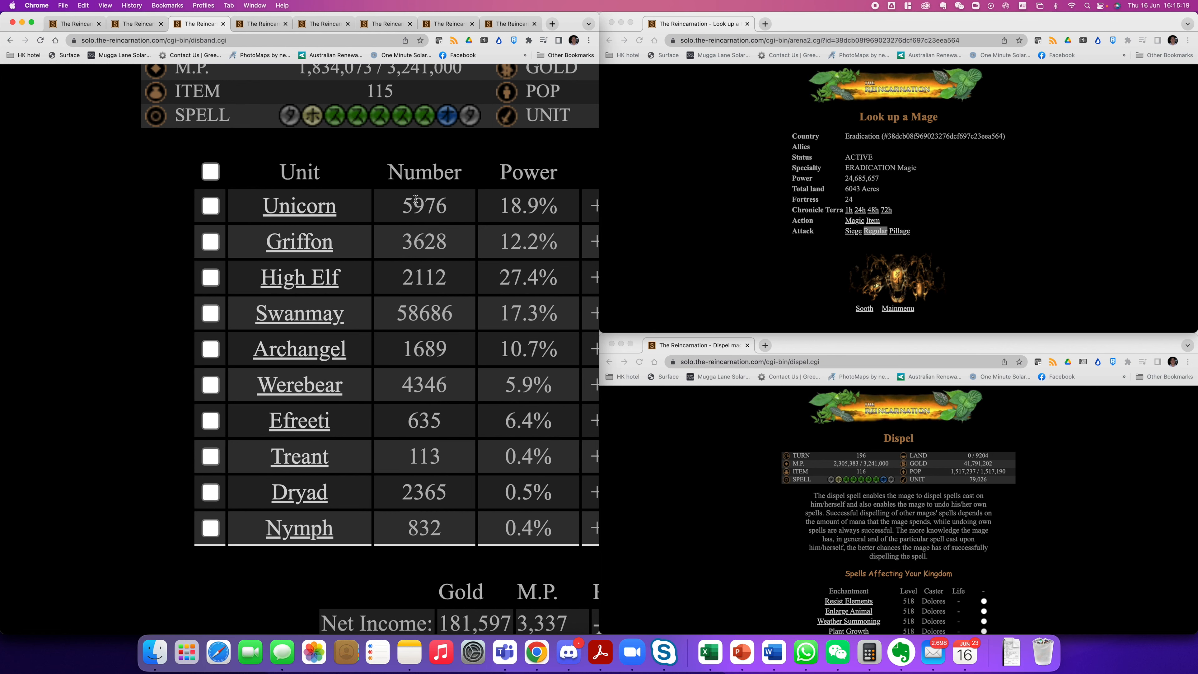
Disband 186 Unicorns along with all Treants, Dryads and Nymphs
{"action": "left_click", "coordinate": [447, 24]}
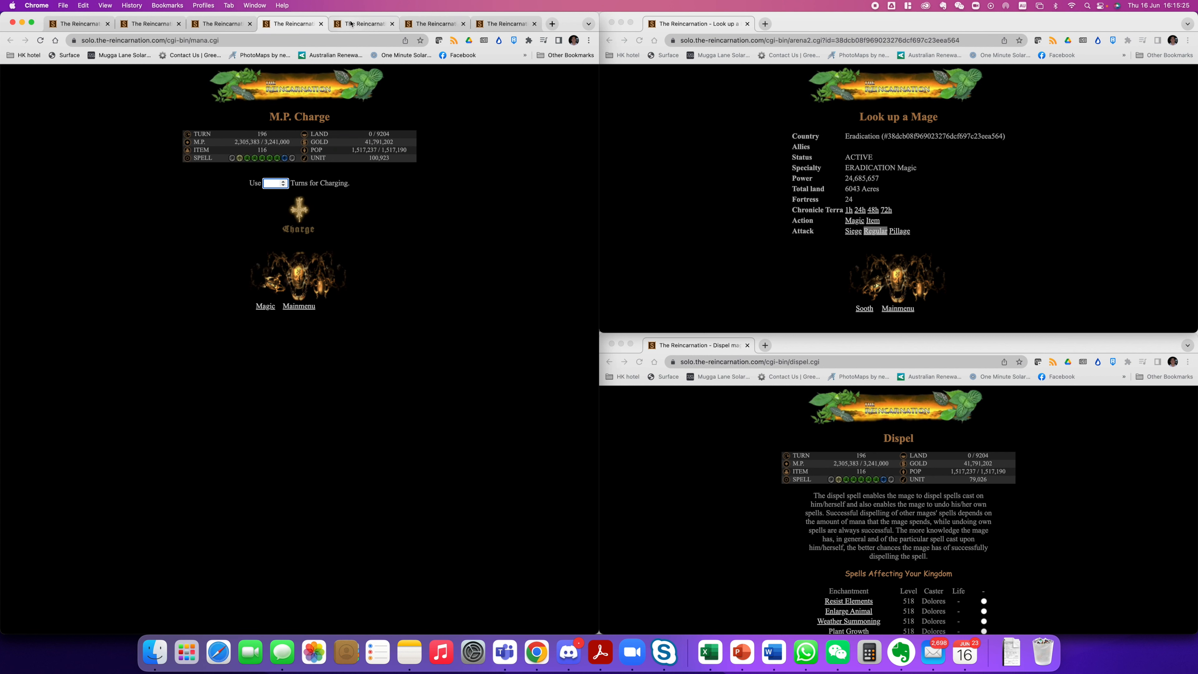
{"action": "left_click", "coordinate": [221, 24]}
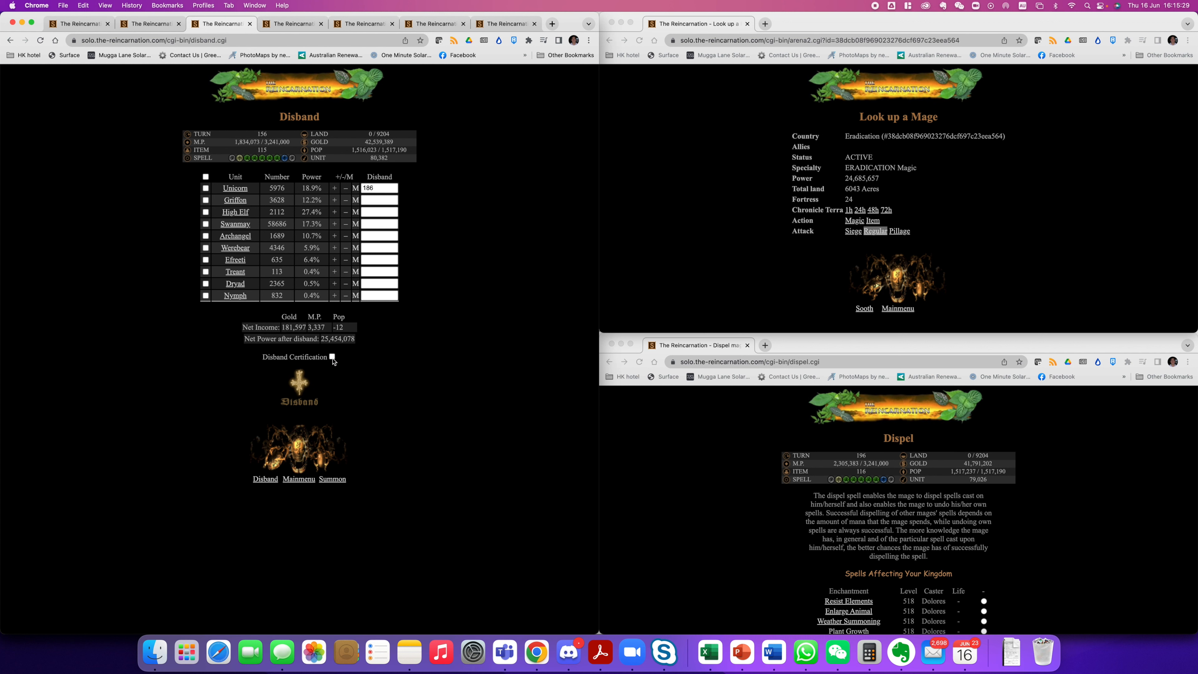
{"action": "left_click", "coordinate": [205, 283]}
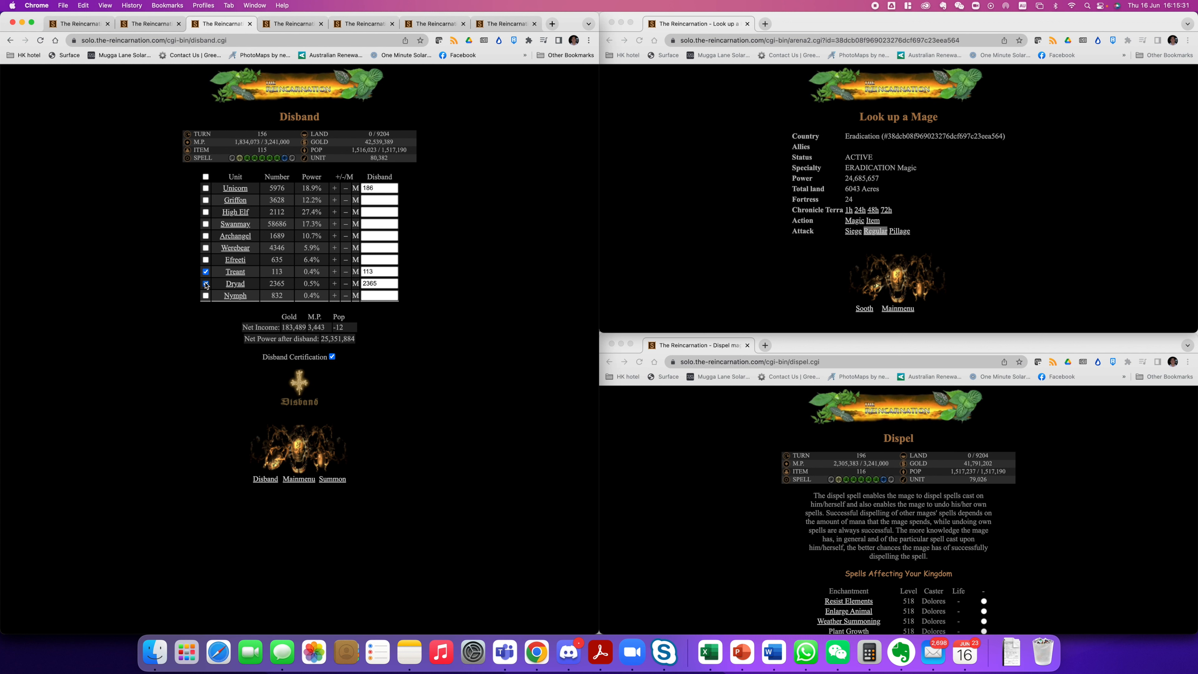
{"action": "left_click", "coordinate": [299, 416]}
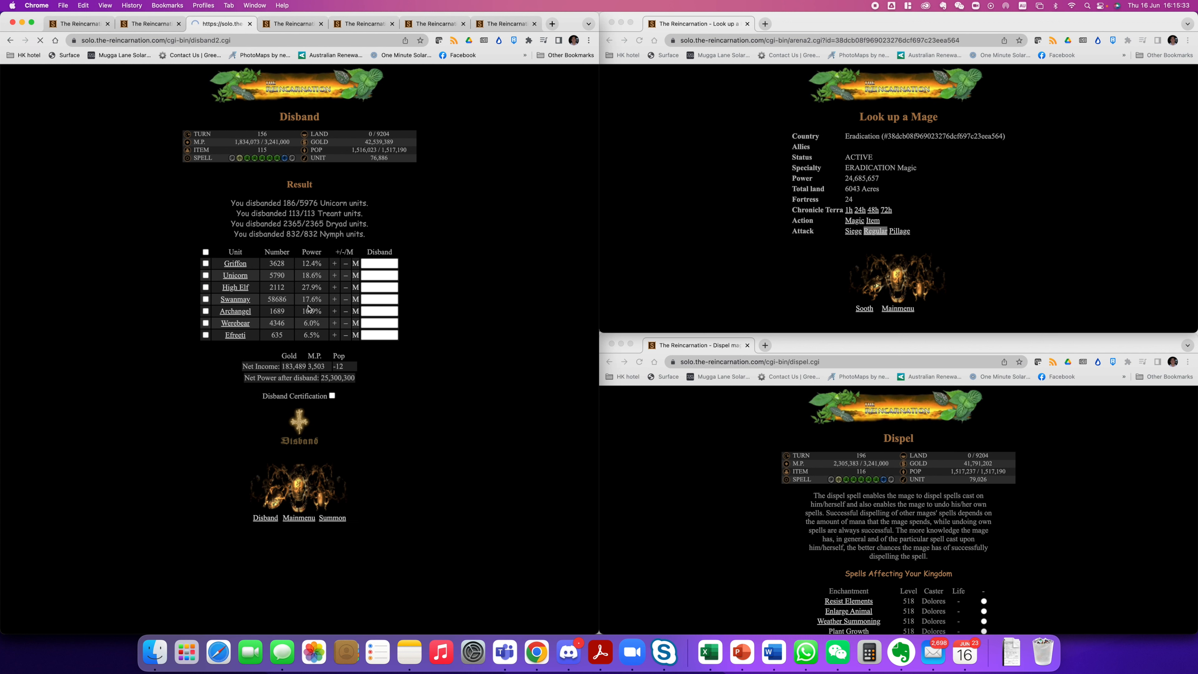
{"action": "mouse_move", "coordinate": [235, 286]}
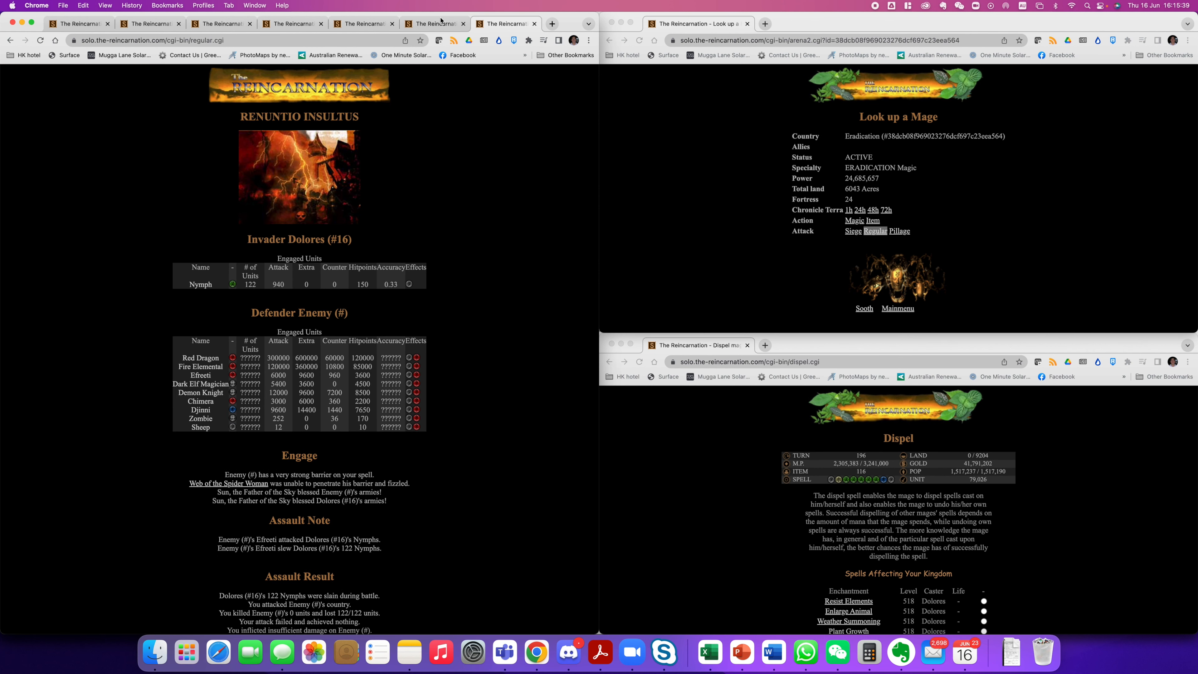
Start a regular attack on Eradication with every unit stack selected
{"action": "left_click", "coordinate": [221, 24]}
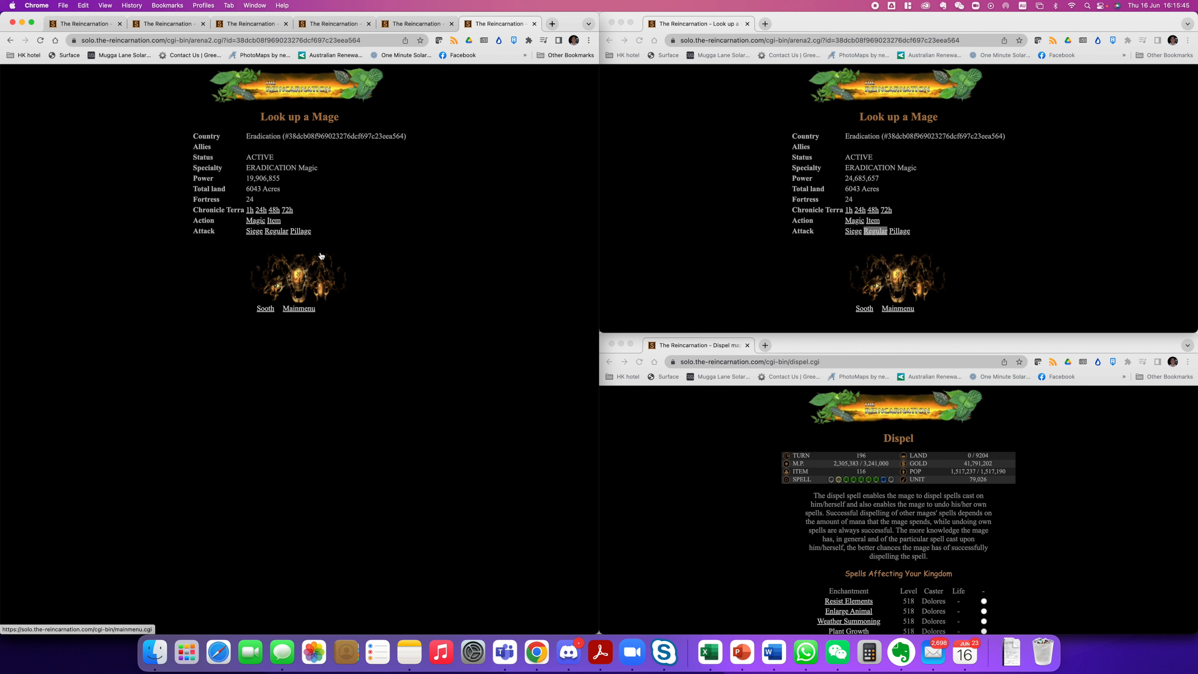
{"action": "left_click", "coordinate": [275, 231]}
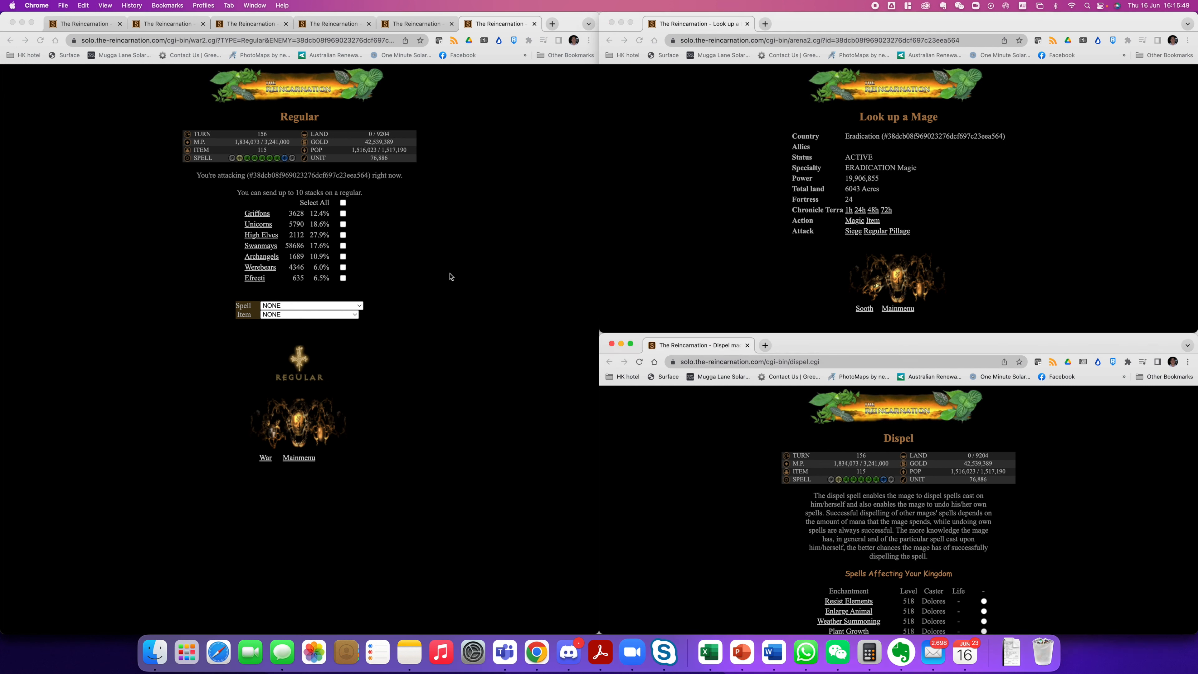
{"action": "left_click", "coordinate": [342, 202]}
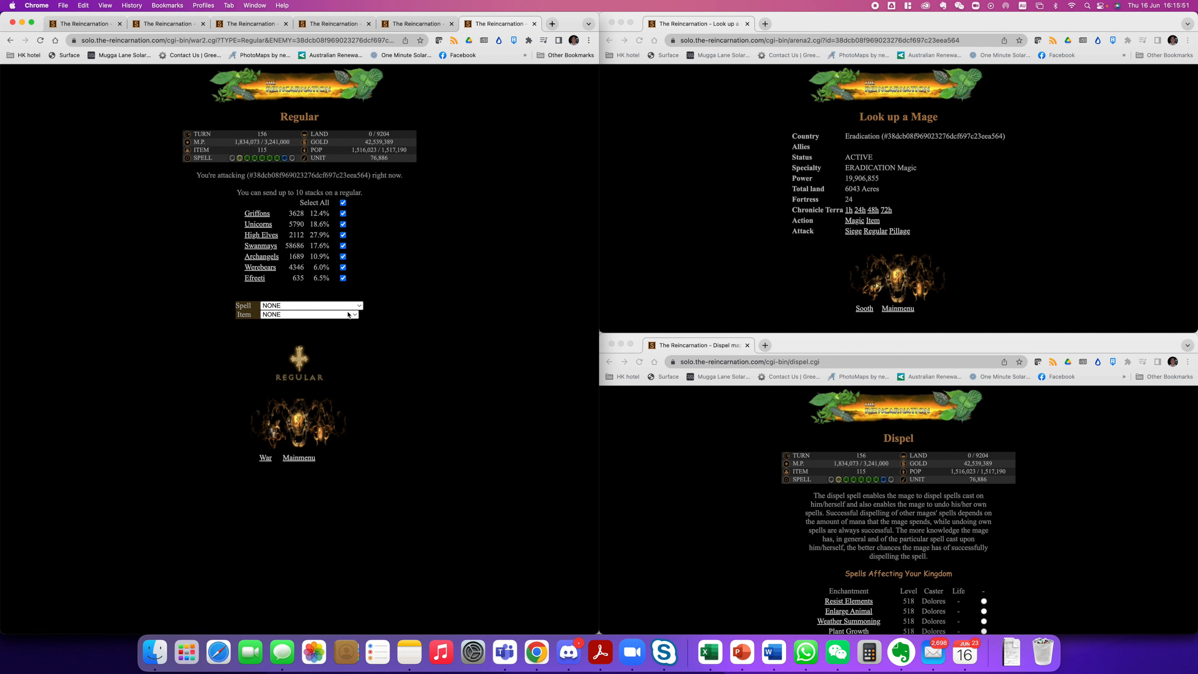
Add the Scroll of Protection from Fire and the Regeneration spell, then launch the assault
{"action": "left_click", "coordinate": [309, 314]}
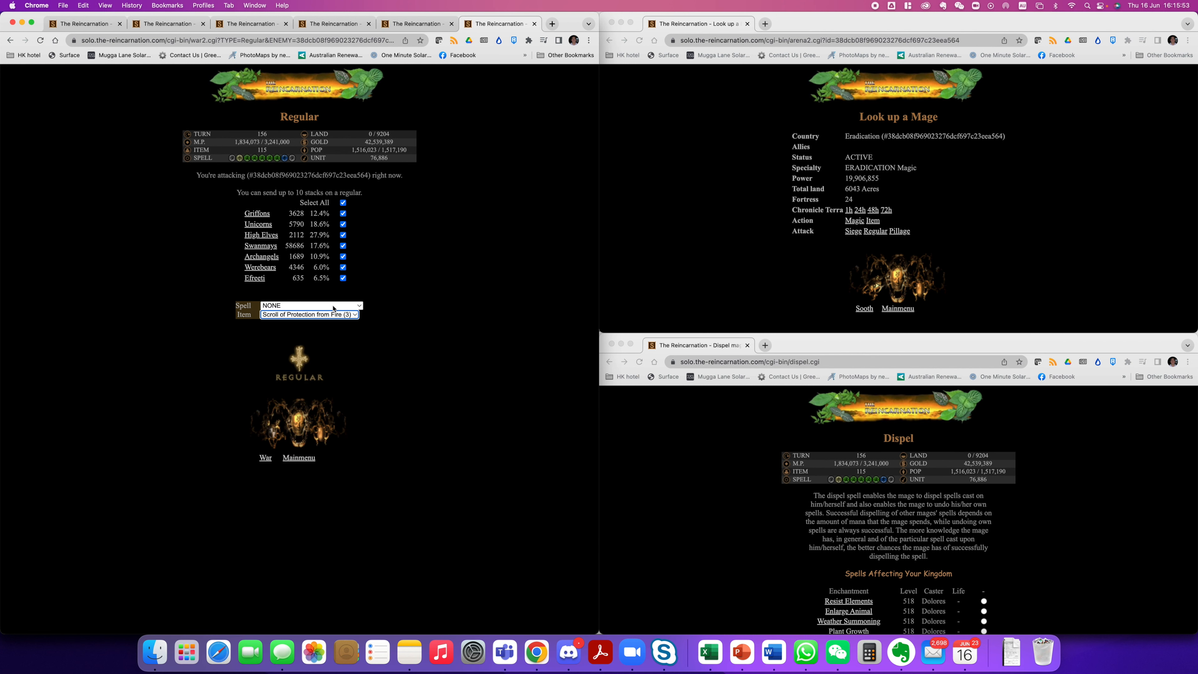
{"action": "left_click", "coordinate": [310, 305]}
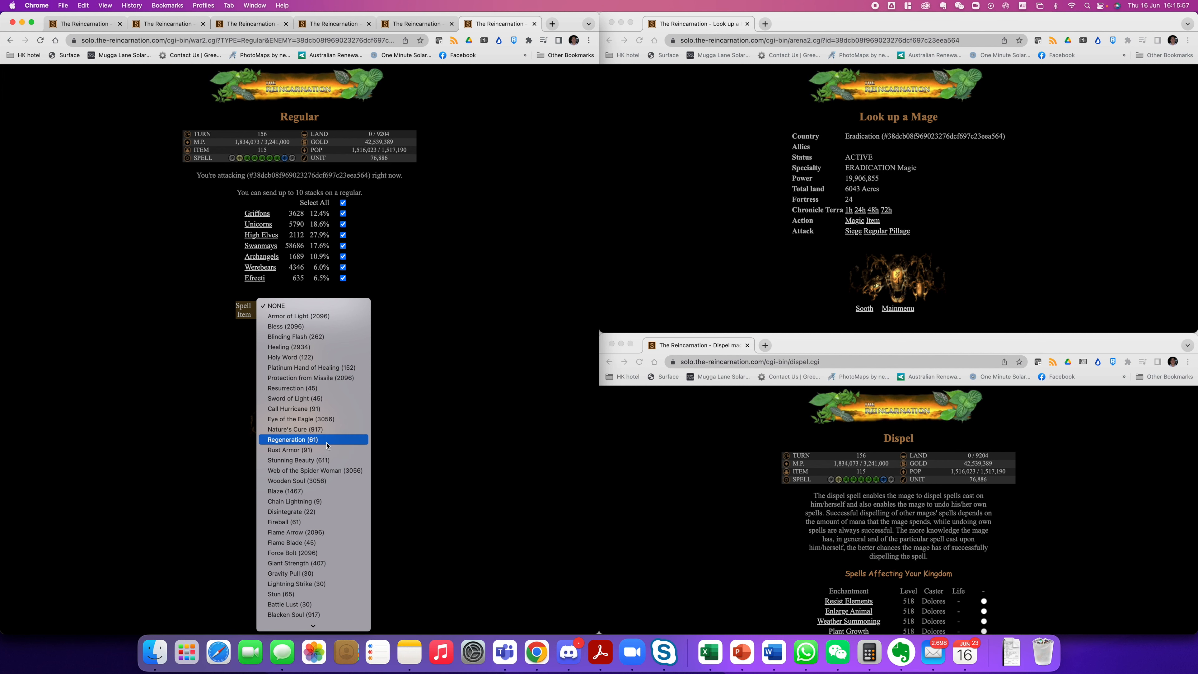
{"action": "left_click", "coordinate": [292, 440]}
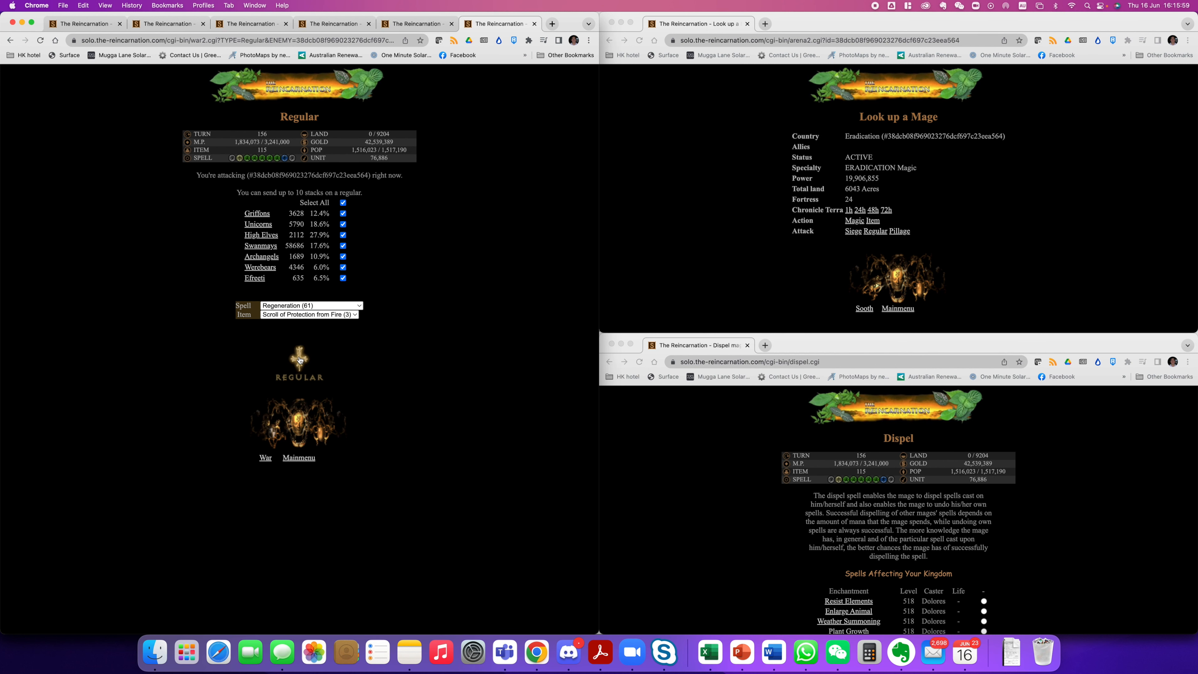
{"action": "left_click", "coordinate": [299, 361]}
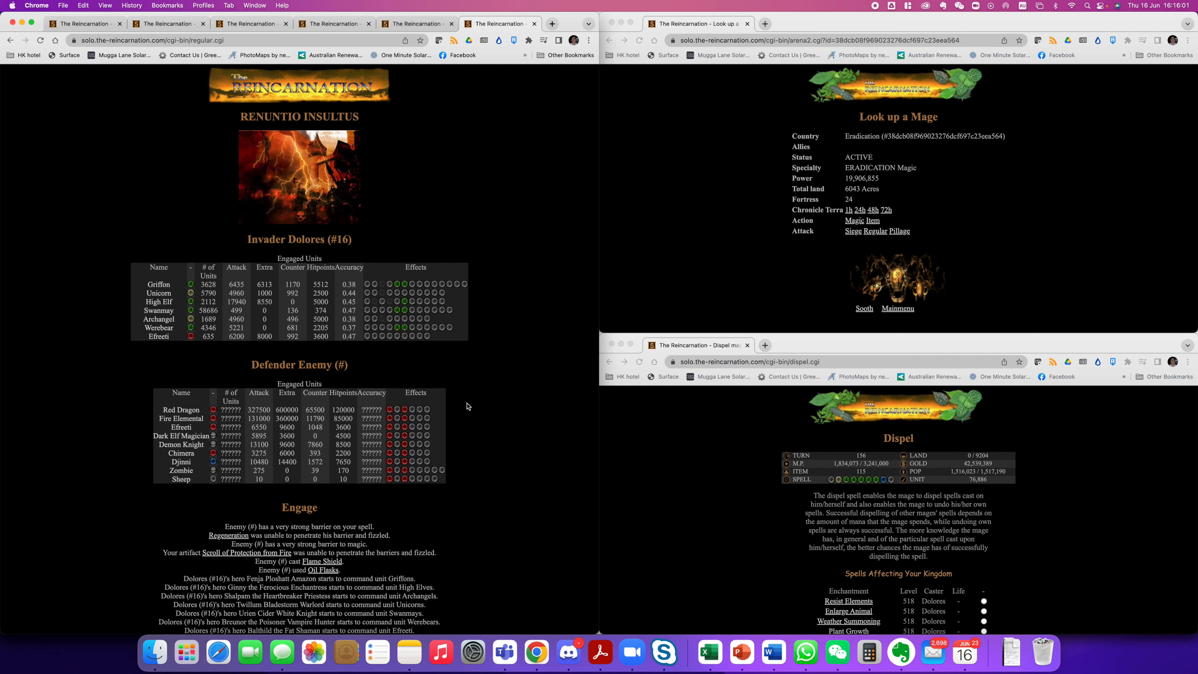
Leave the battle report for the main menu and bring up the War page of targets
{"action": "scroll", "scroll_direction": "down", "scroll_amount": 3}
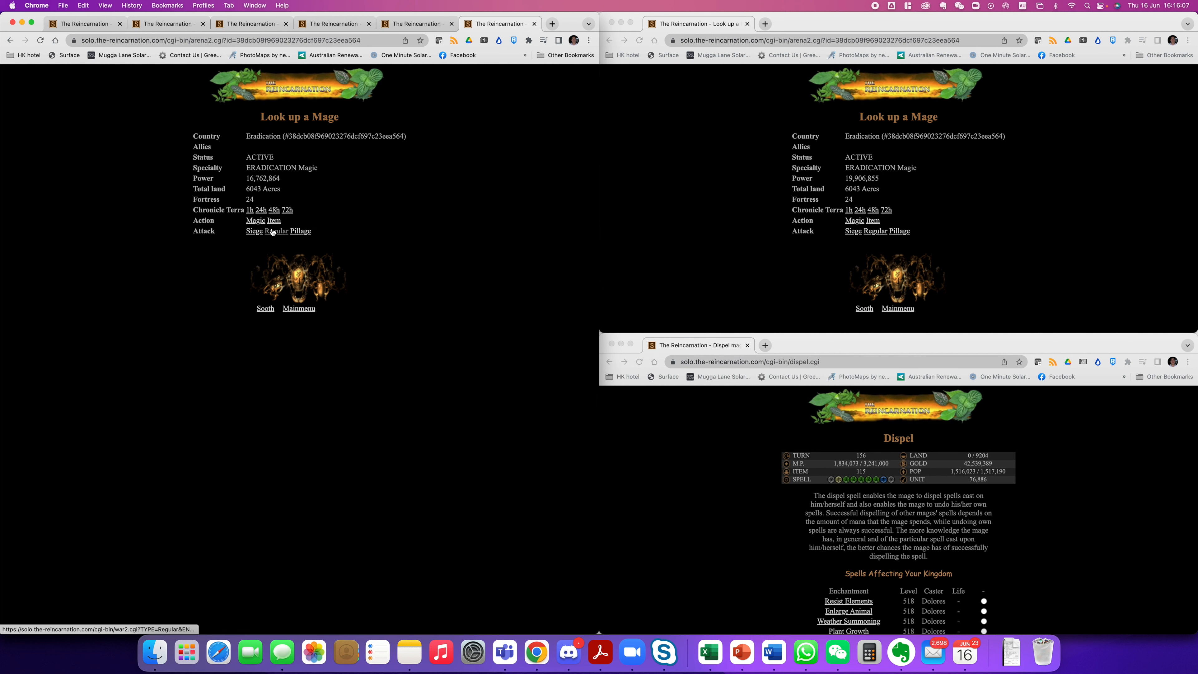
{"action": "mouse_move", "coordinate": [187, 259]}
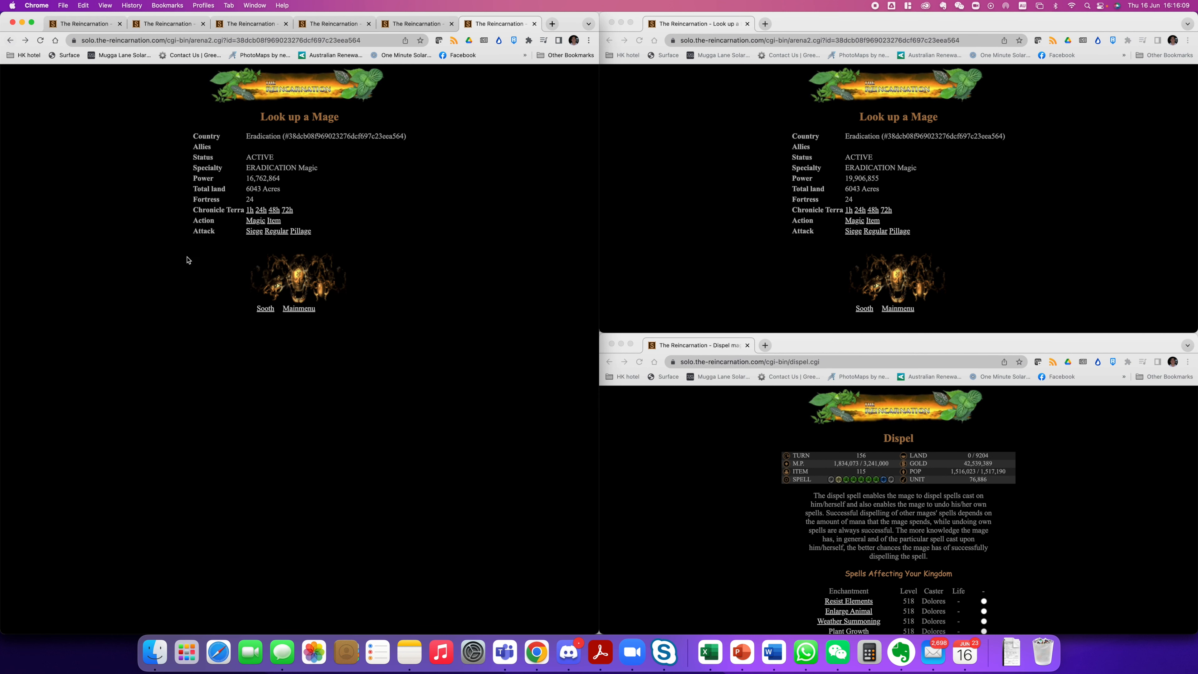
{"action": "left_click", "coordinate": [299, 309]}
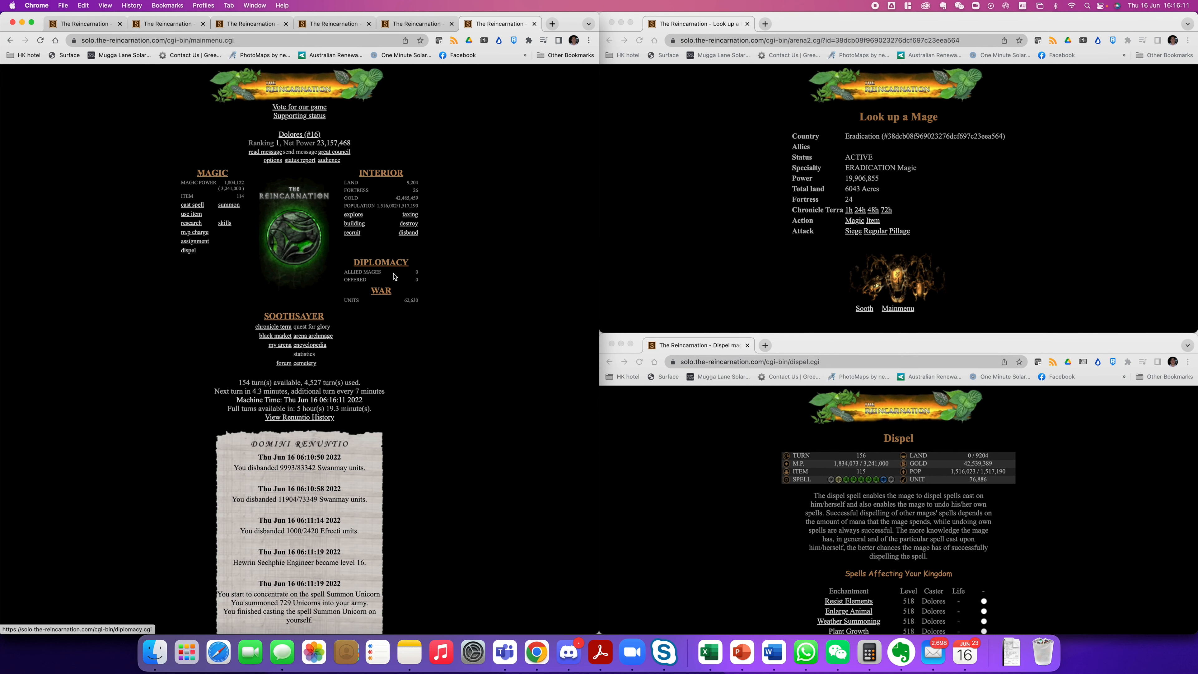
{"action": "left_click", "coordinate": [381, 290]}
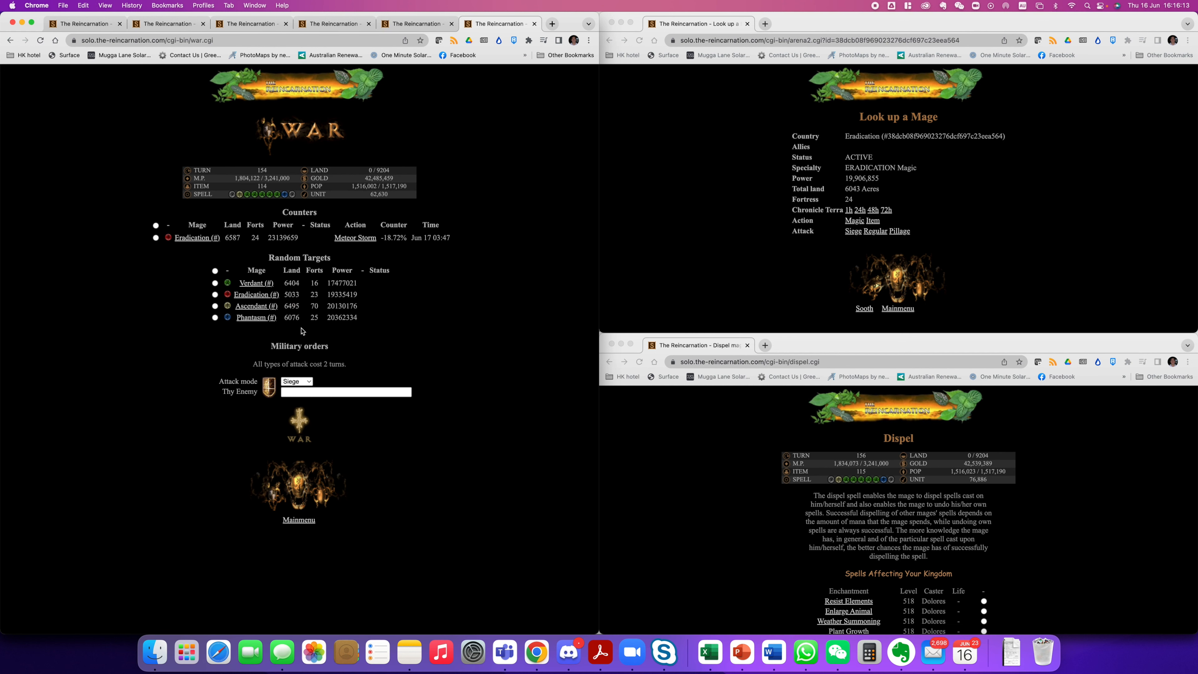
{"action": "mouse_move", "coordinate": [257, 295]}
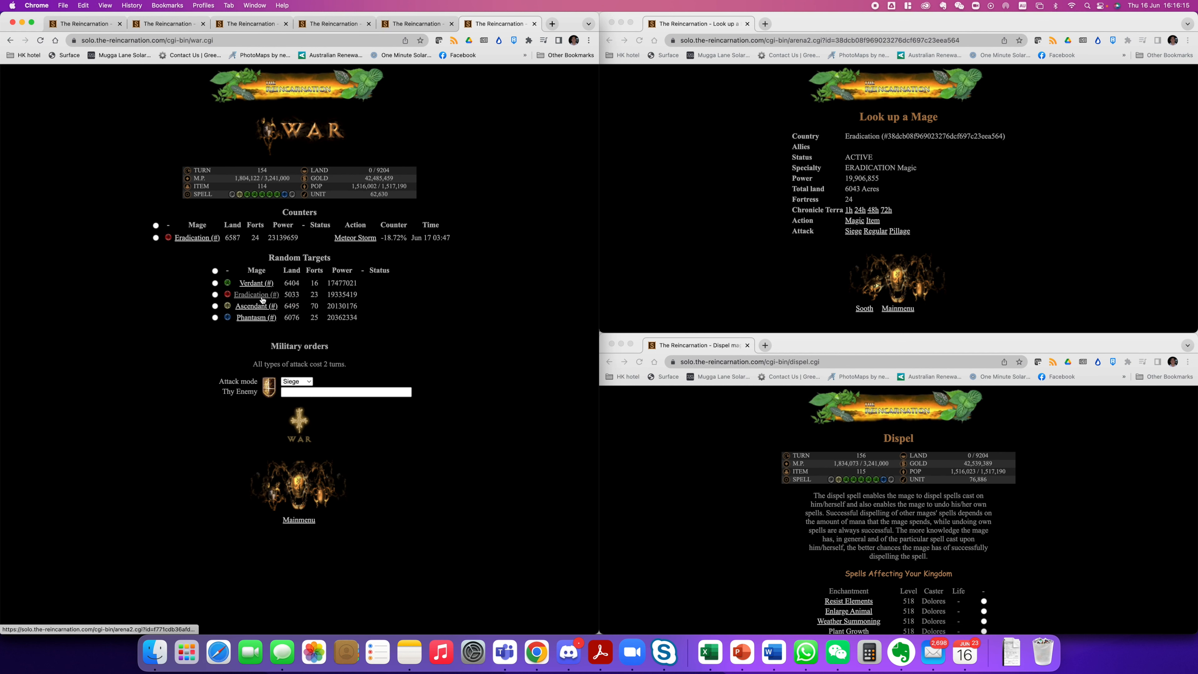
Send the Nymphs alone in a regular attack on the second Eradication target
{"action": "left_click", "coordinate": [255, 294]}
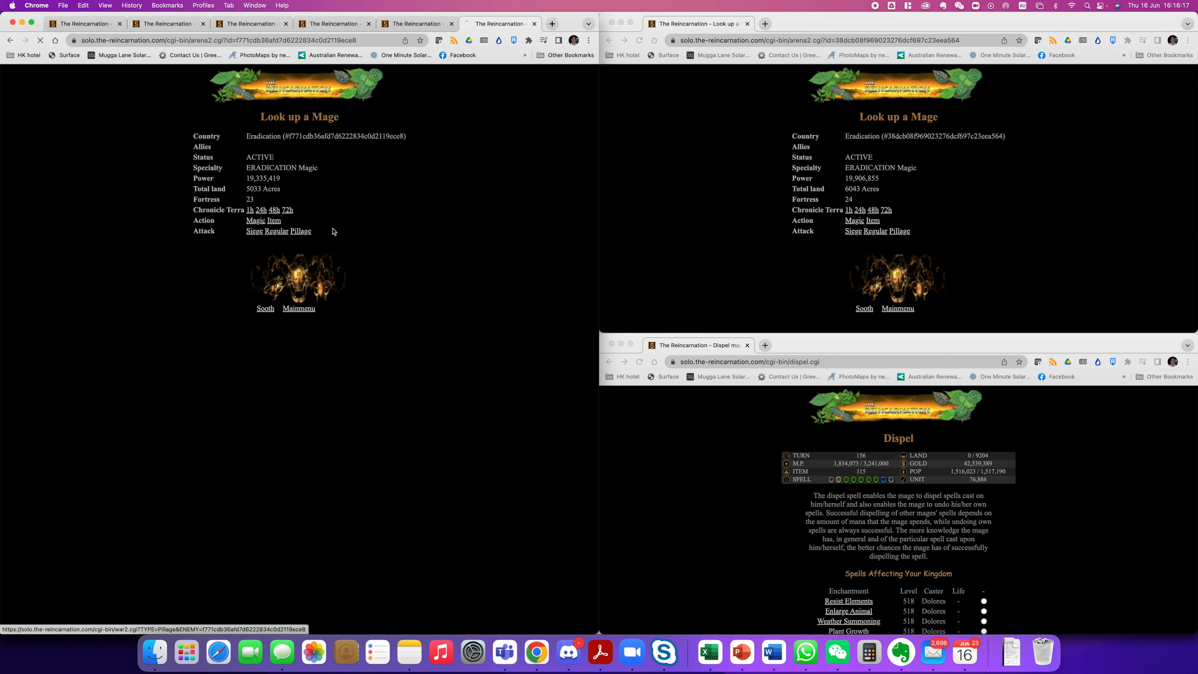
{"action": "left_click", "coordinate": [273, 230]}
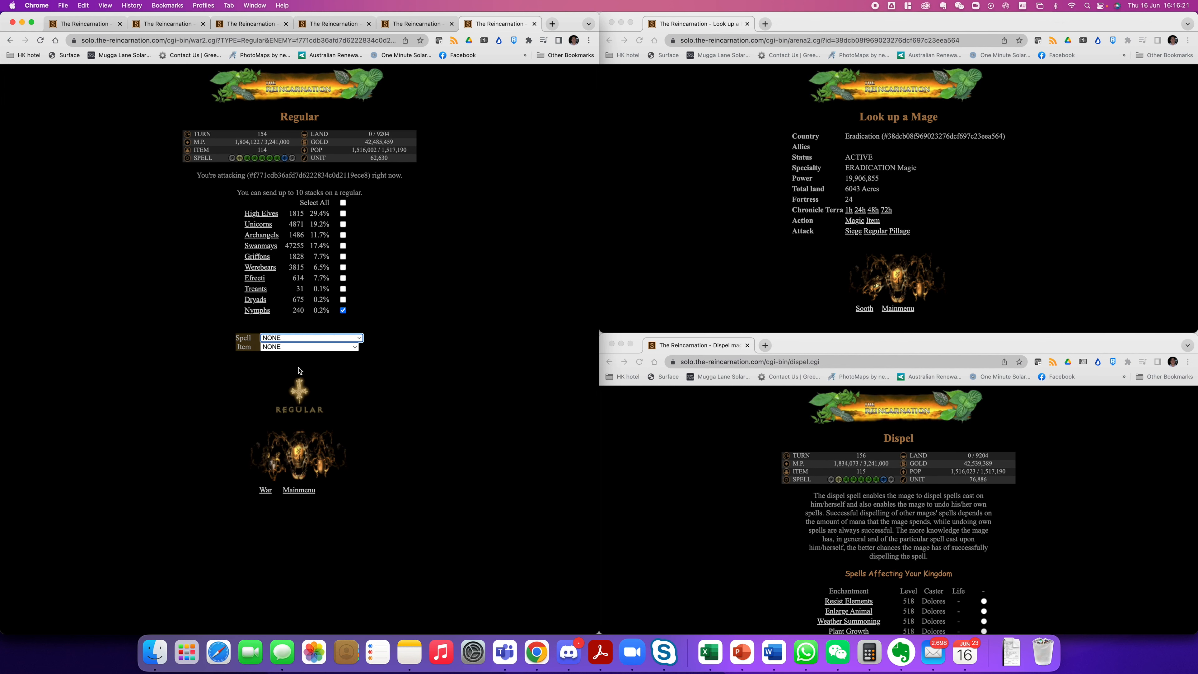
{"action": "left_click", "coordinate": [310, 346]}
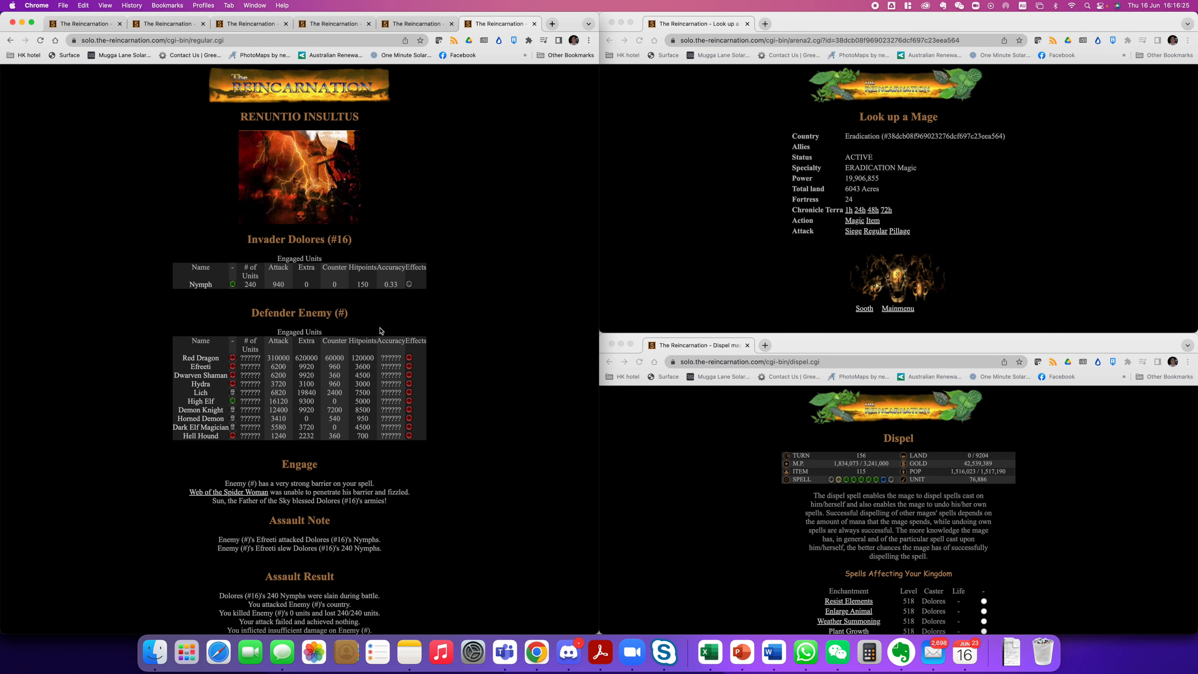
{"action": "mouse_move", "coordinate": [450, 134]}
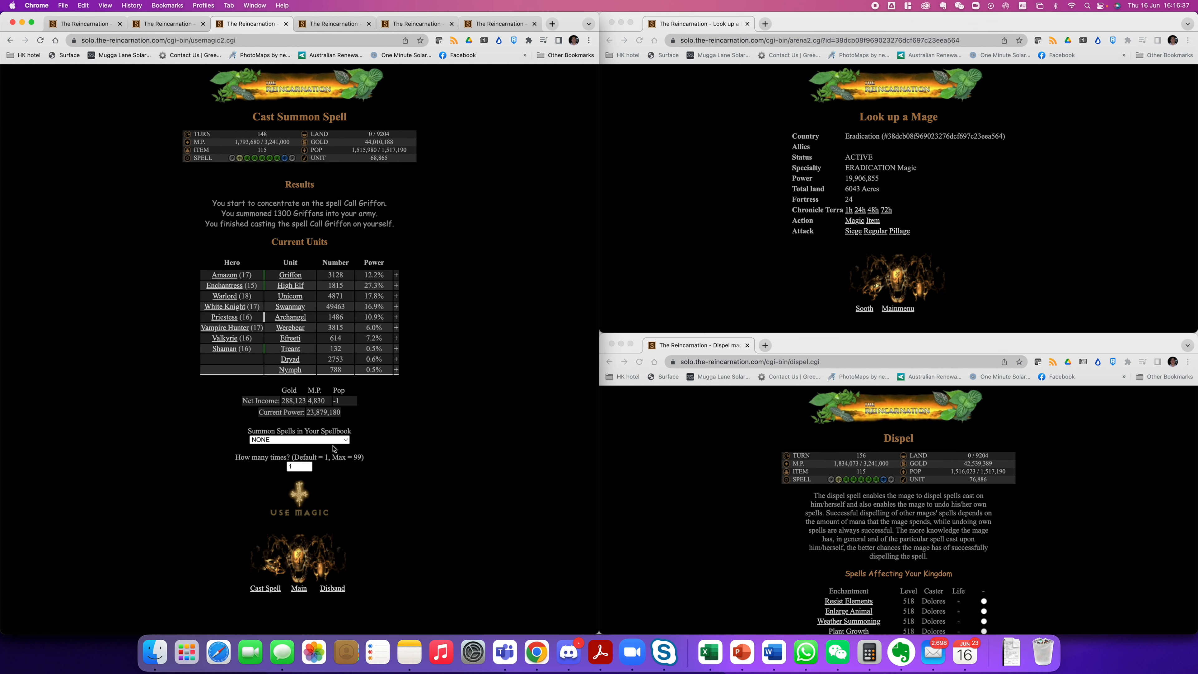
Cast Summon Archangel and Call Griffon to add Archangels and Griffons to the army
{"action": "left_click", "coordinate": [299, 439]}
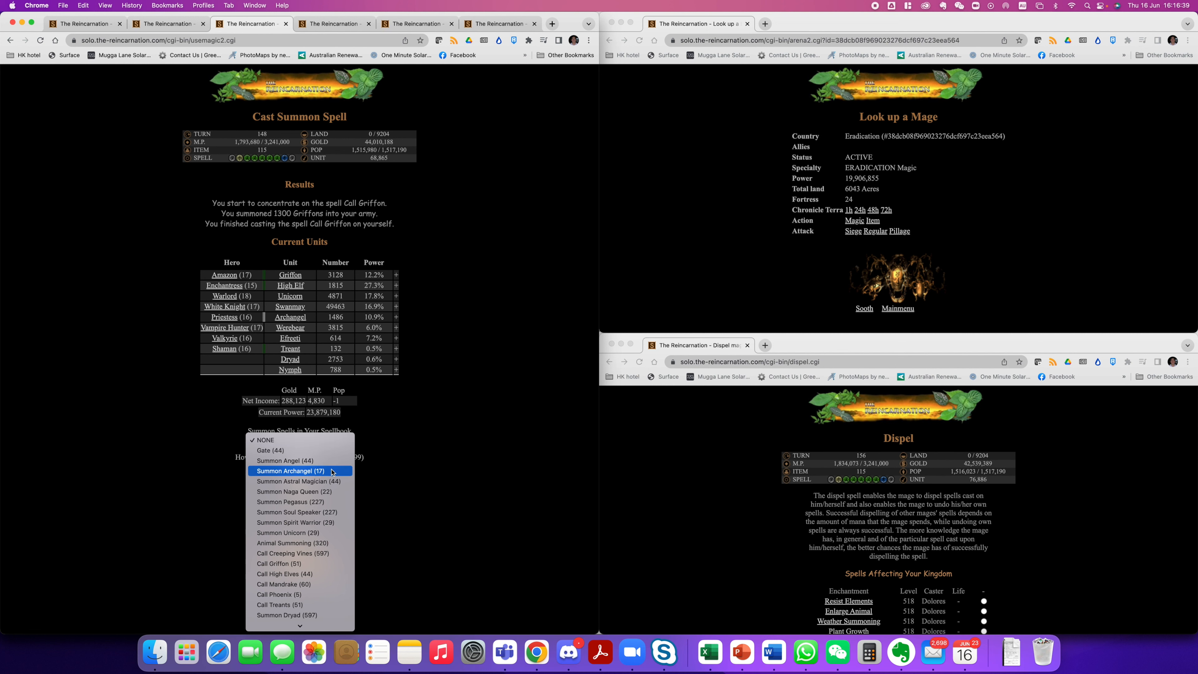
{"action": "left_click", "coordinate": [290, 471]}
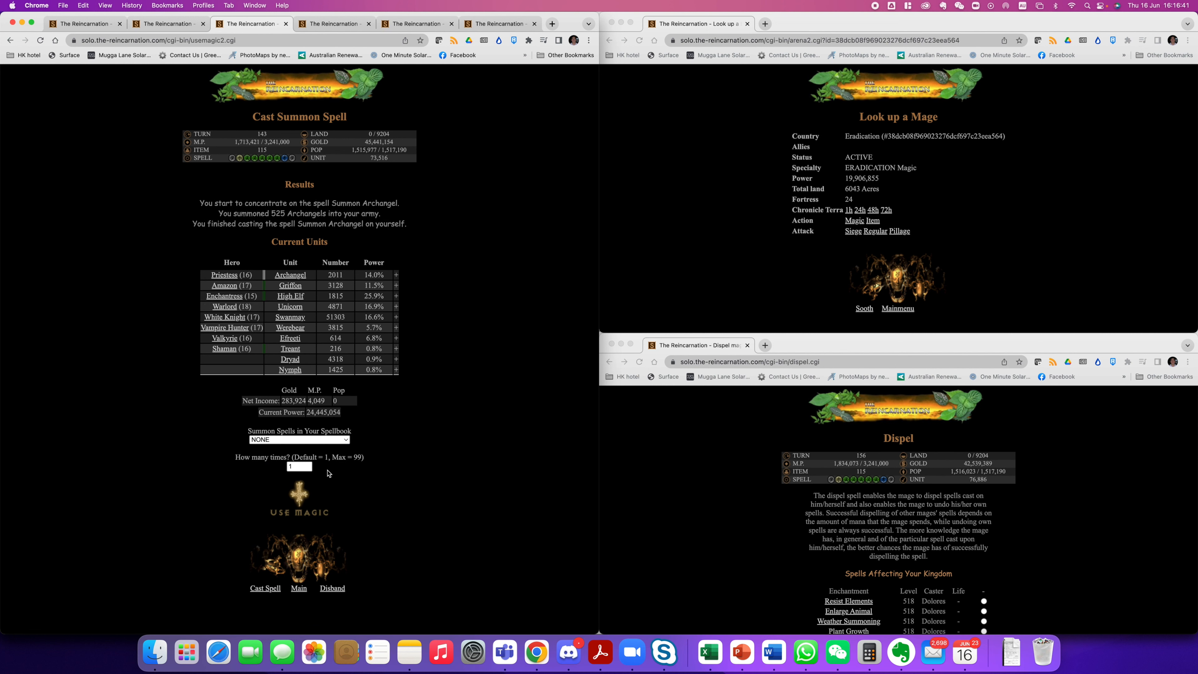
{"action": "left_click", "coordinate": [298, 439]}
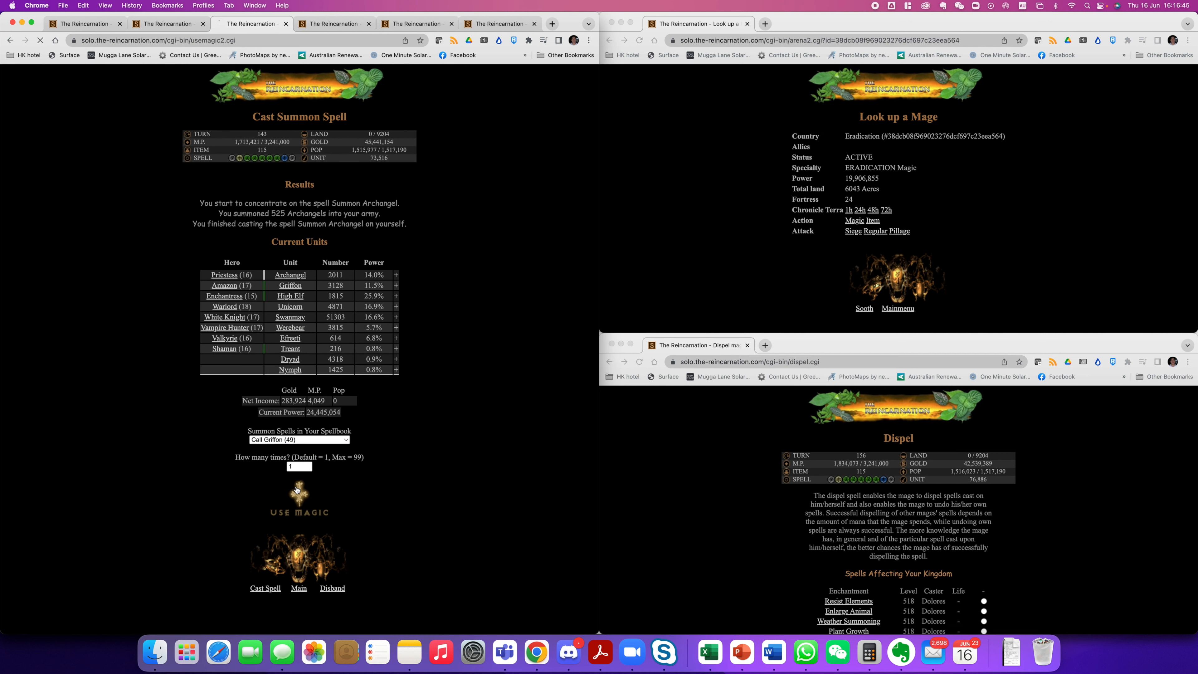
Disband every Efreeti, Treant, Dryad and Nymph with the disband certification checked
{"action": "left_click", "coordinate": [333, 587]}
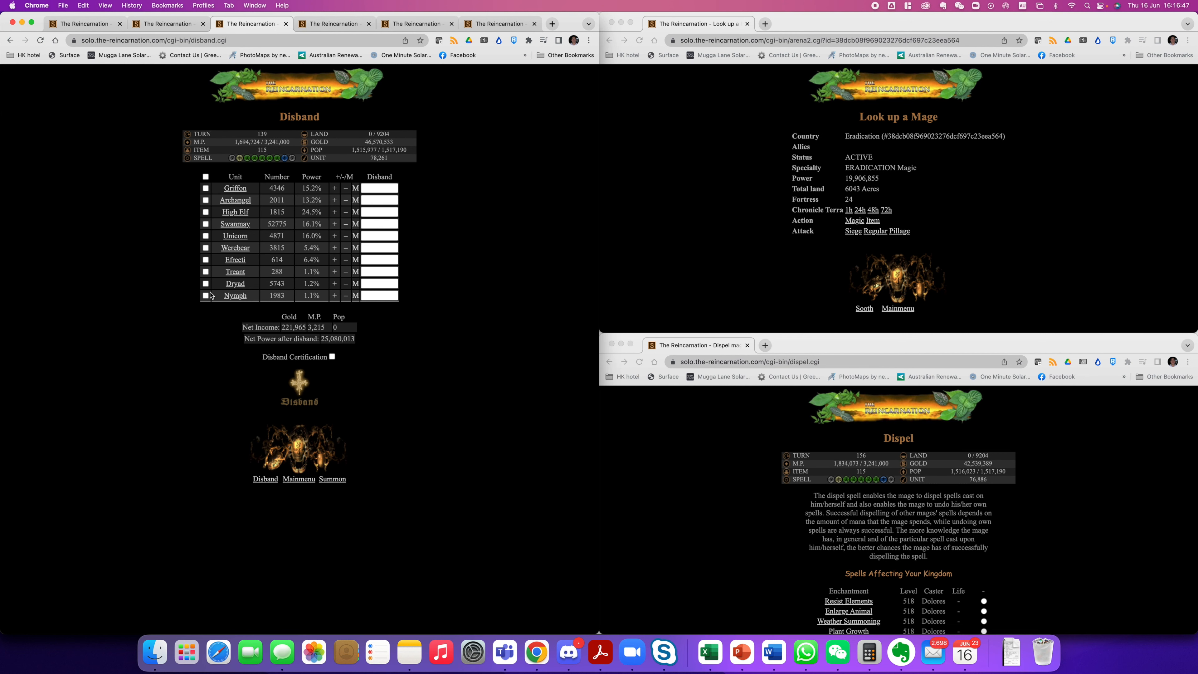
{"action": "left_click", "coordinate": [205, 271]}
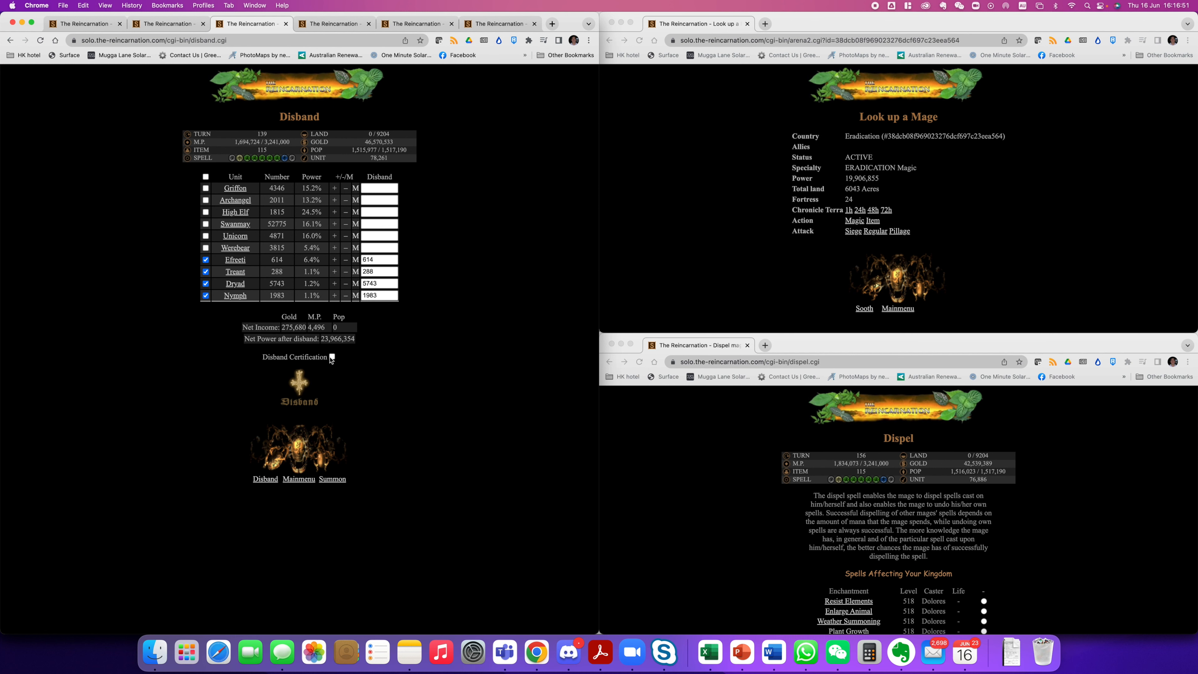
{"action": "left_click", "coordinate": [299, 400]}
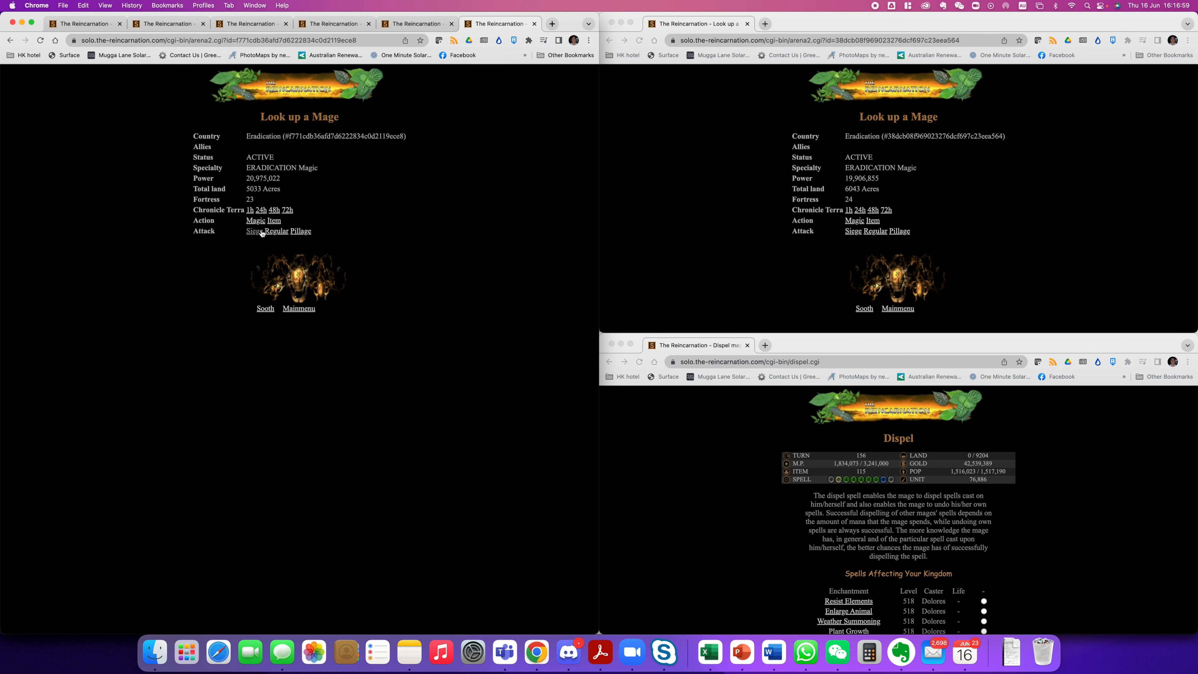
{"action": "left_click", "coordinate": [251, 24]}
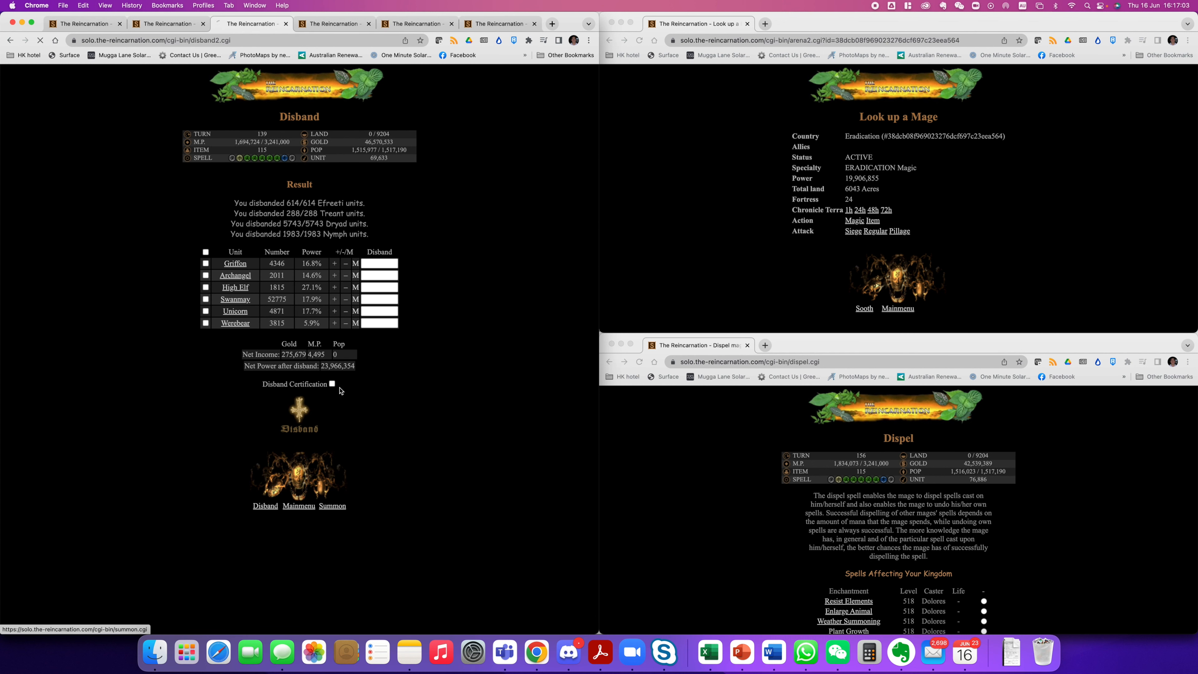
Check the Eradication mage's profile, then disband all Werebears
{"action": "left_click", "coordinate": [331, 505]}
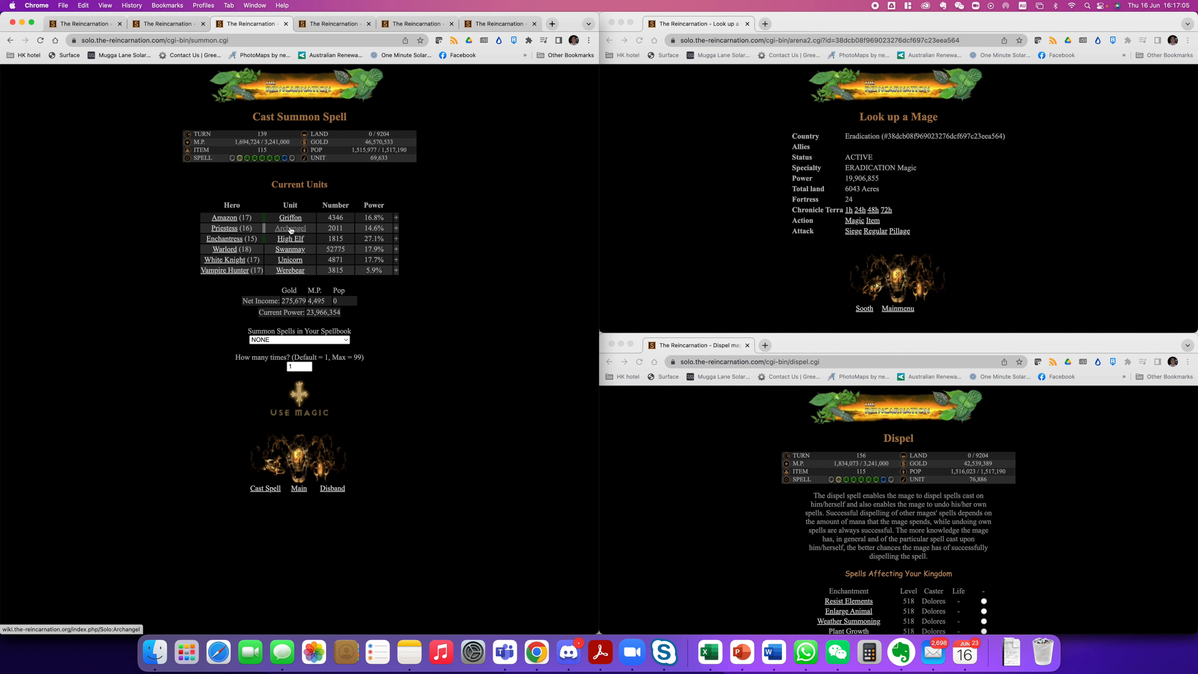
{"action": "mouse_move", "coordinate": [292, 283]}
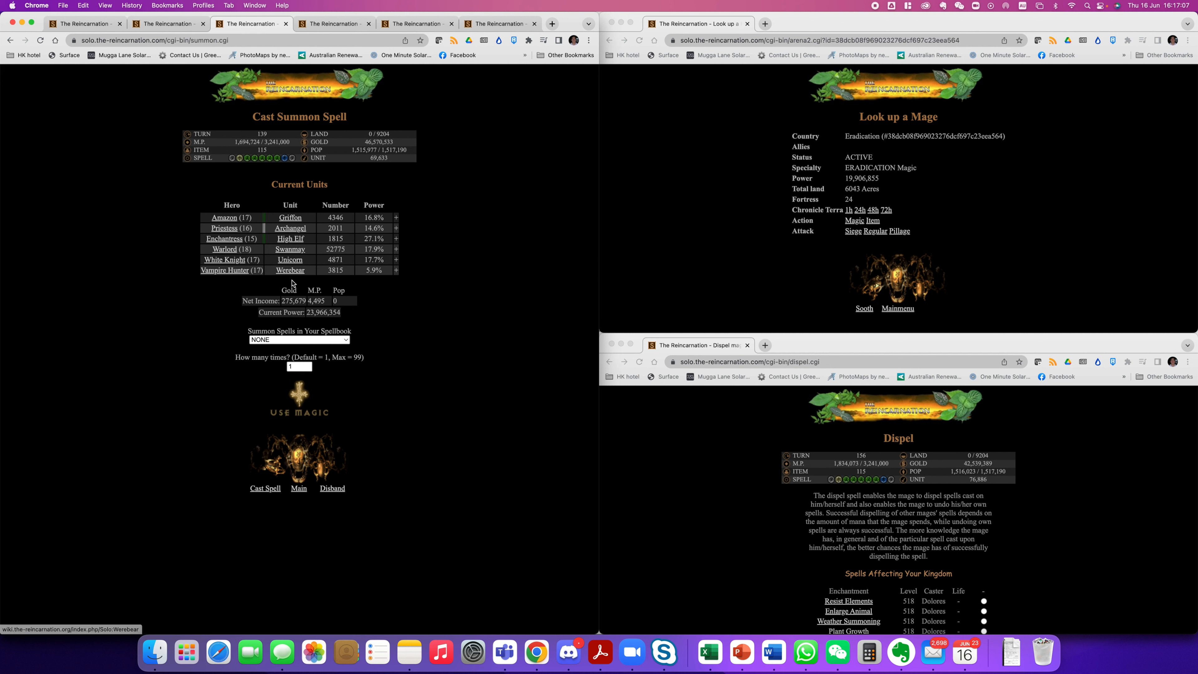
{"action": "left_click", "coordinate": [299, 340]}
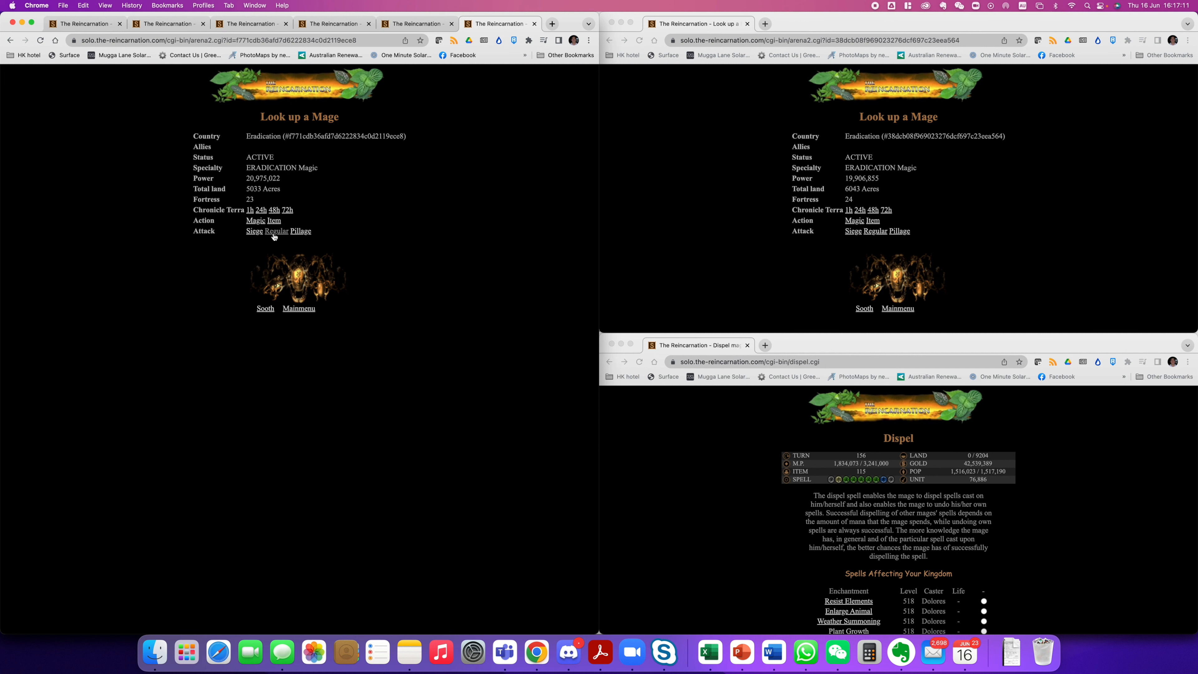
{"action": "left_click", "coordinate": [276, 231]}
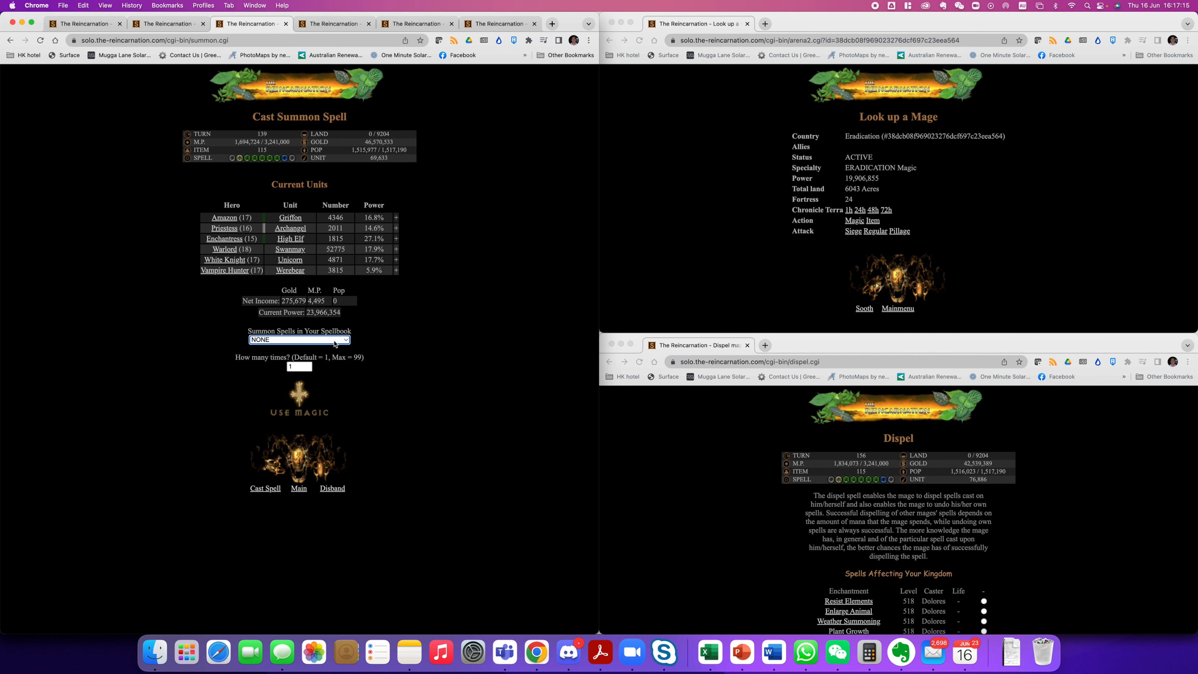
{"action": "left_click", "coordinate": [298, 339]}
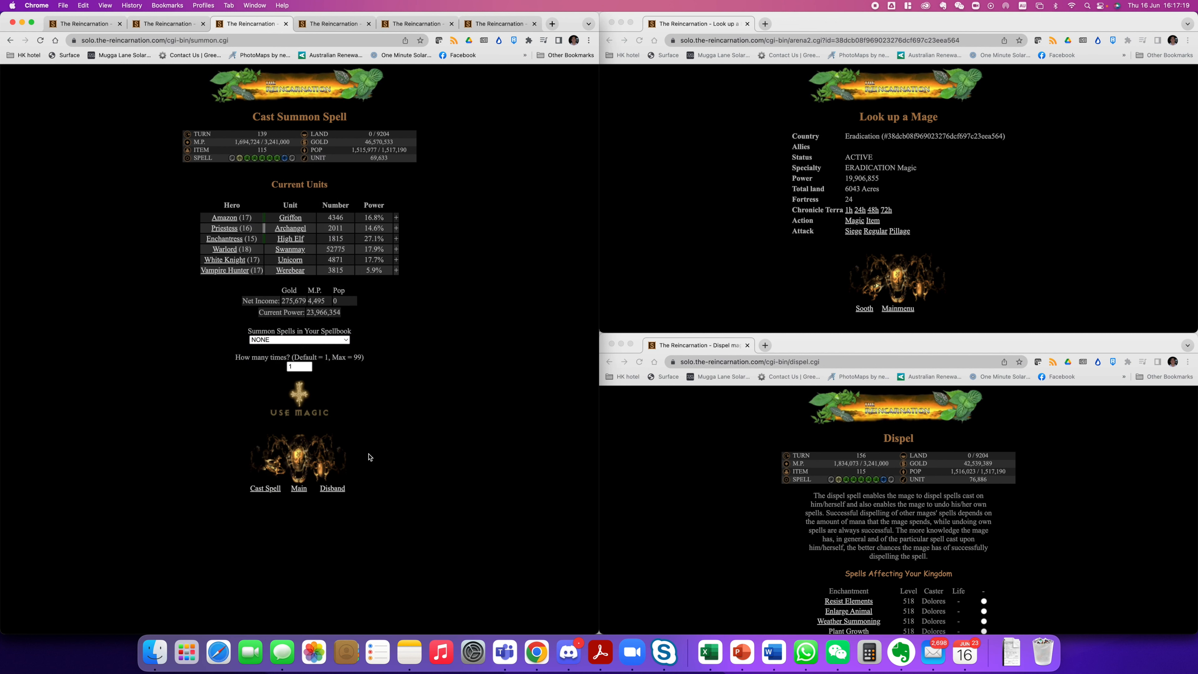
{"action": "left_click", "coordinate": [331, 488]}
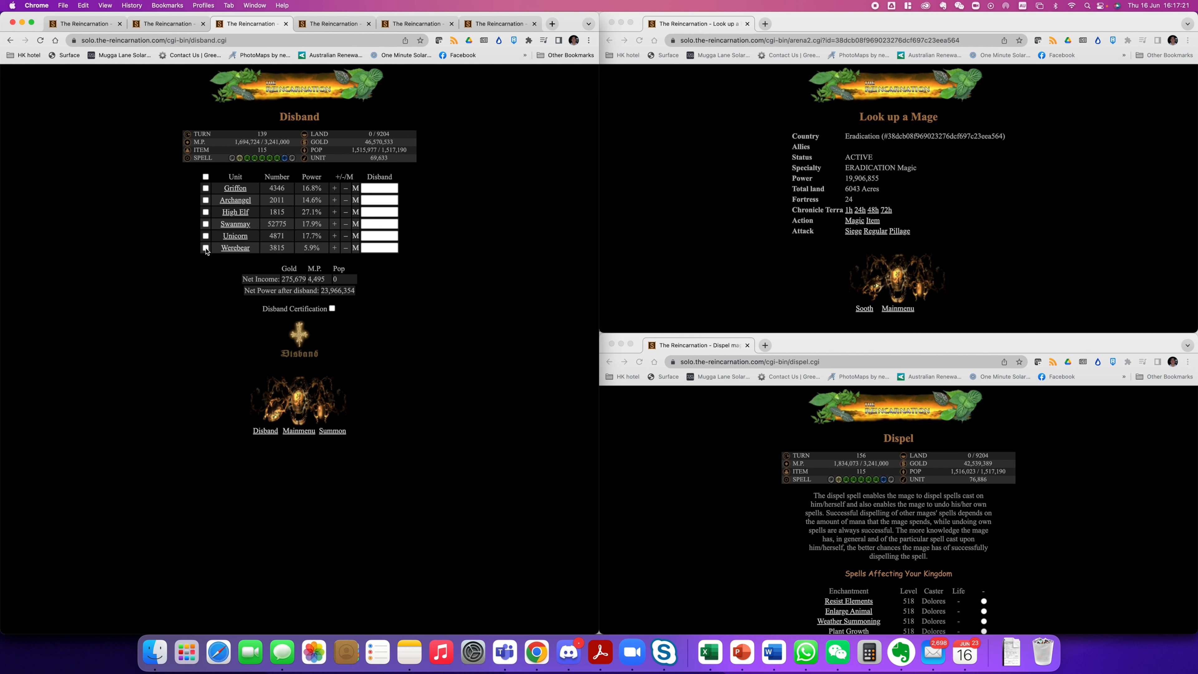
{"action": "left_click", "coordinate": [206, 248]}
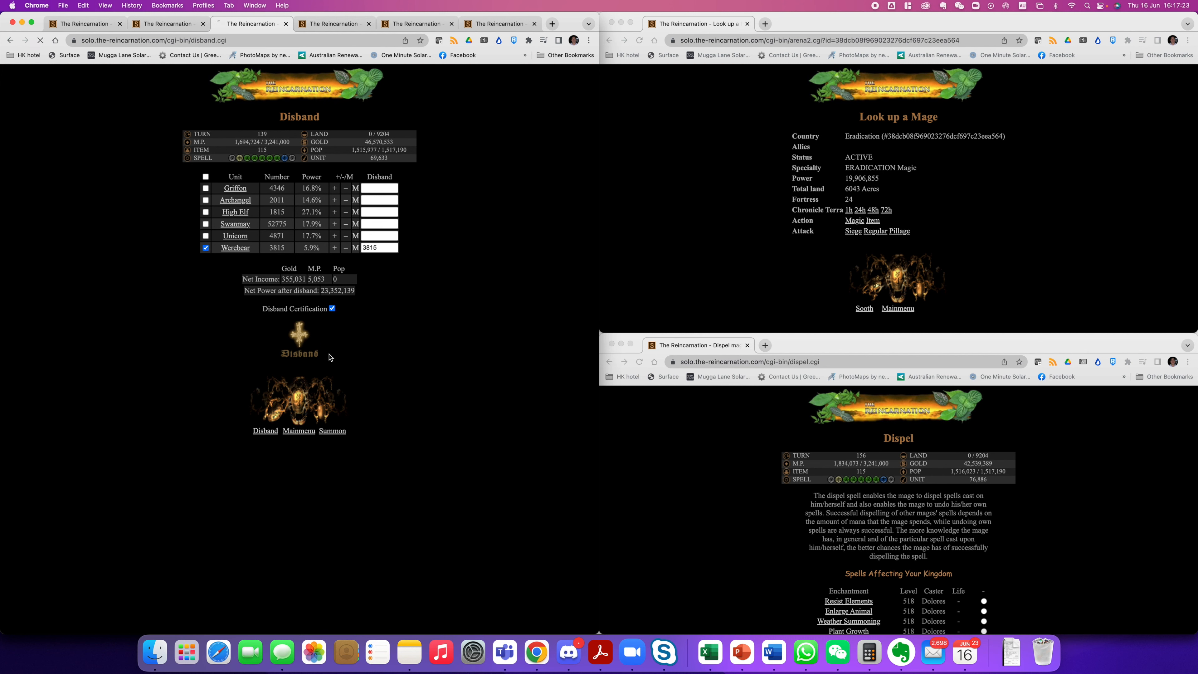
{"action": "left_click", "coordinate": [332, 430]}
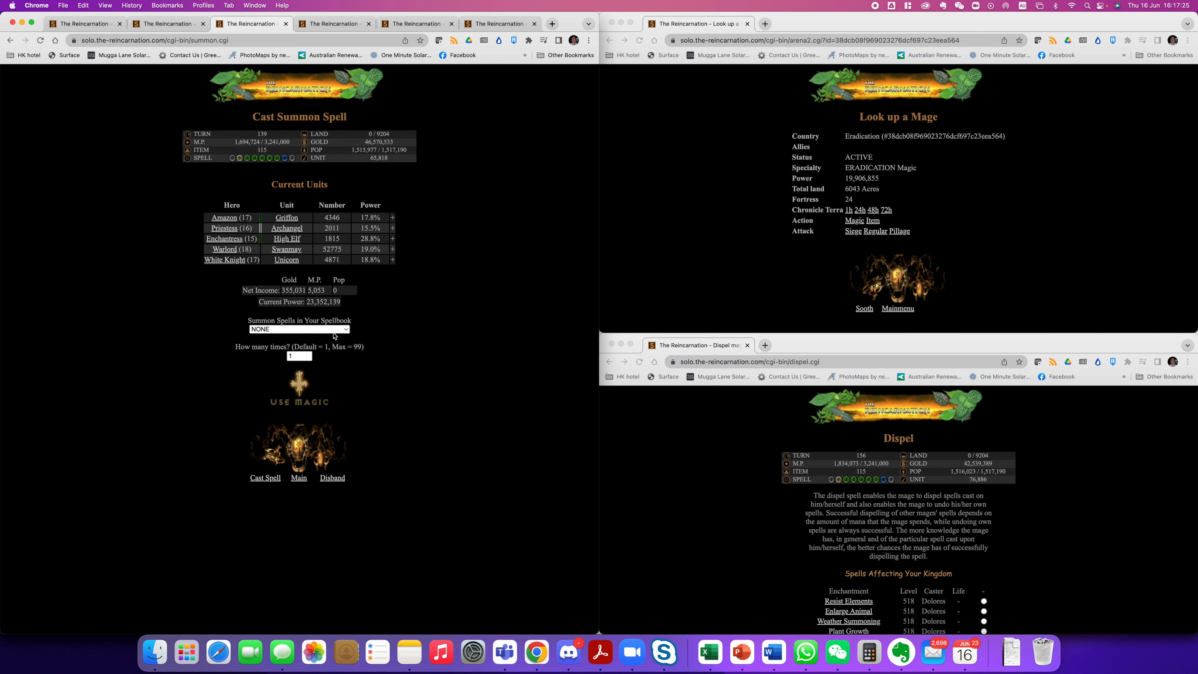
Cast Call Treants twice, adding 1,248 and 1,096 Treants
{"action": "left_click", "coordinate": [299, 329]}
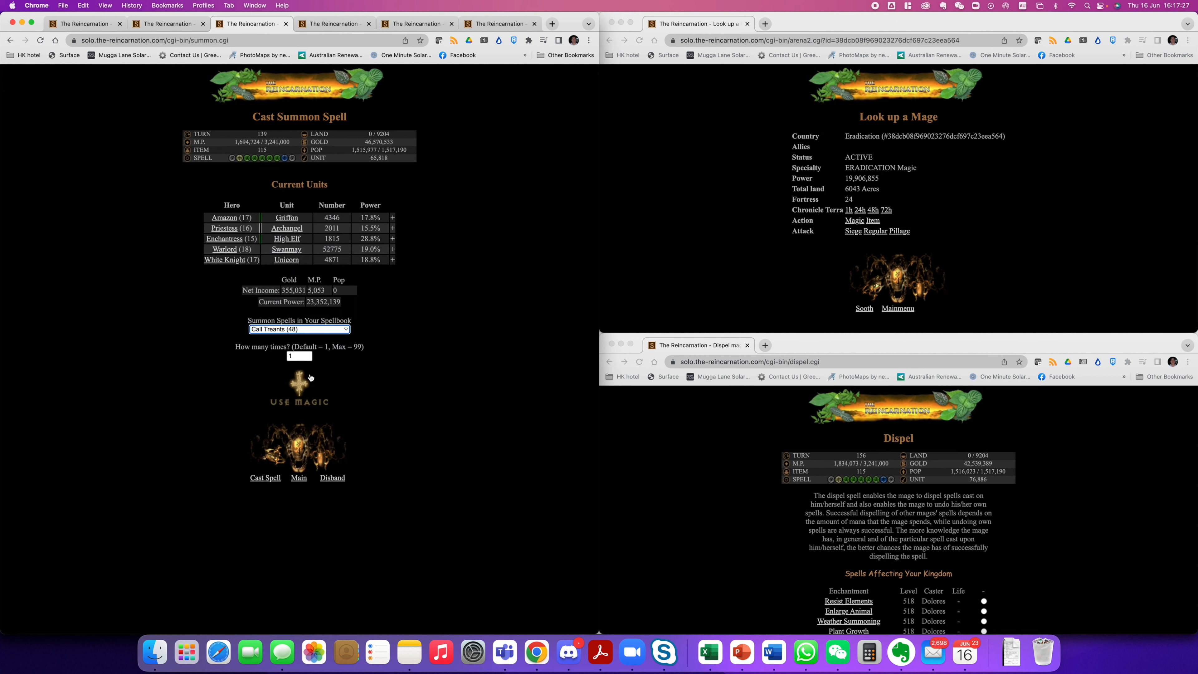
{"action": "left_click", "coordinate": [299, 394]}
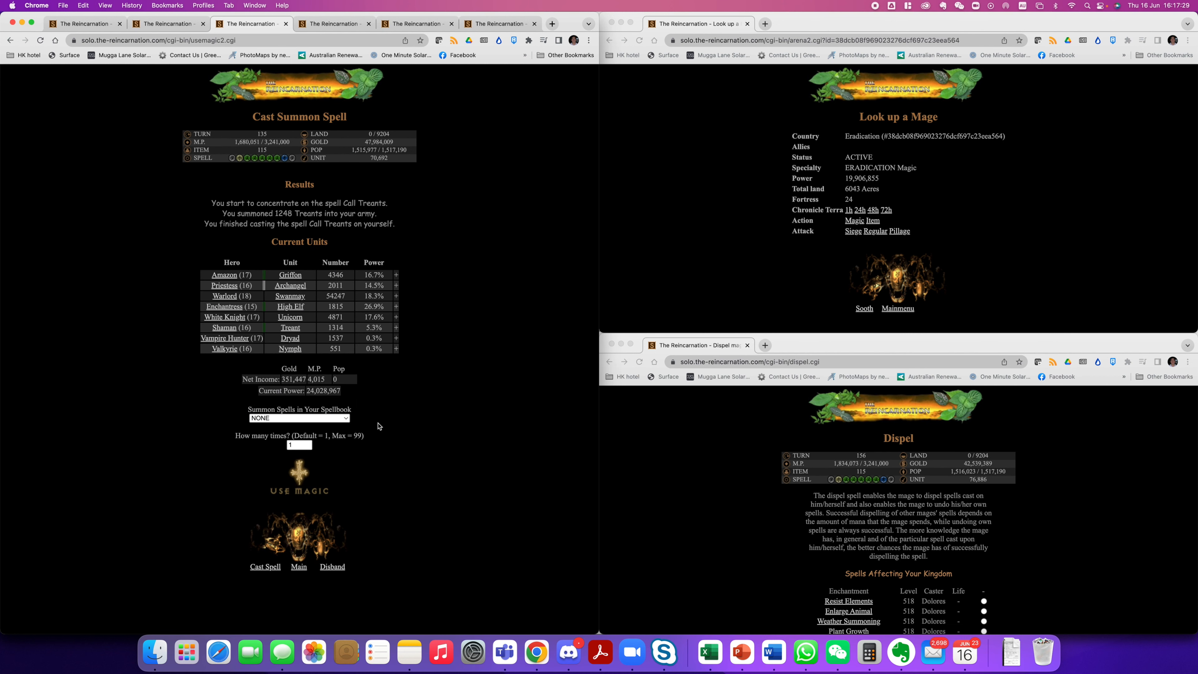
{"action": "left_click", "coordinate": [299, 477]}
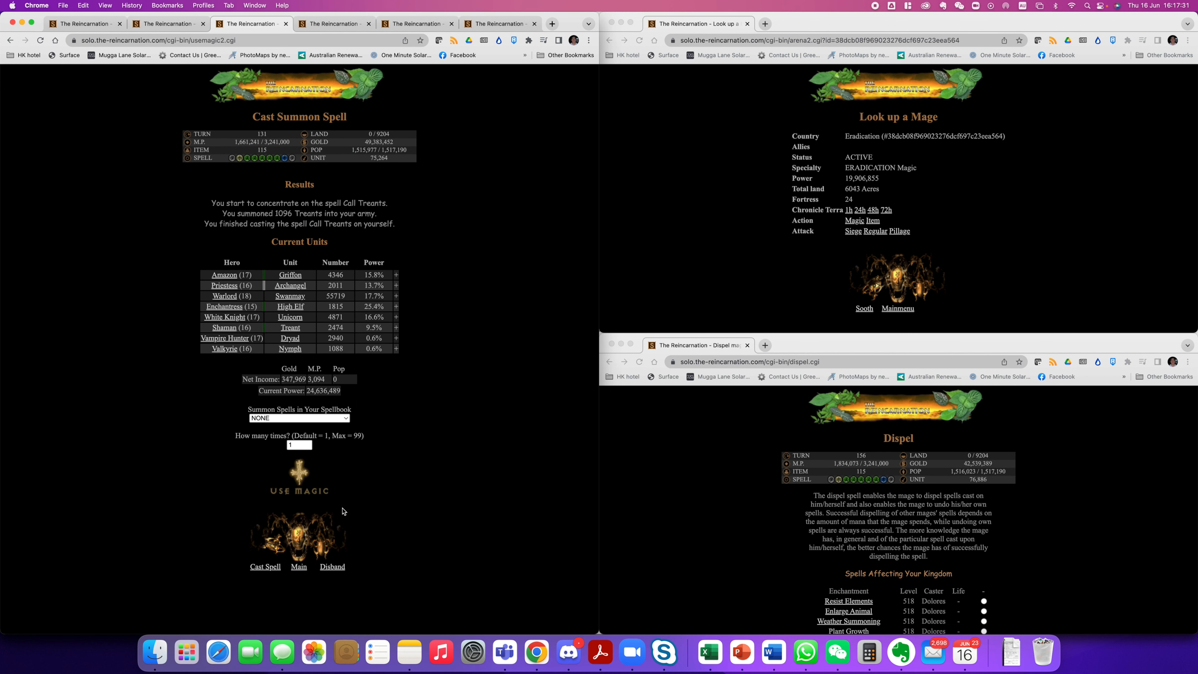
{"action": "left_click", "coordinate": [332, 566]}
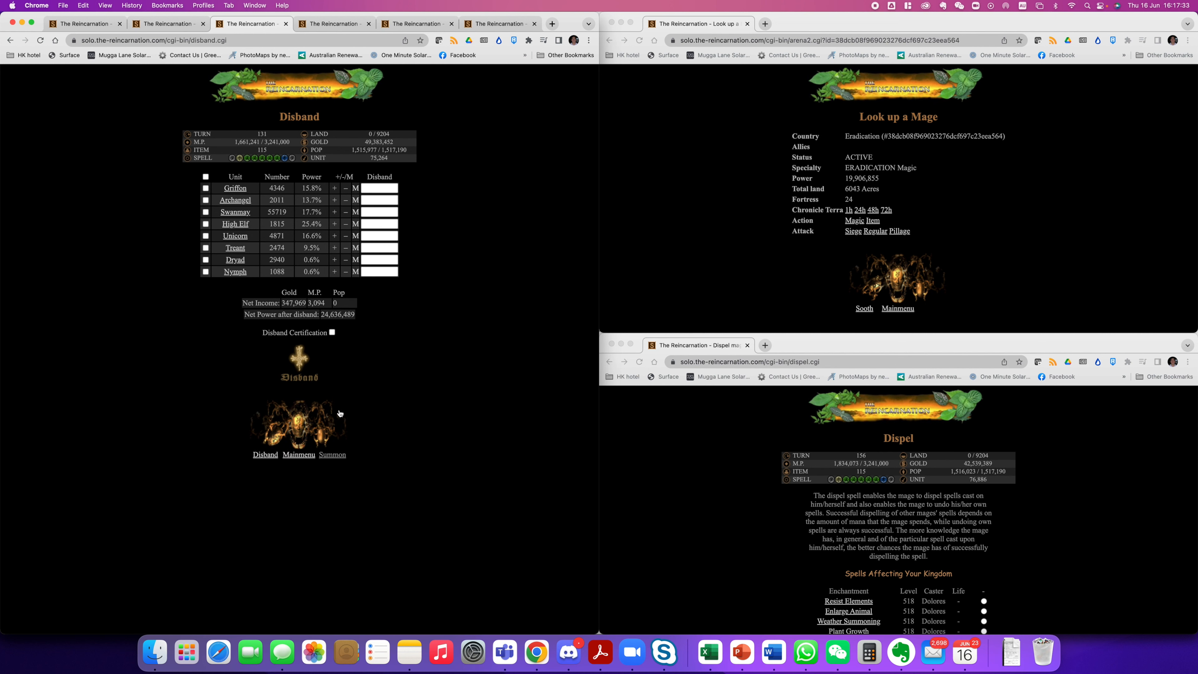
{"action": "left_click", "coordinate": [331, 455]}
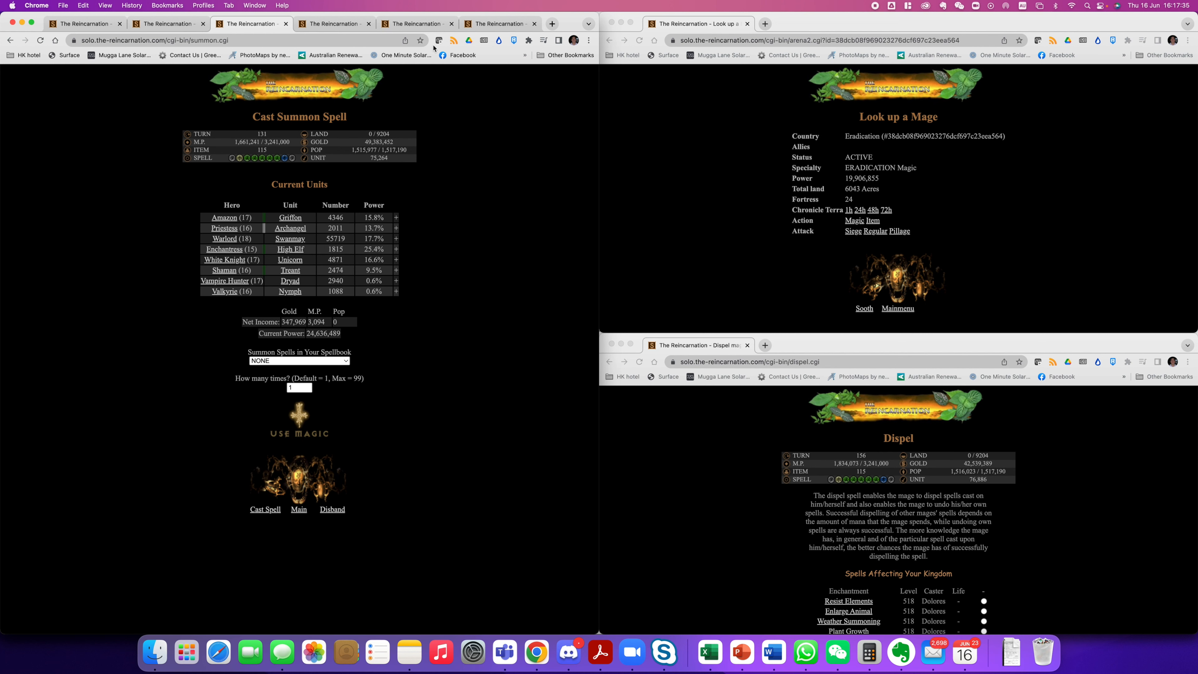
Bring up the regular attack page against the Eradication mage
{"action": "left_click", "coordinate": [879, 231]}
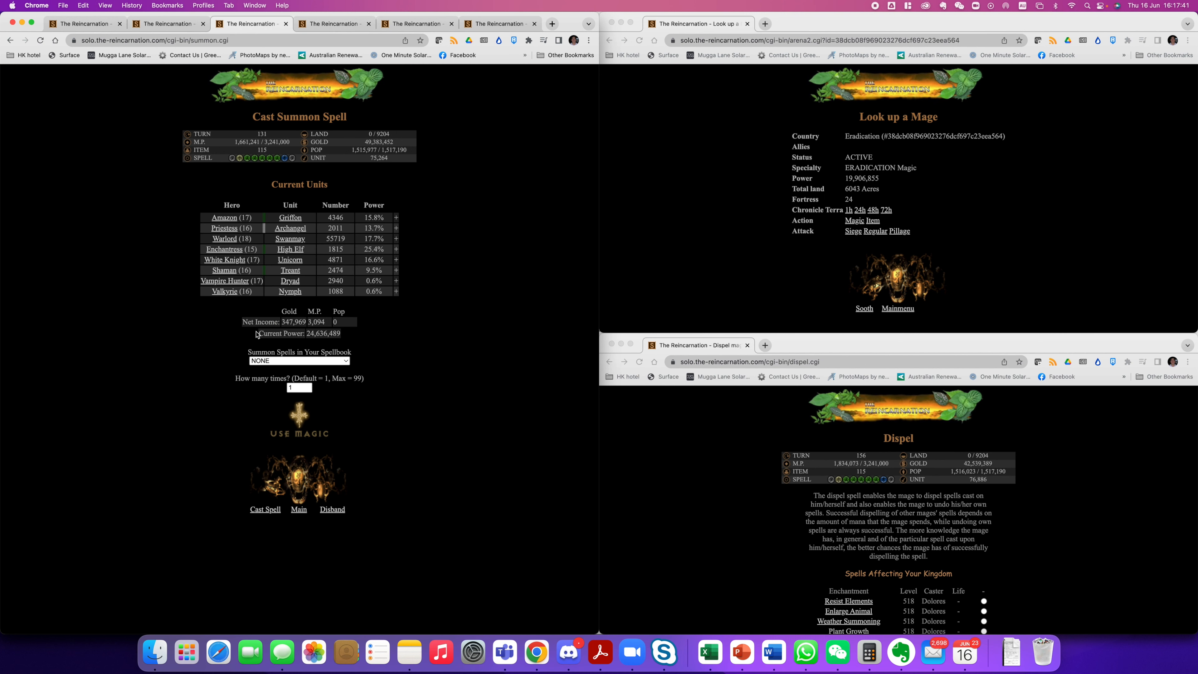
{"action": "left_click", "coordinate": [332, 509]}
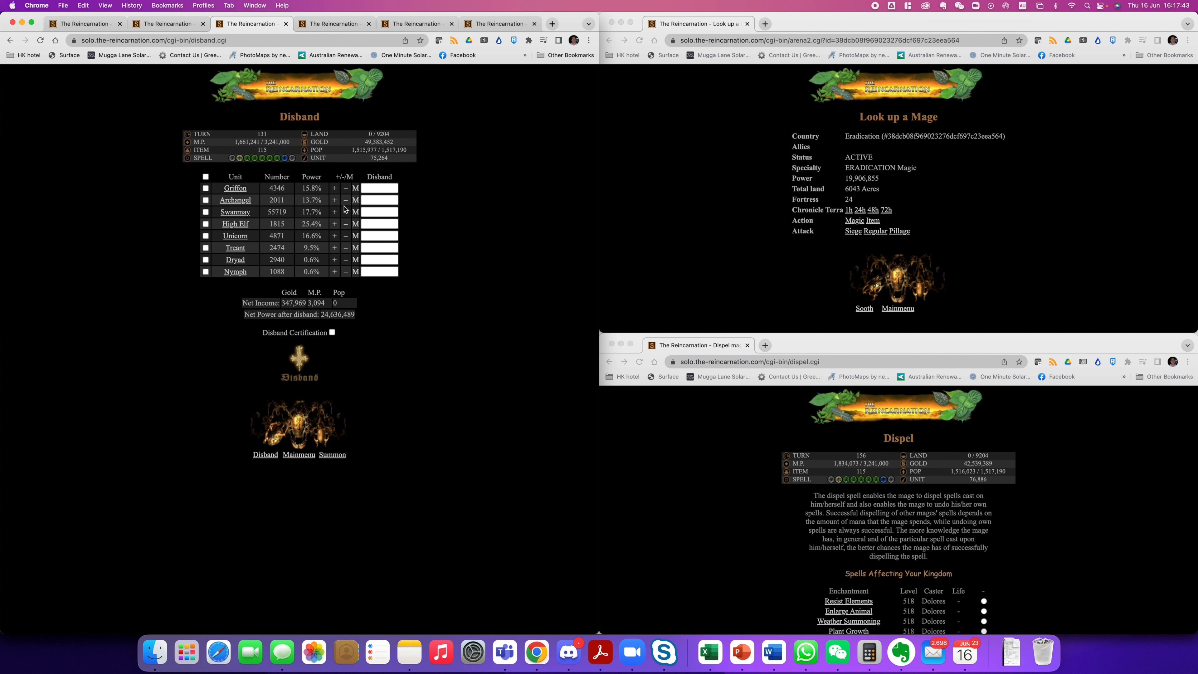
{"action": "type", "text": "2410"}
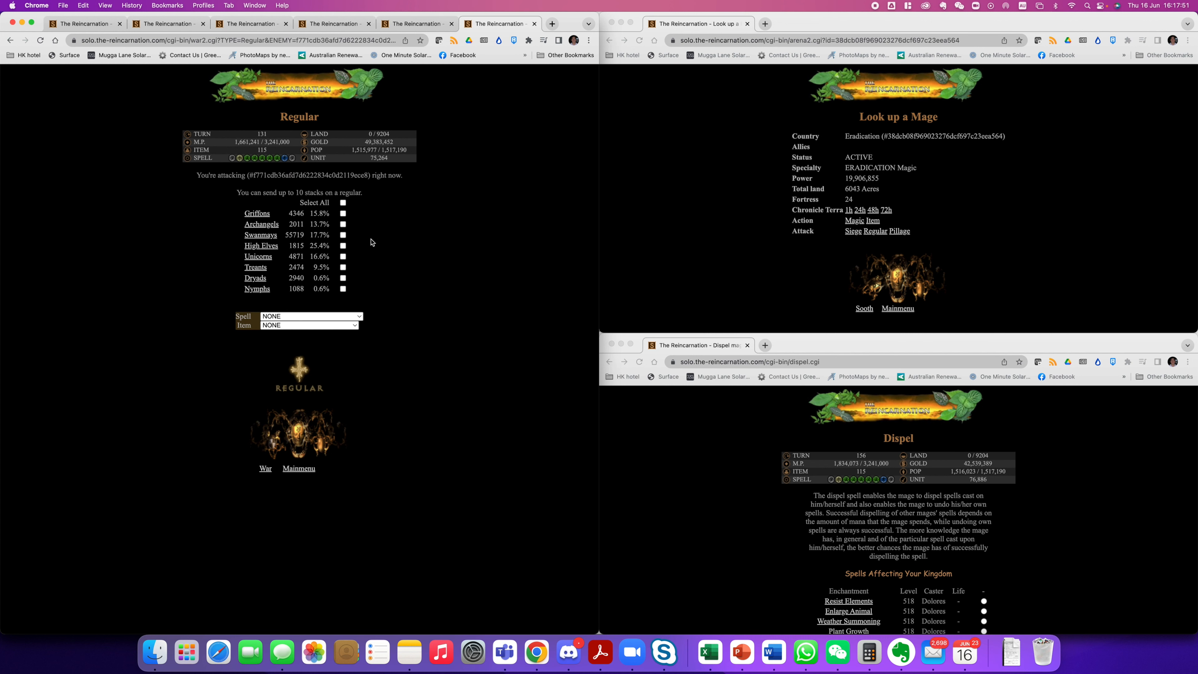
Launch a six-stack regular assault on Eradication with Rust Armor and the fire-protection scroll
{"action": "left_click", "coordinate": [342, 203]}
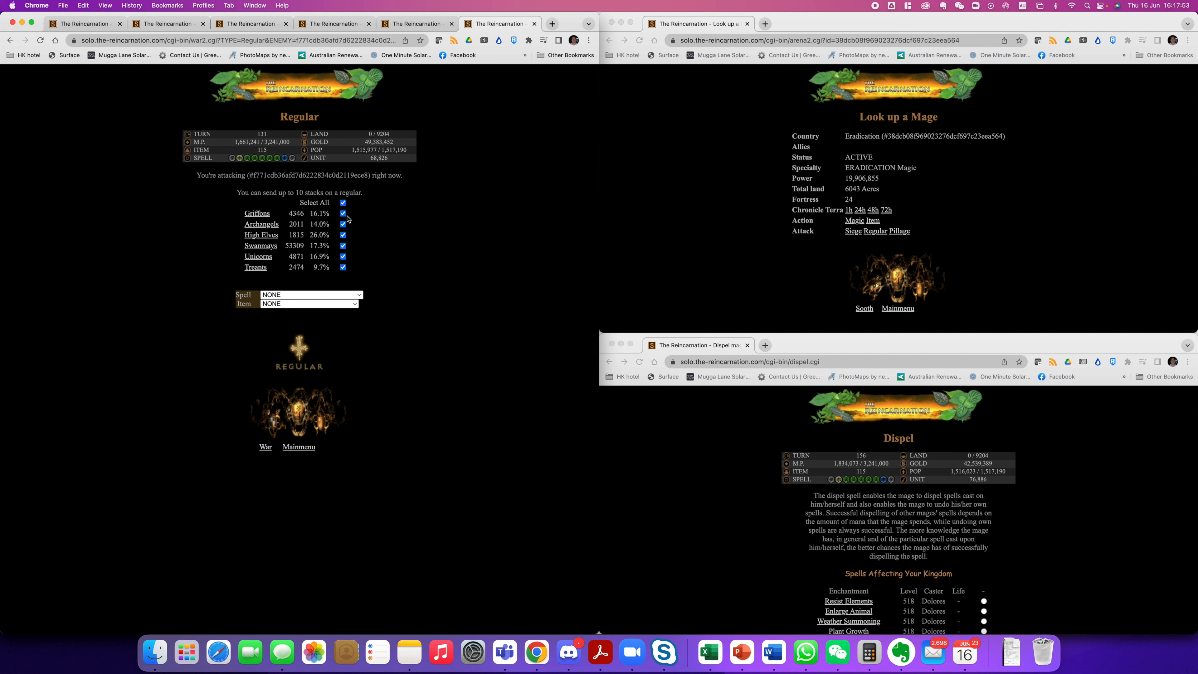
{"action": "left_click", "coordinate": [310, 304]}
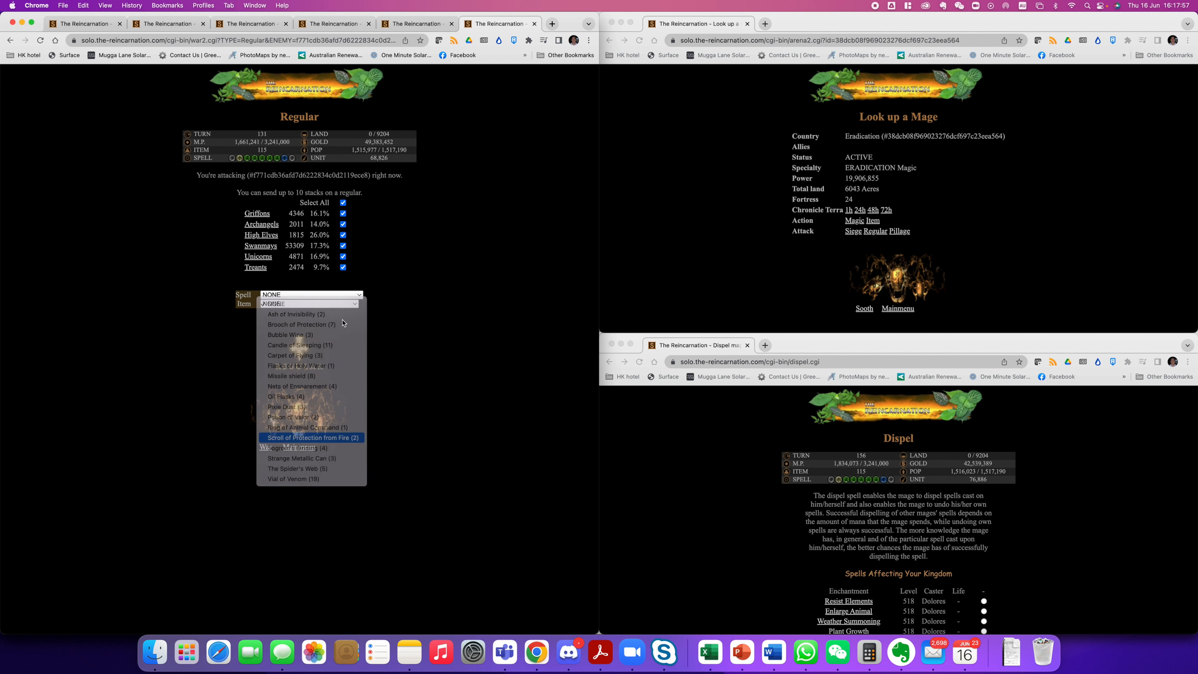
{"action": "left_click", "coordinate": [310, 293]}
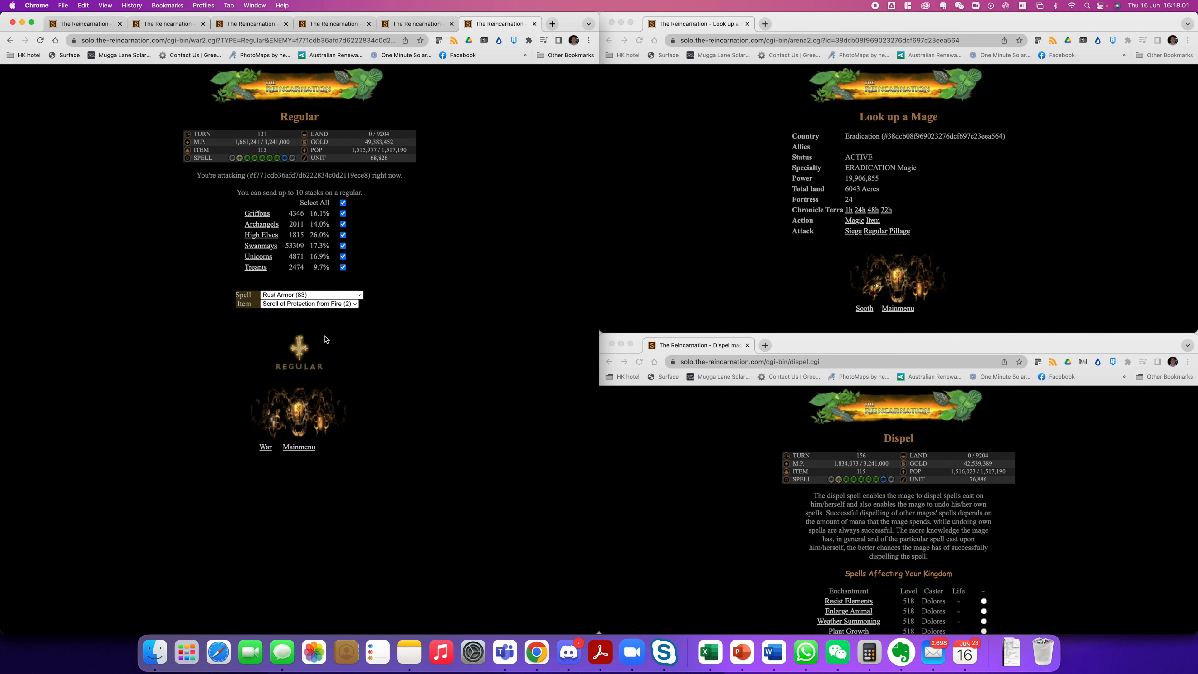
{"action": "left_click", "coordinate": [299, 360]}
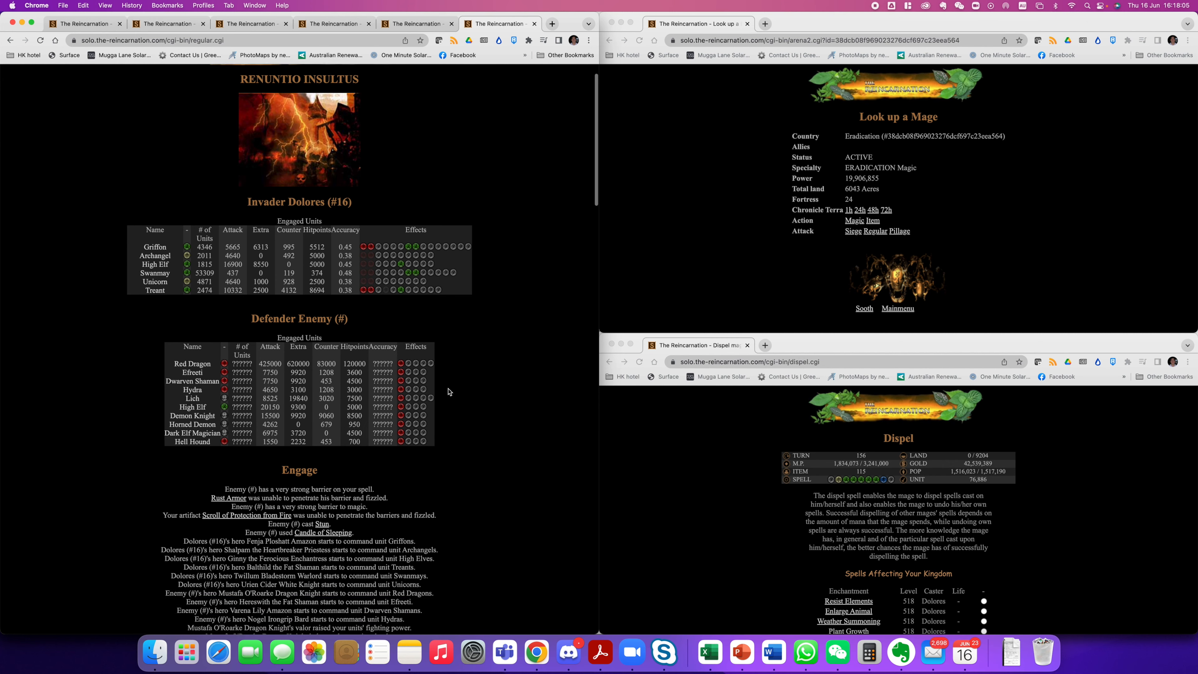
Read down the winning battle report and return to the main menu
{"action": "scroll", "scroll_direction": "down", "scroll_amount": 3}
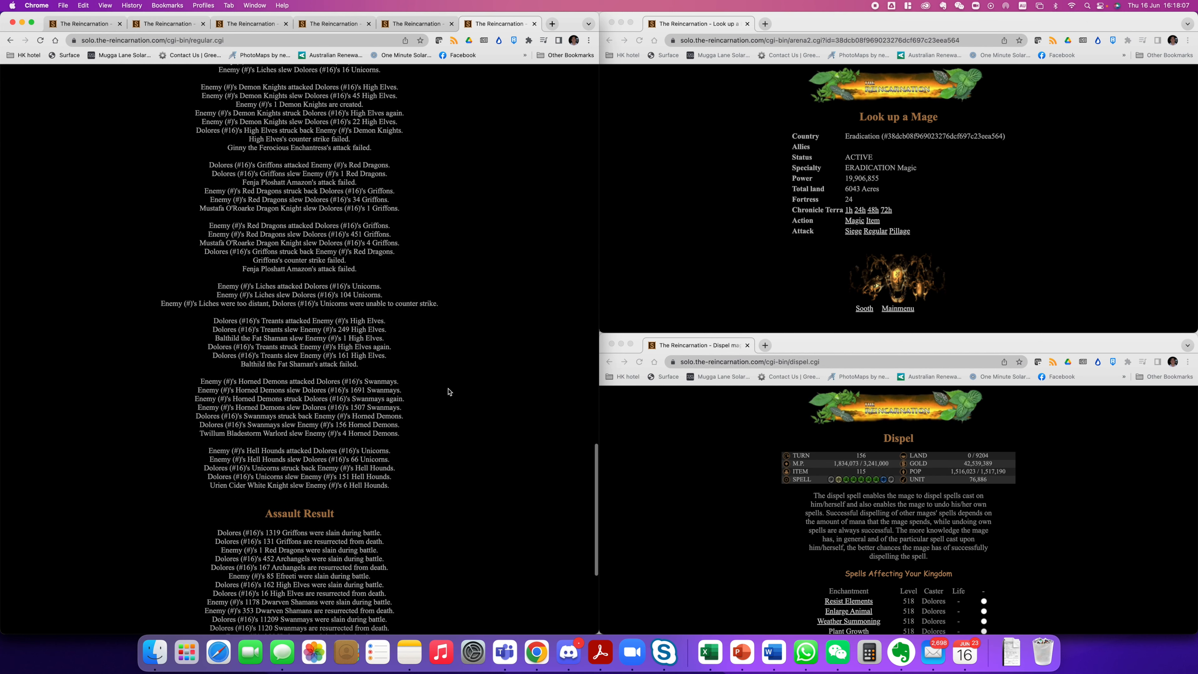
{"action": "scroll", "scroll_direction": "down", "scroll_amount": 3}
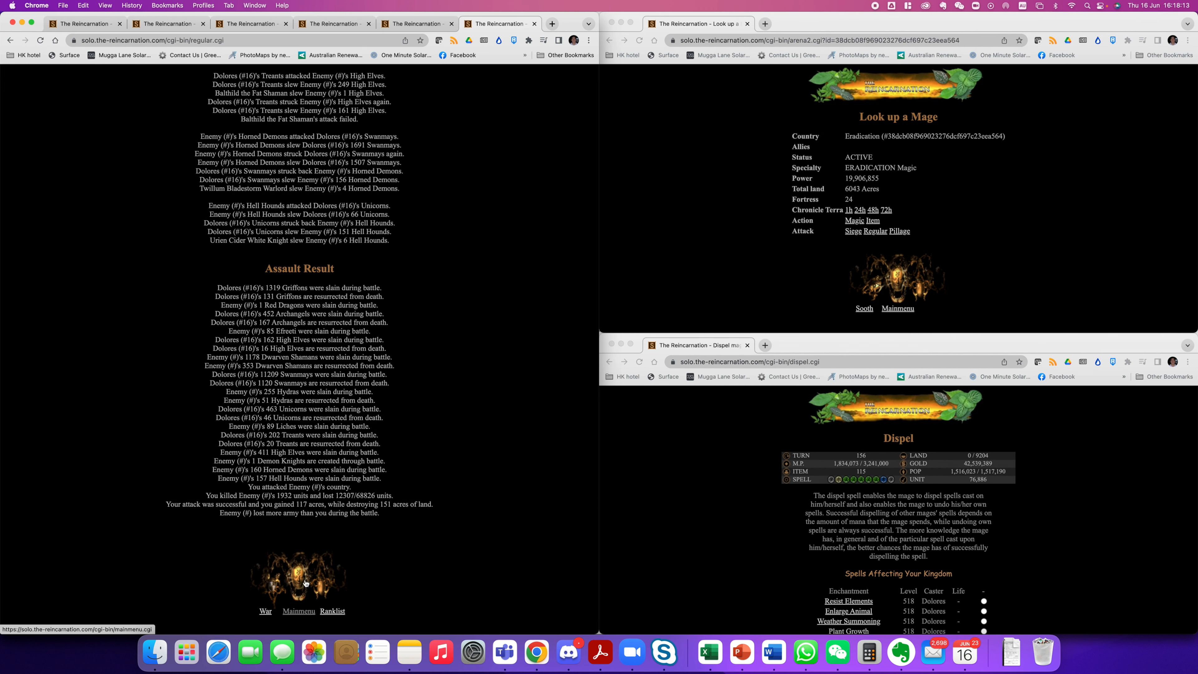
{"action": "left_click", "coordinate": [298, 610]}
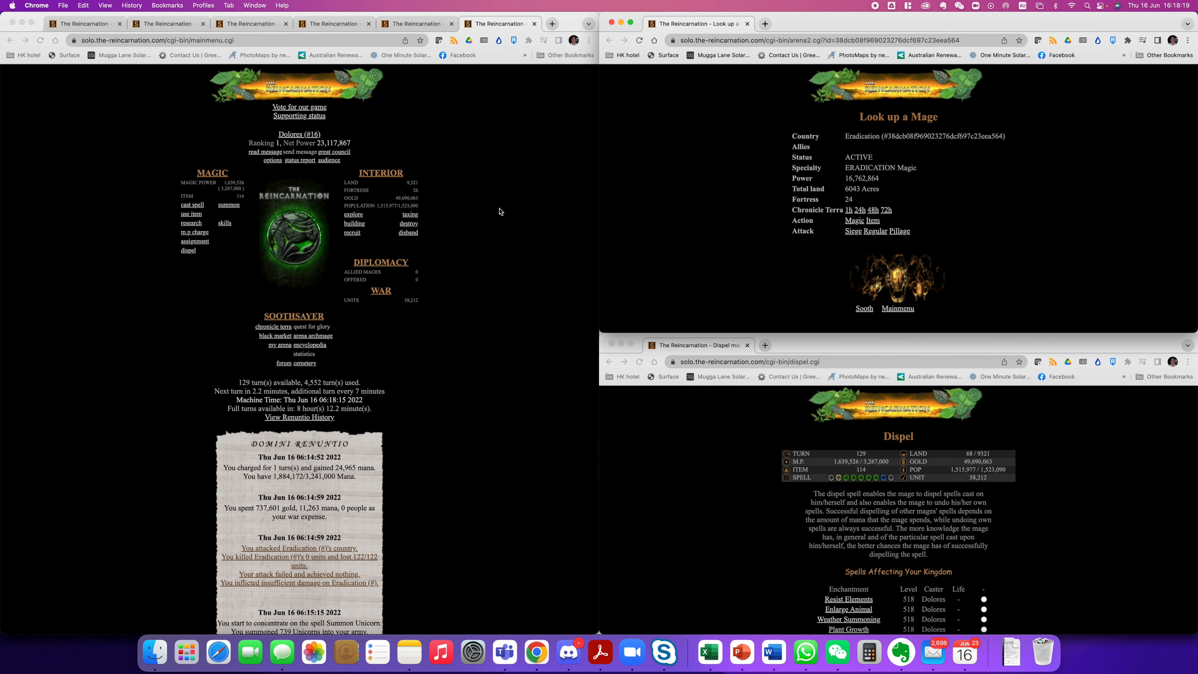
{"action": "mouse_move", "coordinate": [380, 291]}
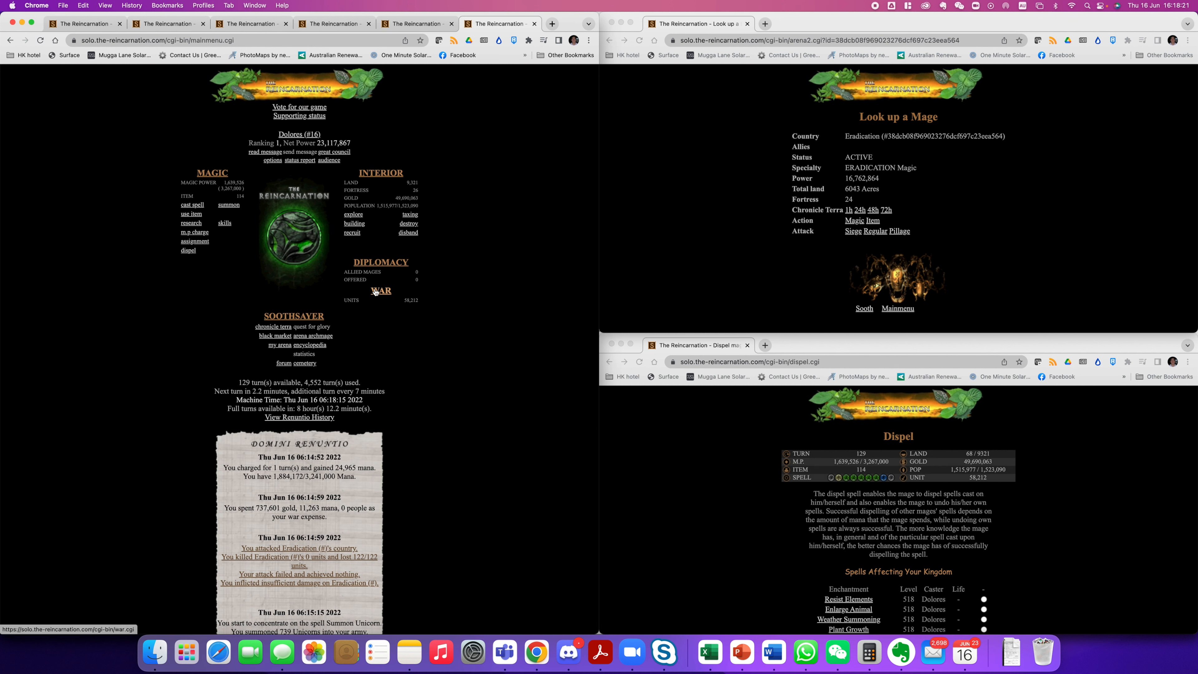
From the War page, send the 657 Dryads in a regular attack on the Nether mage
{"action": "left_click", "coordinate": [381, 292]}
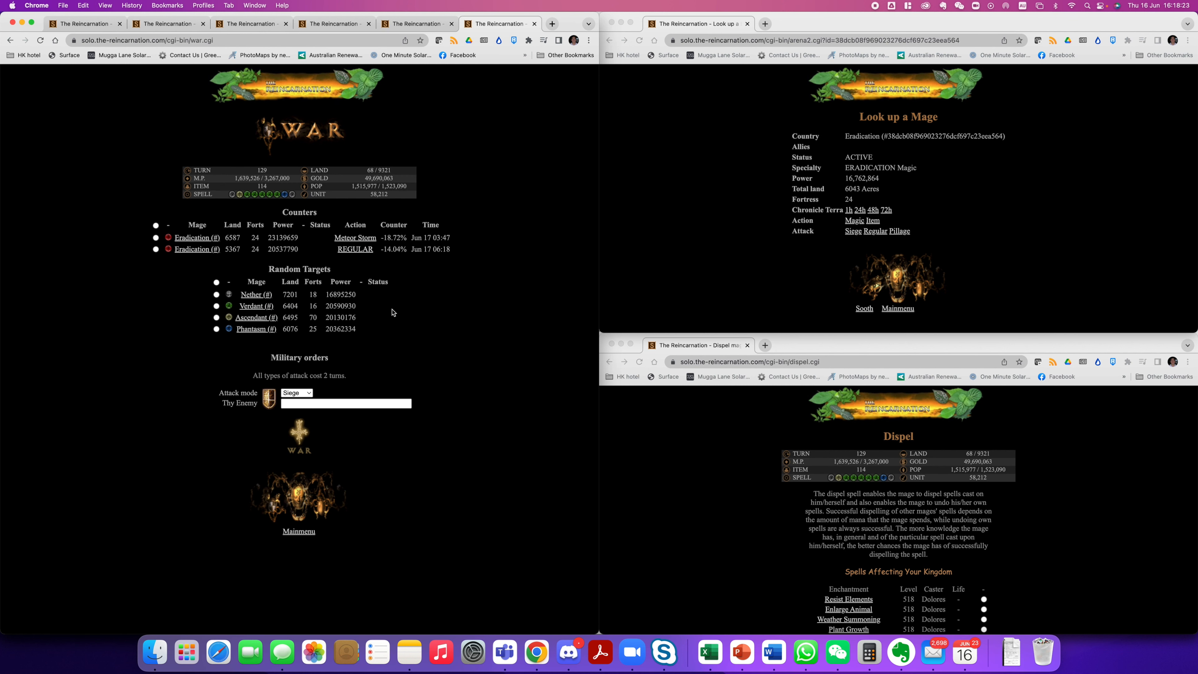
{"action": "left_click", "coordinate": [252, 294]}
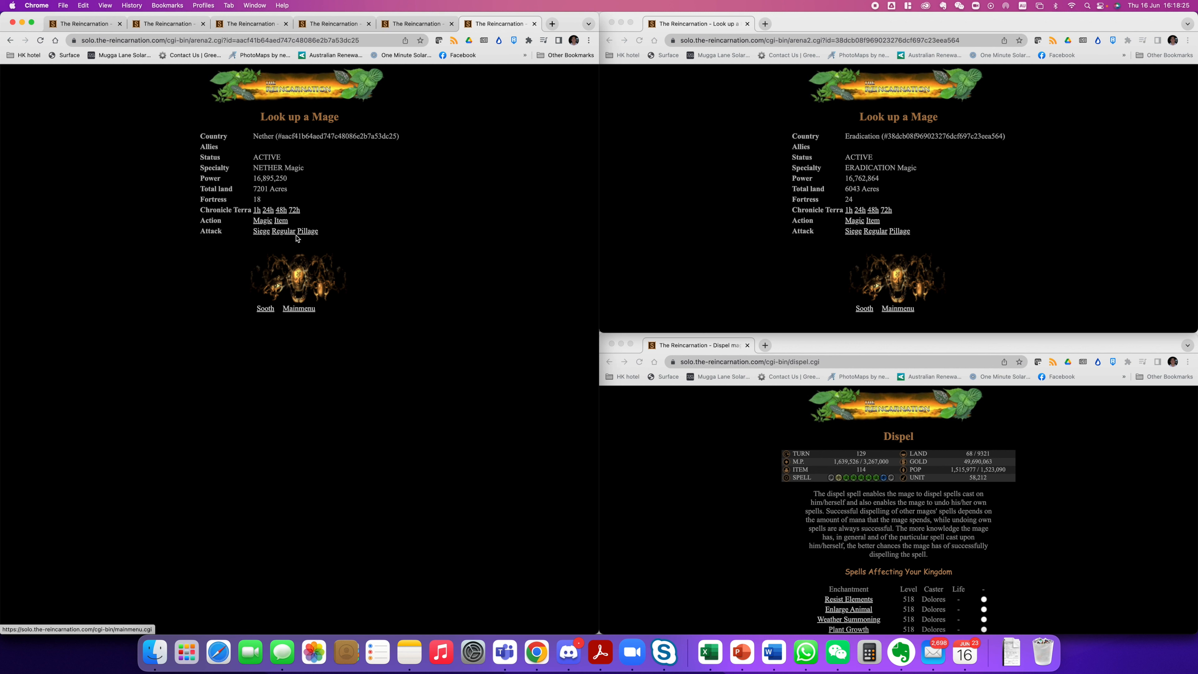
{"action": "left_click", "coordinate": [282, 231]}
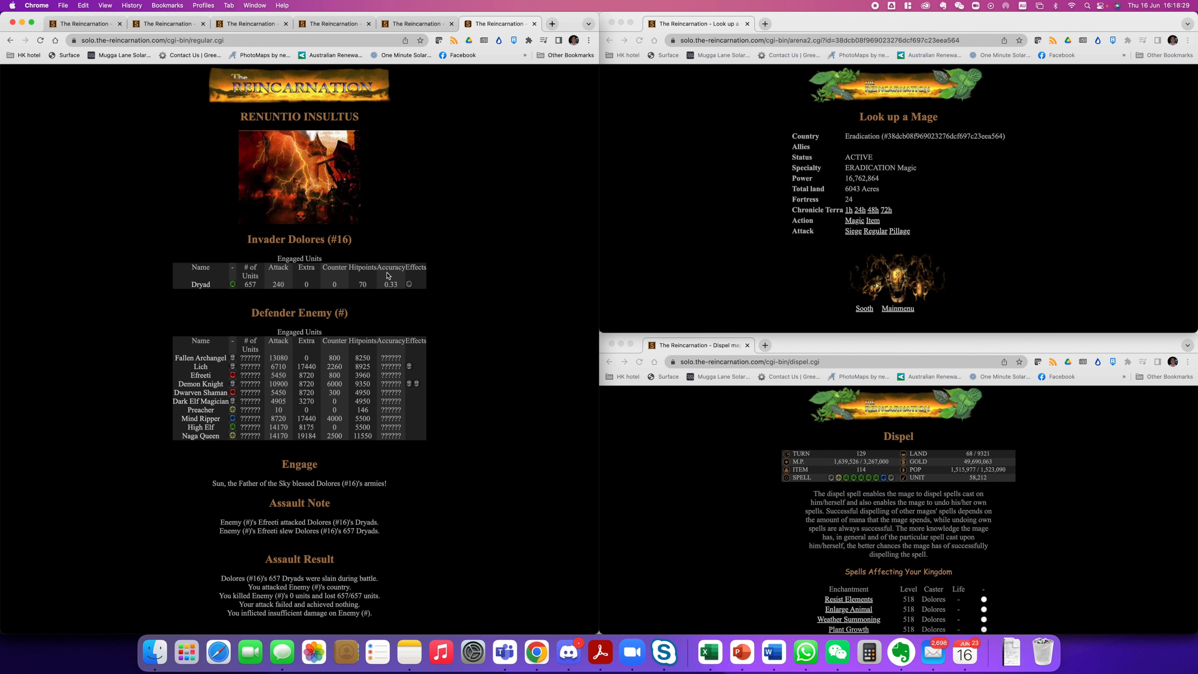
{"action": "mouse_move", "coordinate": [351, 299]}
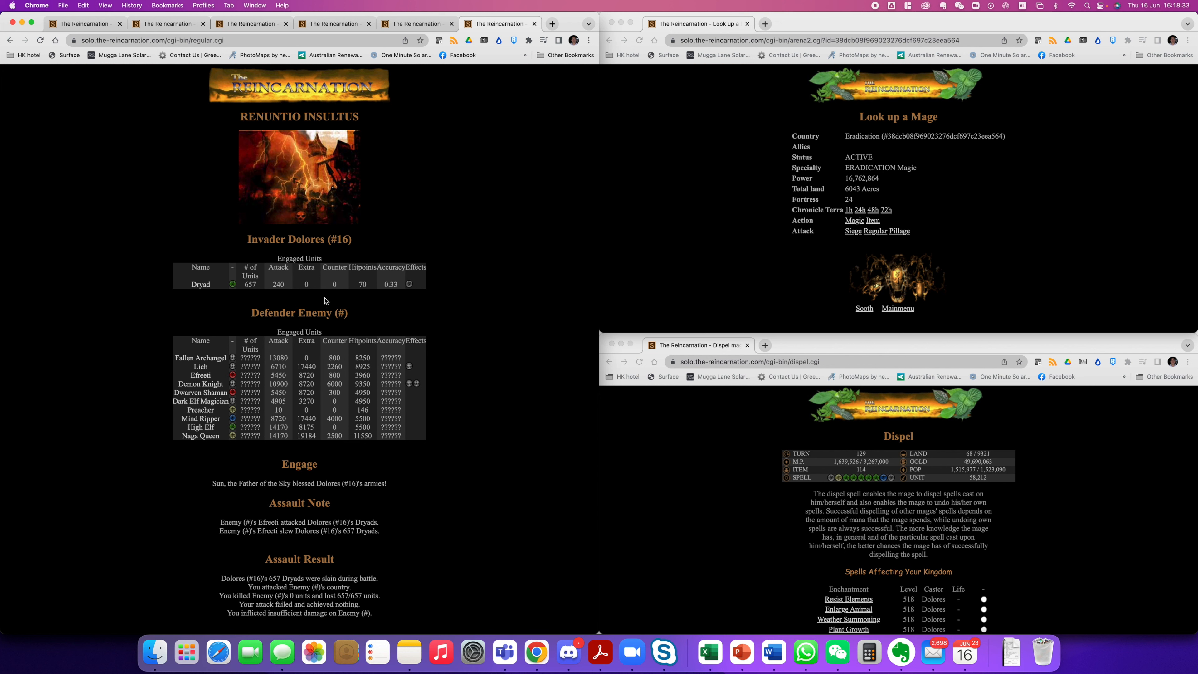
{"action": "mouse_move", "coordinate": [307, 317]}
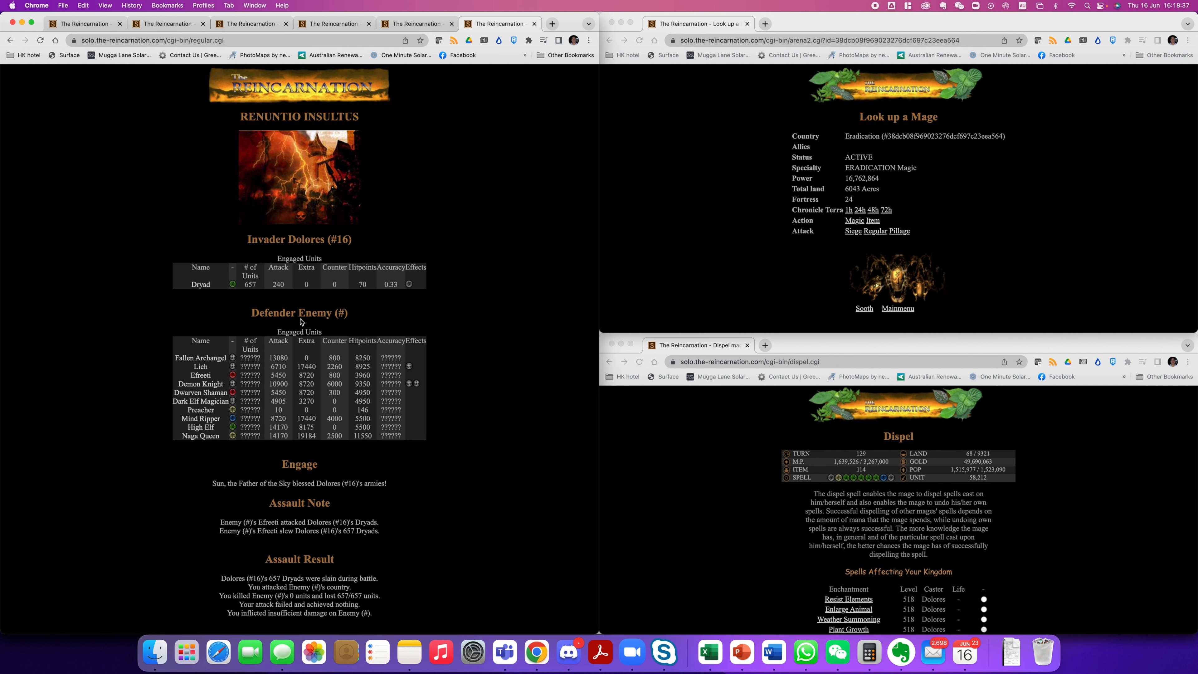
Scroll through the failed battle report and return to the main menu
{"action": "scroll", "scroll_direction": "down", "scroll_amount": 3}
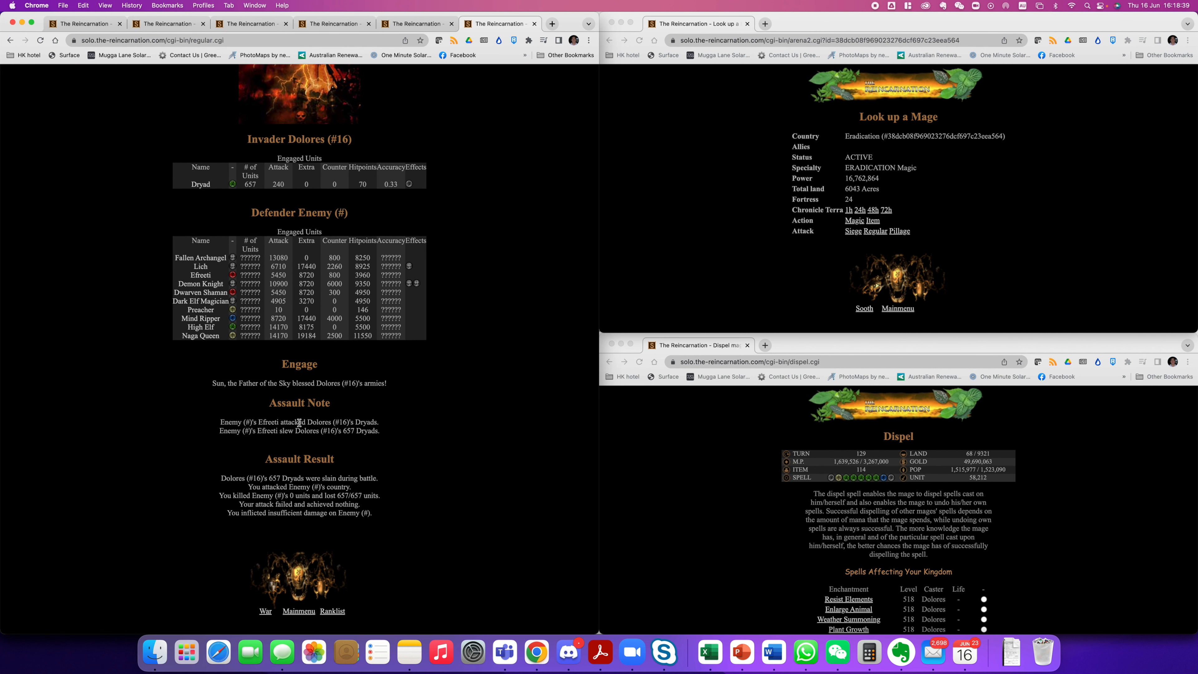
{"action": "left_click", "coordinate": [298, 610]}
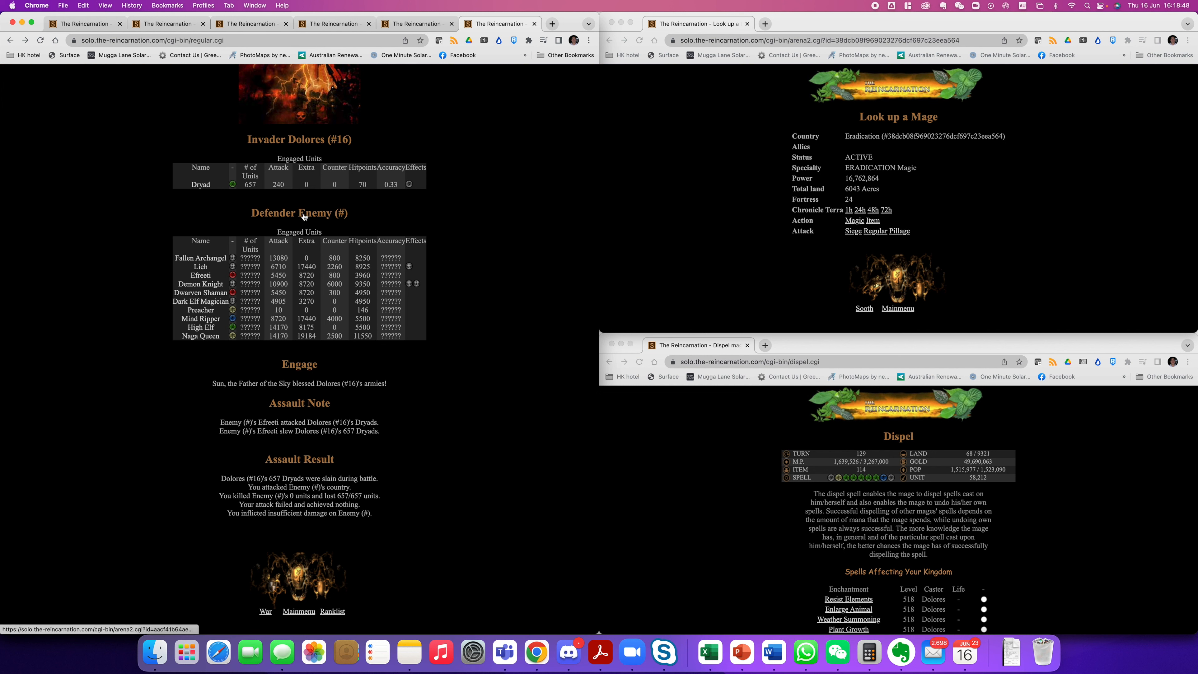
{"action": "mouse_move", "coordinate": [307, 282]}
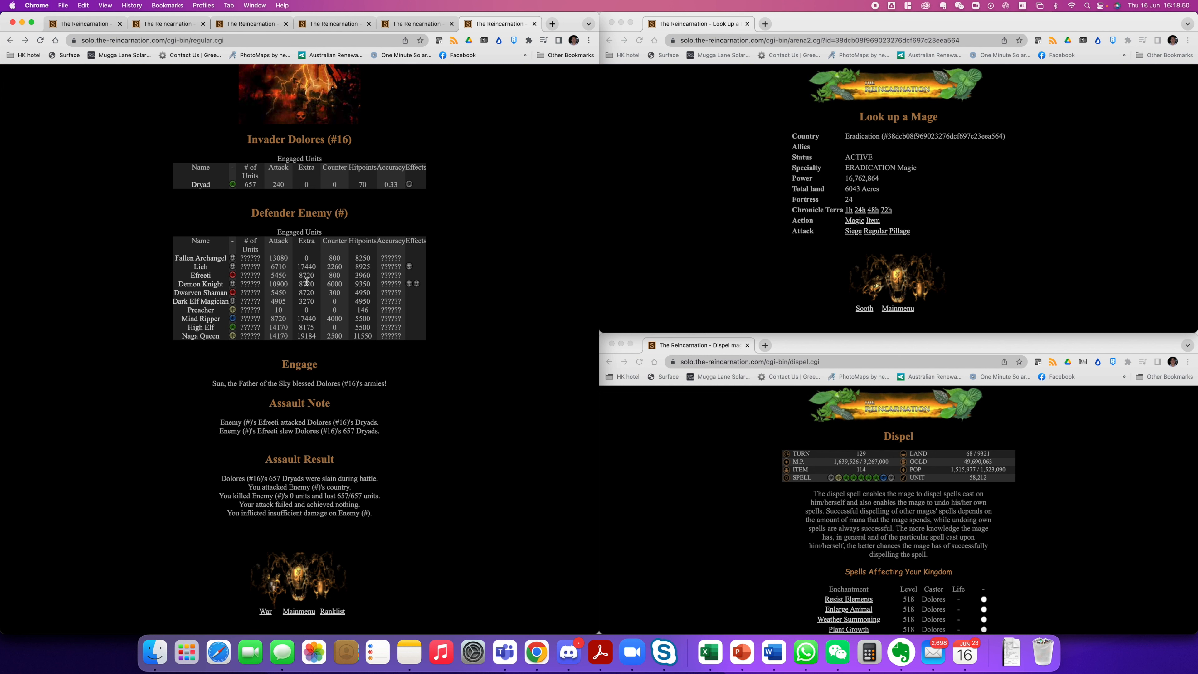
{"action": "mouse_move", "coordinate": [299, 569]}
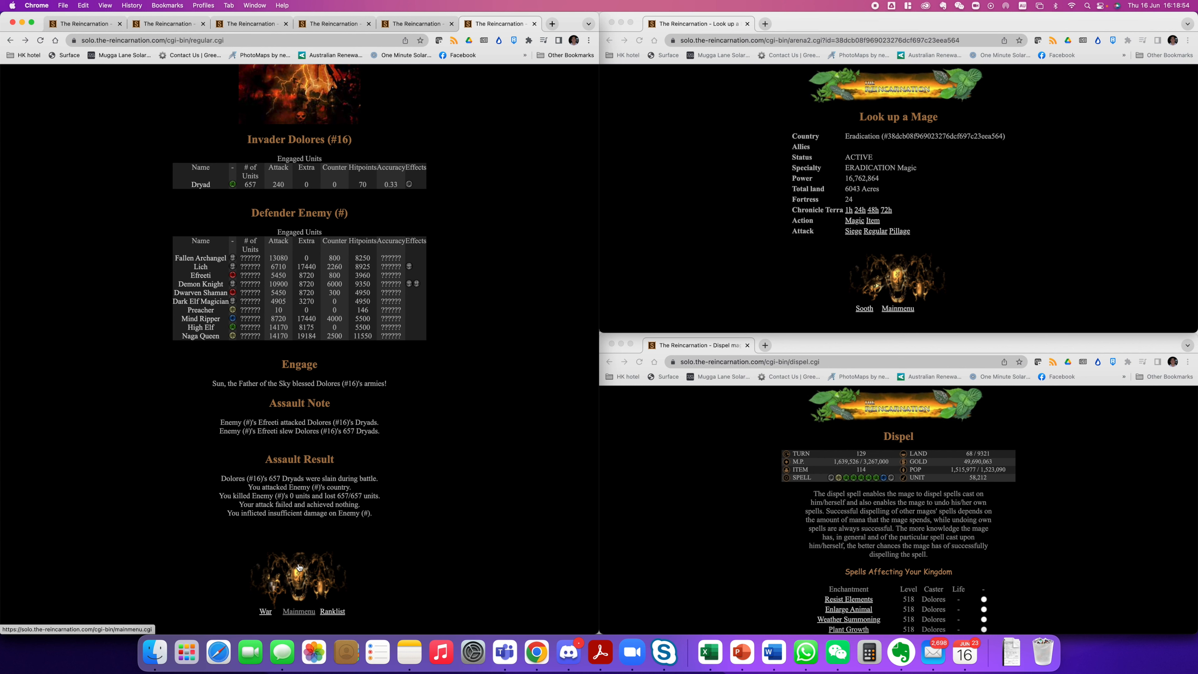
{"action": "left_click", "coordinate": [299, 610]}
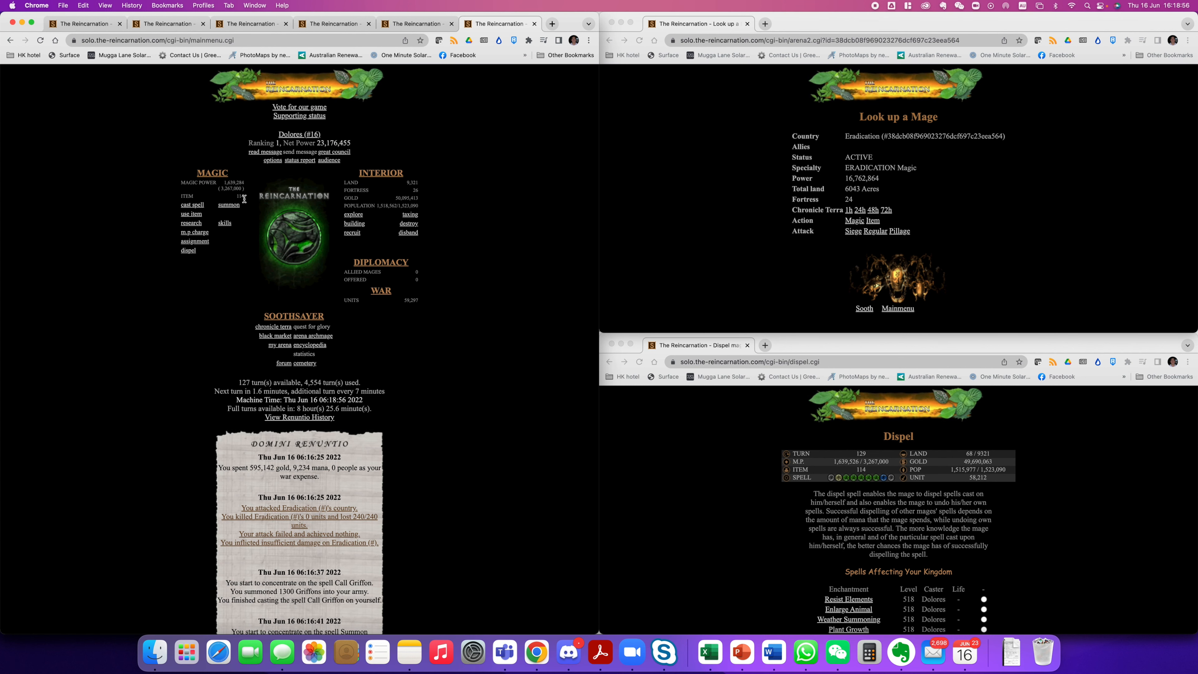
Build 3 barriers from the Building page
{"action": "left_click", "coordinate": [354, 224]}
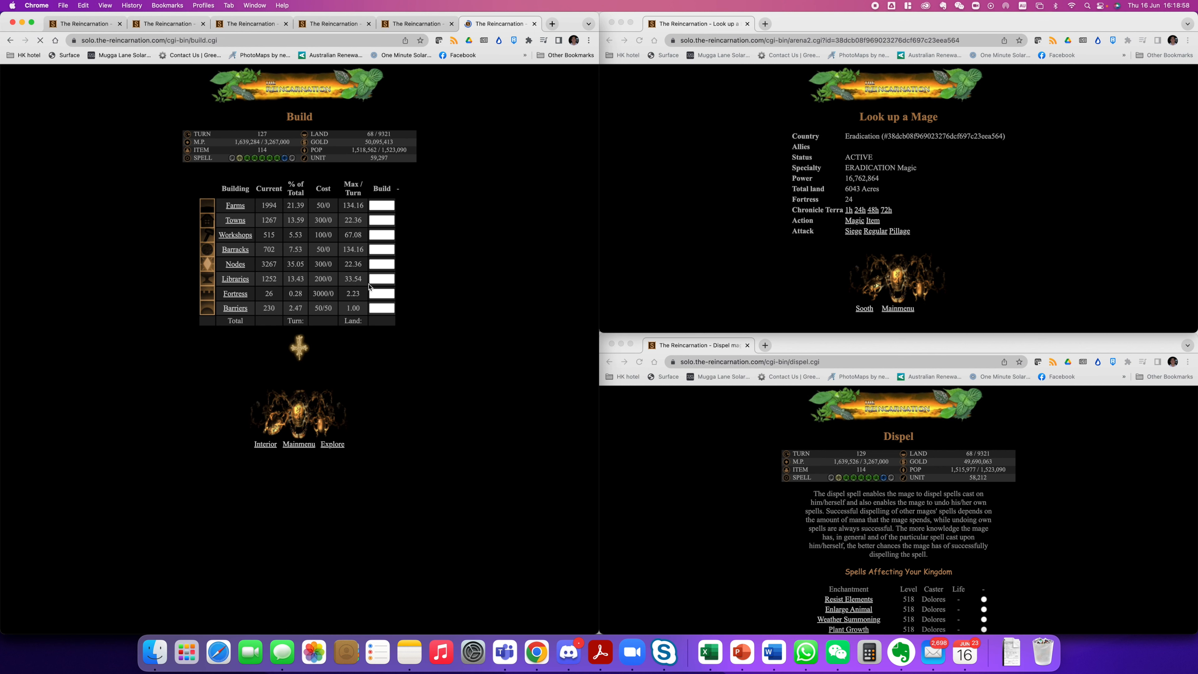
{"action": "mouse_move", "coordinate": [299, 444]}
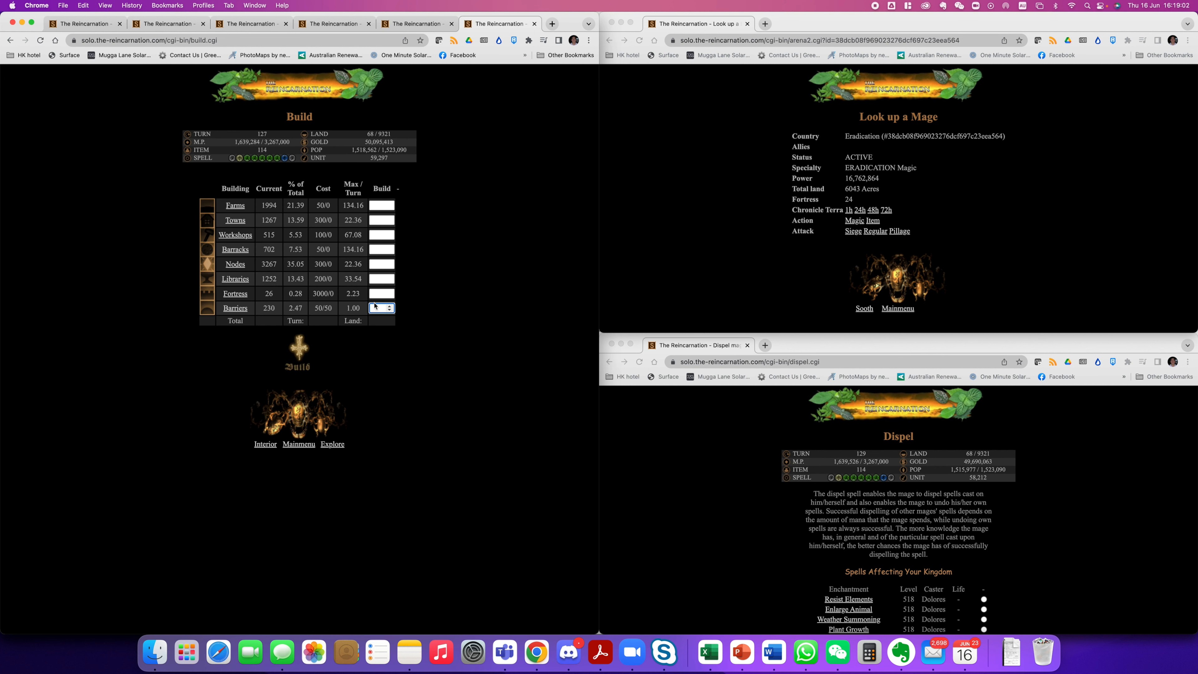
{"action": "type", "text": "3"}
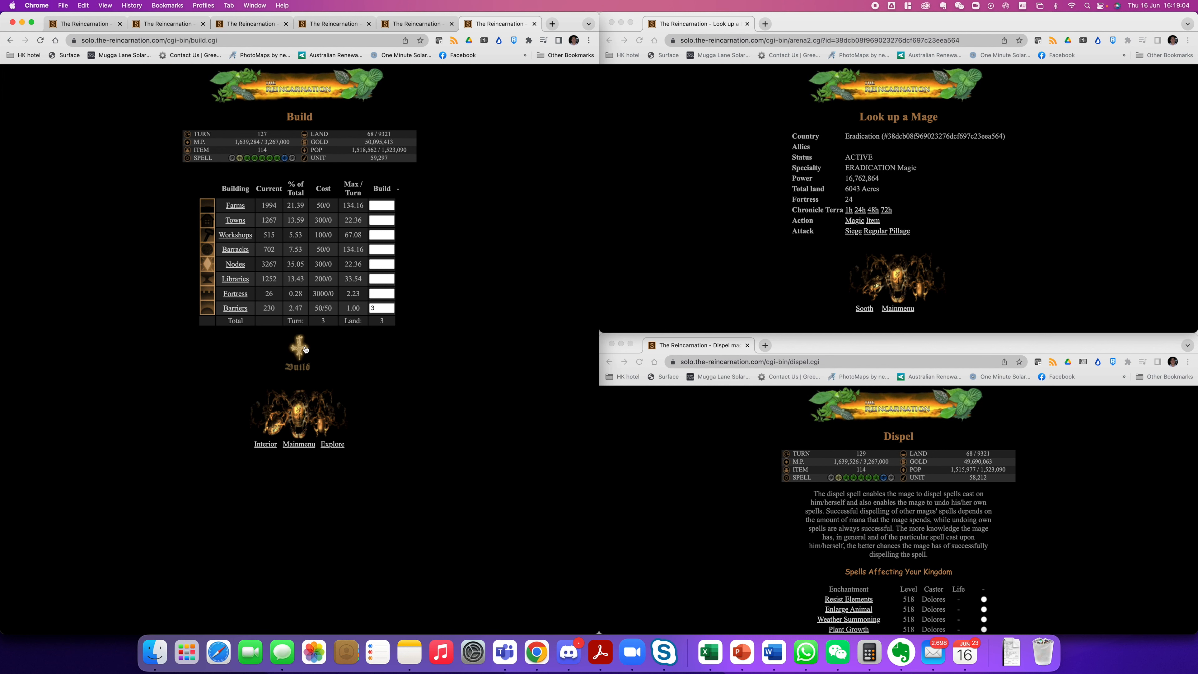
{"action": "left_click", "coordinate": [298, 352]}
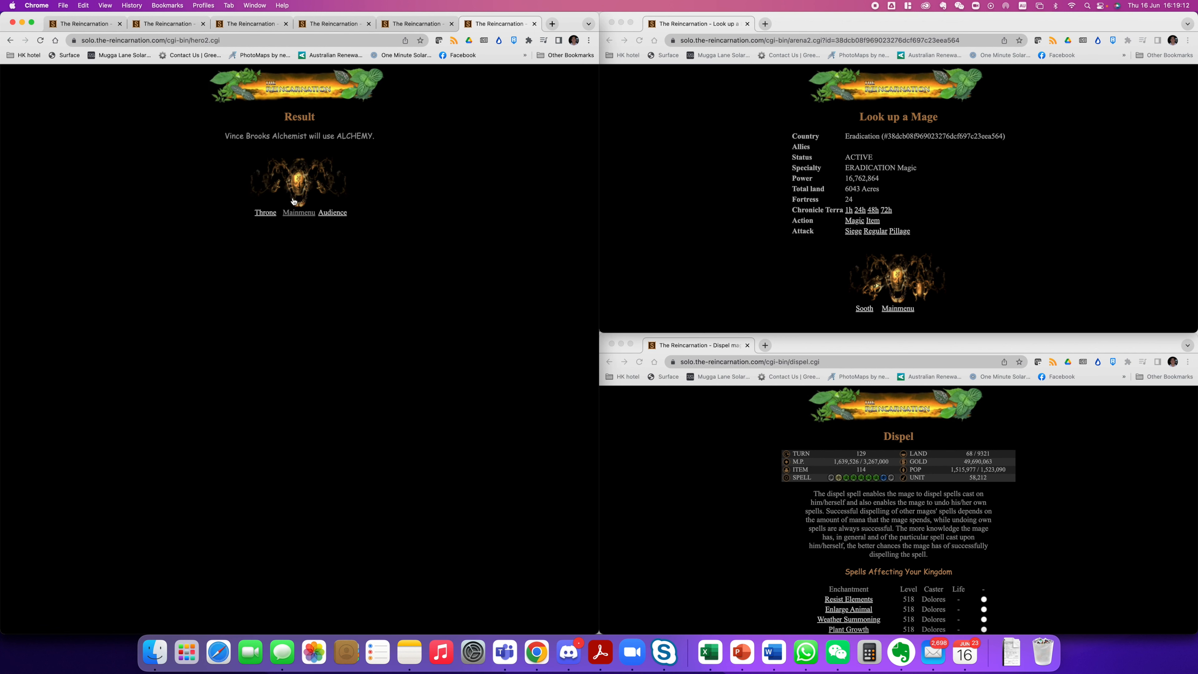
{"action": "left_click", "coordinate": [299, 212]}
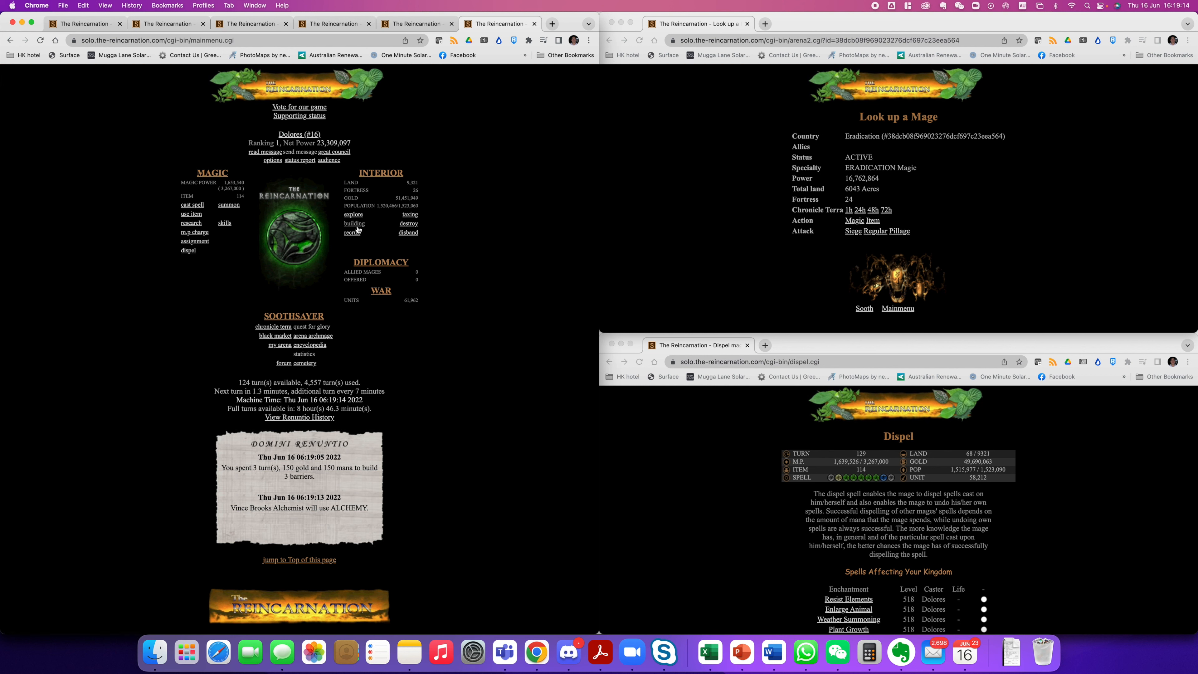
Enter 44 nodes to fill the remaining free land and build them
{"action": "left_click", "coordinate": [353, 224]}
{"action": "type", "text": "6"}
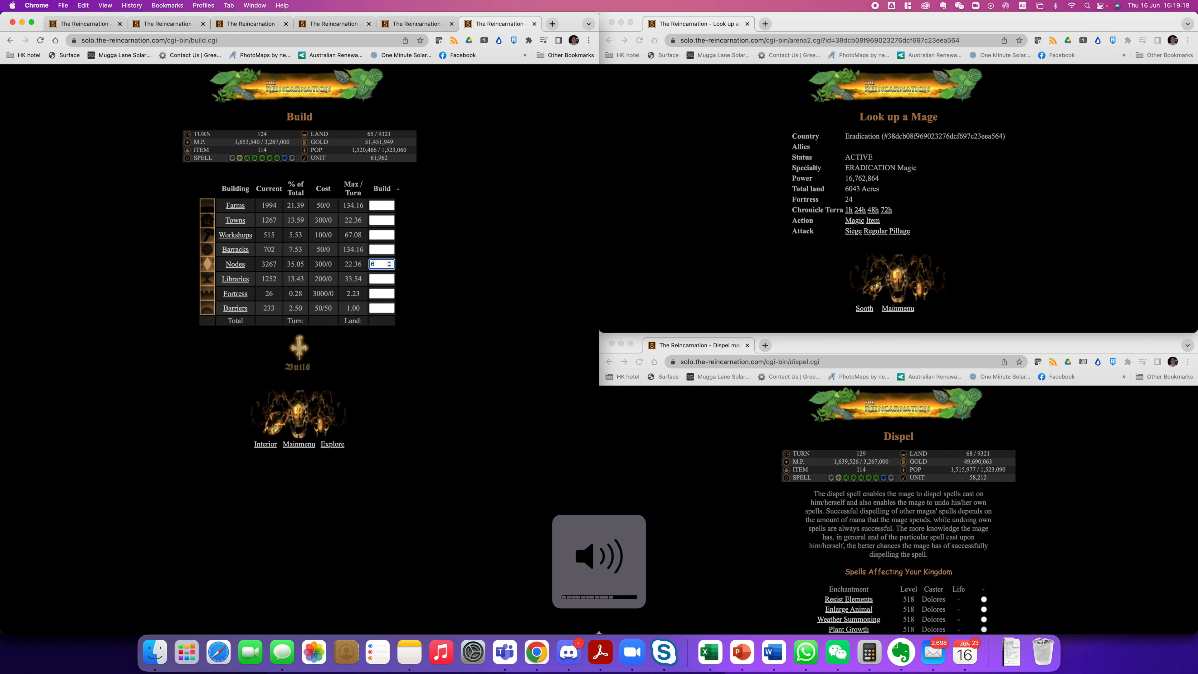
{"action": "type", "text": "44"}
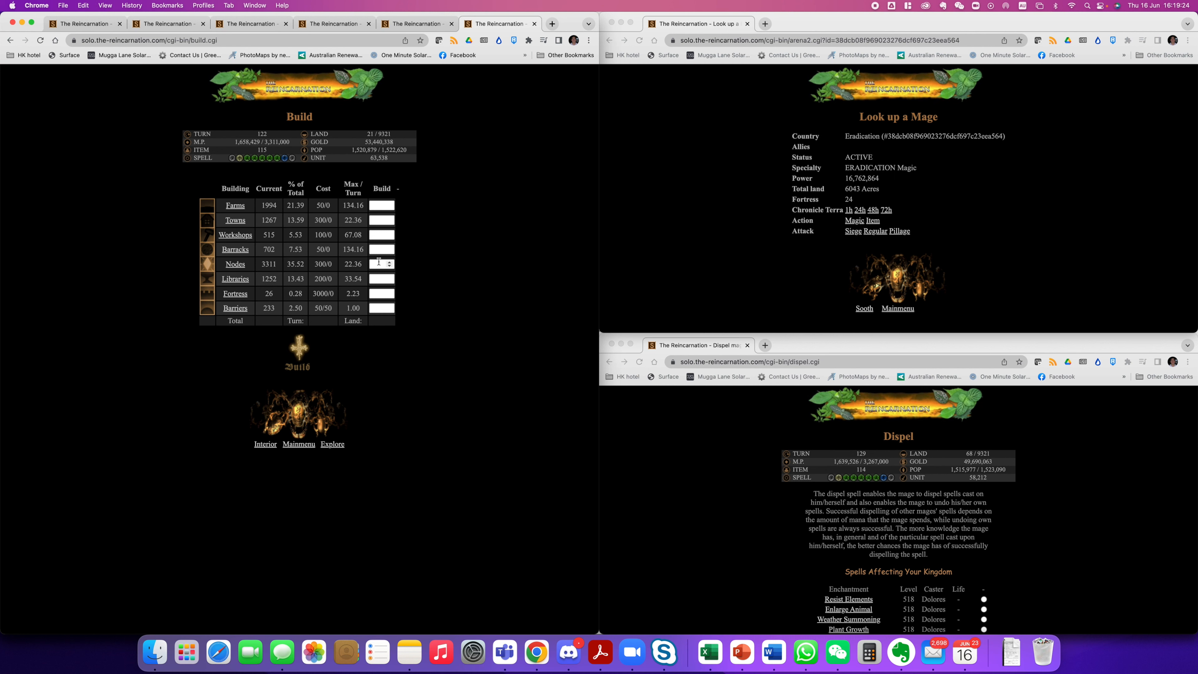
{"action": "left_click", "coordinate": [299, 351]}
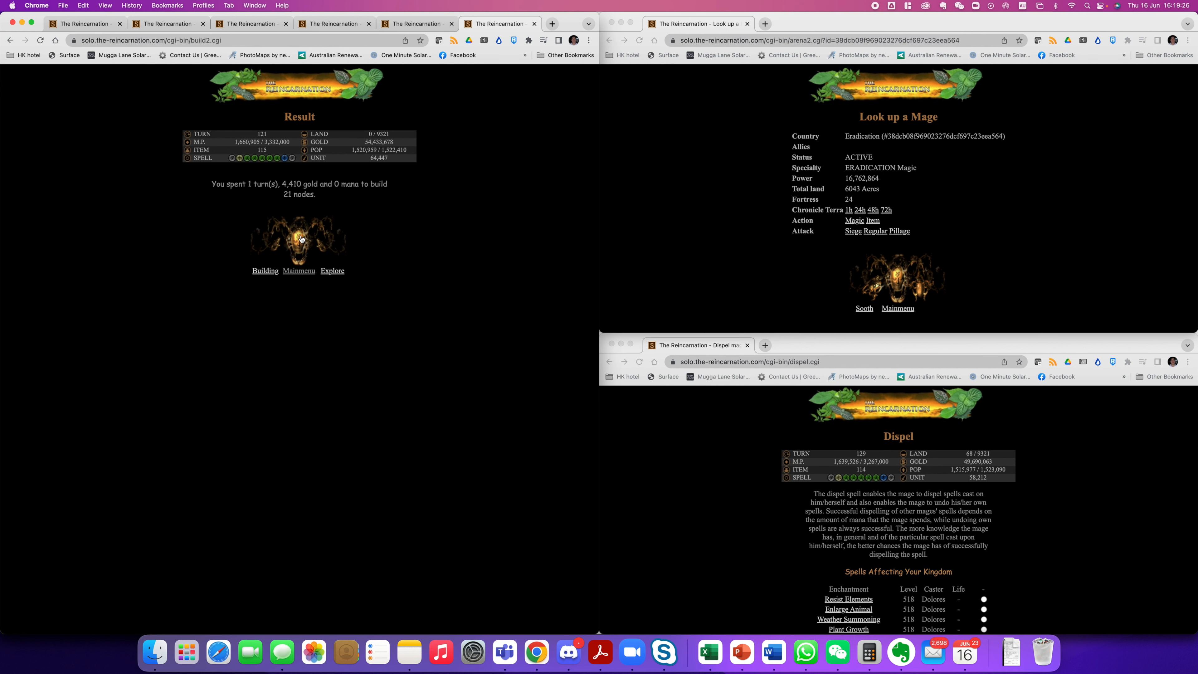
Charge mana for 30 turns, dismissing the form resubmission warning
{"action": "left_click", "coordinate": [299, 270]}
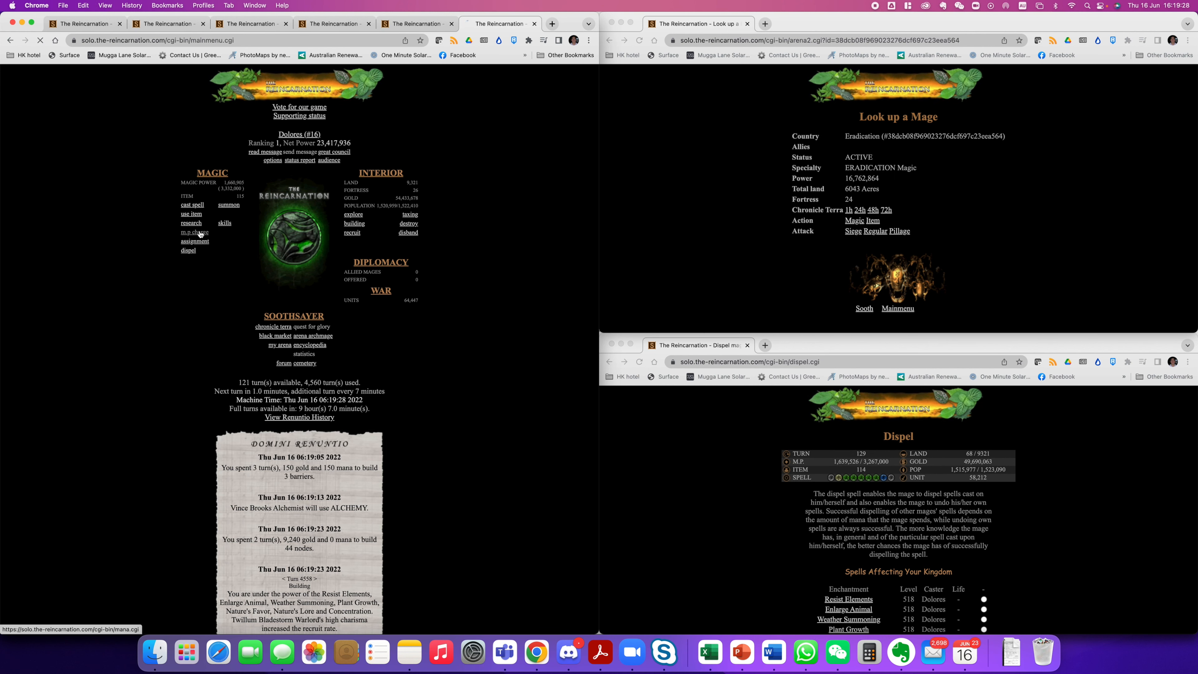
{"action": "left_click", "coordinate": [193, 232]}
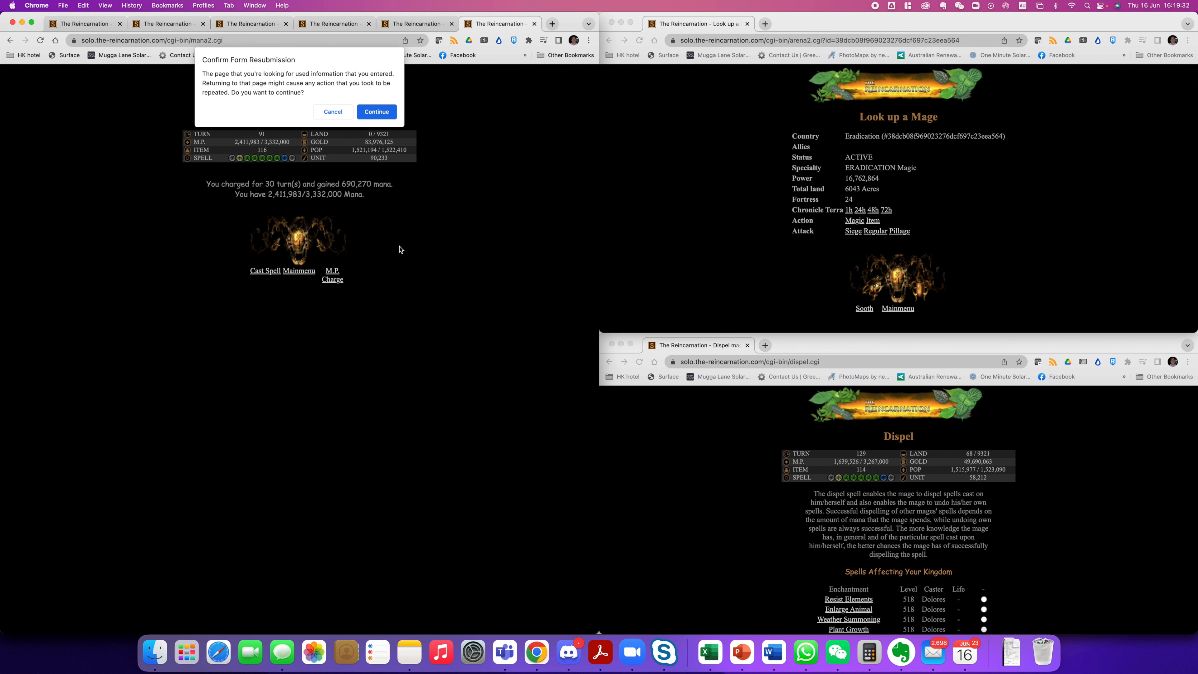
{"action": "left_click", "coordinate": [375, 112]}
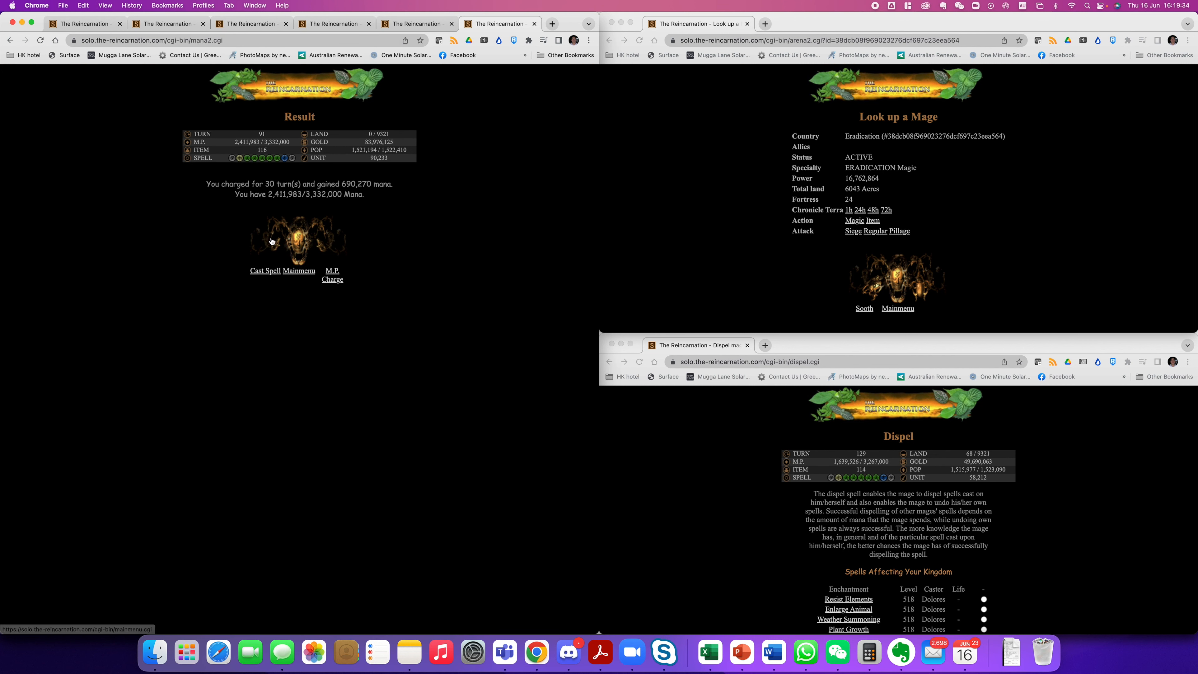
{"action": "mouse_move", "coordinate": [330, 256]}
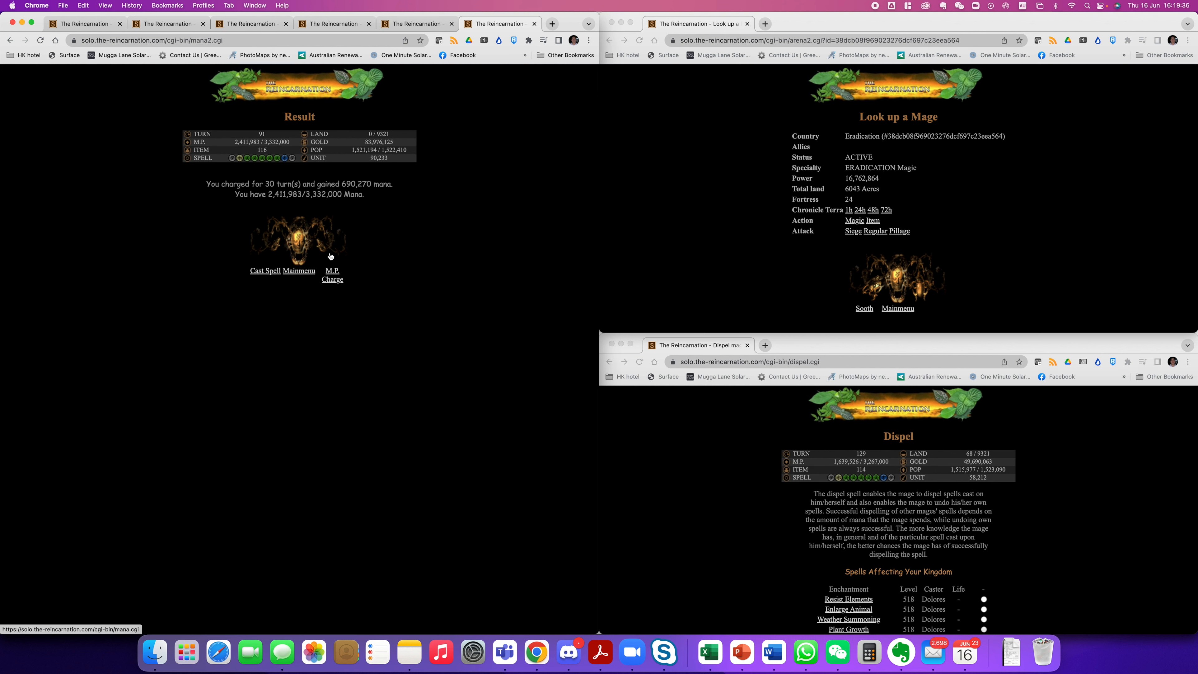
Charge 10 more turns of mana, reaching 3,136,918 of 3,332,000
{"action": "left_click", "coordinate": [331, 275]}
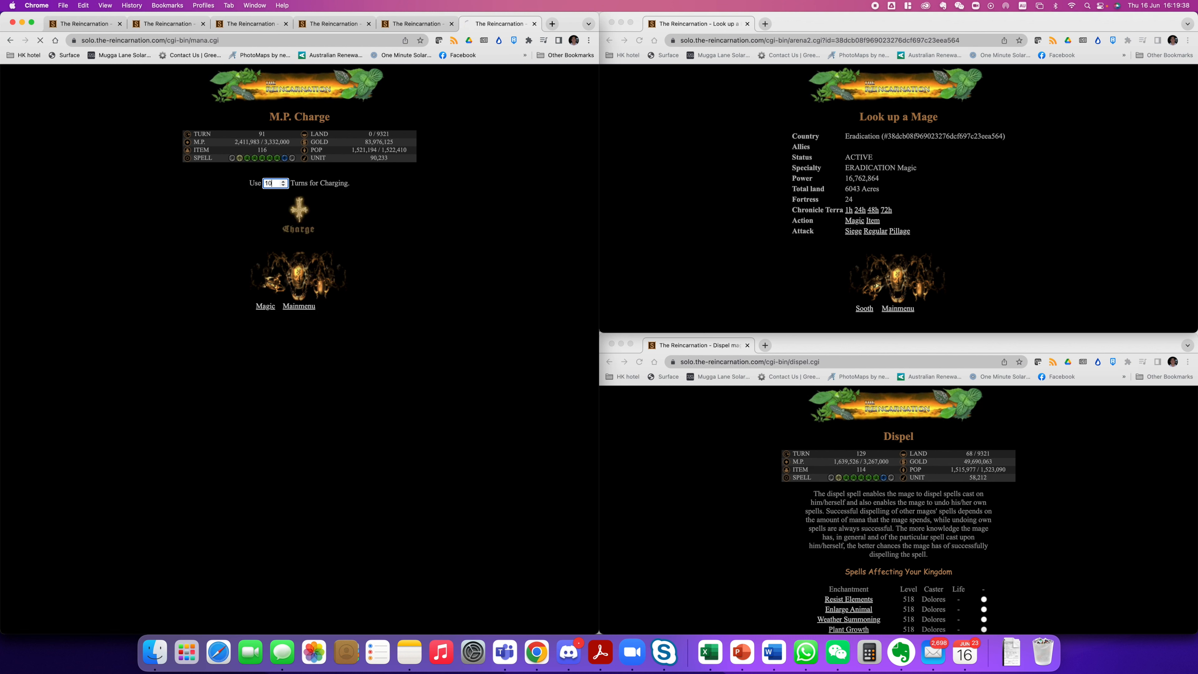
{"action": "left_click", "coordinate": [298, 214]}
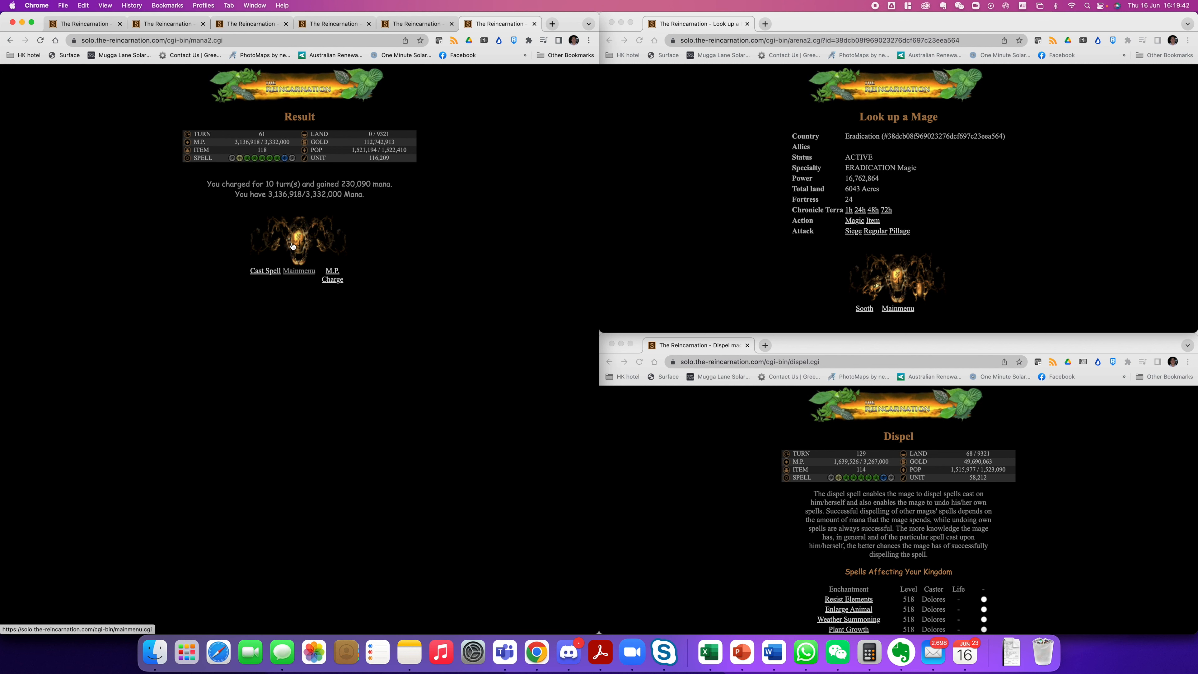
{"action": "left_click", "coordinate": [299, 270]}
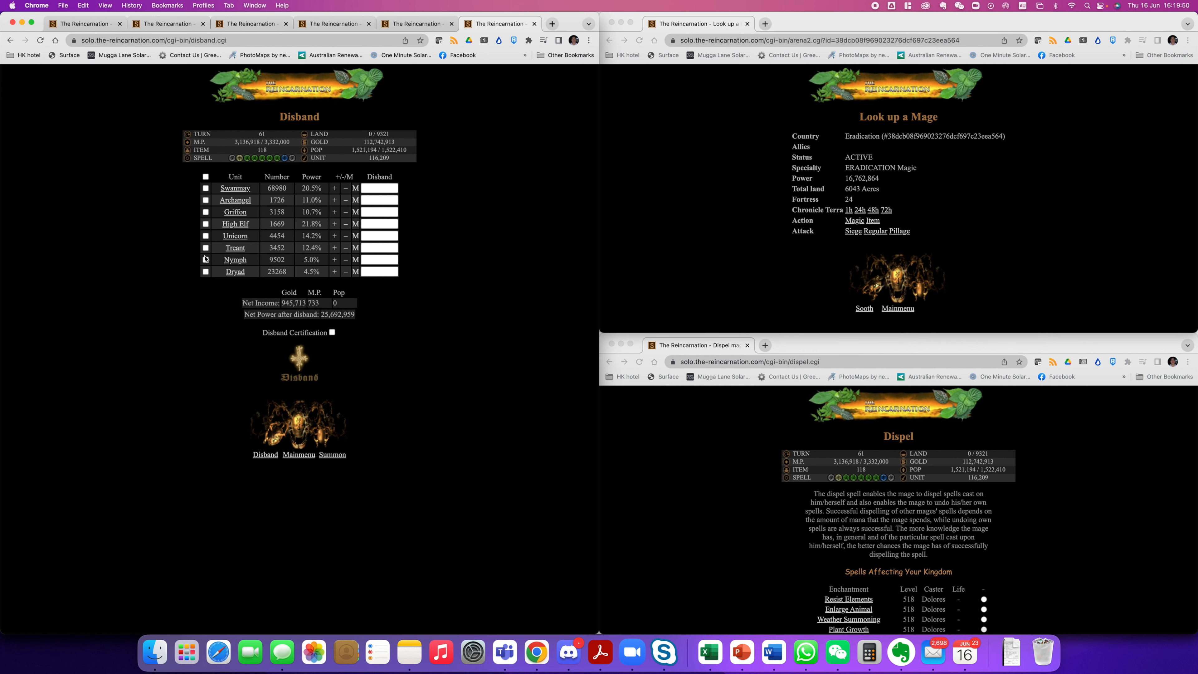
Disband every Treant, Nymph and Dryad, then go to the summoning page
{"action": "left_click", "coordinate": [205, 259]}
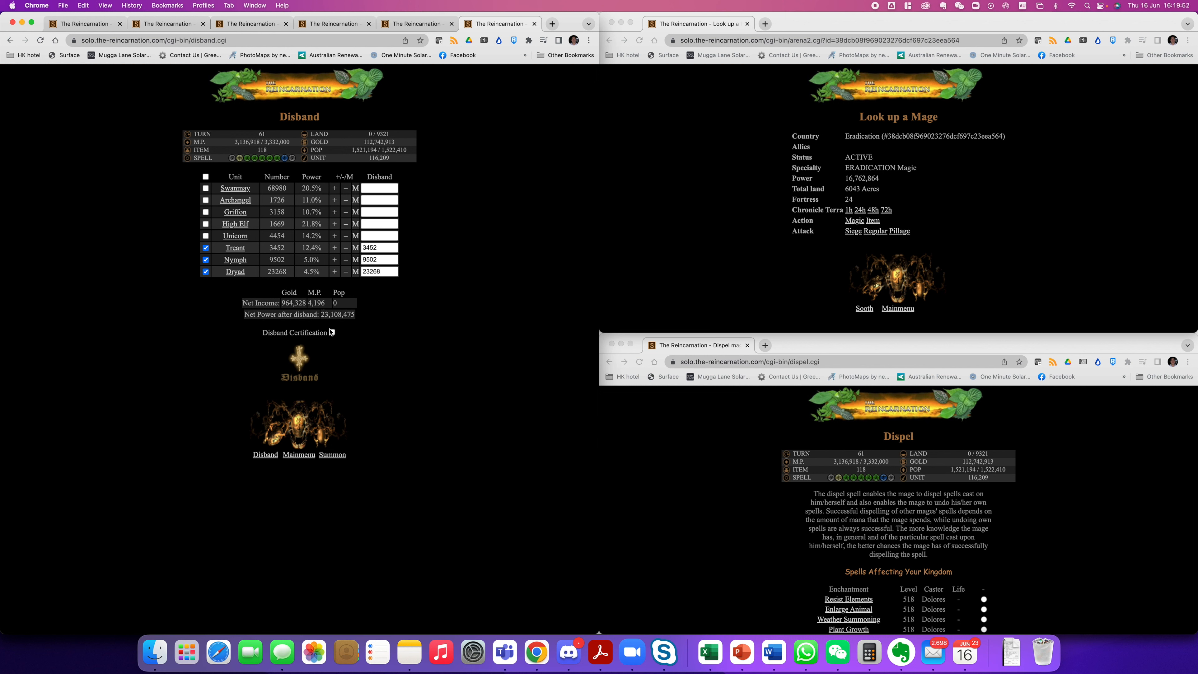
{"action": "left_click", "coordinate": [299, 362]}
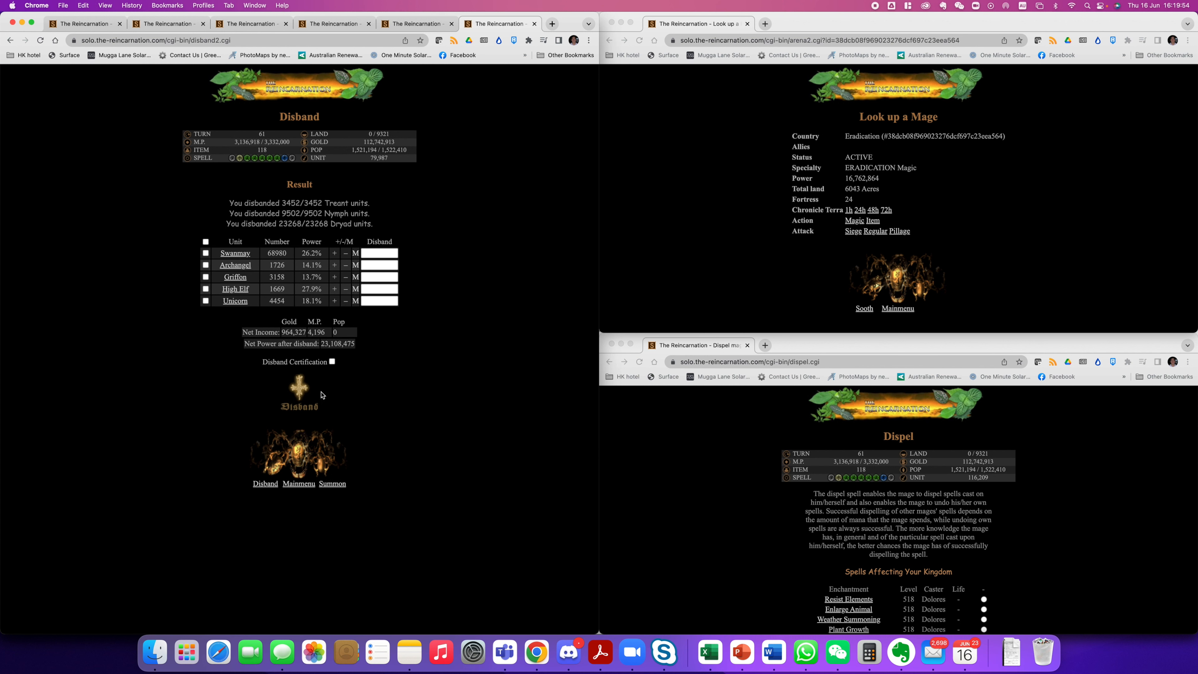
{"action": "left_click", "coordinate": [331, 483]}
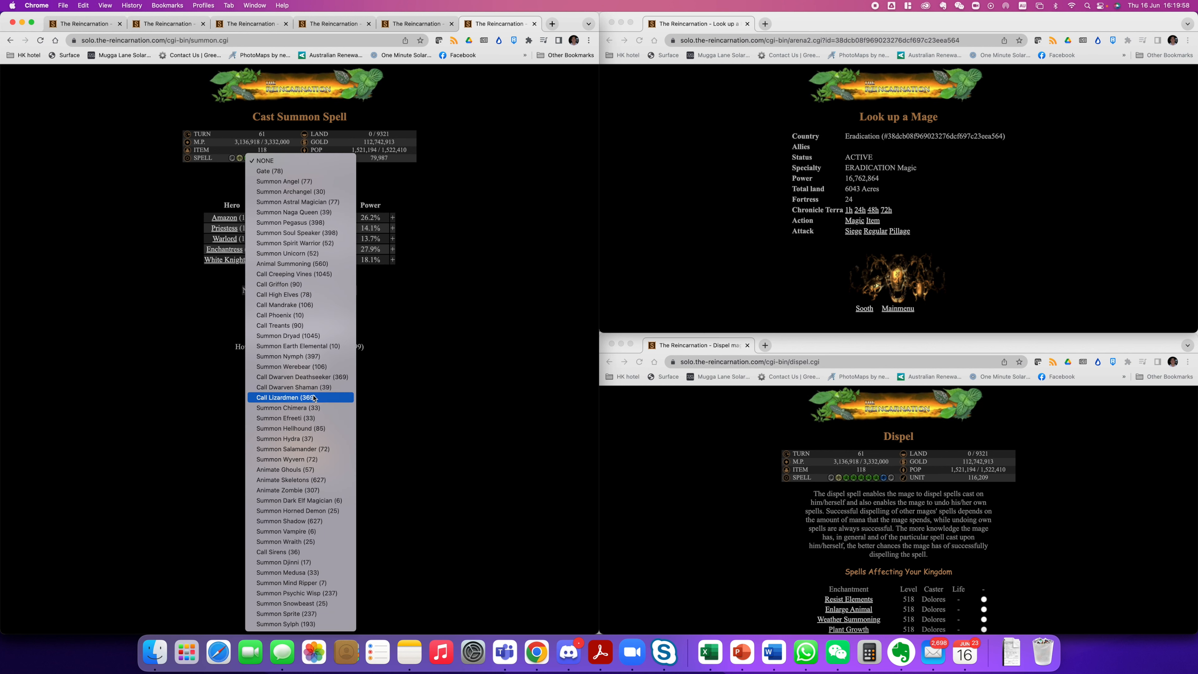
Cast Summon Efreeti repeatedly, raising Efreeti to 2,064
{"action": "left_click", "coordinate": [286, 417]}
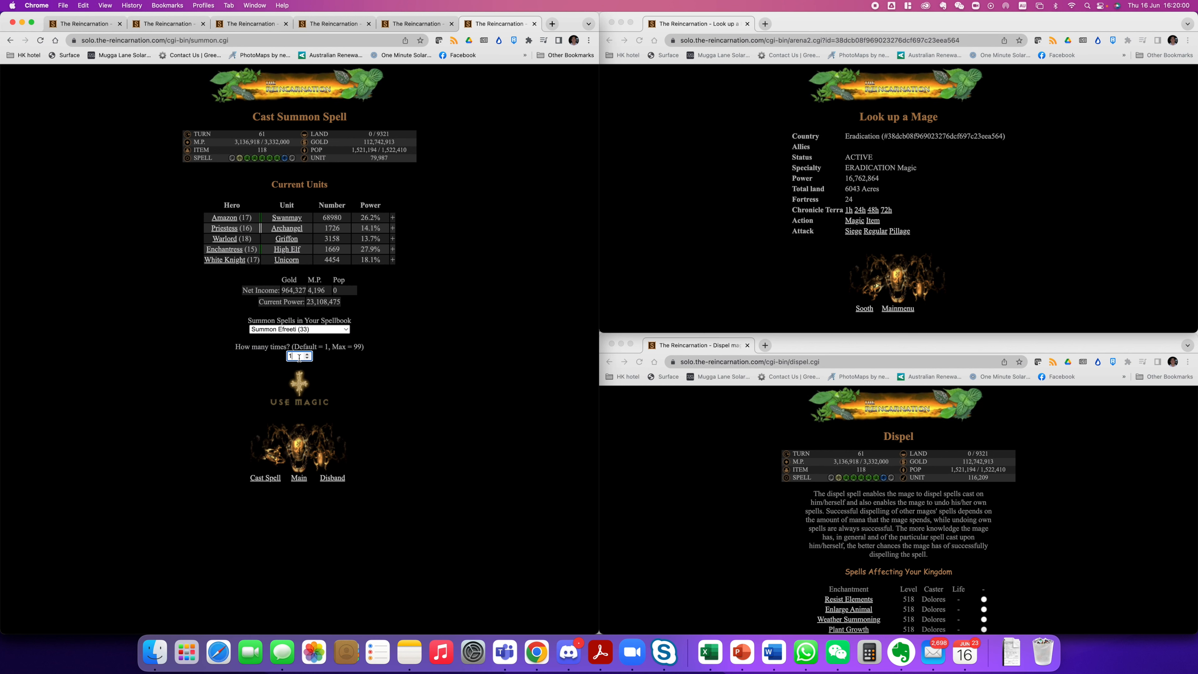
{"action": "left_click", "coordinate": [299, 392]}
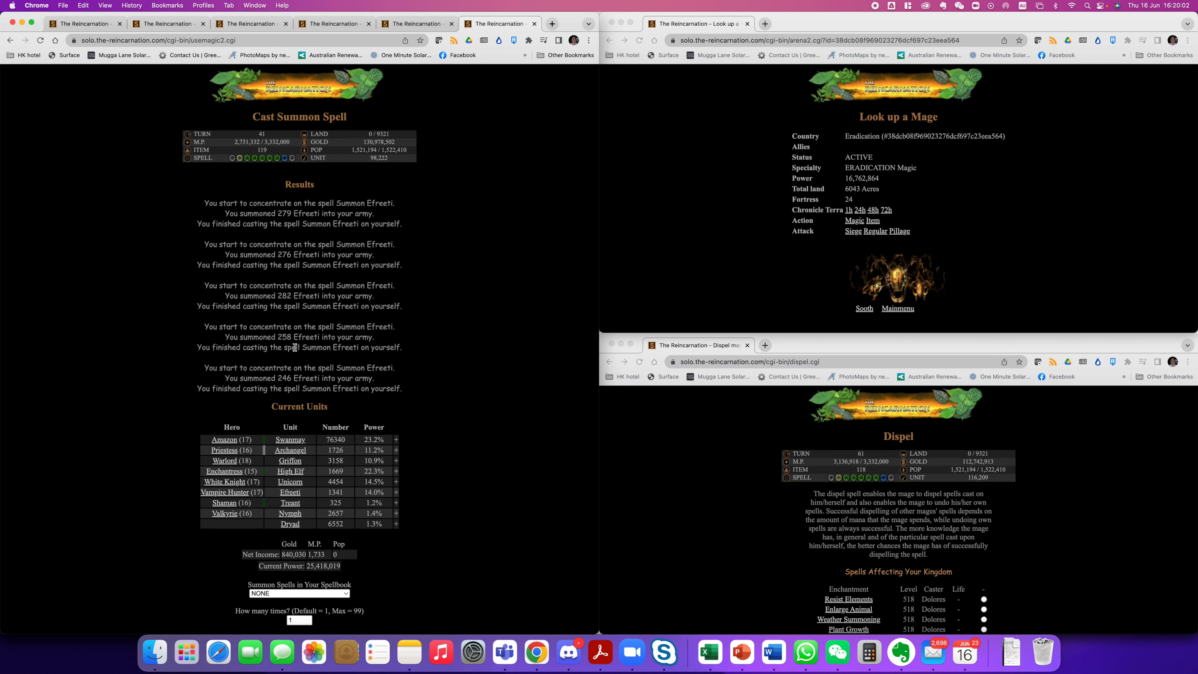
{"action": "scroll", "scroll_direction": "down", "scroll_amount": 3}
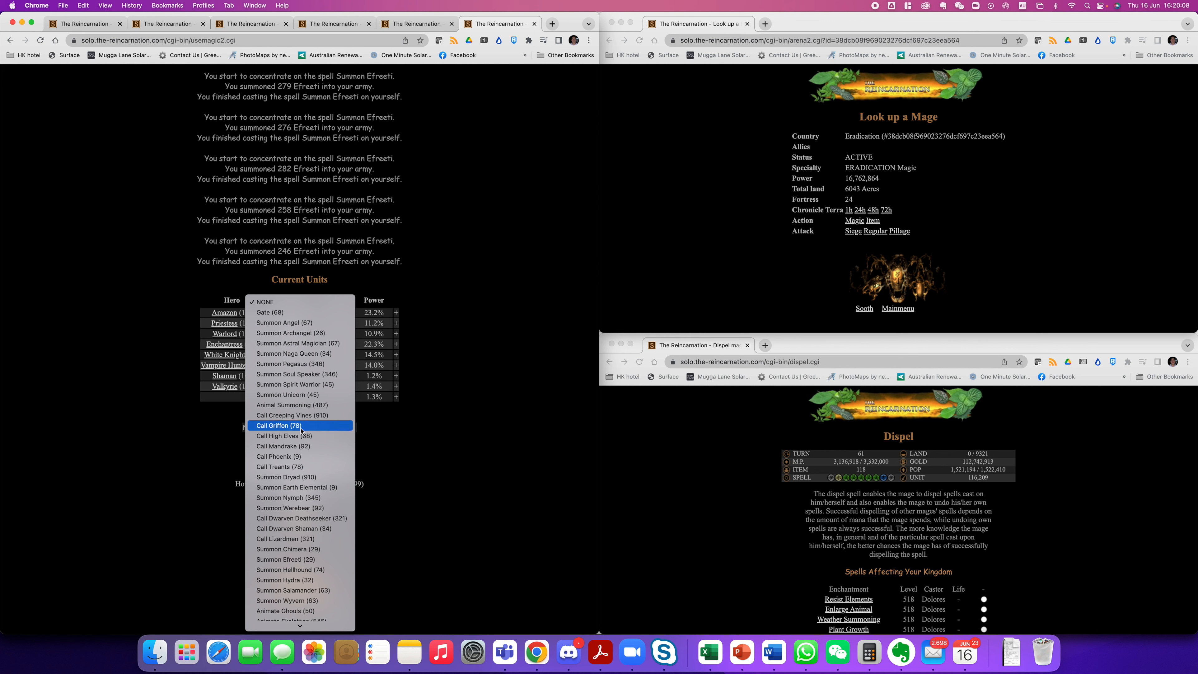
{"action": "left_click", "coordinate": [299, 559]}
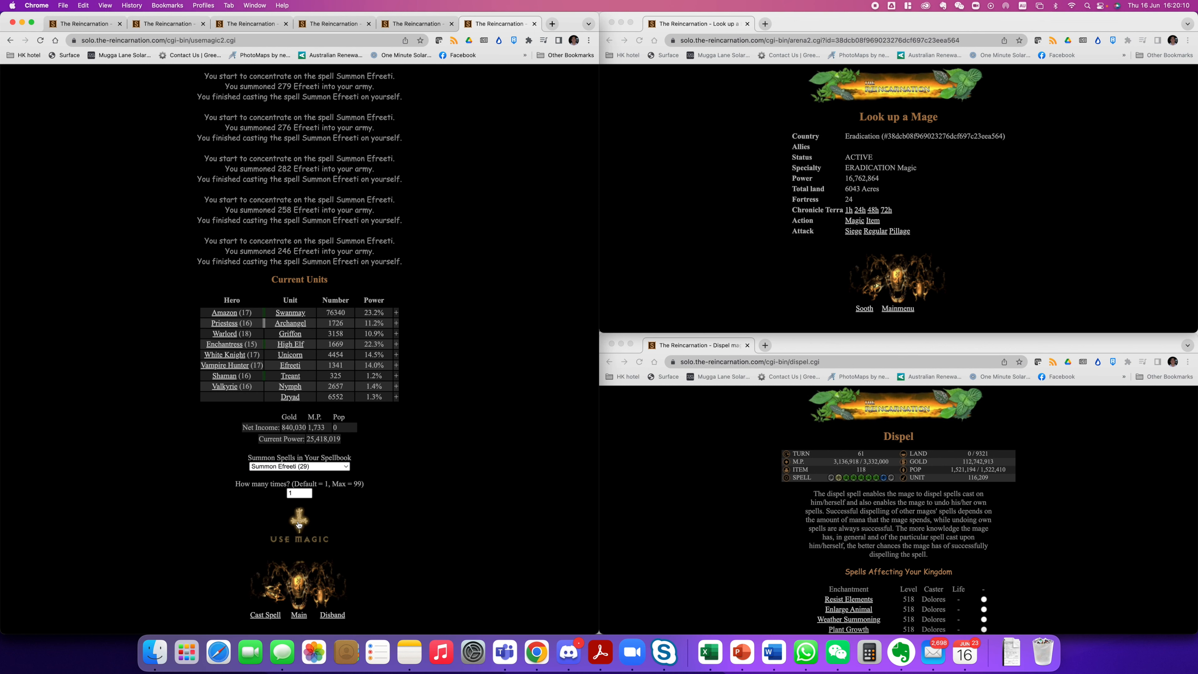
{"action": "left_click", "coordinate": [298, 518]}
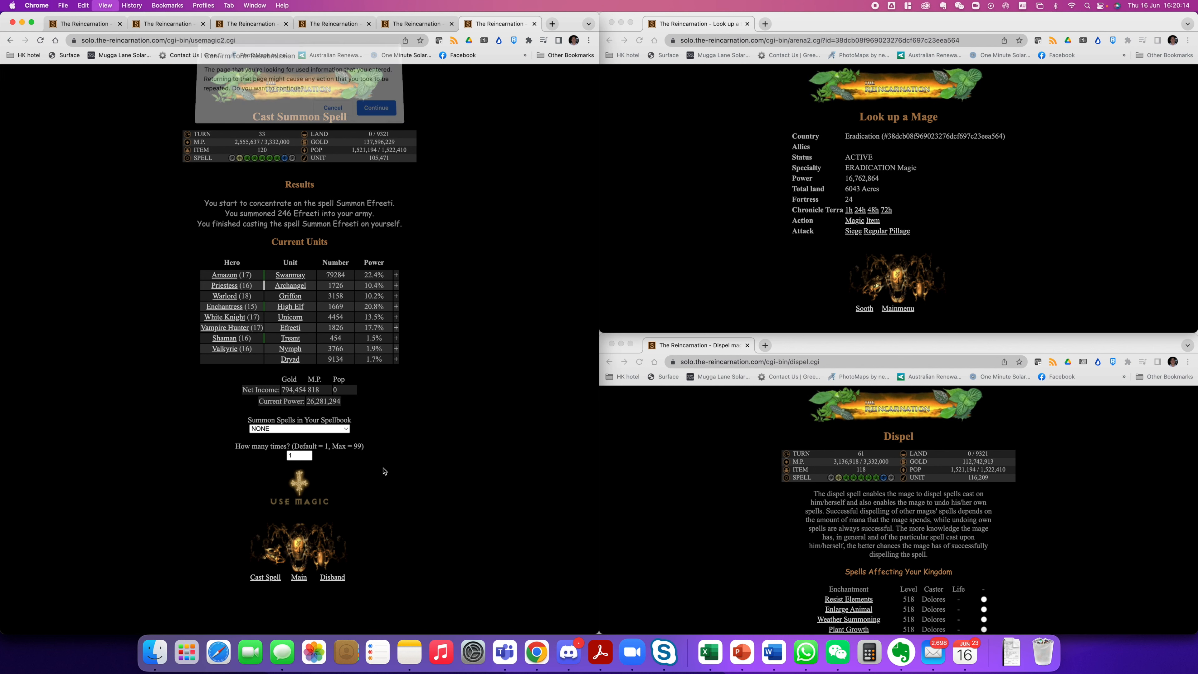
{"action": "left_click", "coordinate": [375, 107]}
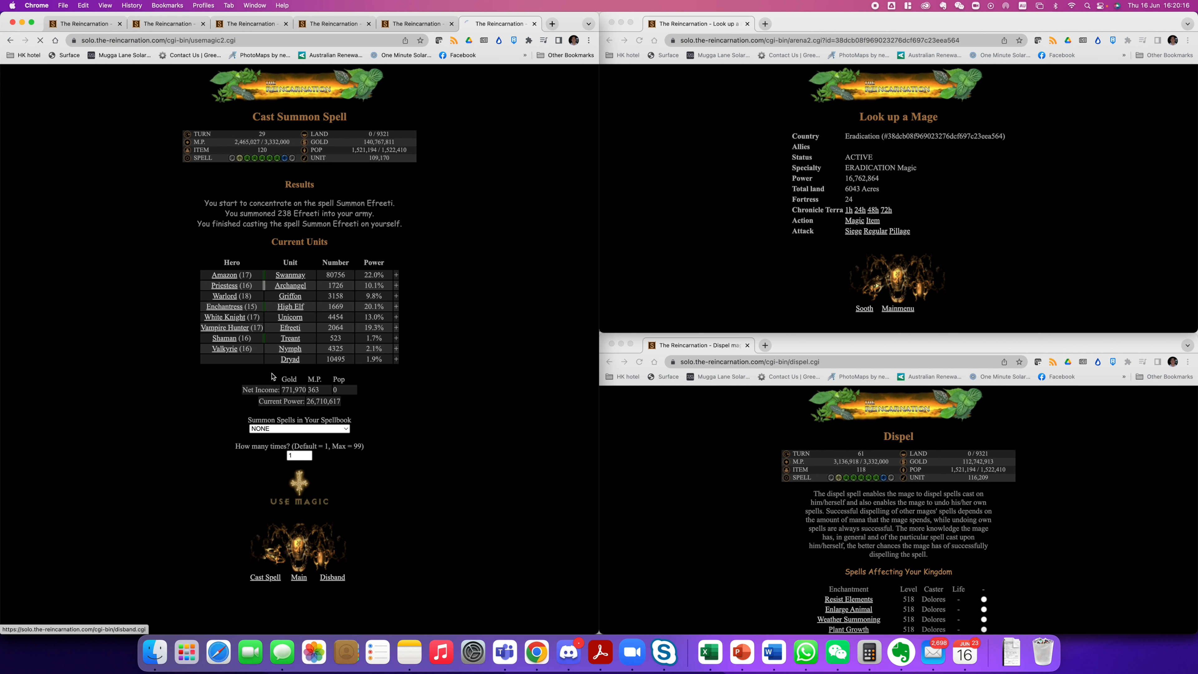
Disband all Treants, Nymphs and Dryads from the army
{"action": "left_click", "coordinate": [331, 576]}
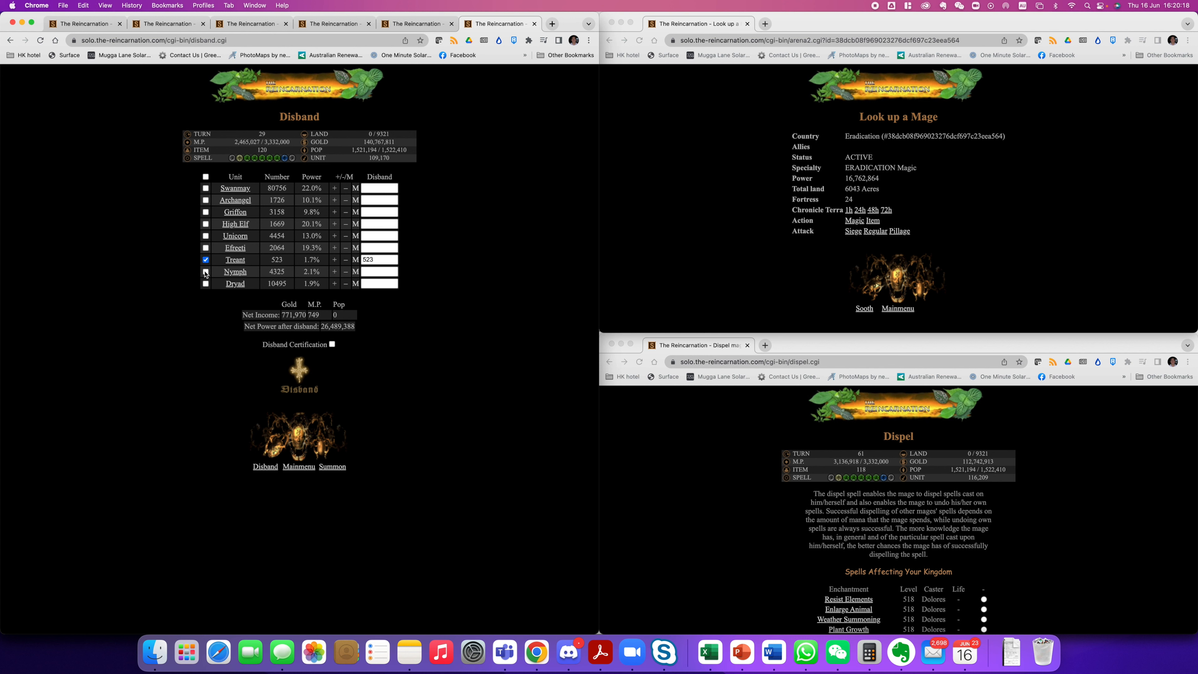
{"action": "left_click", "coordinate": [205, 283]}
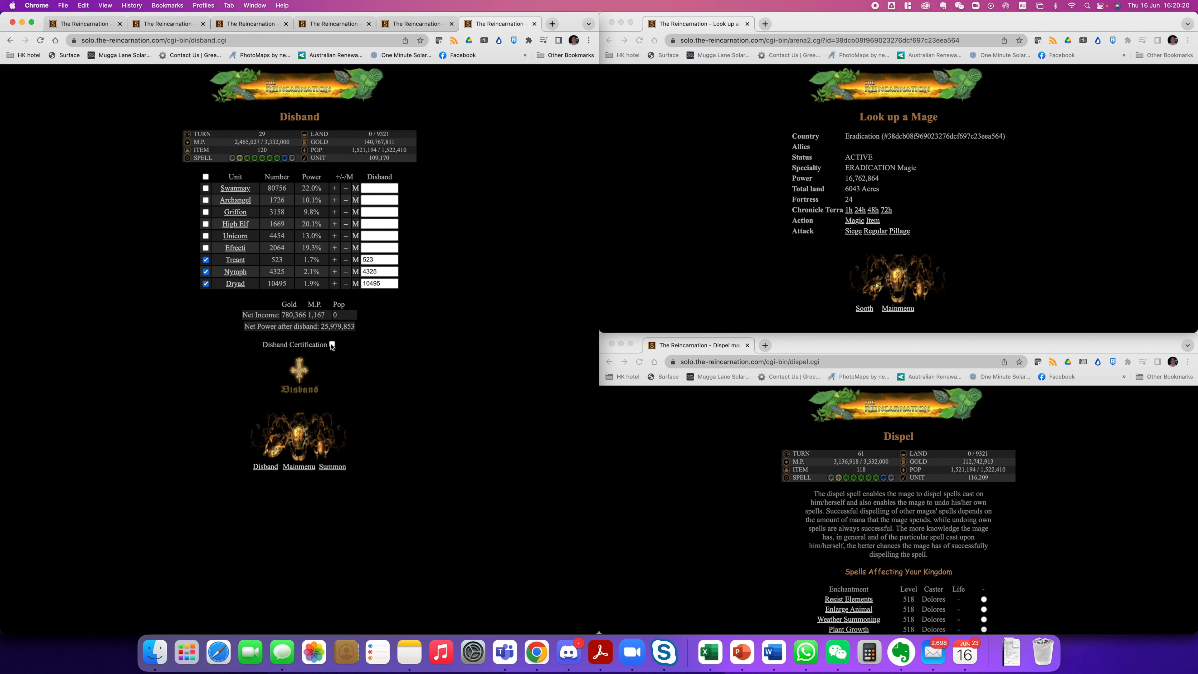
{"action": "left_click", "coordinate": [298, 377]}
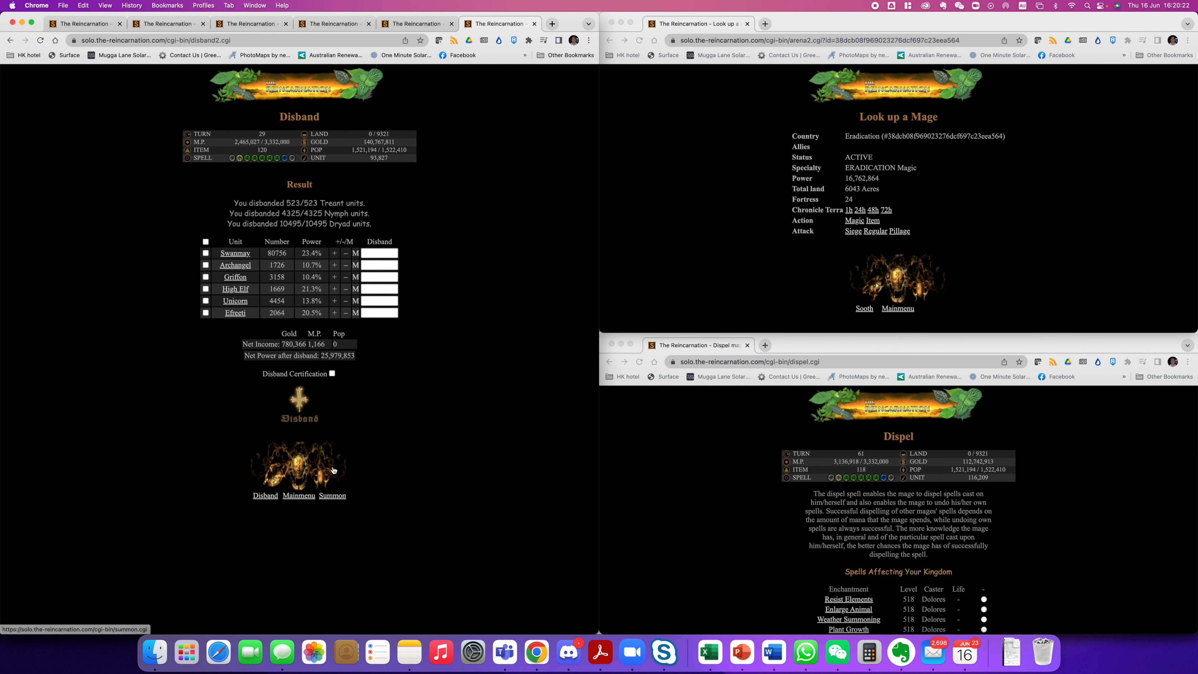
Cast Call High Elves, adding 233 for a total of 2,162 High Elves
{"action": "left_click", "coordinate": [331, 495]}
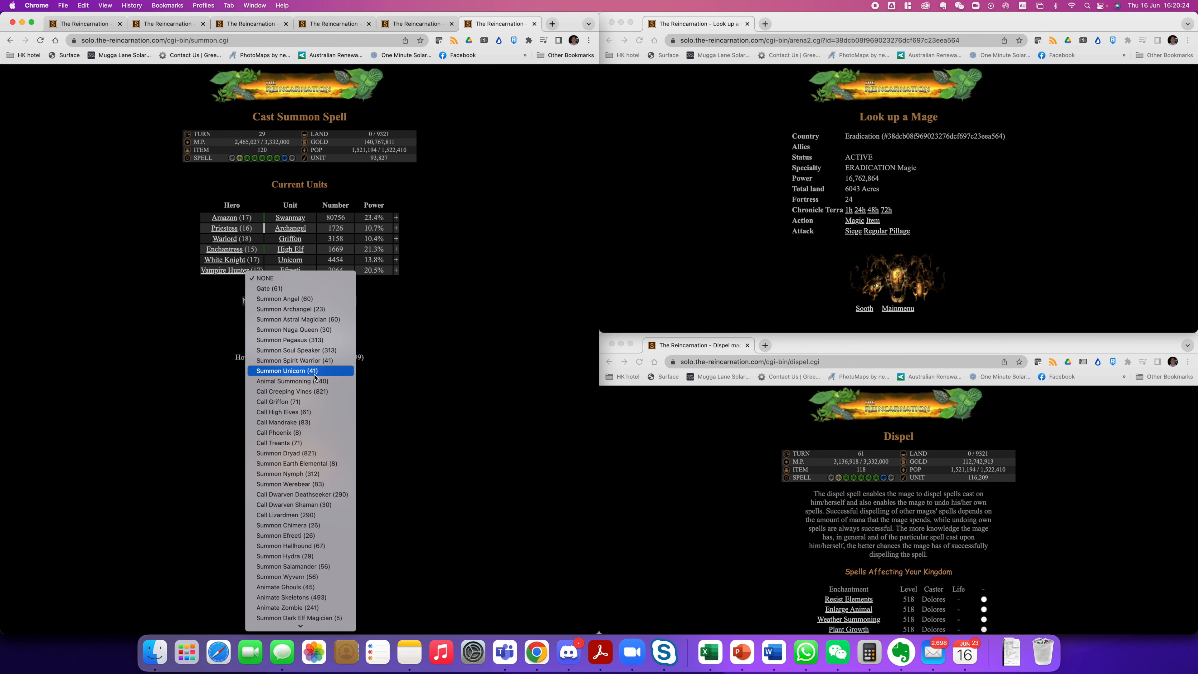
{"action": "left_click", "coordinate": [298, 411]}
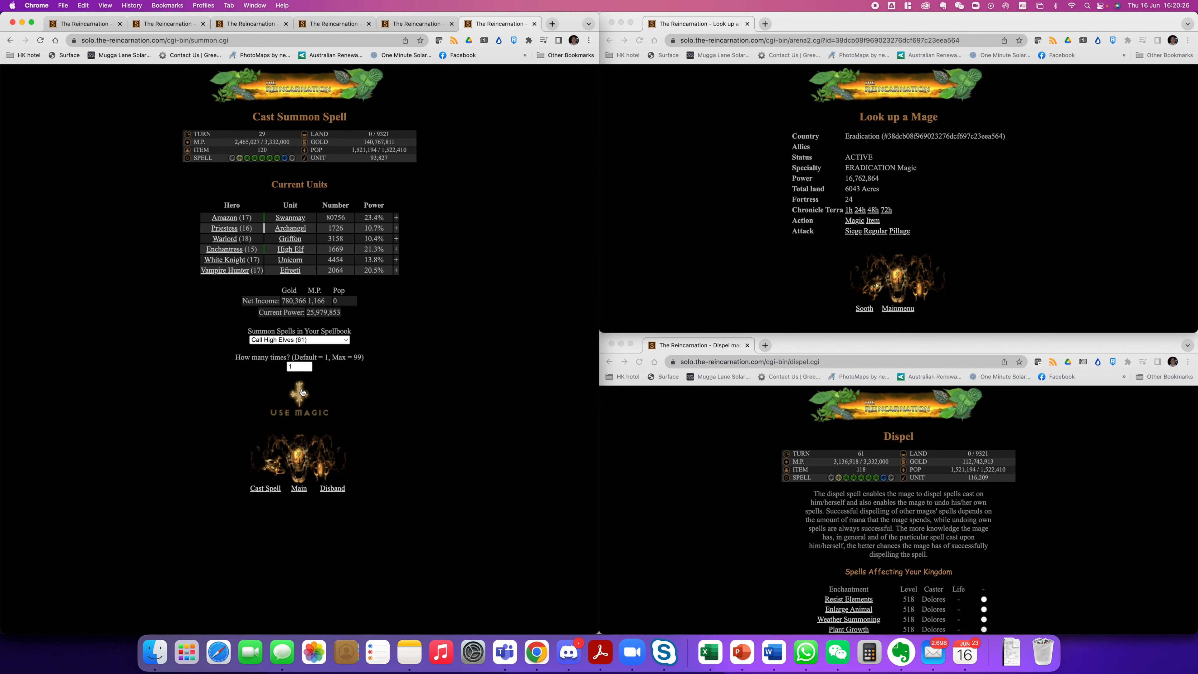
{"action": "left_click", "coordinate": [299, 397]}
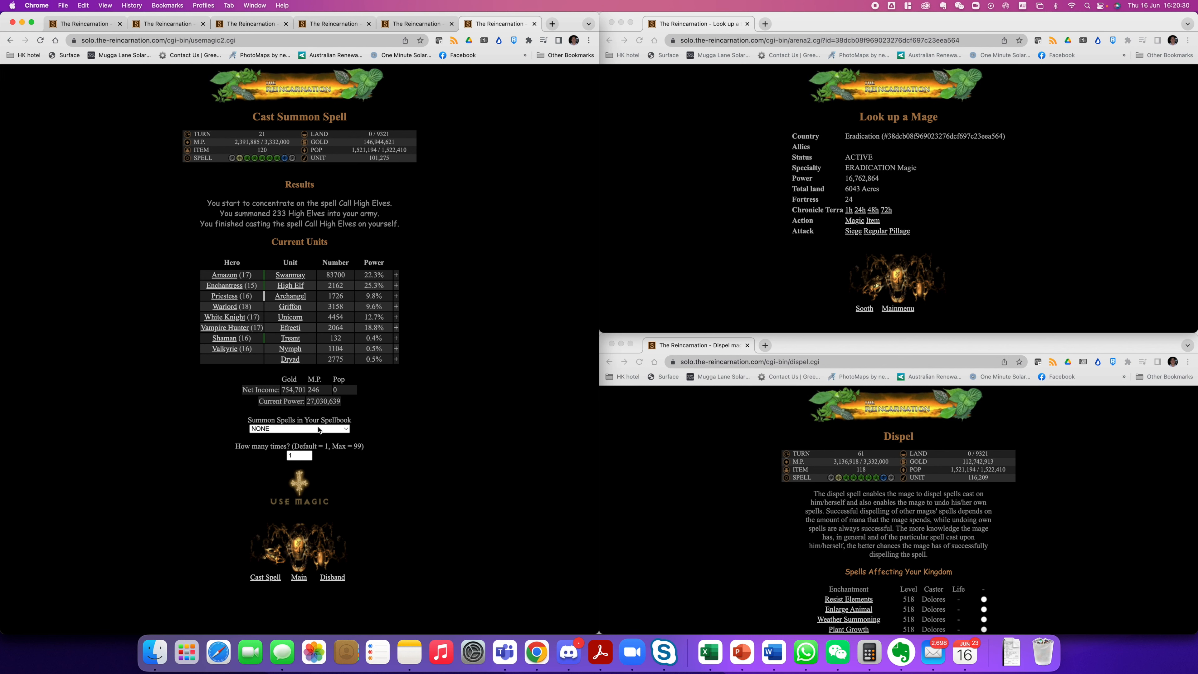
Attempt Summon Archangel, which fails, and return to the summoning spells
{"action": "left_click", "coordinate": [299, 428]}
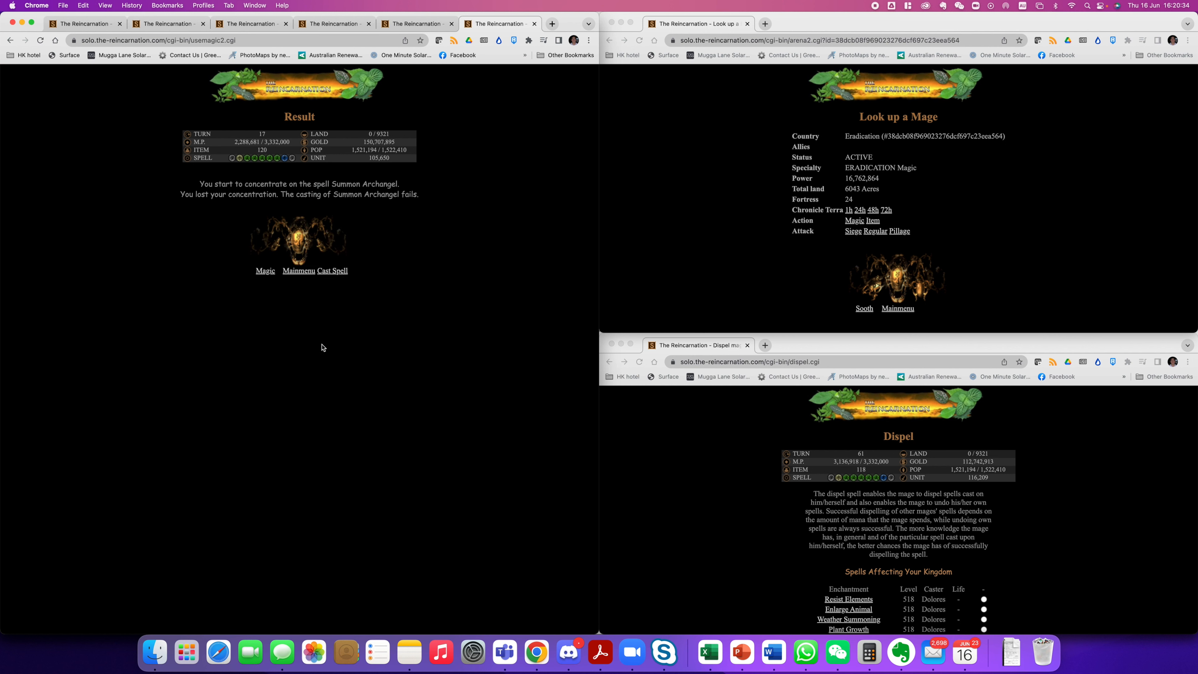
{"action": "mouse_move", "coordinate": [299, 267]}
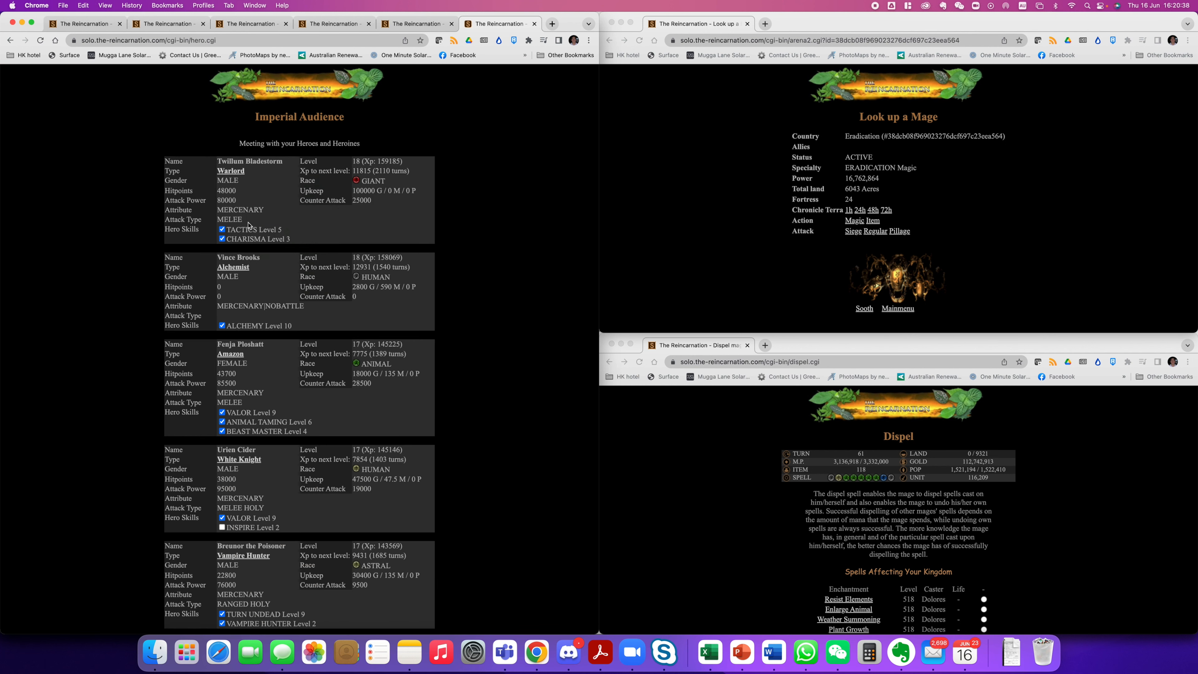
{"action": "scroll", "scroll_direction": "down", "scroll_amount": 3}
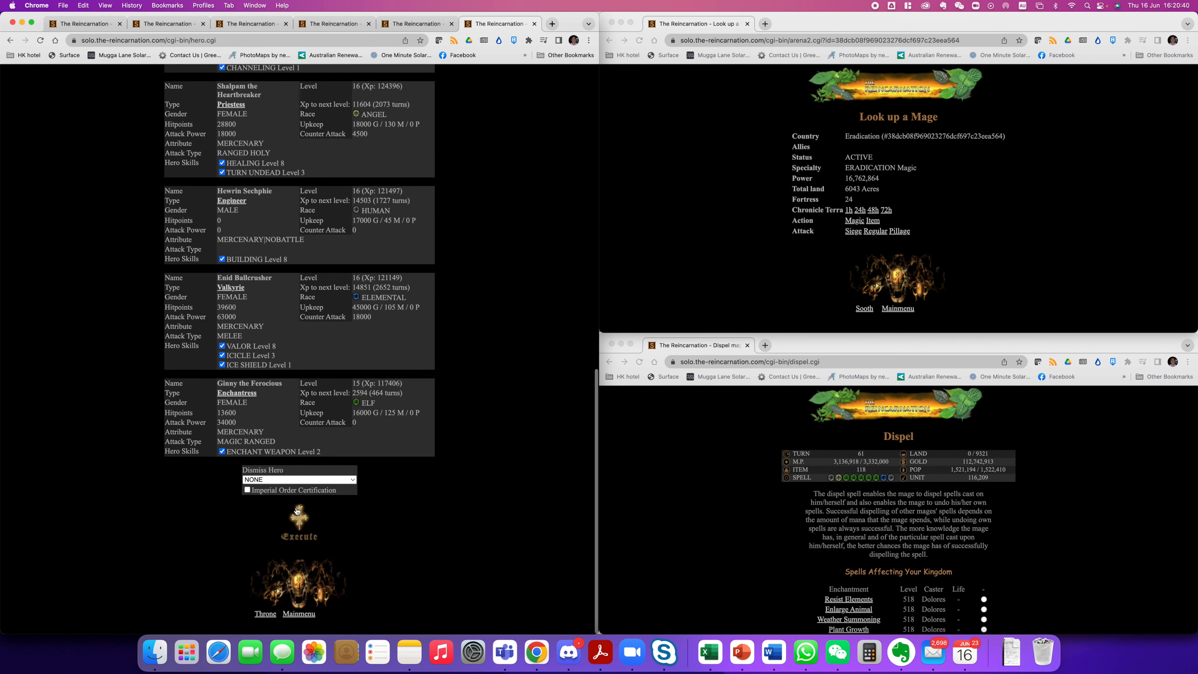
{"action": "left_click", "coordinate": [299, 613]}
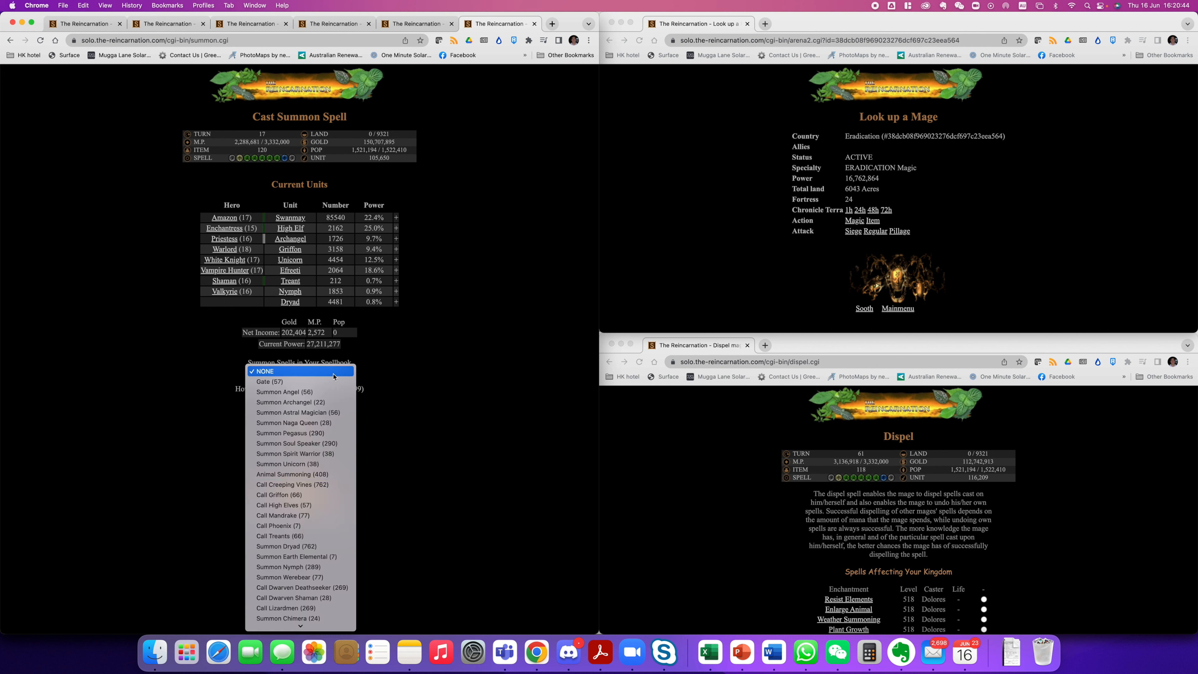
{"action": "mouse_move", "coordinate": [305, 422]}
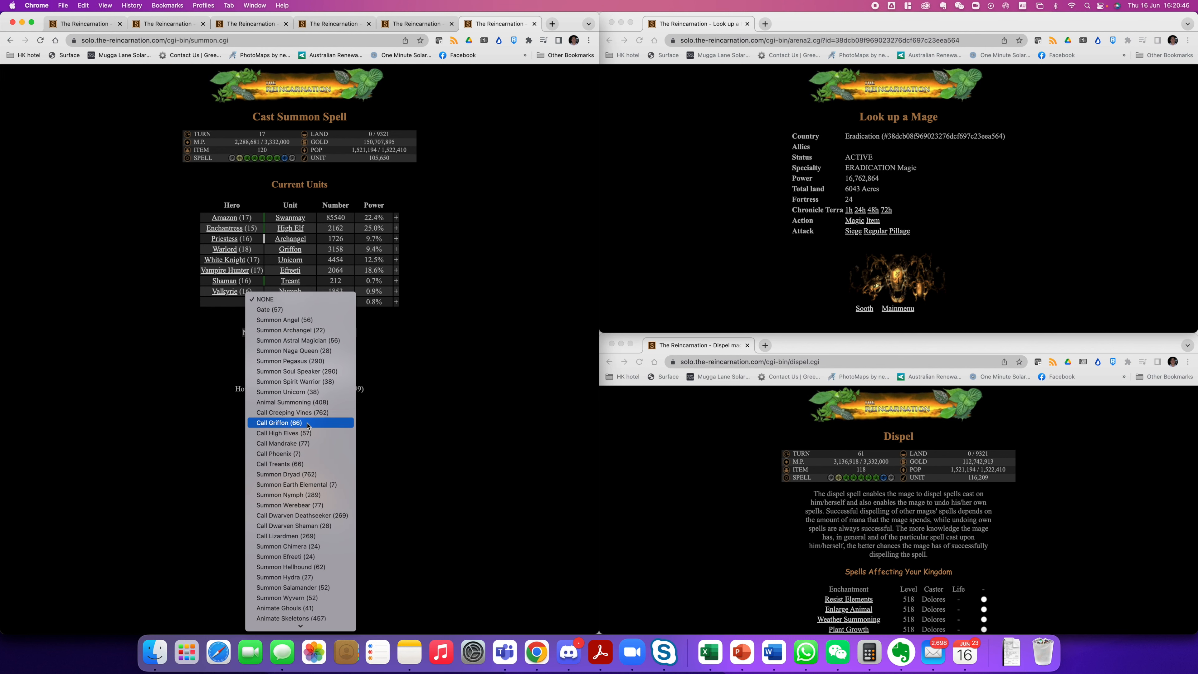
Cast Call Griffon twice to summon two waves of Griffons
{"action": "left_click", "coordinate": [289, 422]}
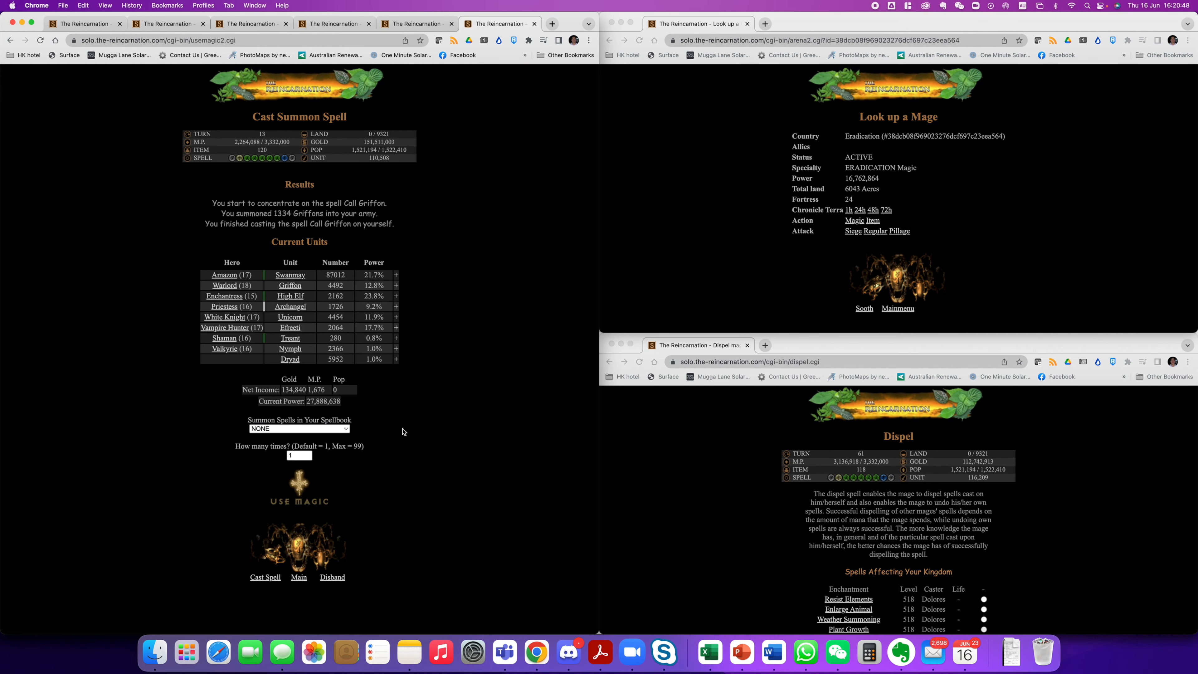
{"action": "left_click", "coordinate": [299, 487]}
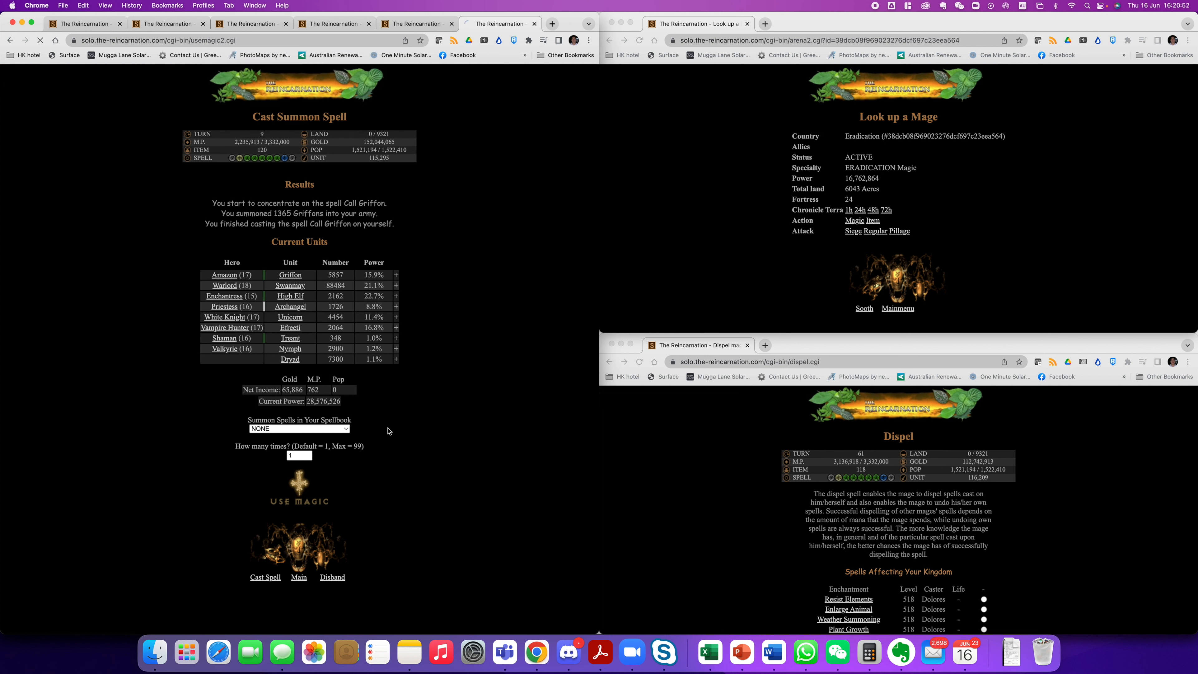
Disband the Treants, Nymphs and Dryads again
{"action": "left_click", "coordinate": [331, 577]}
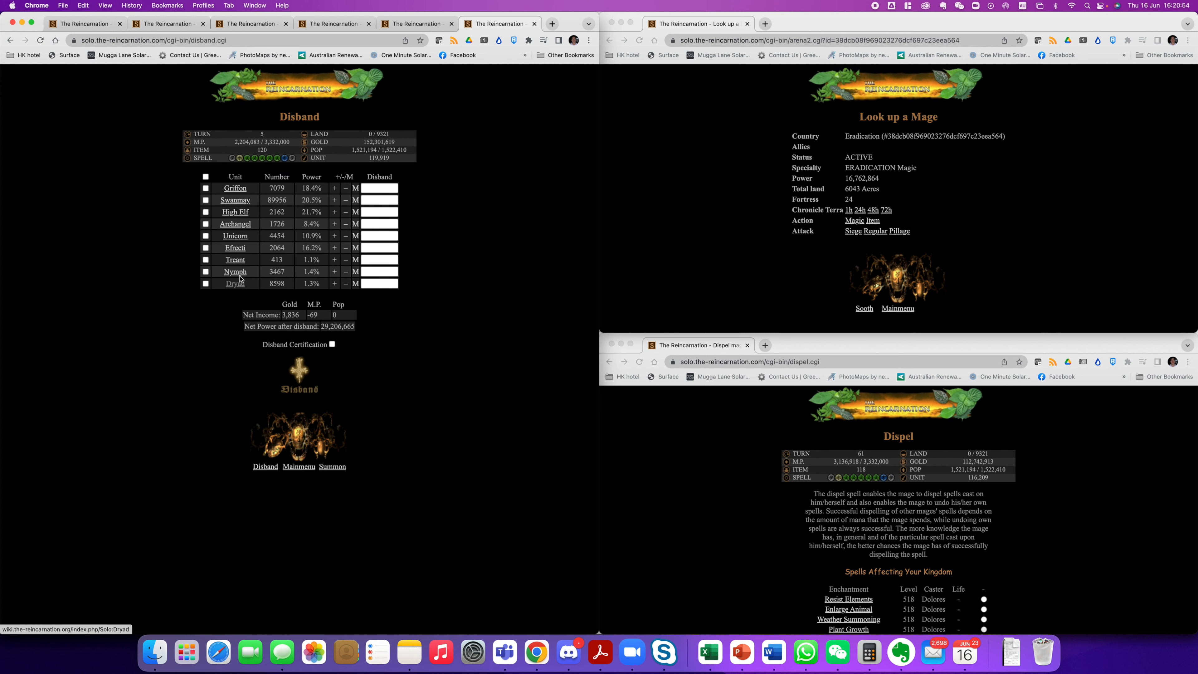
{"action": "left_click", "coordinate": [205, 272]}
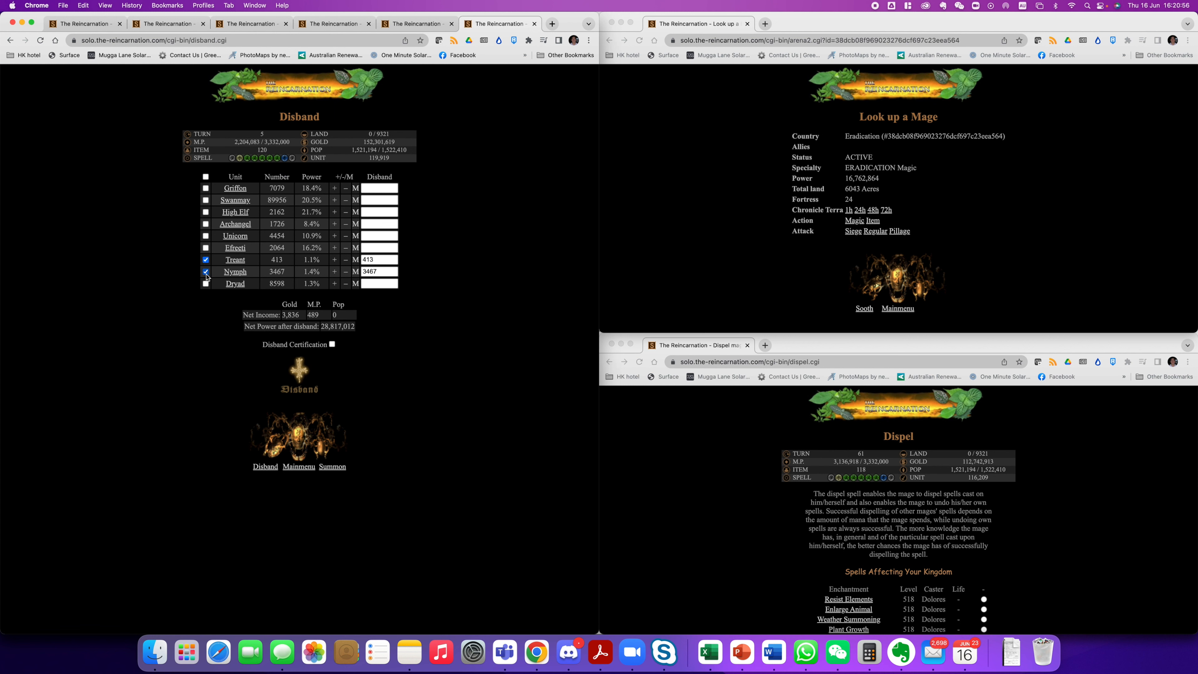
{"action": "left_click", "coordinate": [205, 283]}
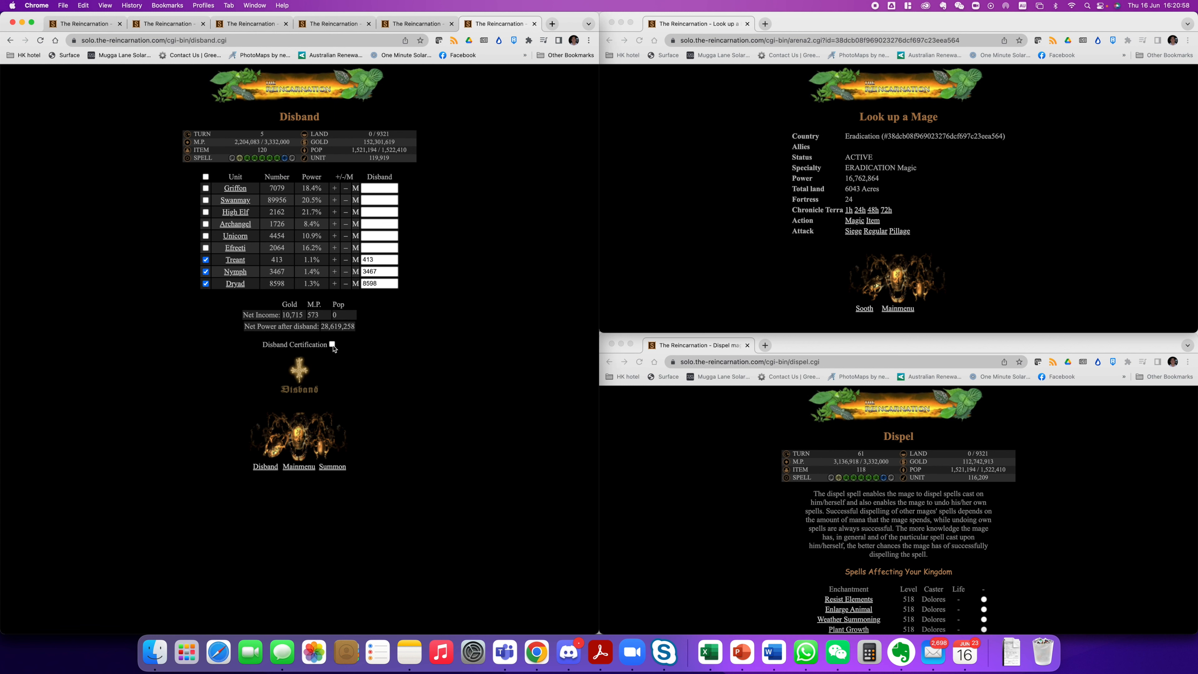
{"action": "left_click", "coordinate": [299, 382]}
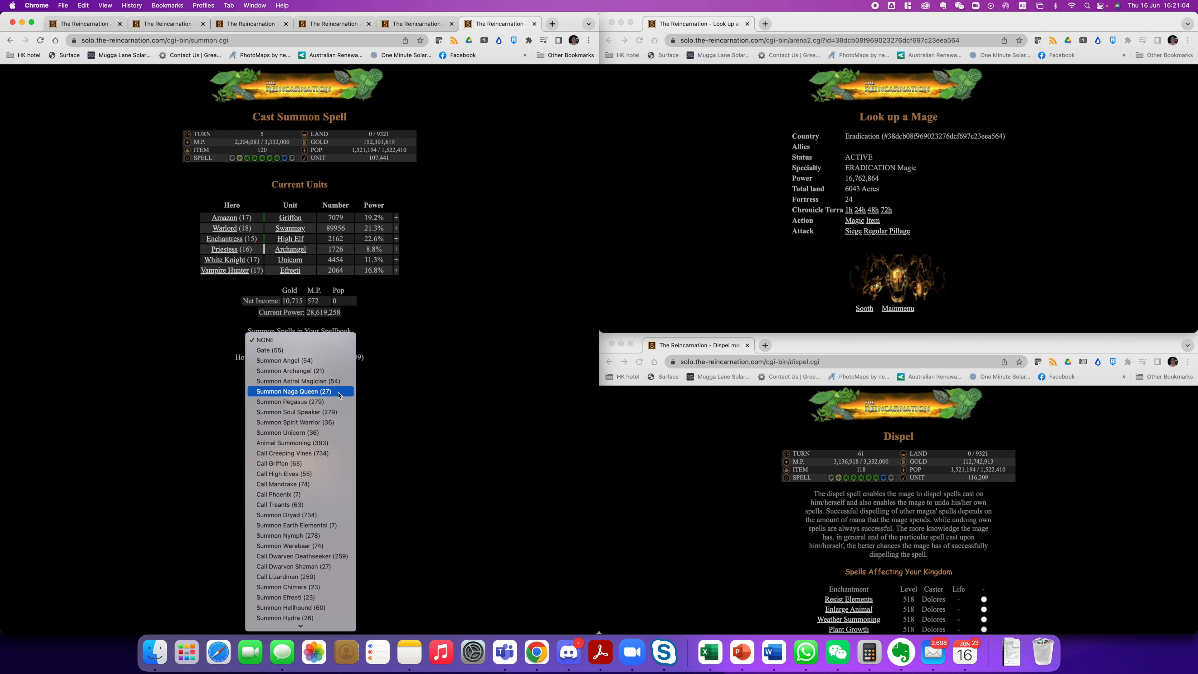
Cast Call High Elves for 238 more (2,400 total), disband again, and finish at the main menu
{"action": "left_click", "coordinate": [284, 473]}
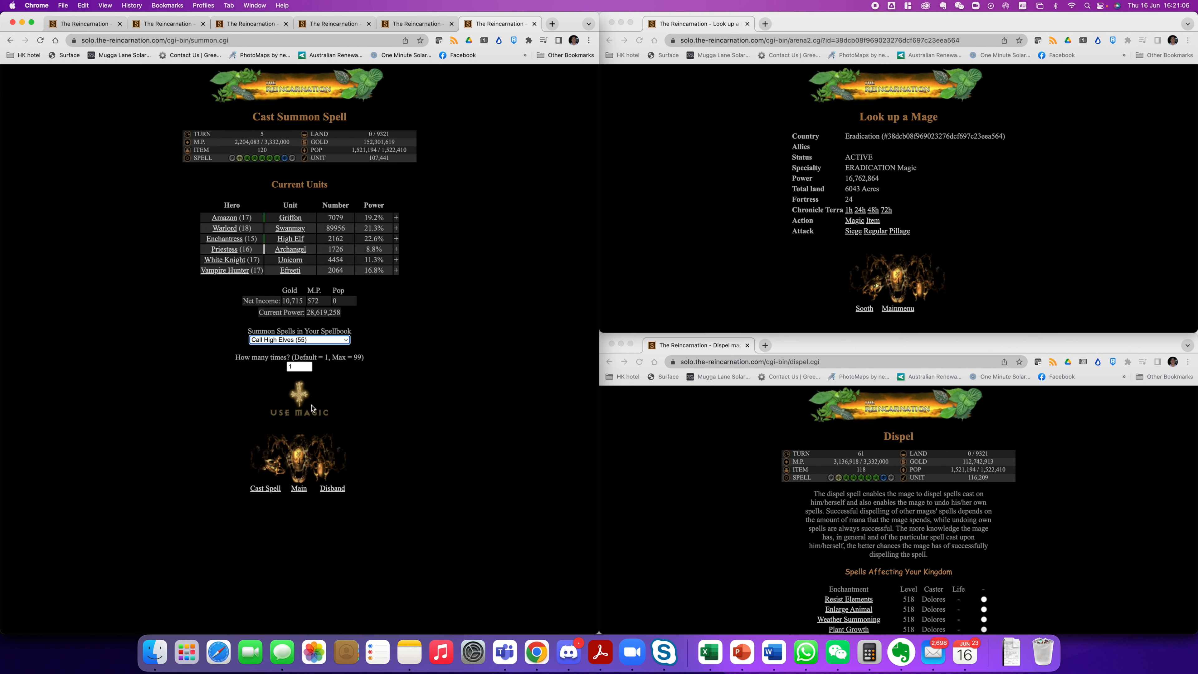
{"action": "left_click", "coordinate": [299, 399]}
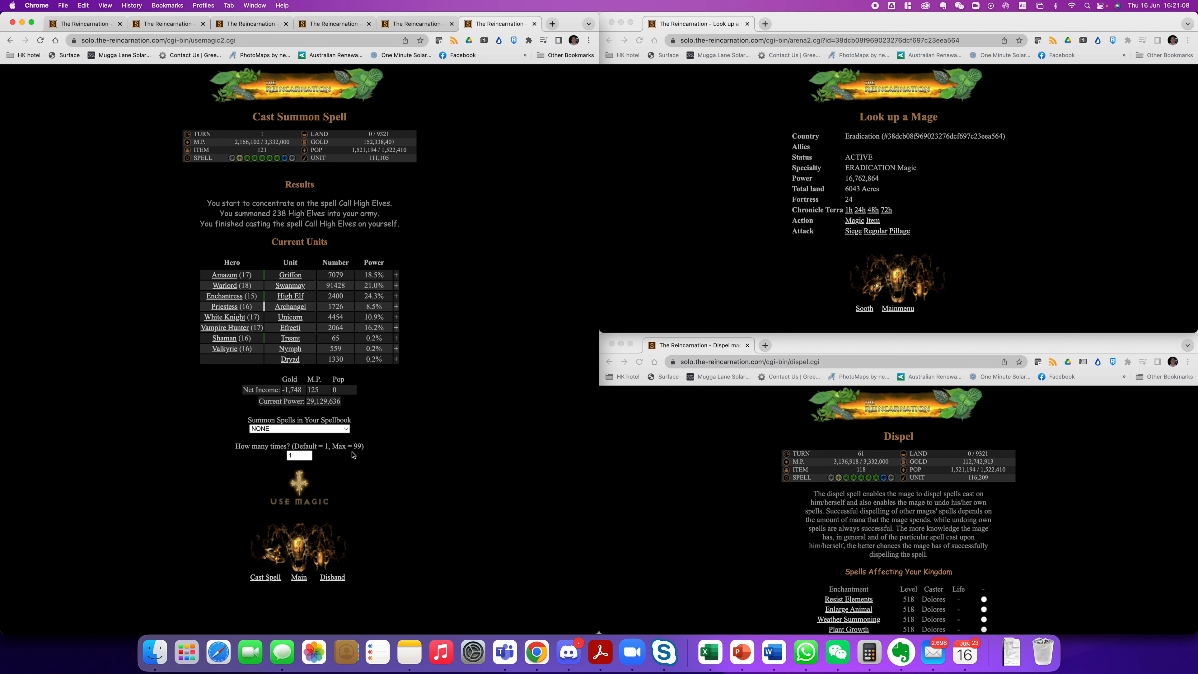
{"action": "left_click", "coordinate": [331, 576]}
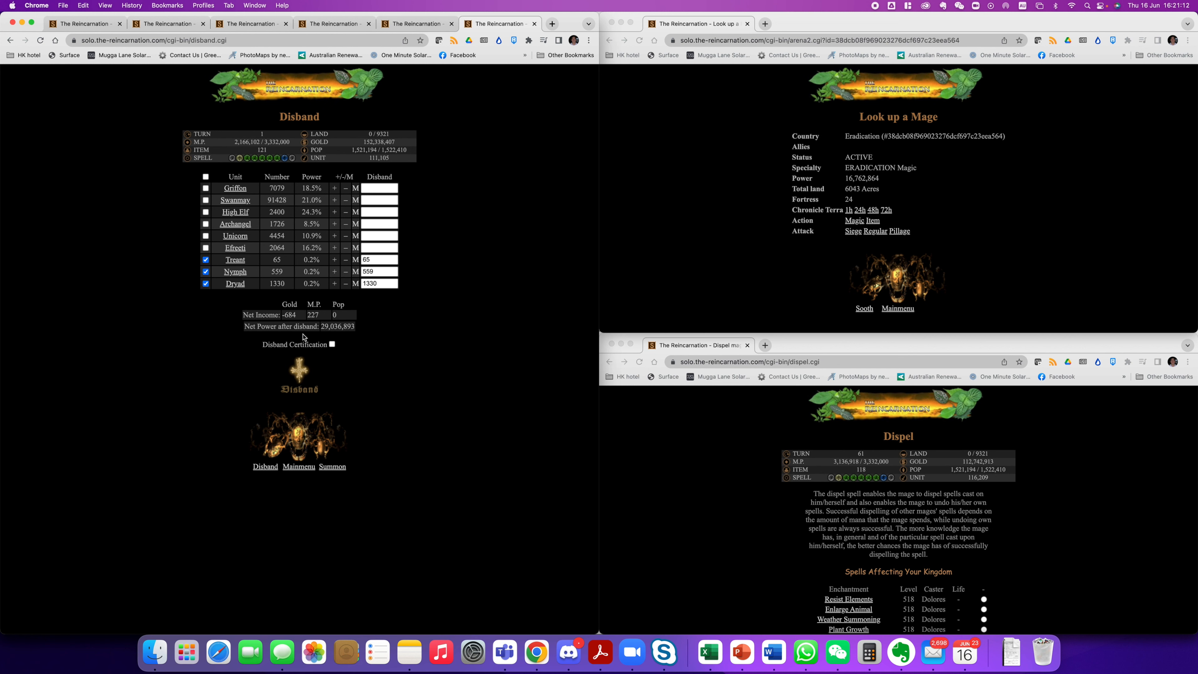
{"action": "left_click", "coordinate": [332, 345]}
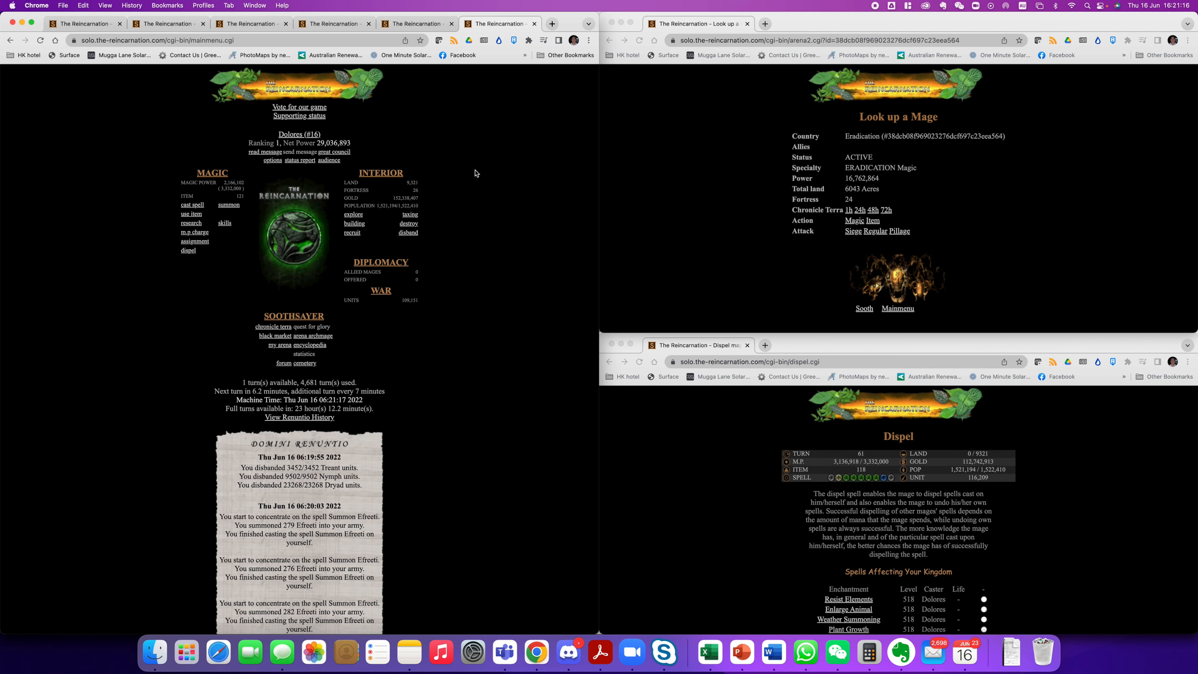
{"action": "mouse_move", "coordinate": [472, 231]}
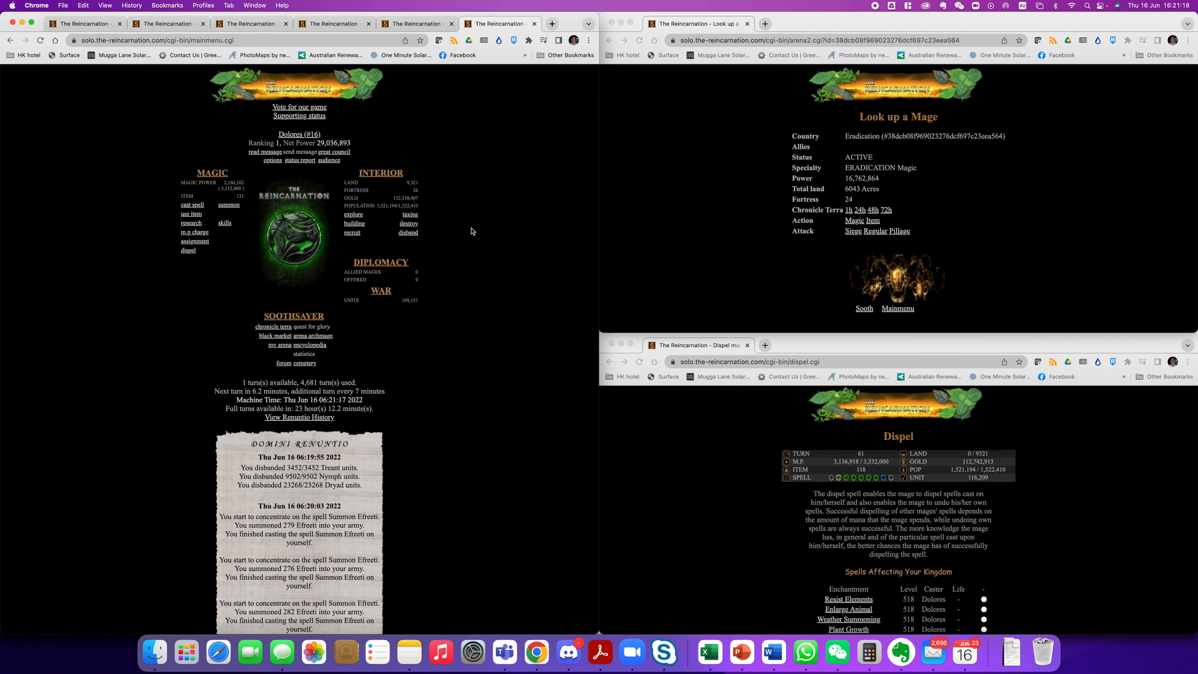